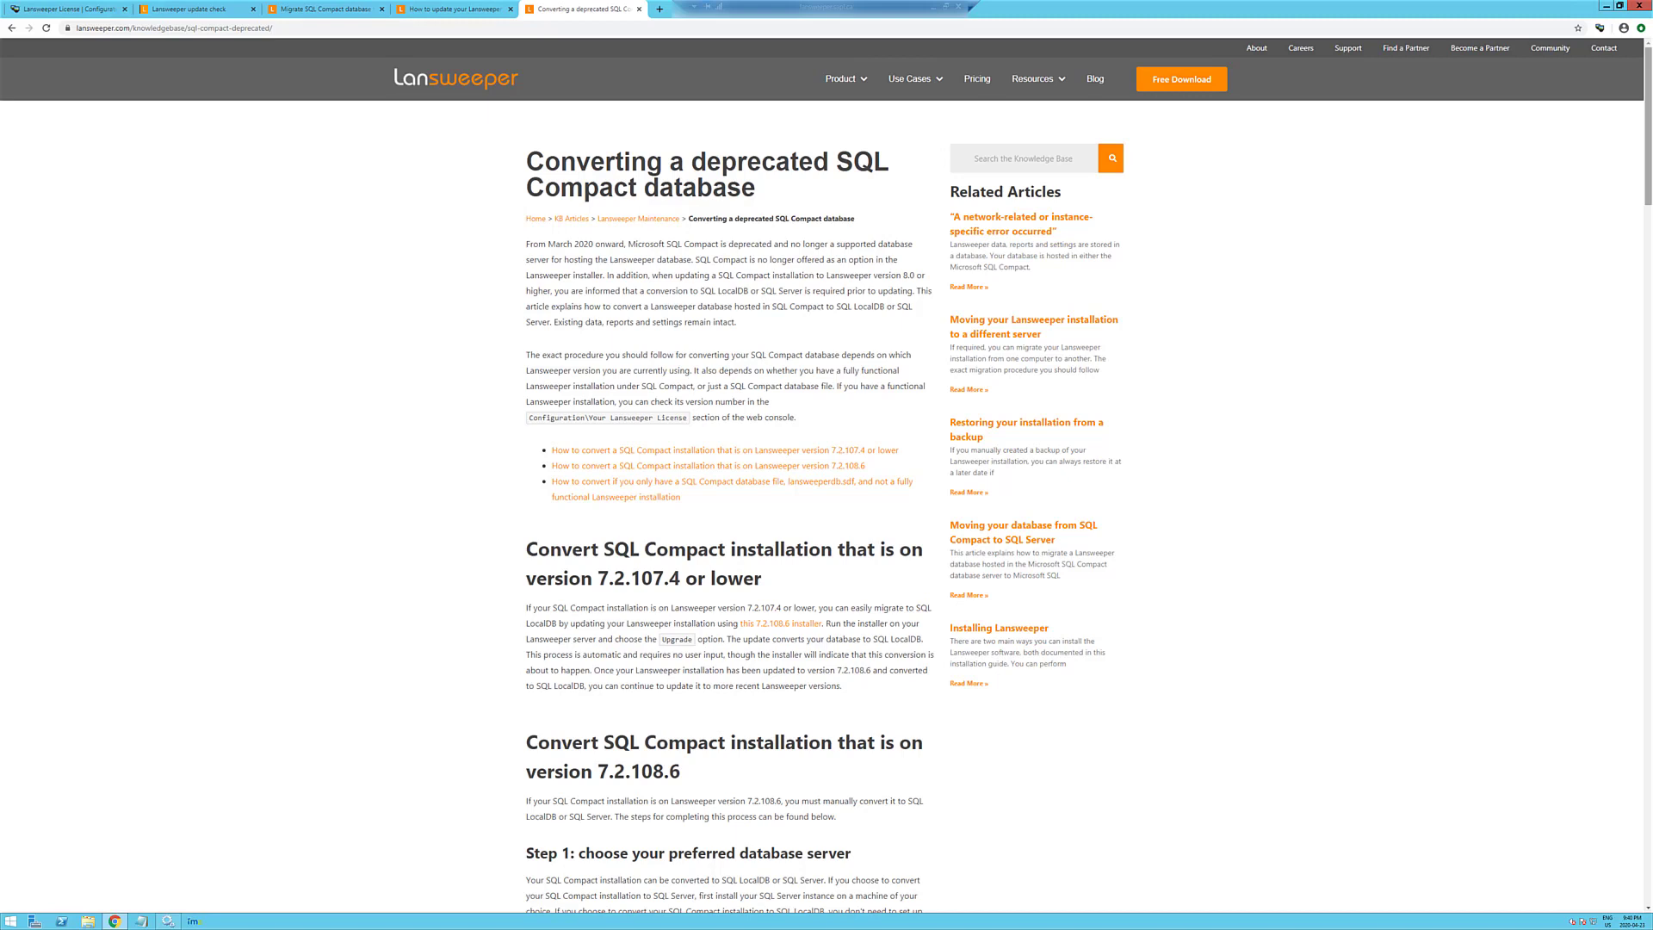
View the update check showing installed 7.2.105.2 against latest 8.0.130.14.
click(195, 9)
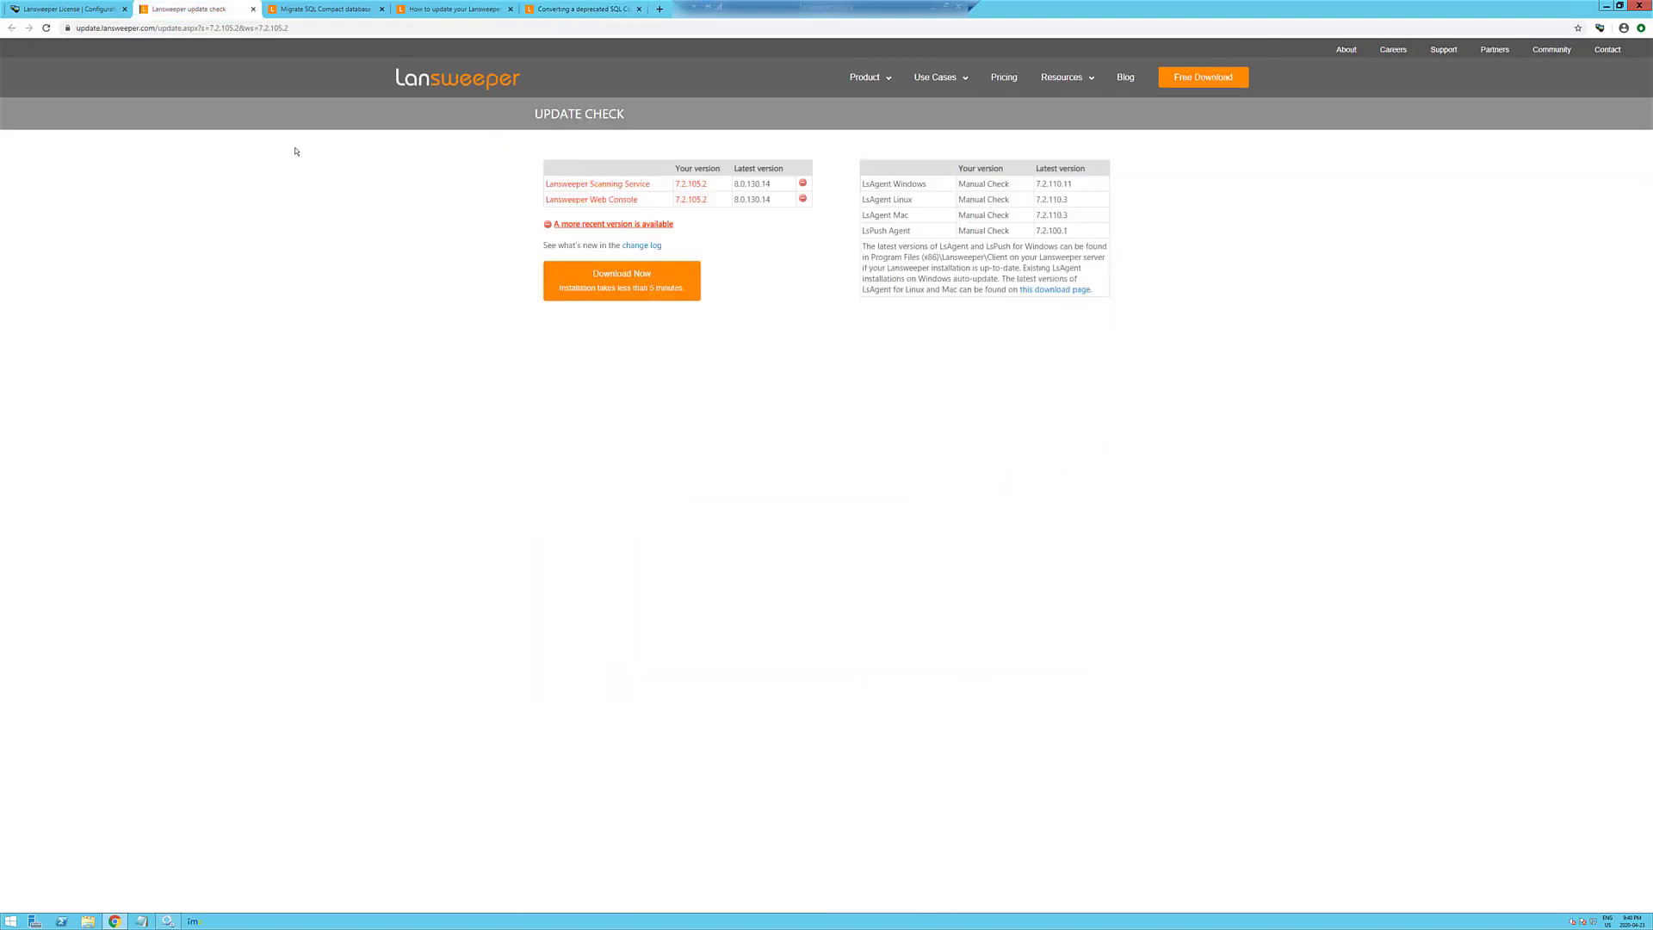
mouse_move(722, 233)
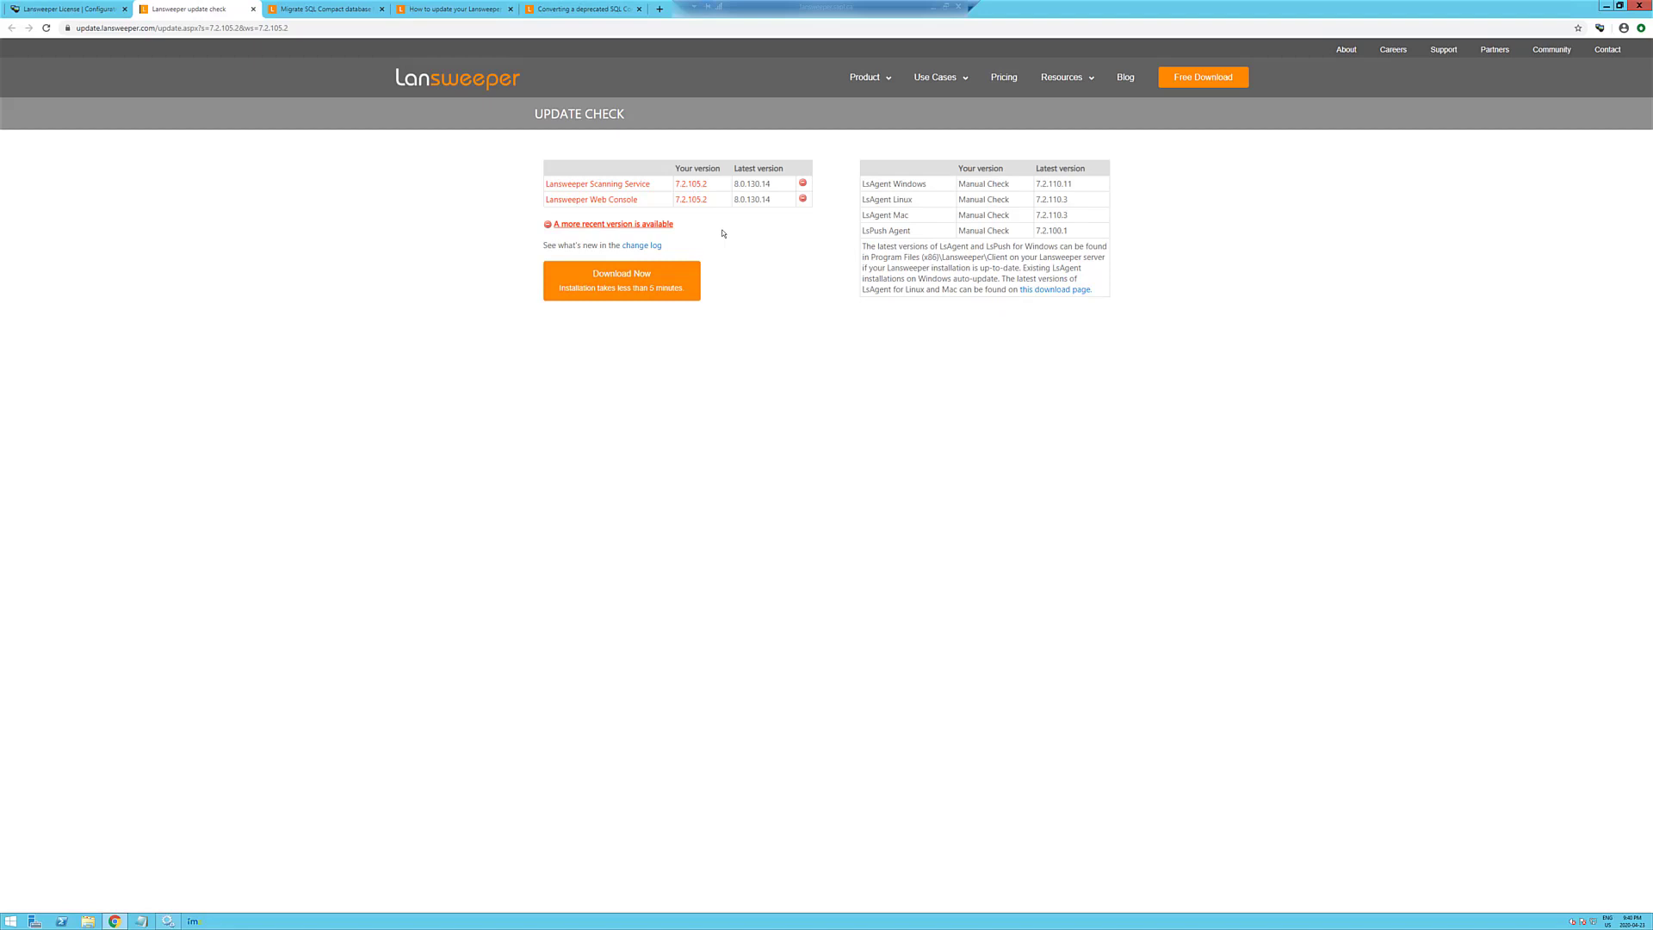
mouse_move(790, 342)
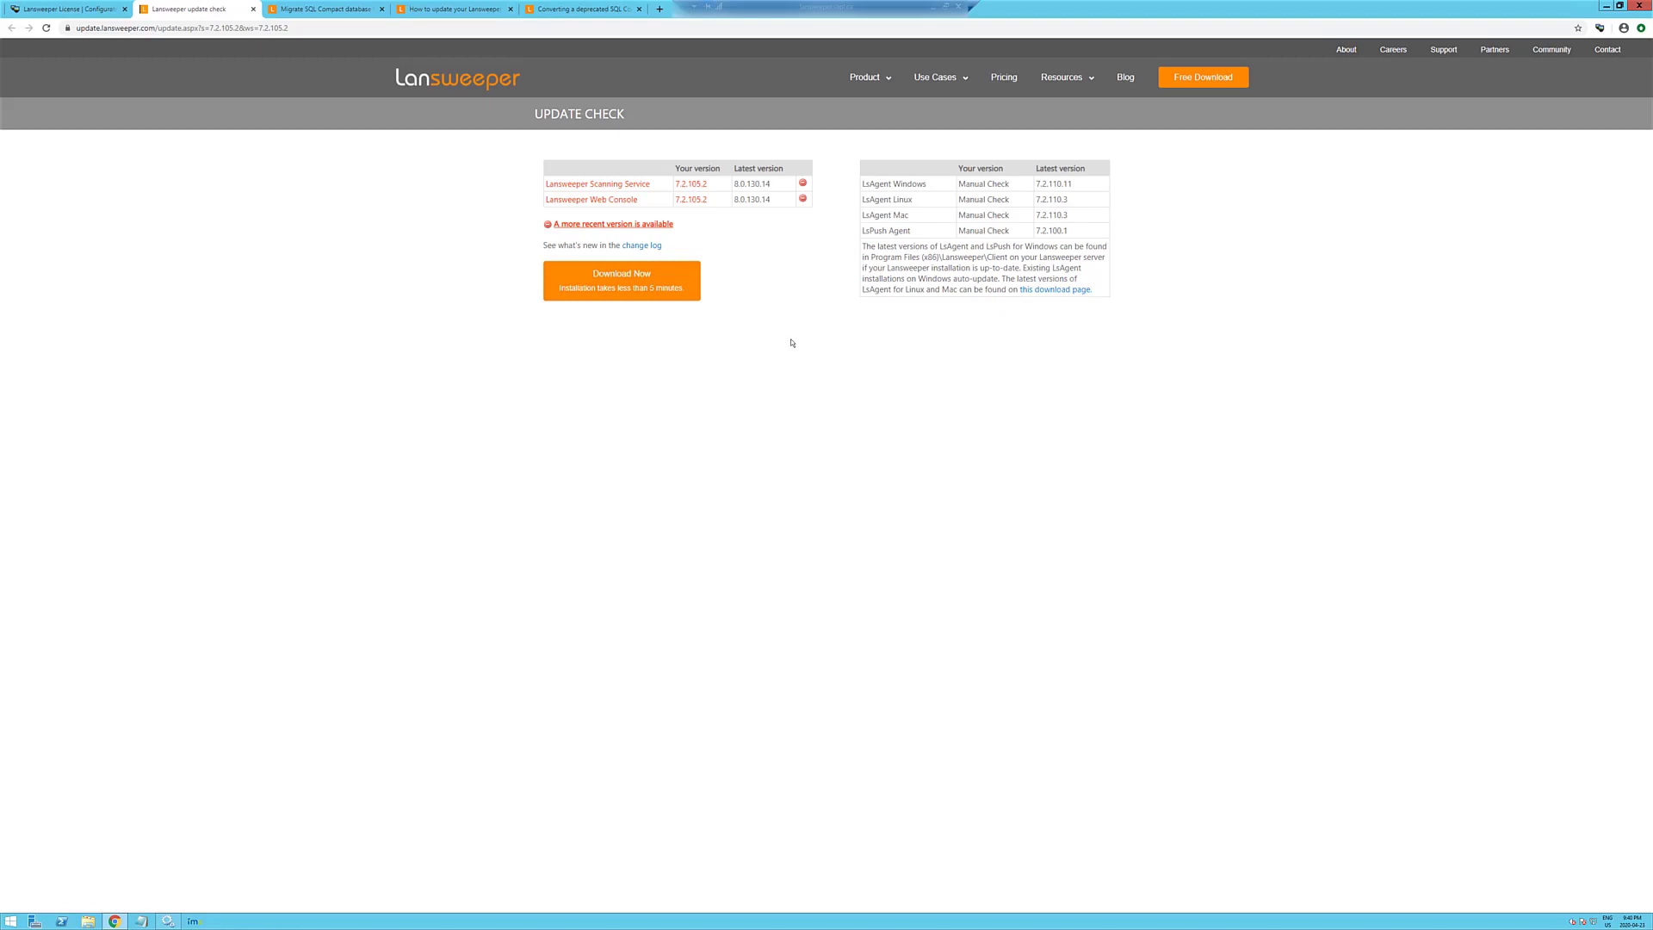
mouse_move(798, 306)
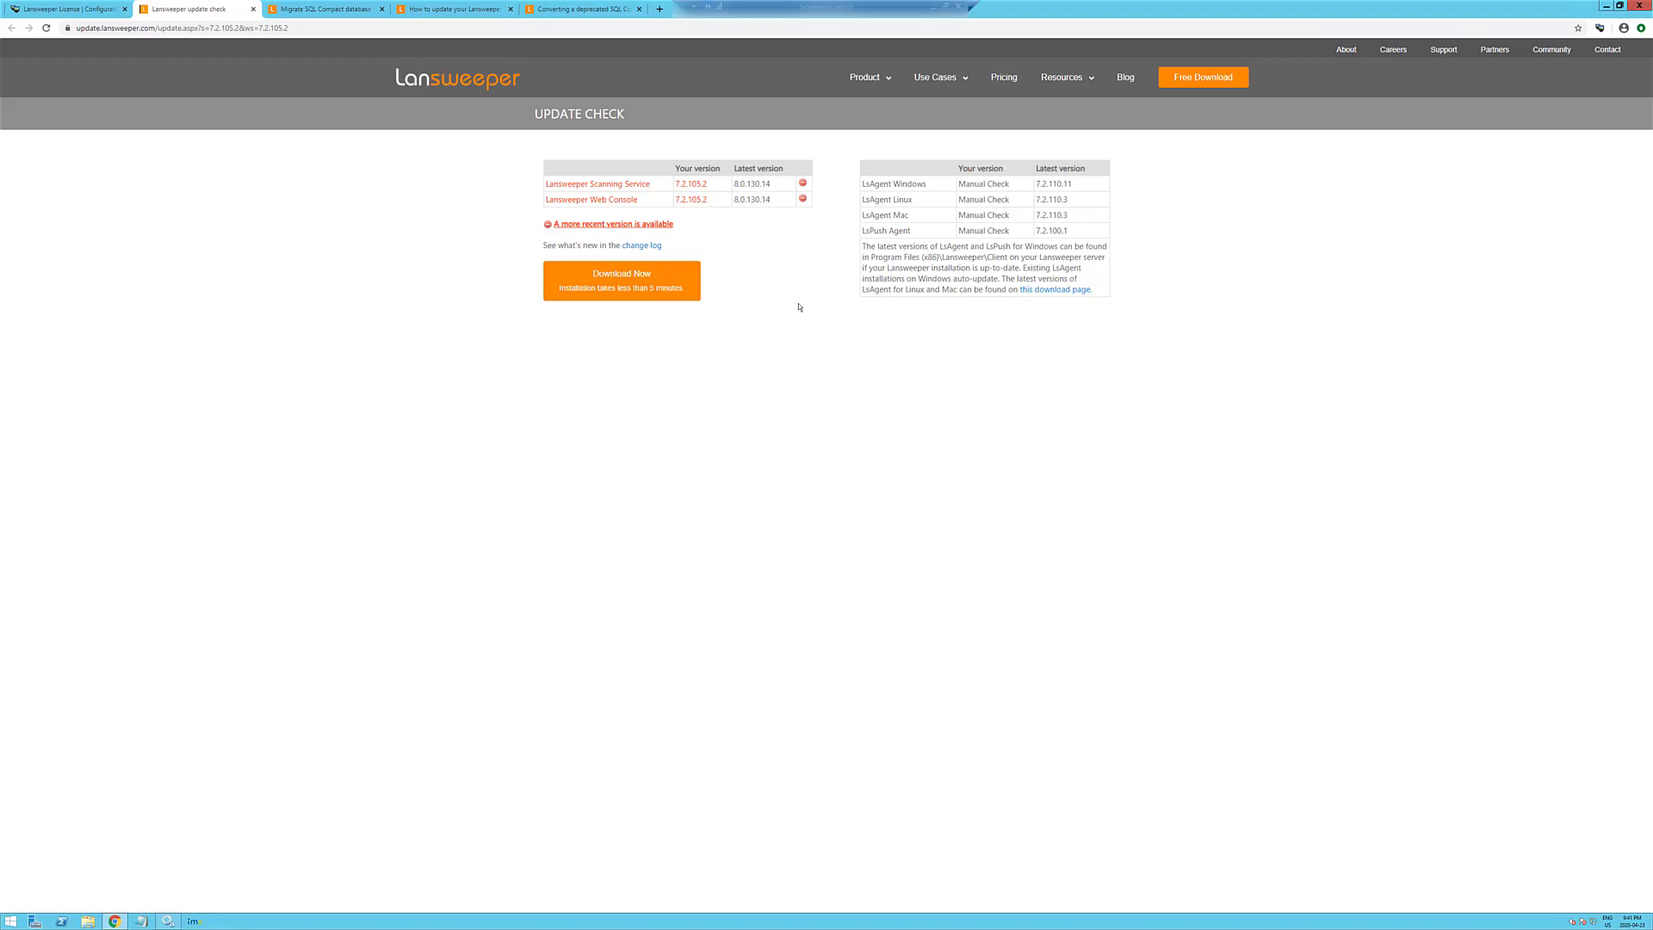
mouse_move(879, 306)
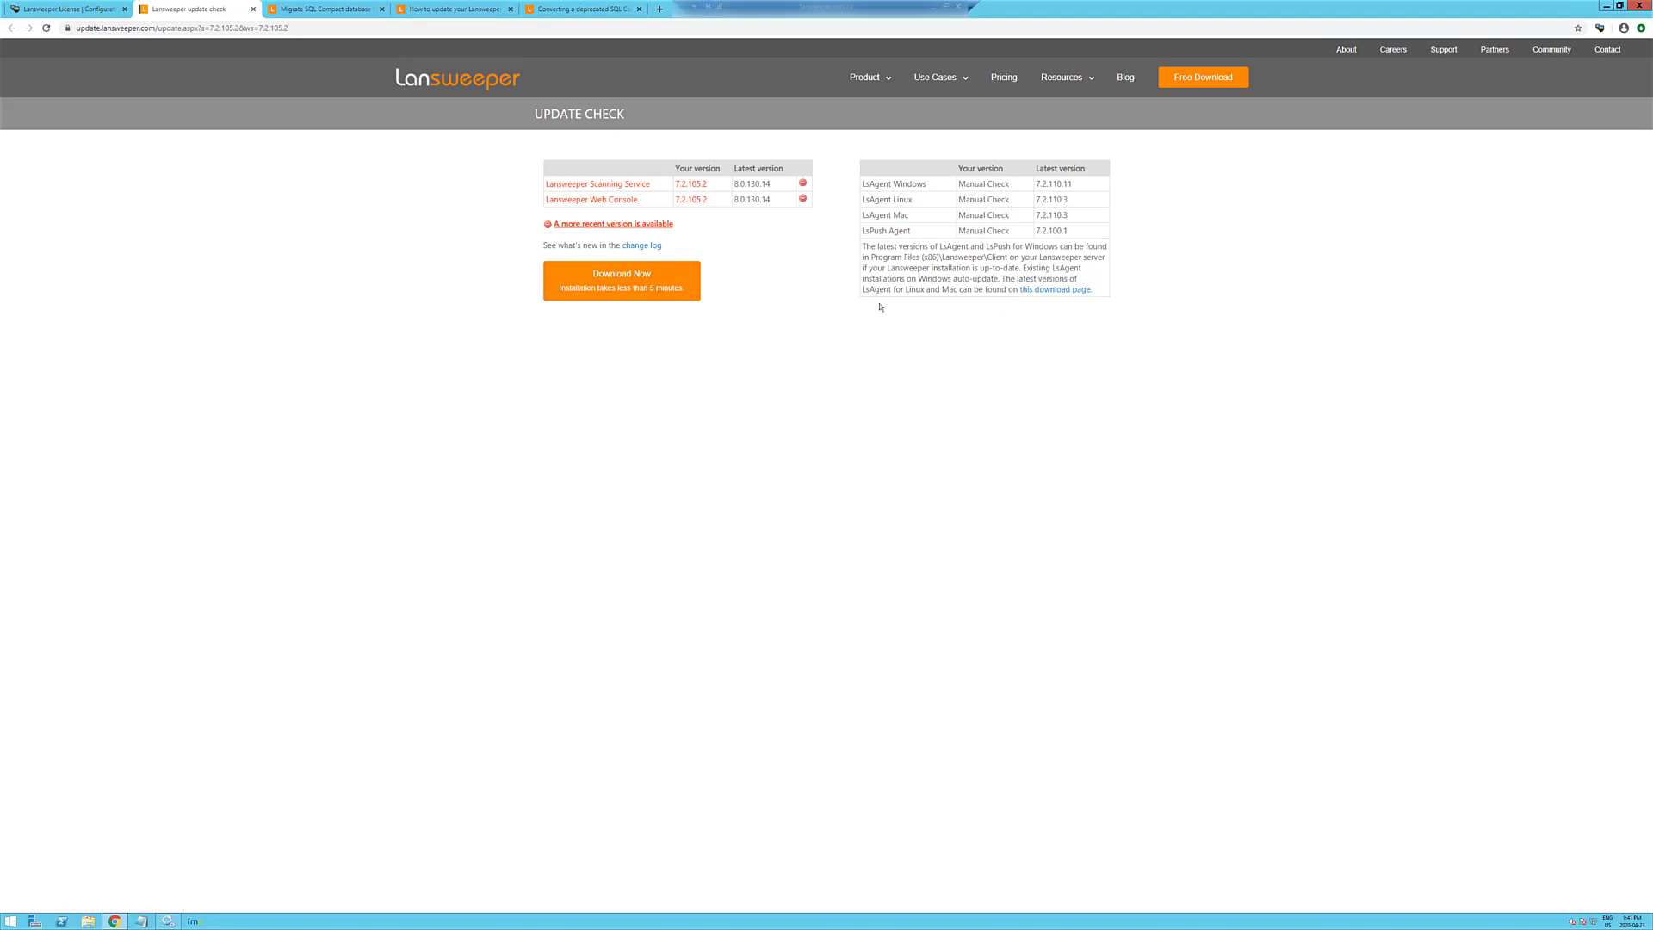
mouse_move(773, 329)
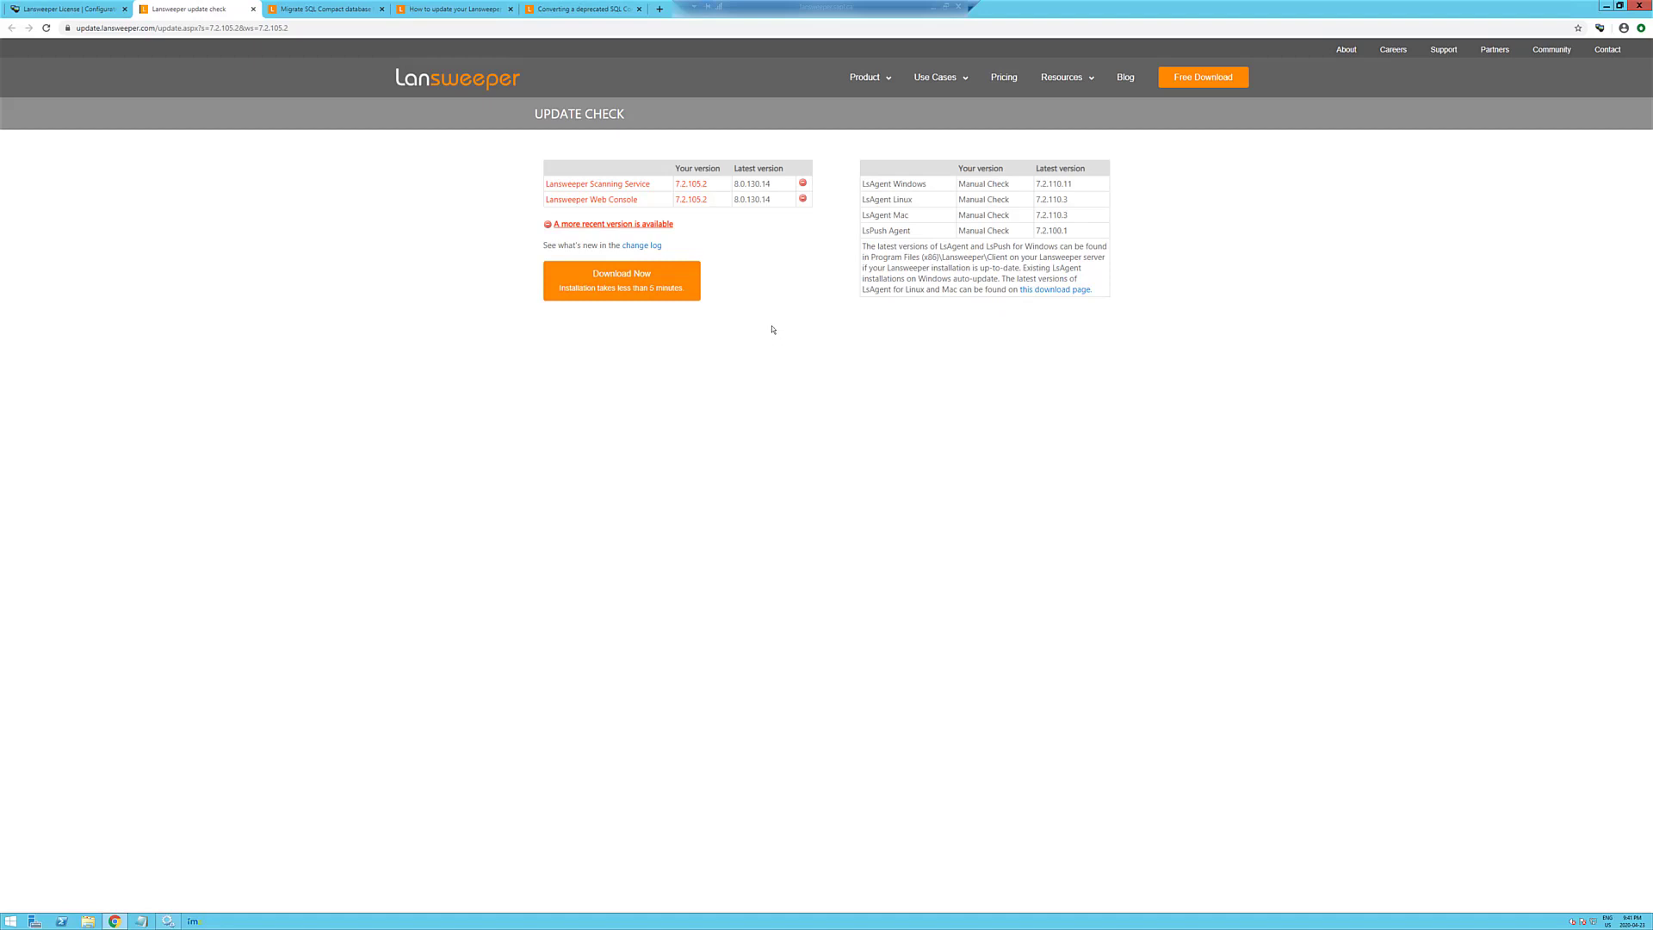
mouse_move(680, 371)
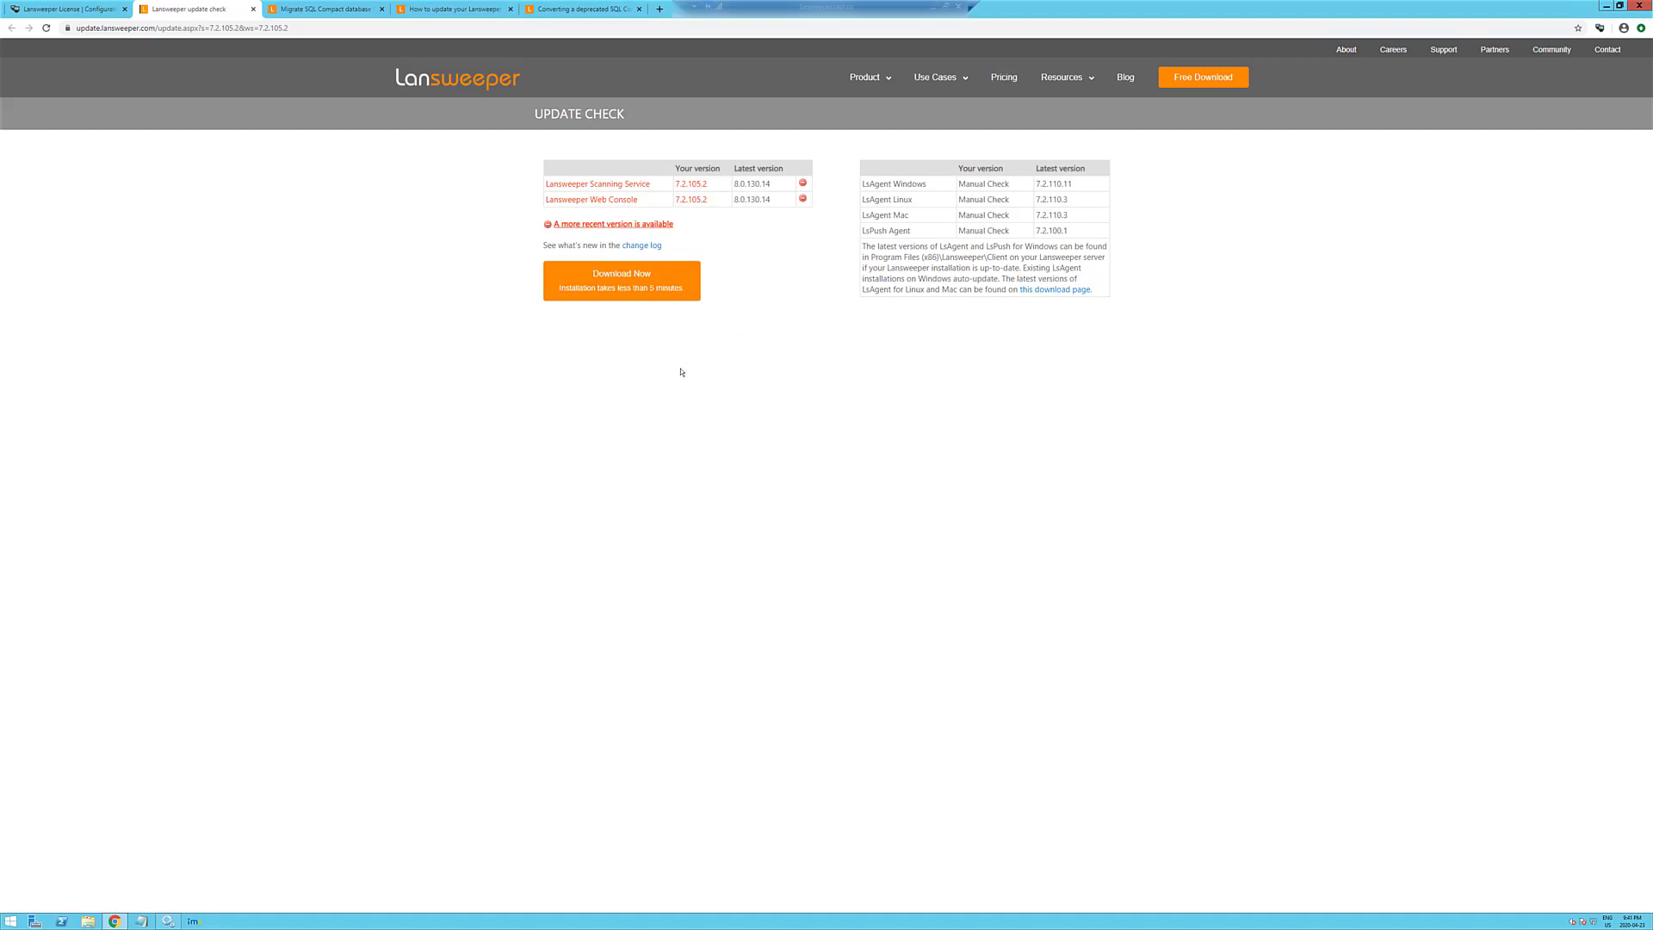
mouse_move(601, 476)
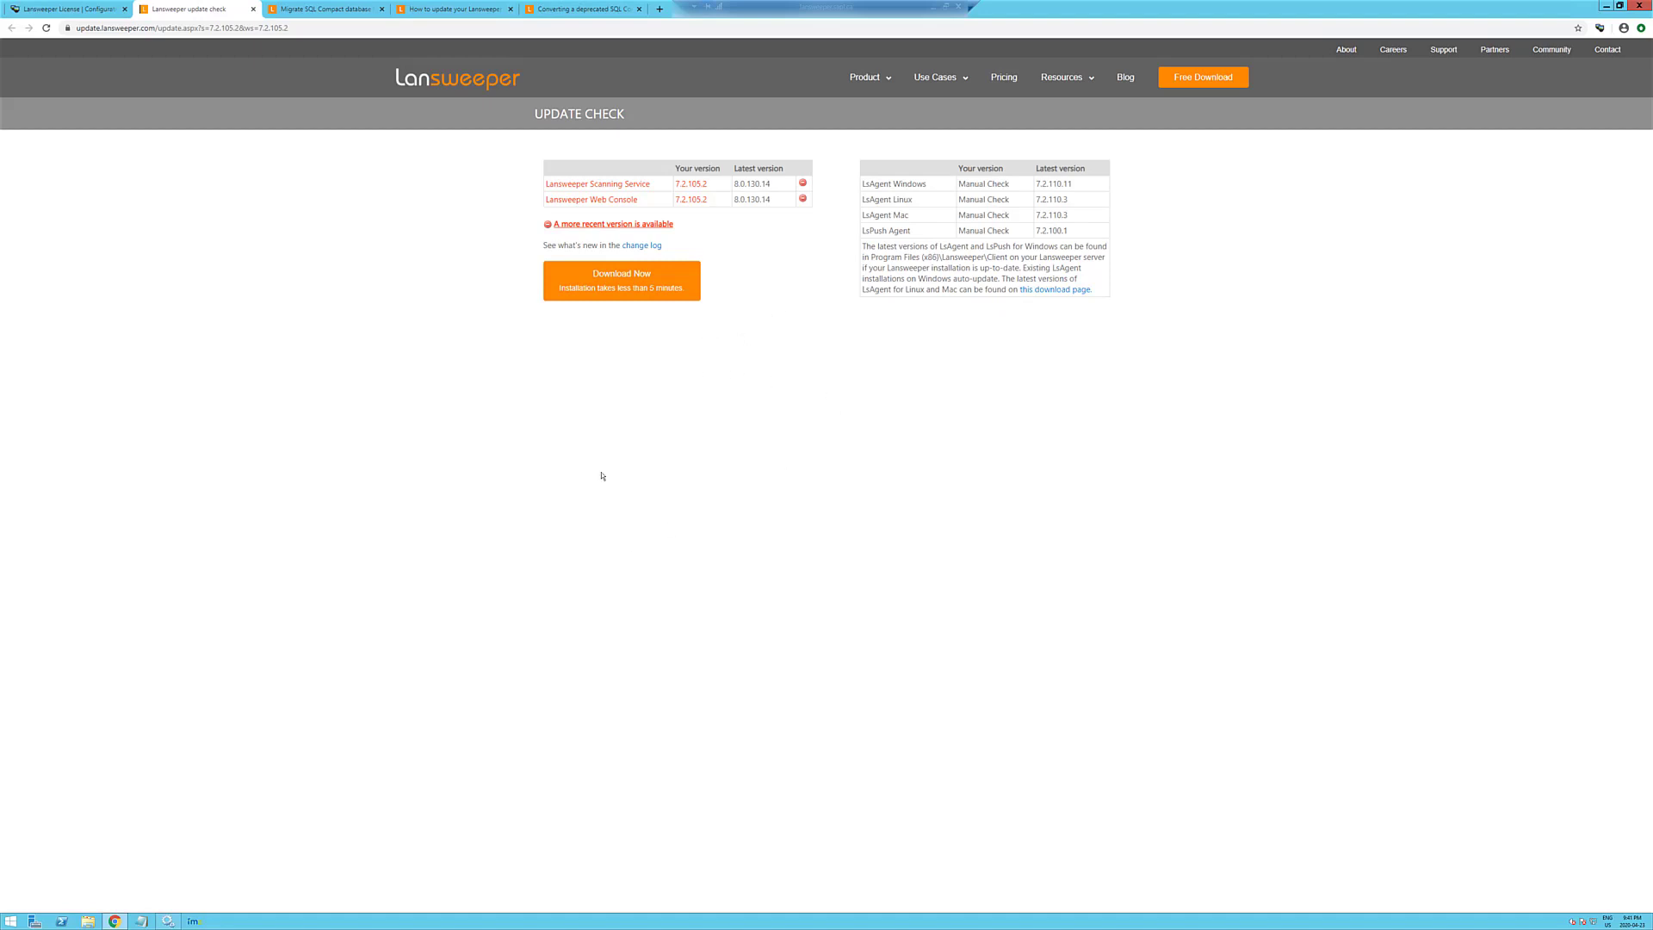
mouse_move(250, 76)
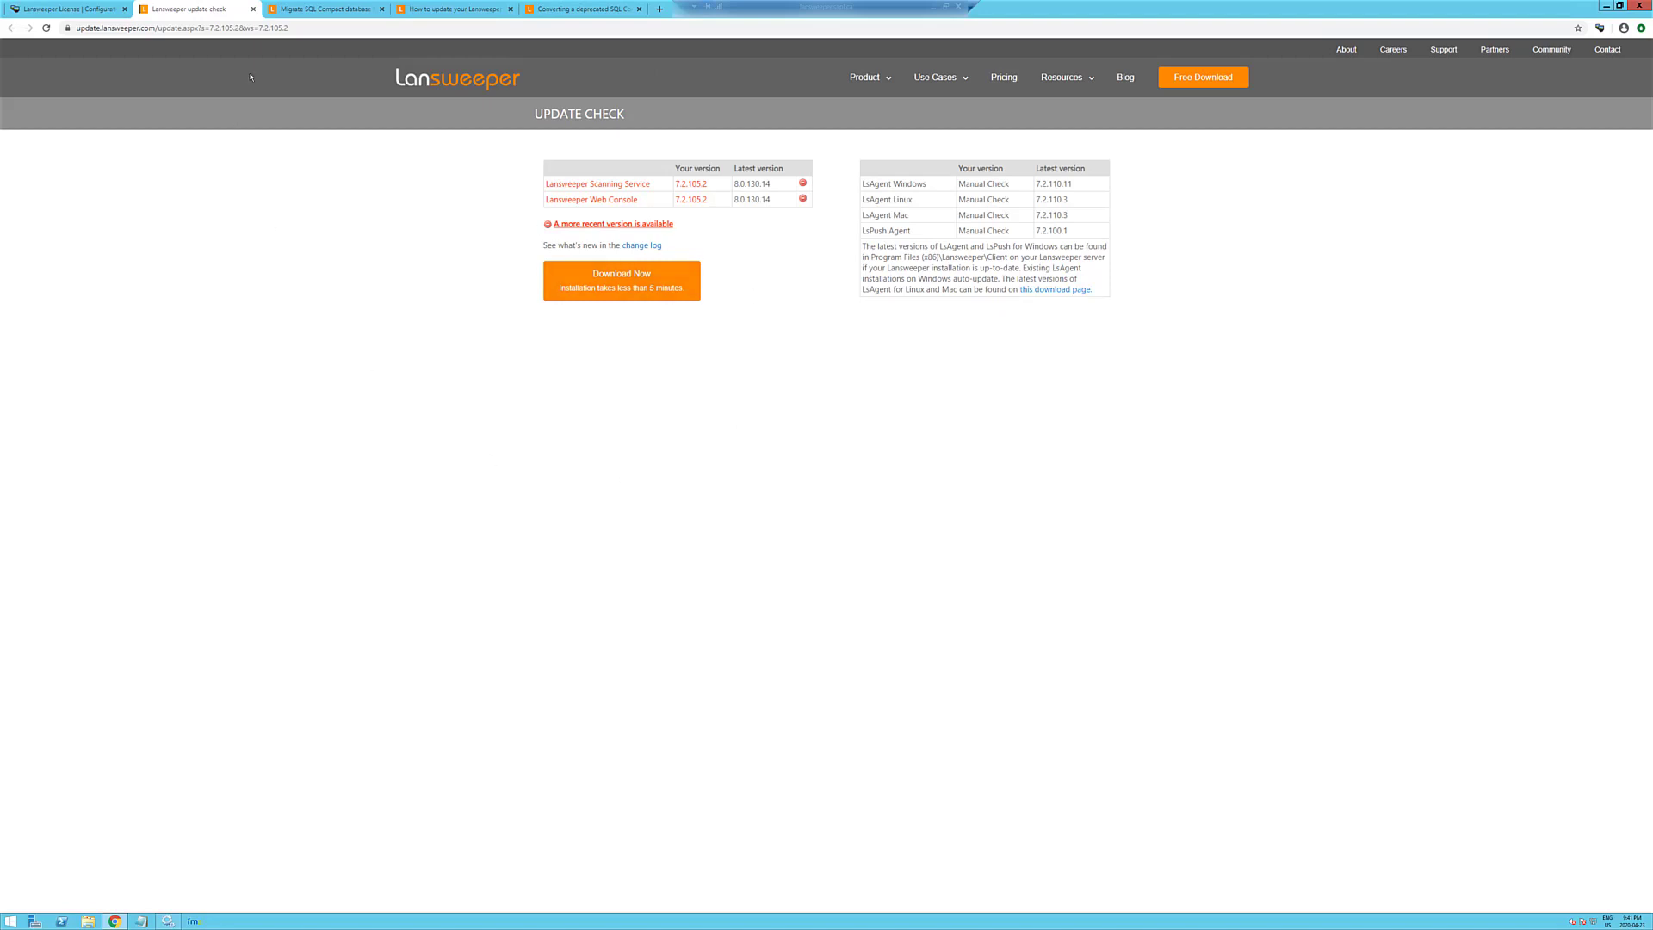
mouse_move(353, 275)
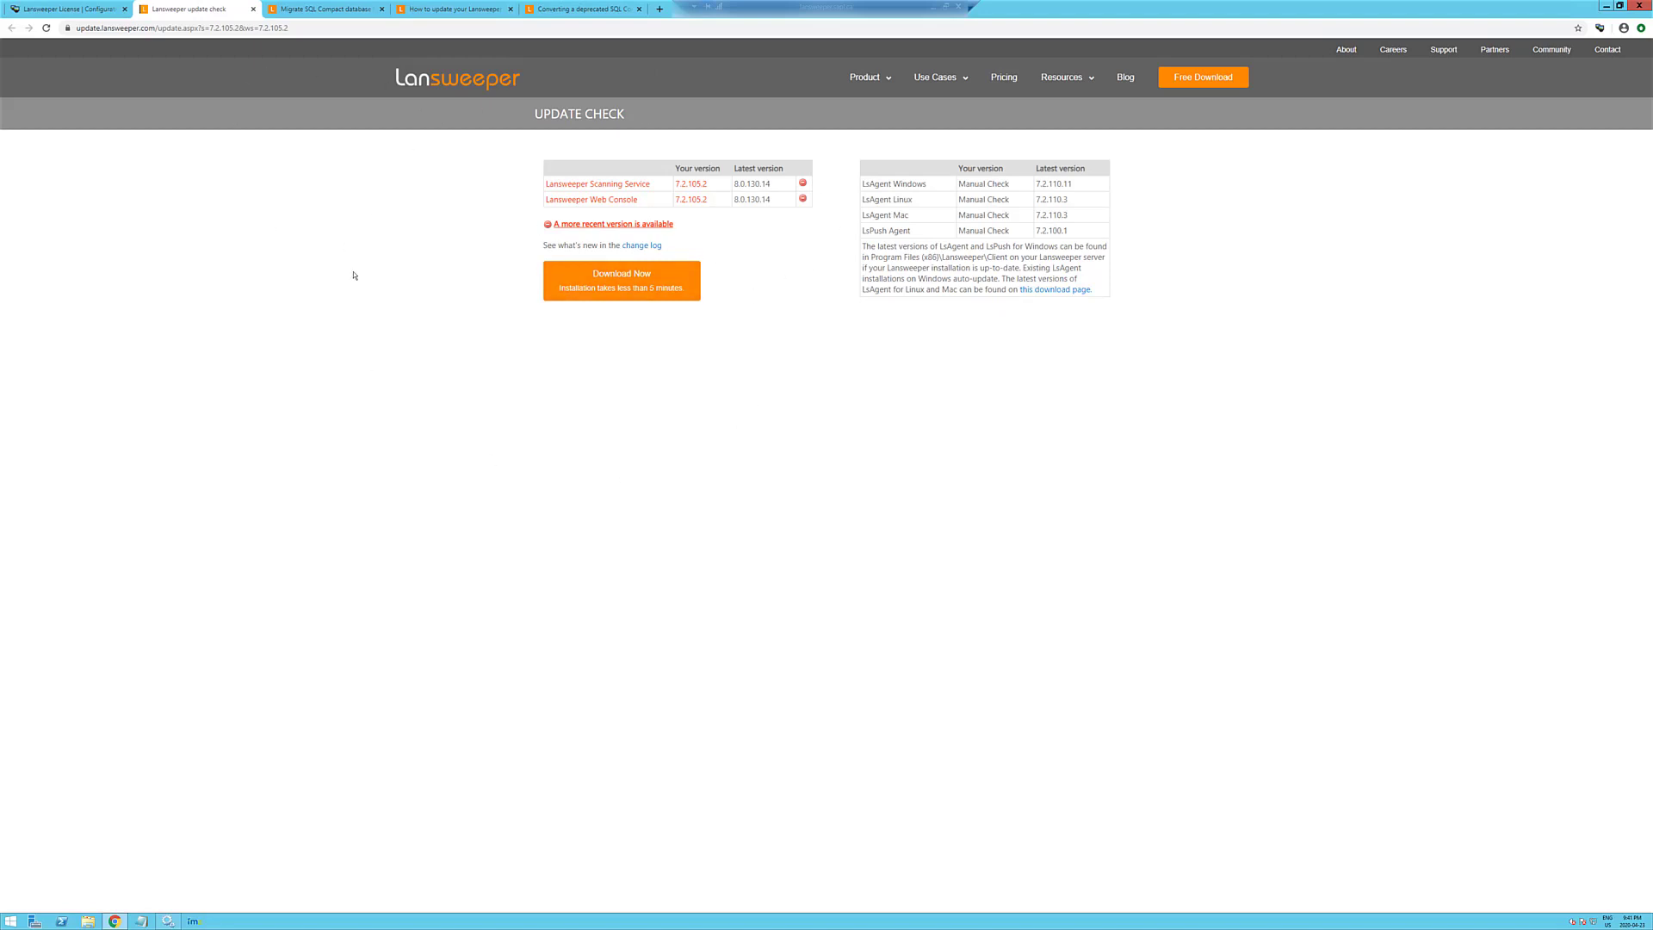
mouse_move(579, 9)
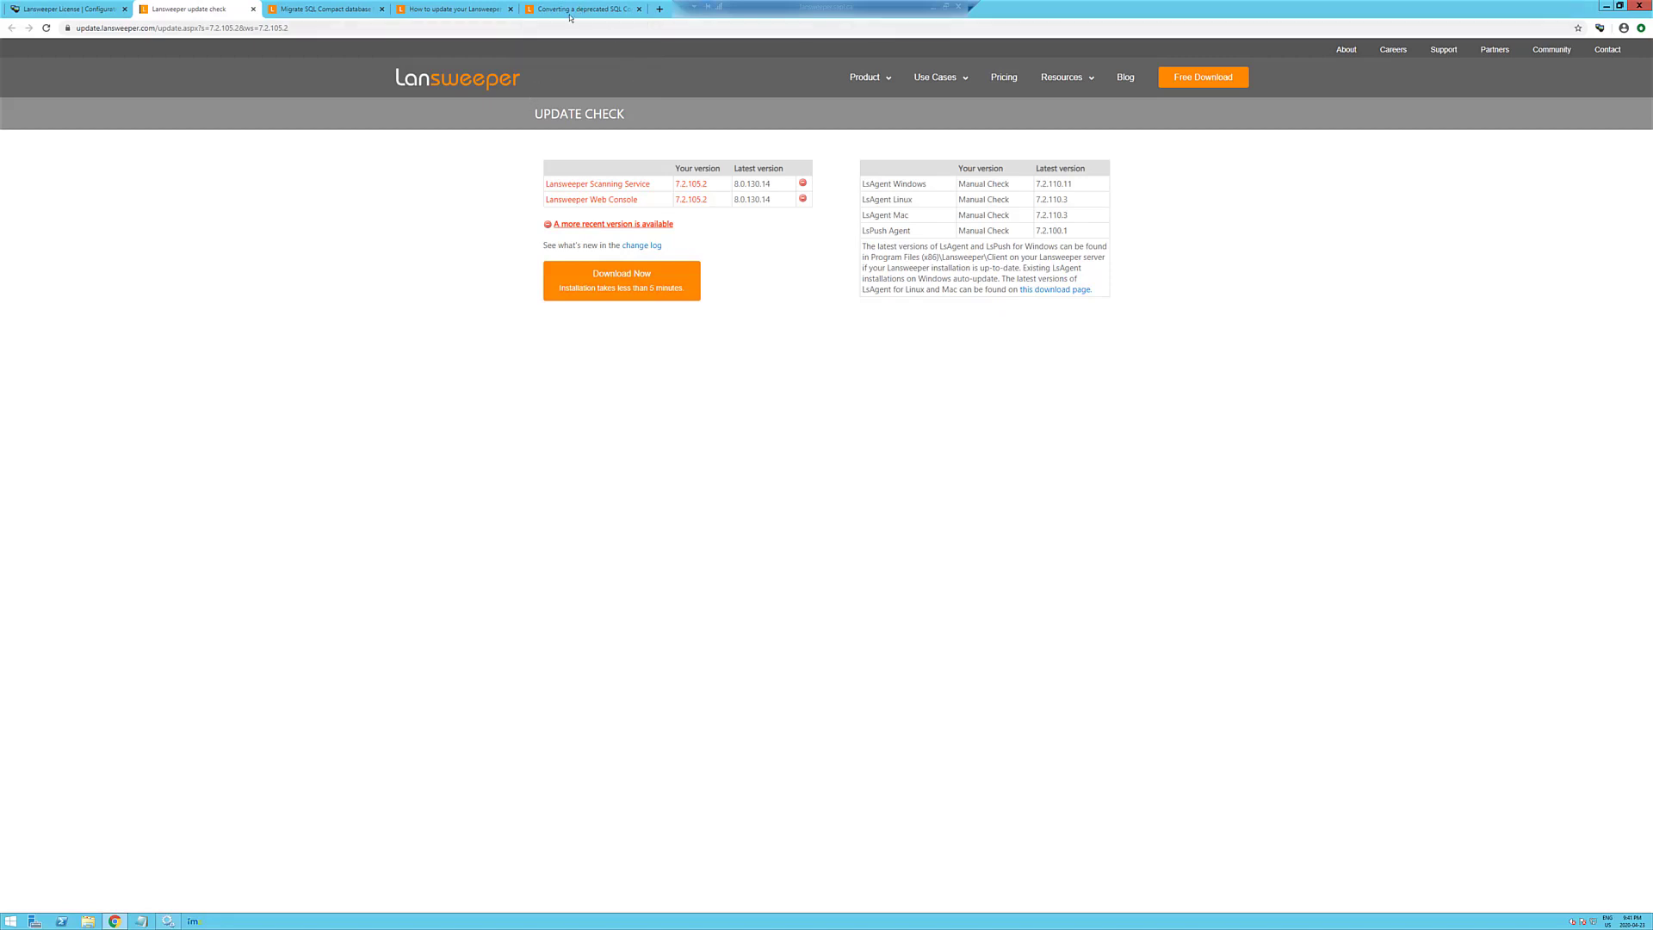
mouse_move(580, 8)
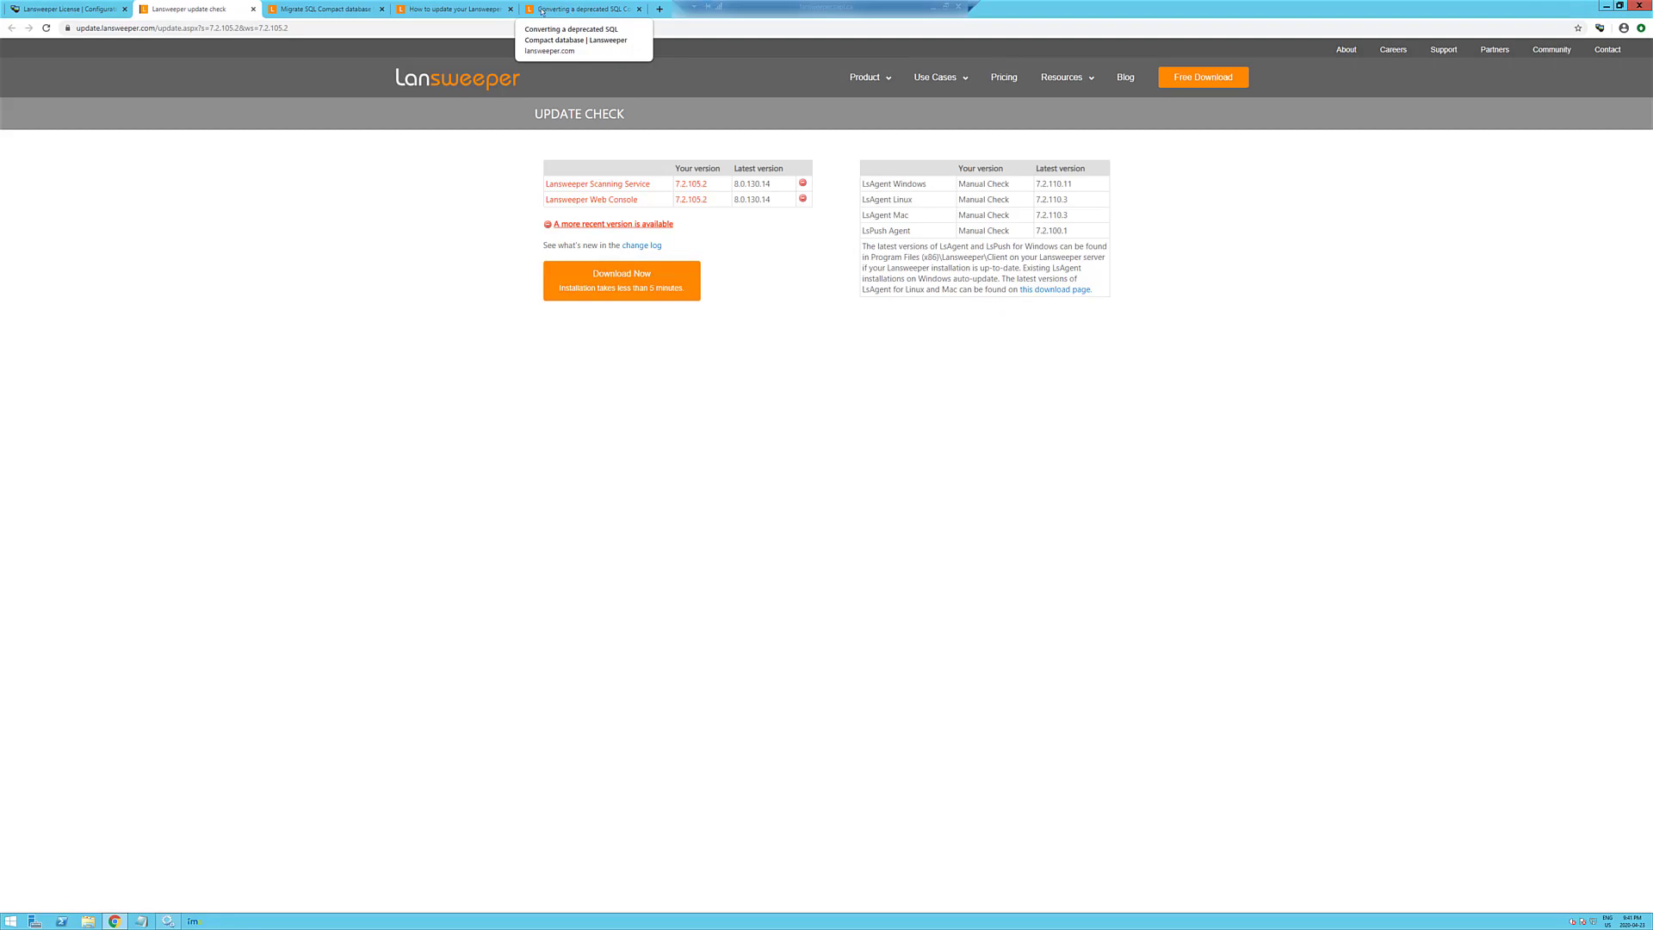
Read the SQL Compact database conversion article down to its numbered conversion steps.
click(581, 8)
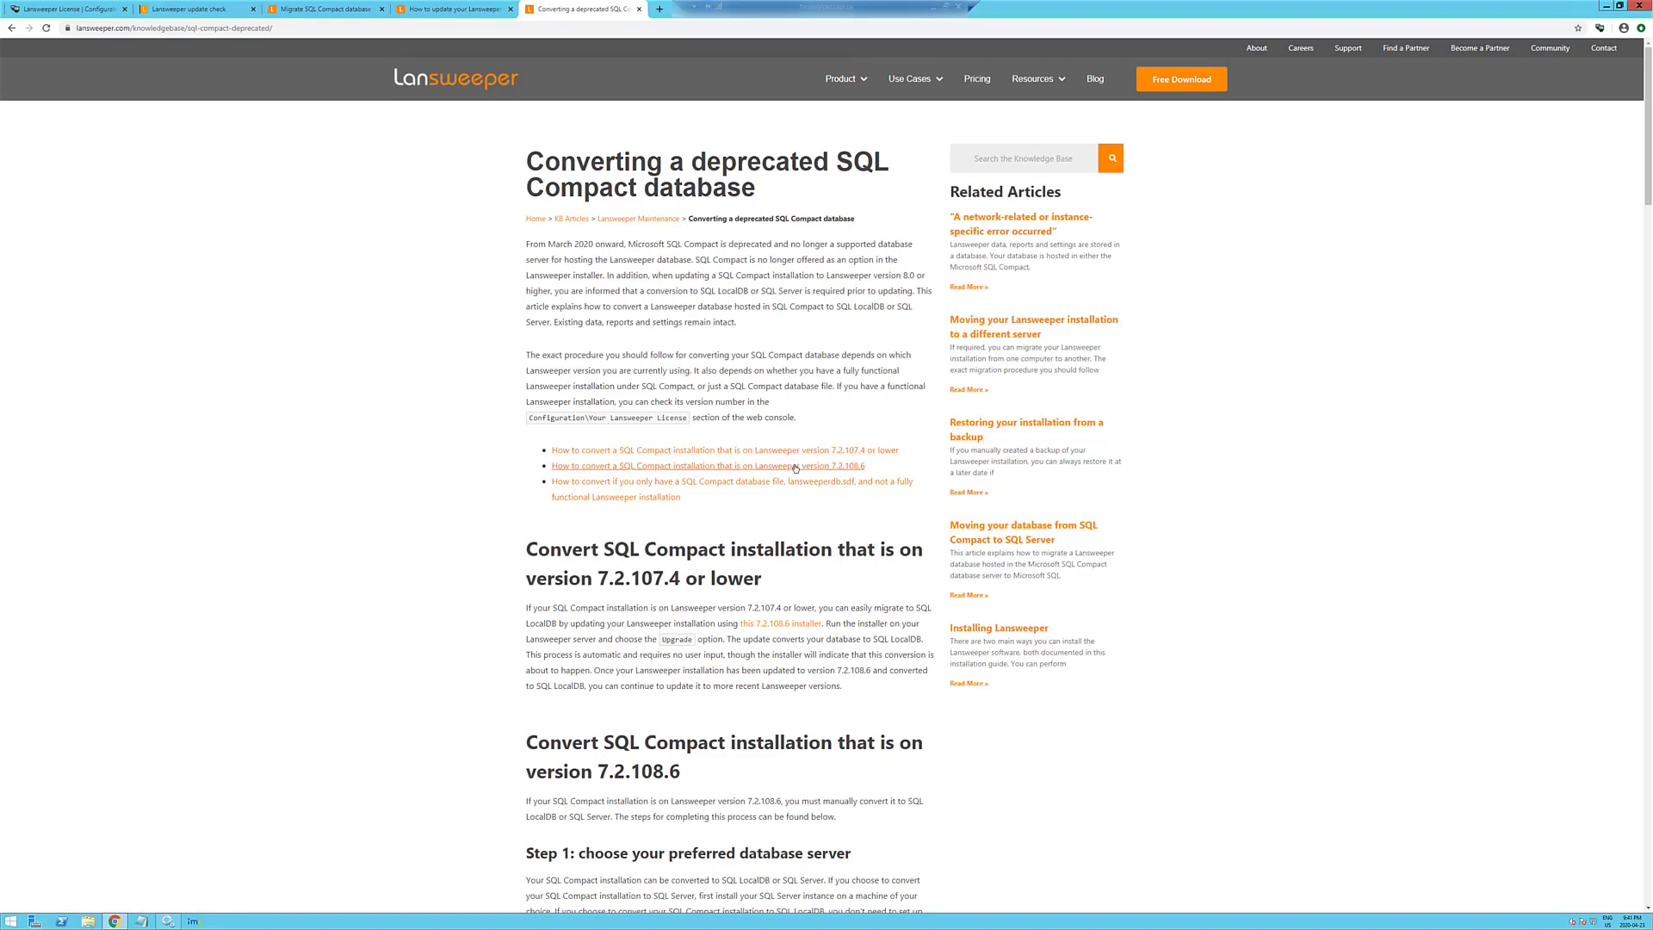
mouse_move(872, 467)
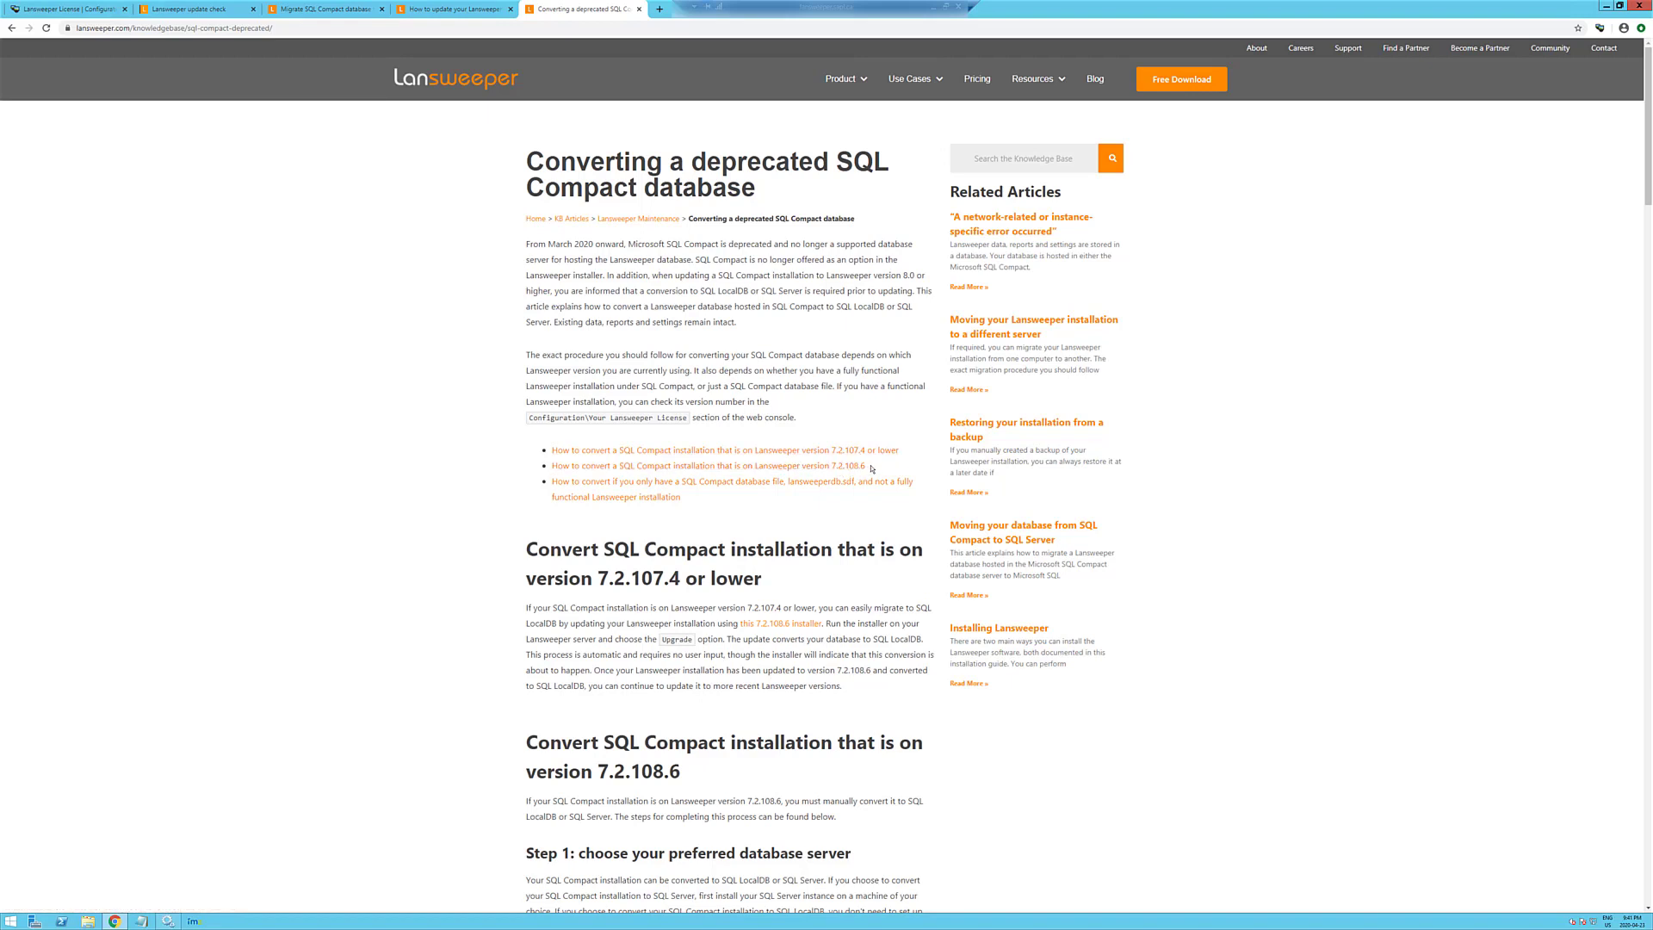
mouse_move(723, 451)
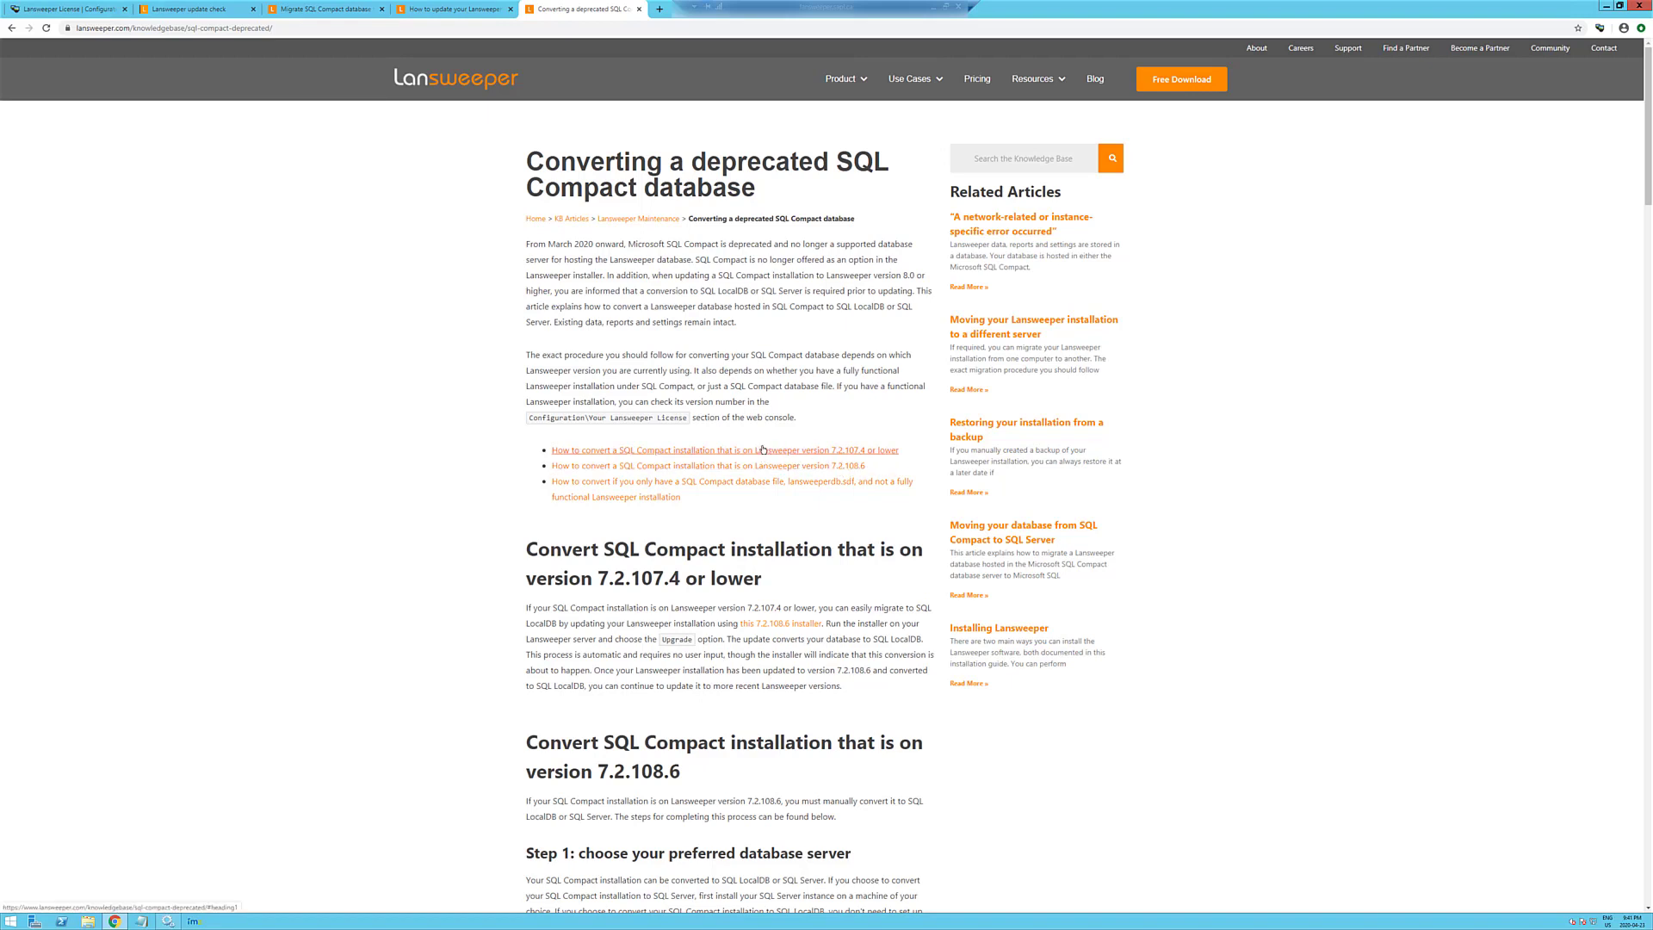
mouse_move(630, 531)
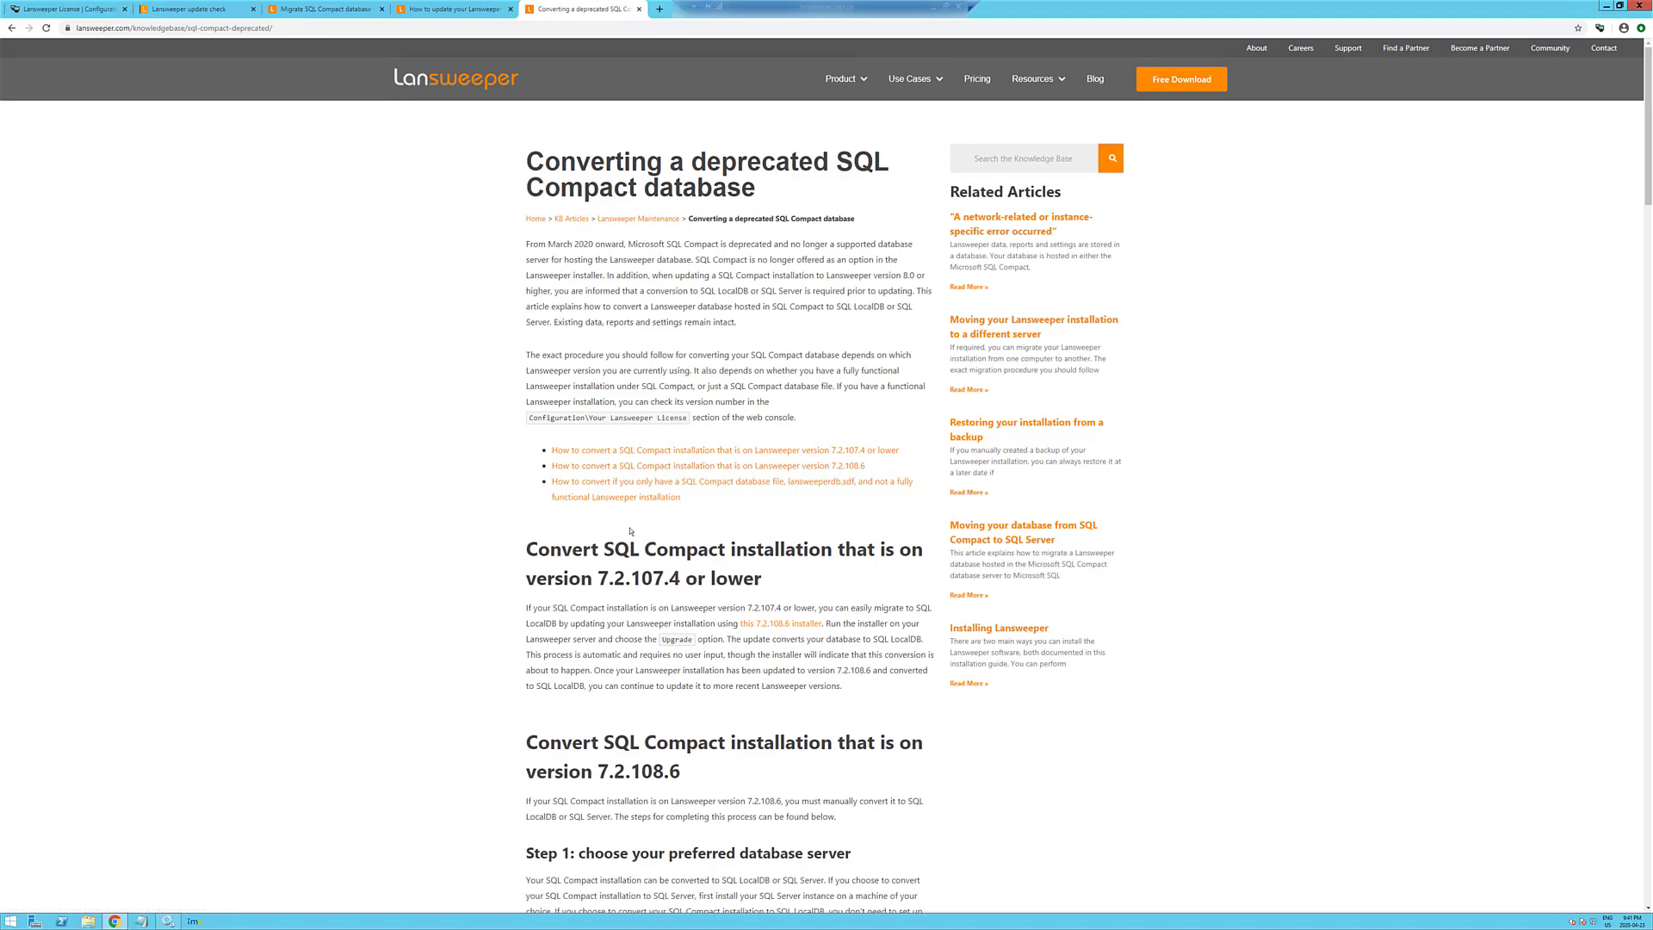
scroll(down, 3)
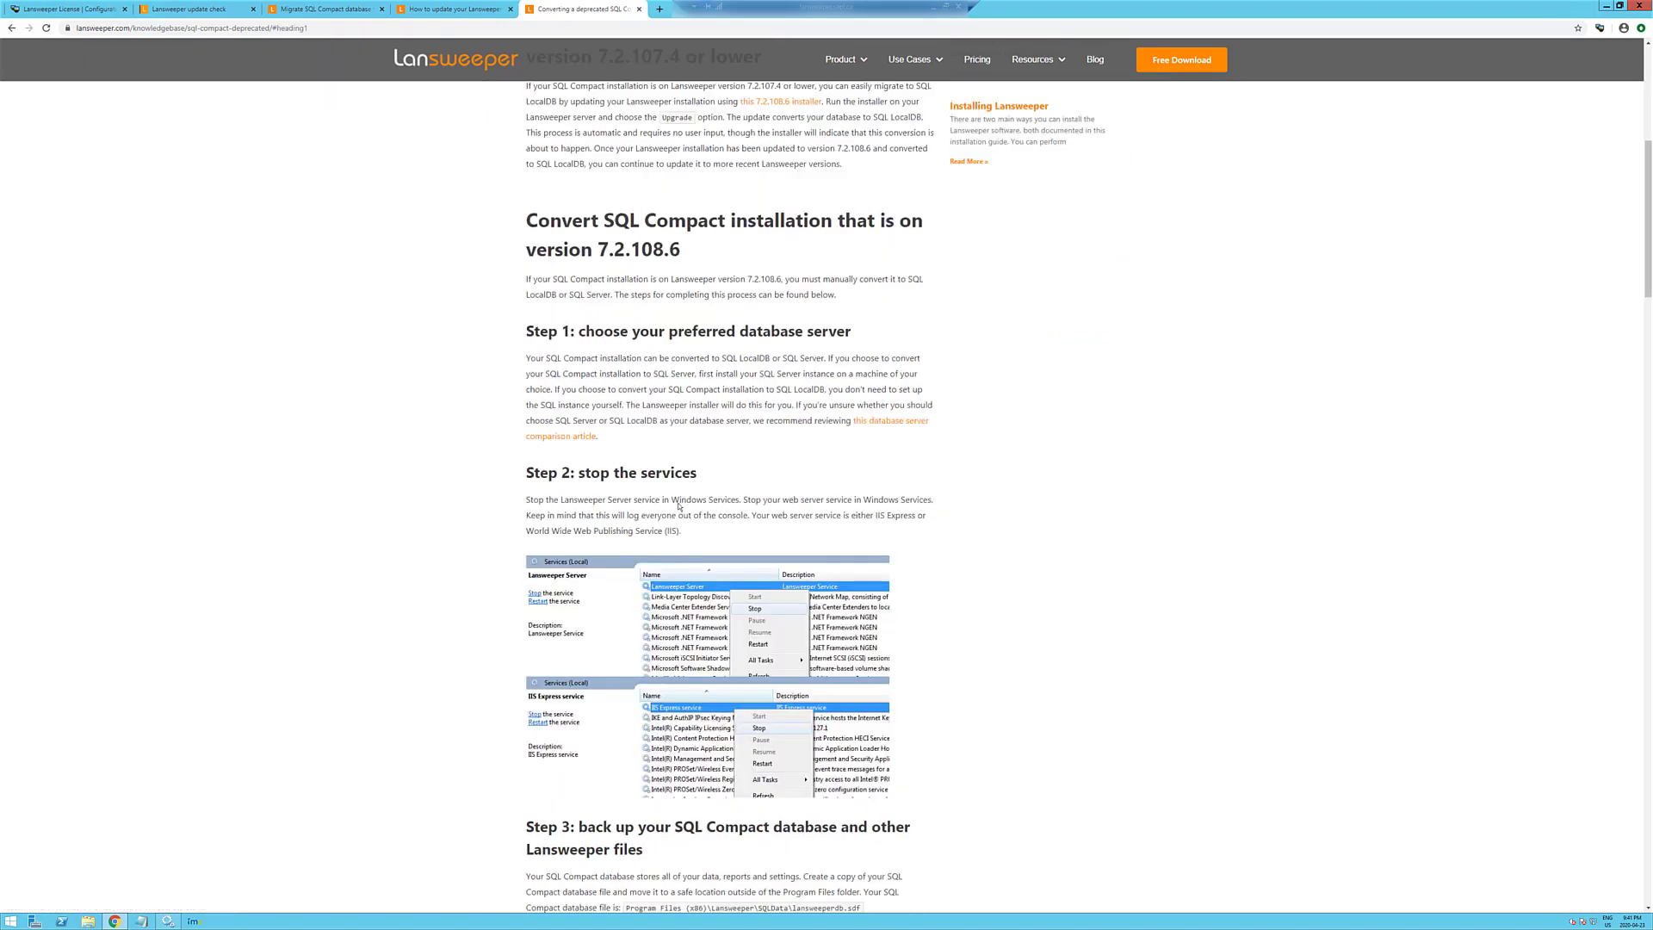
mouse_move(828, 485)
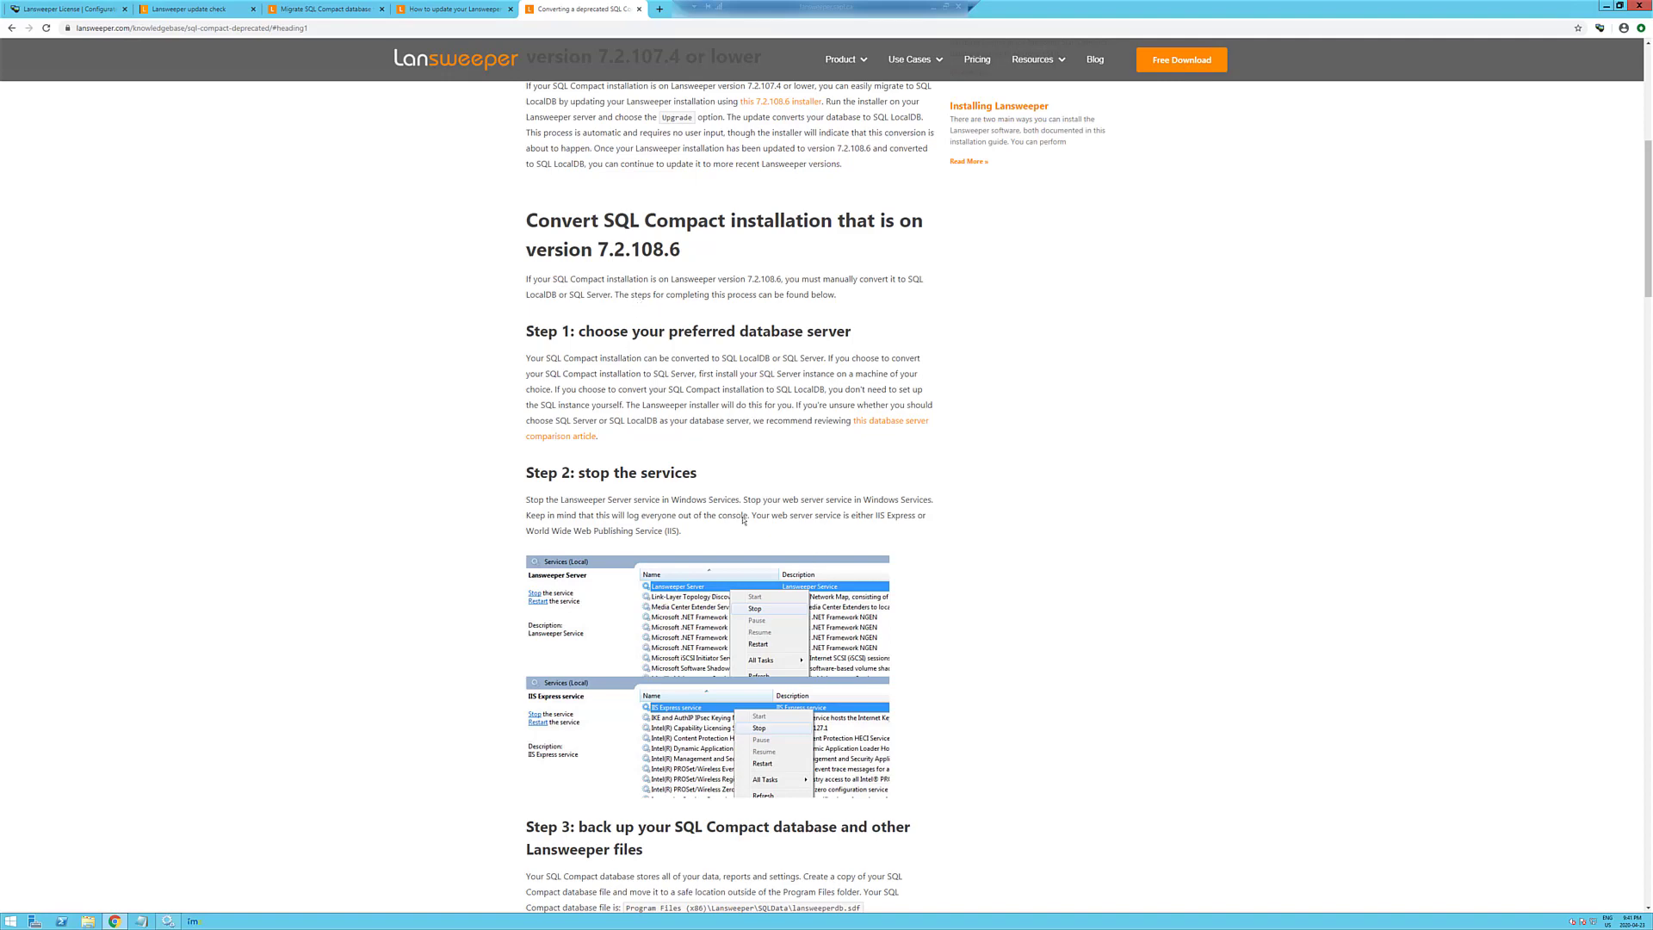
scroll(down, 3)
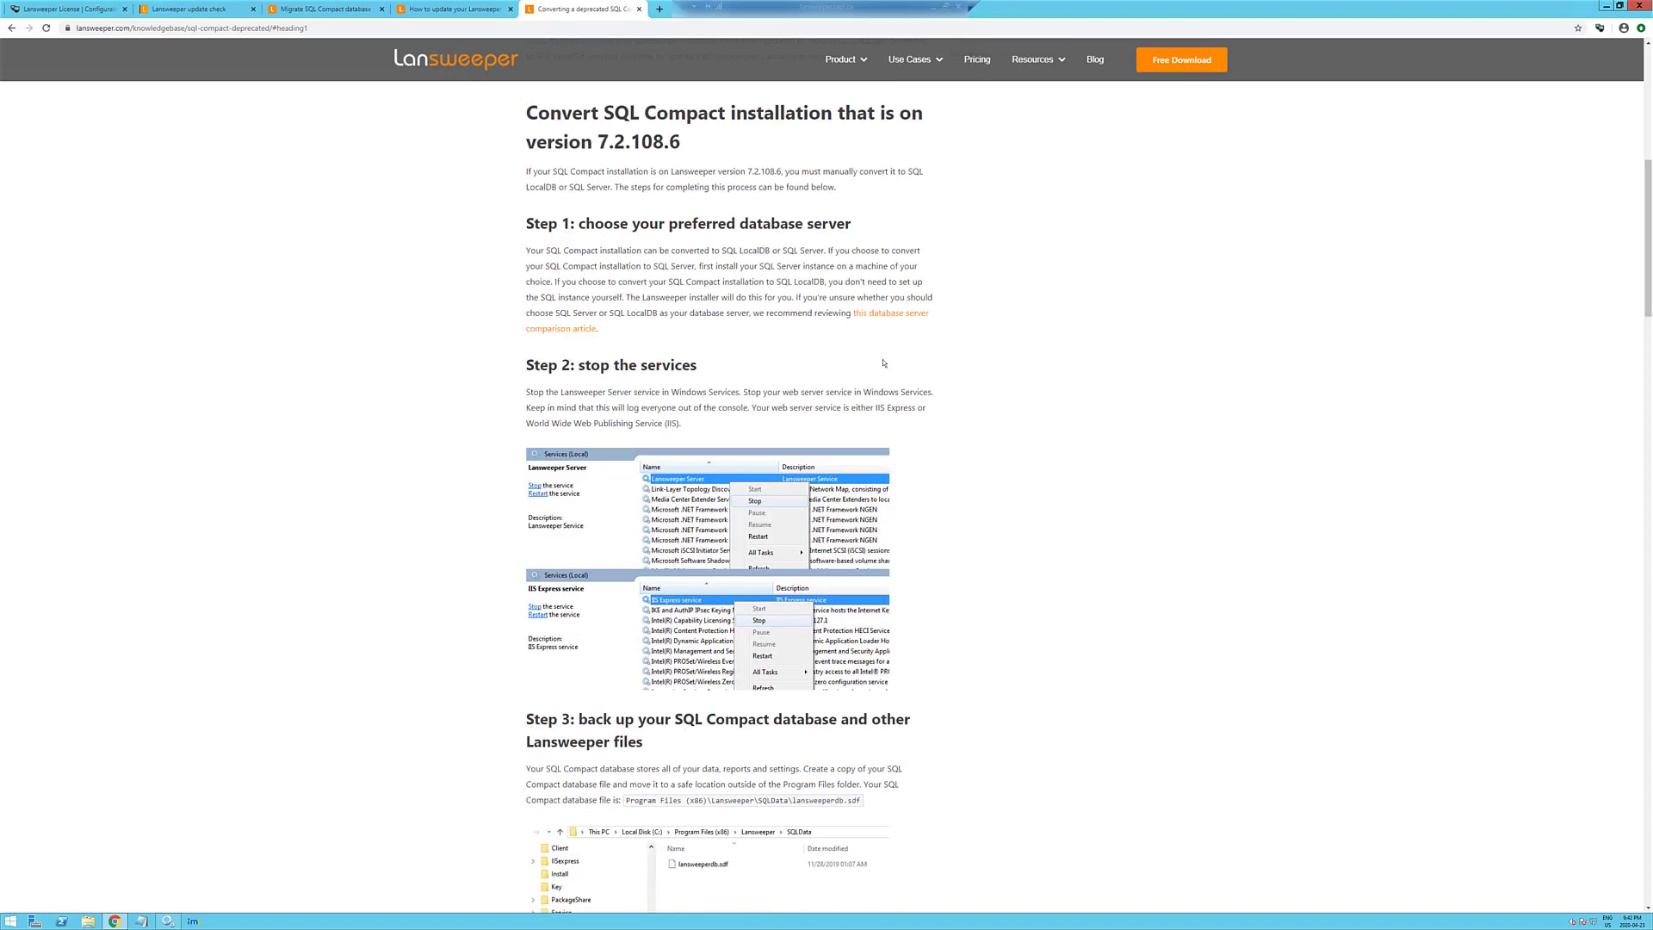
scroll(down, 3)
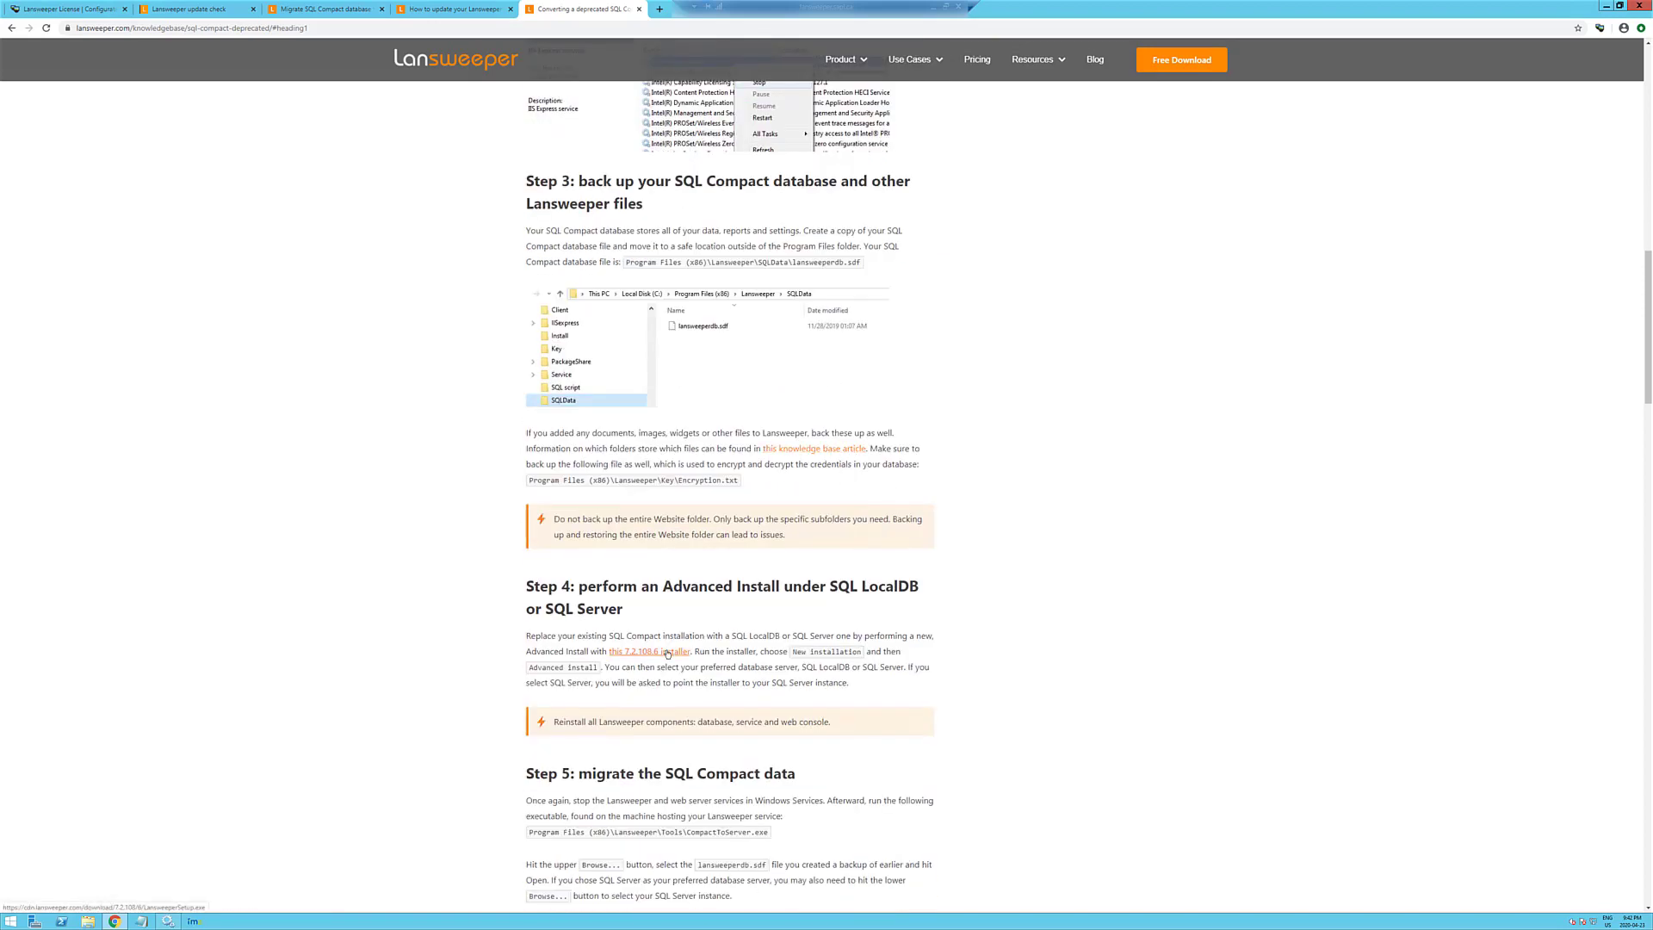
Download the Lansweeper 7.2.108.6 installer from the article link.
click(648, 652)
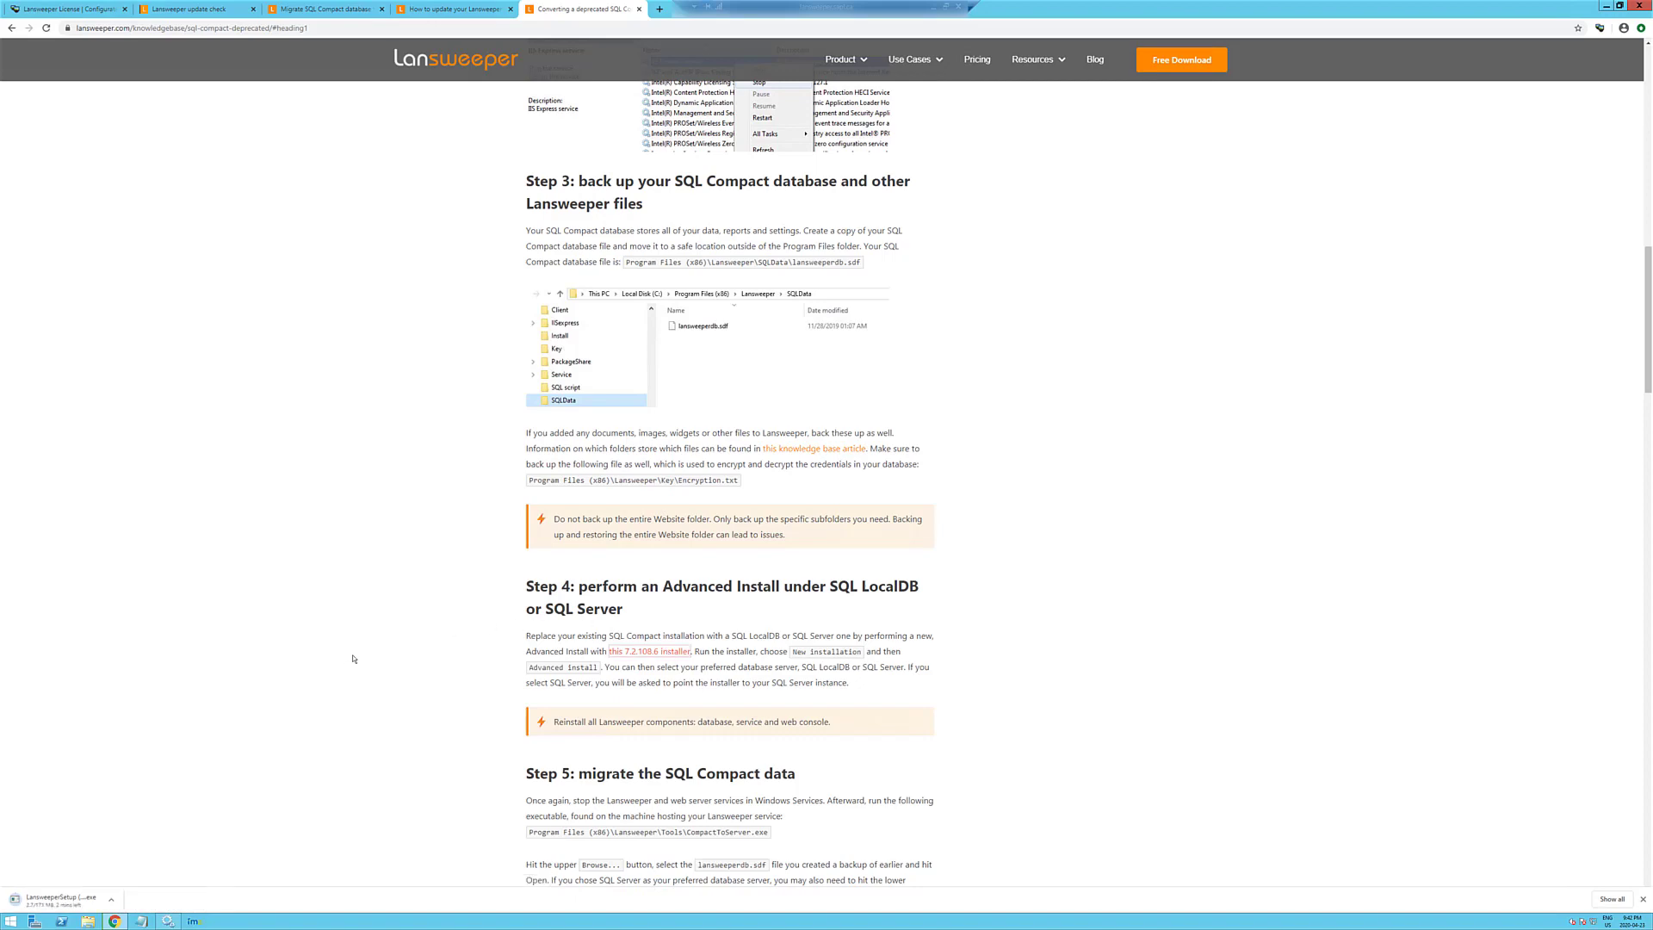
scroll(up, 3)
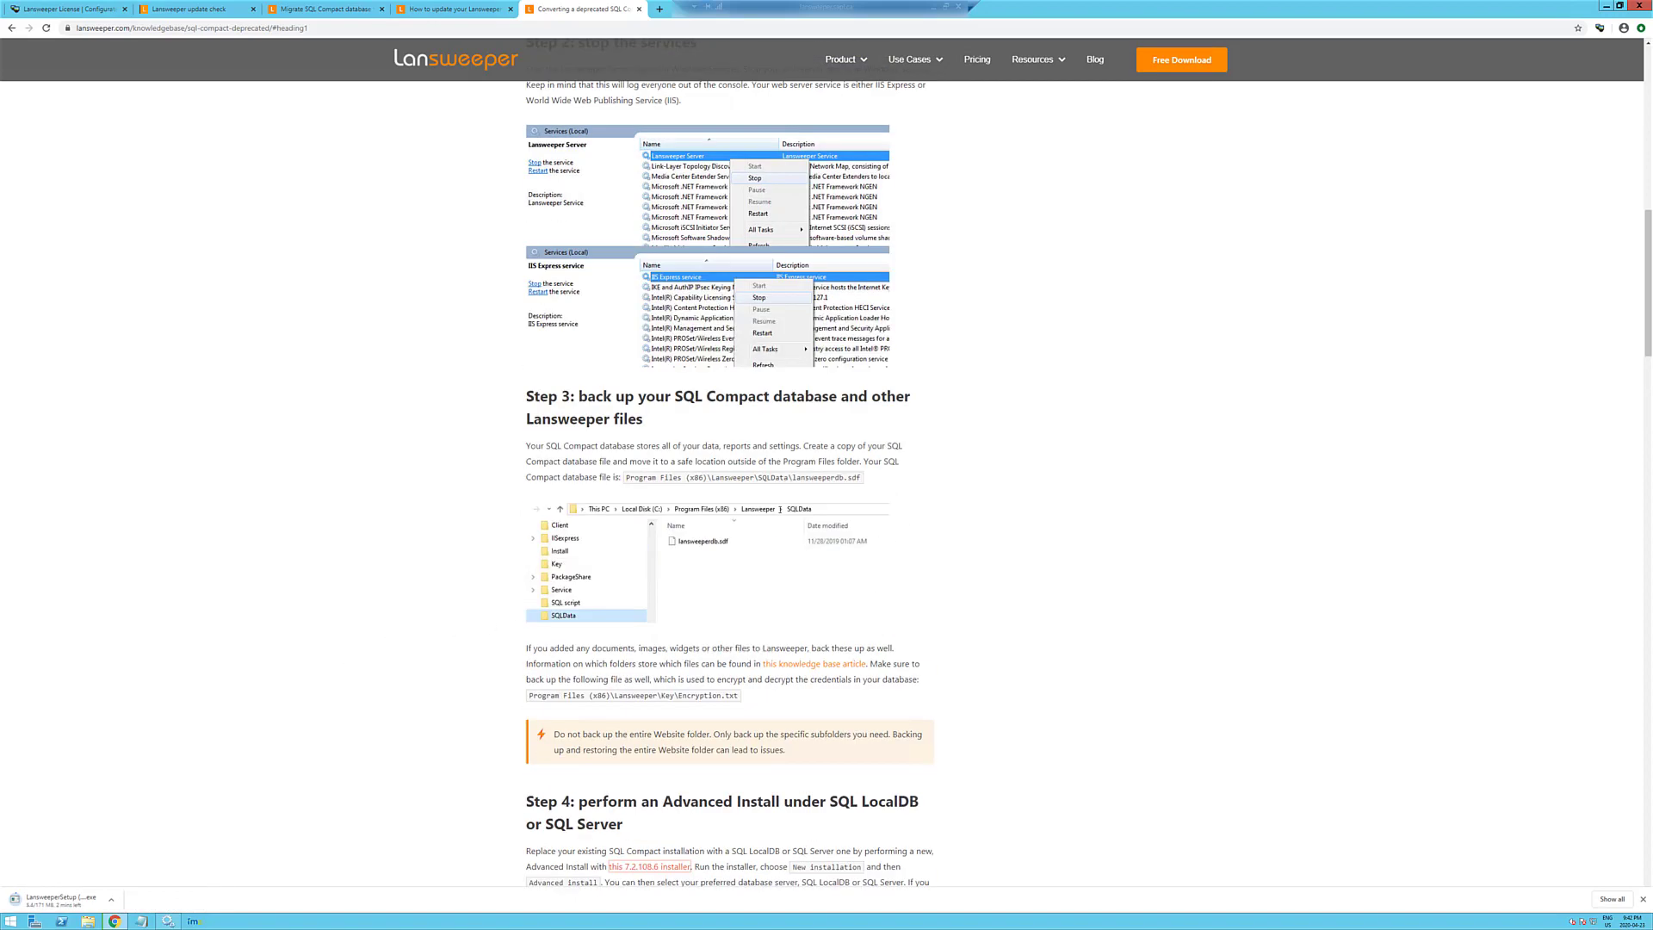
scroll(up, 3)
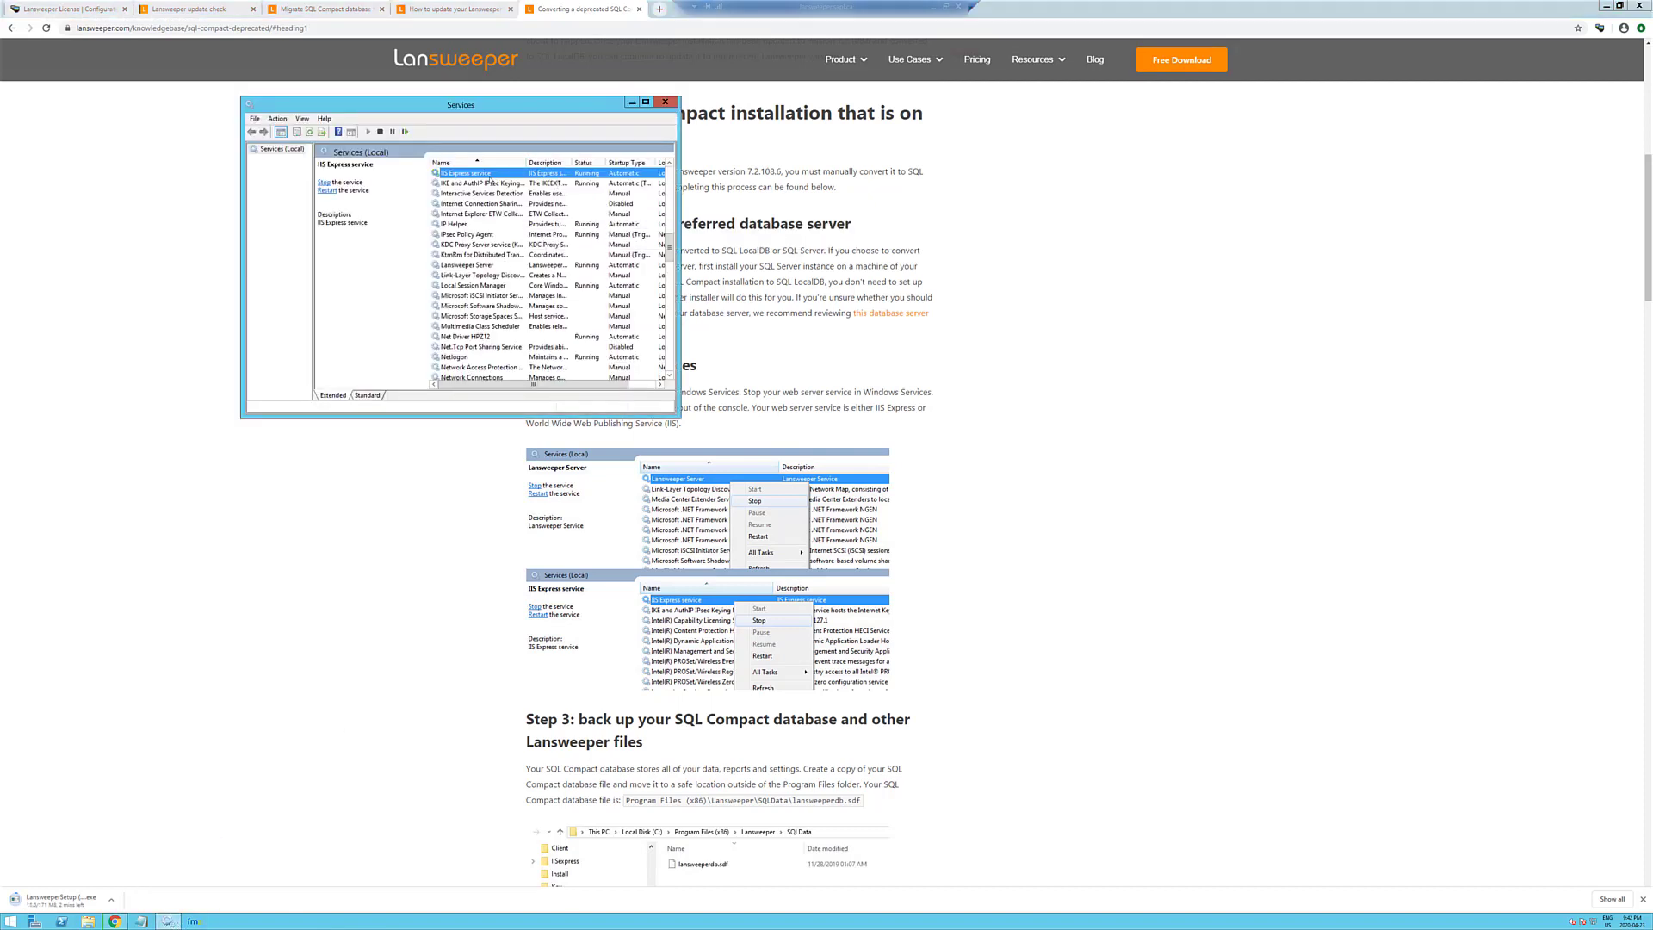
Stop the IIS Express and Lansweeper Server services in Windows Services.
right_click(464, 173)
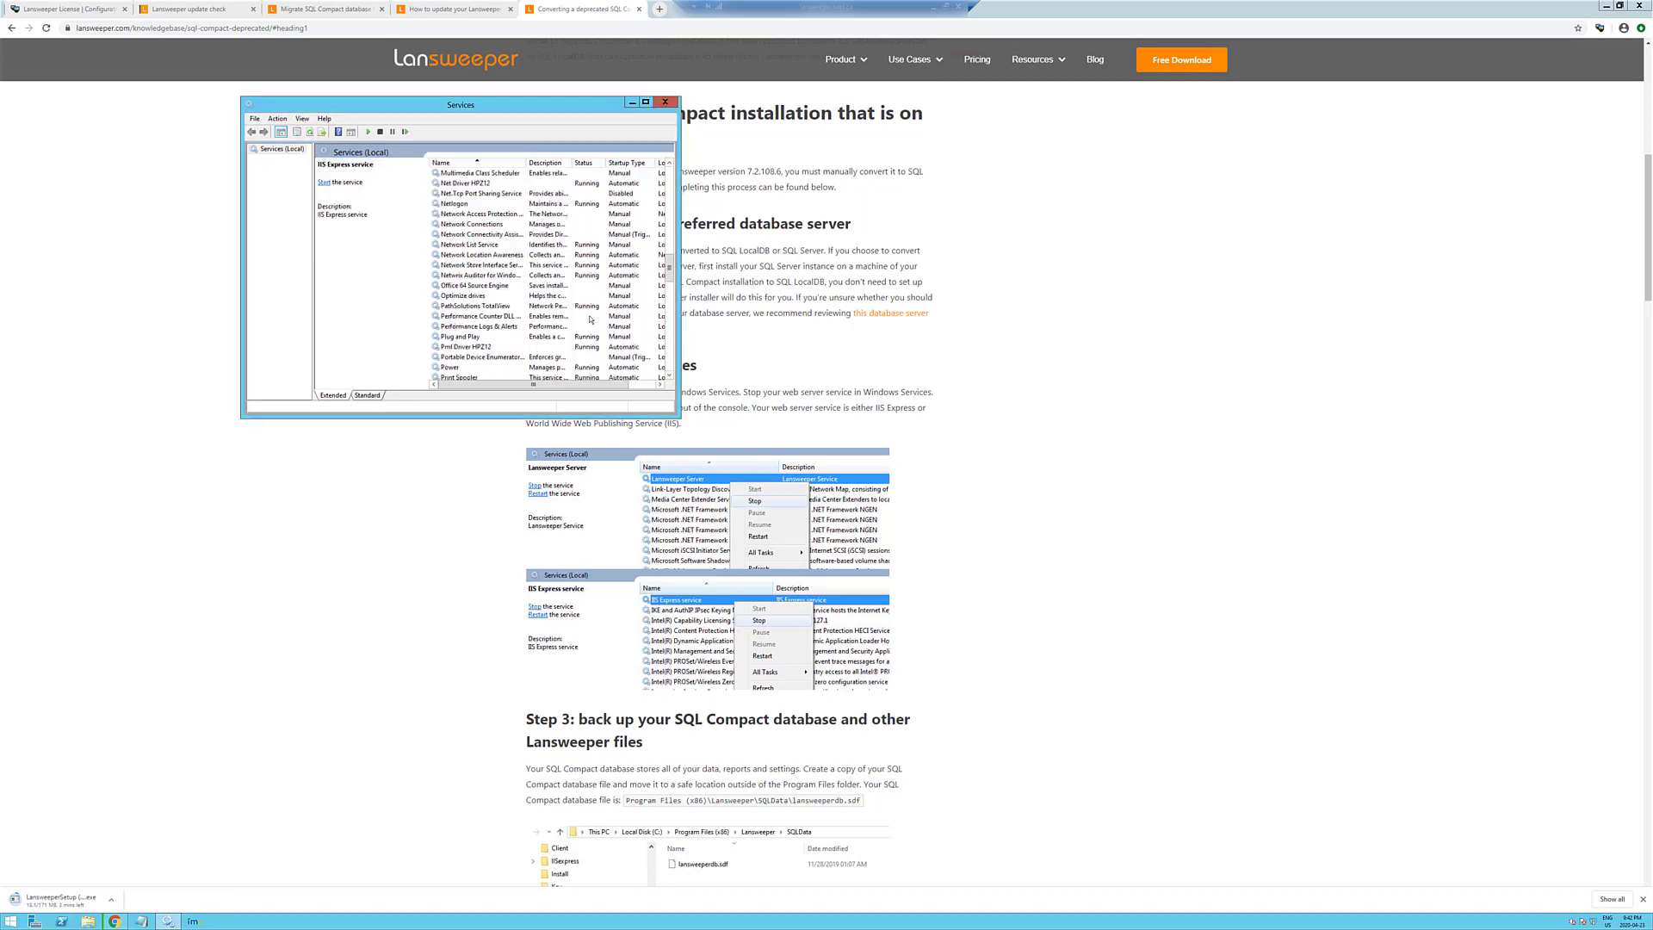
scroll(down, 3)
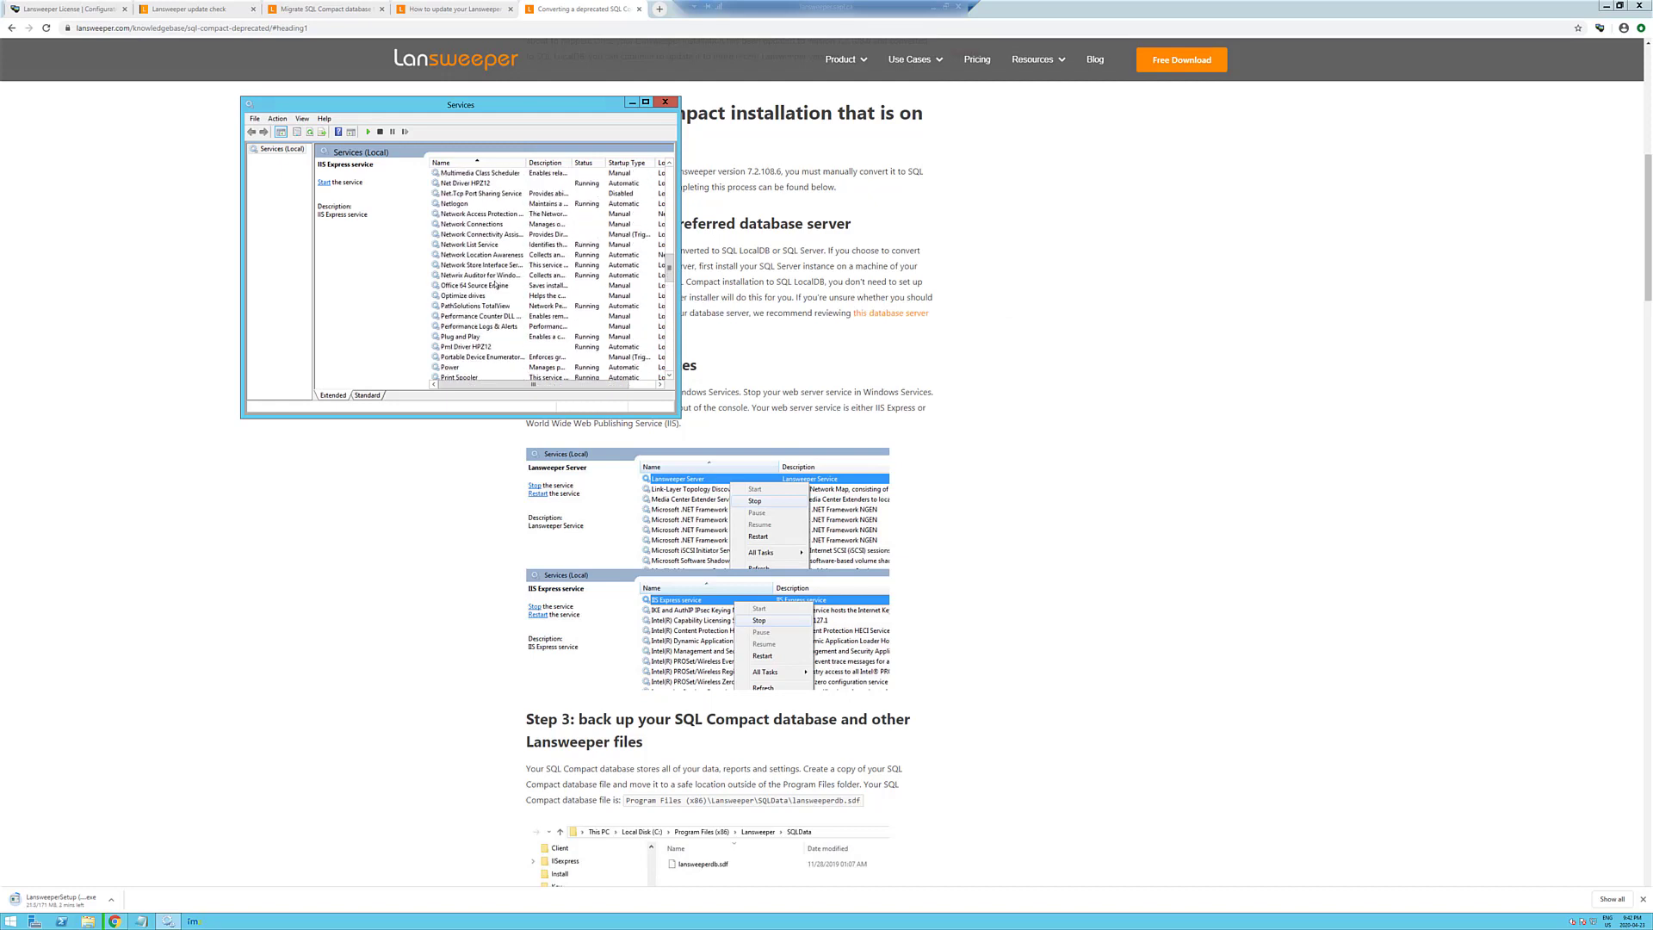
scroll(up, 3)
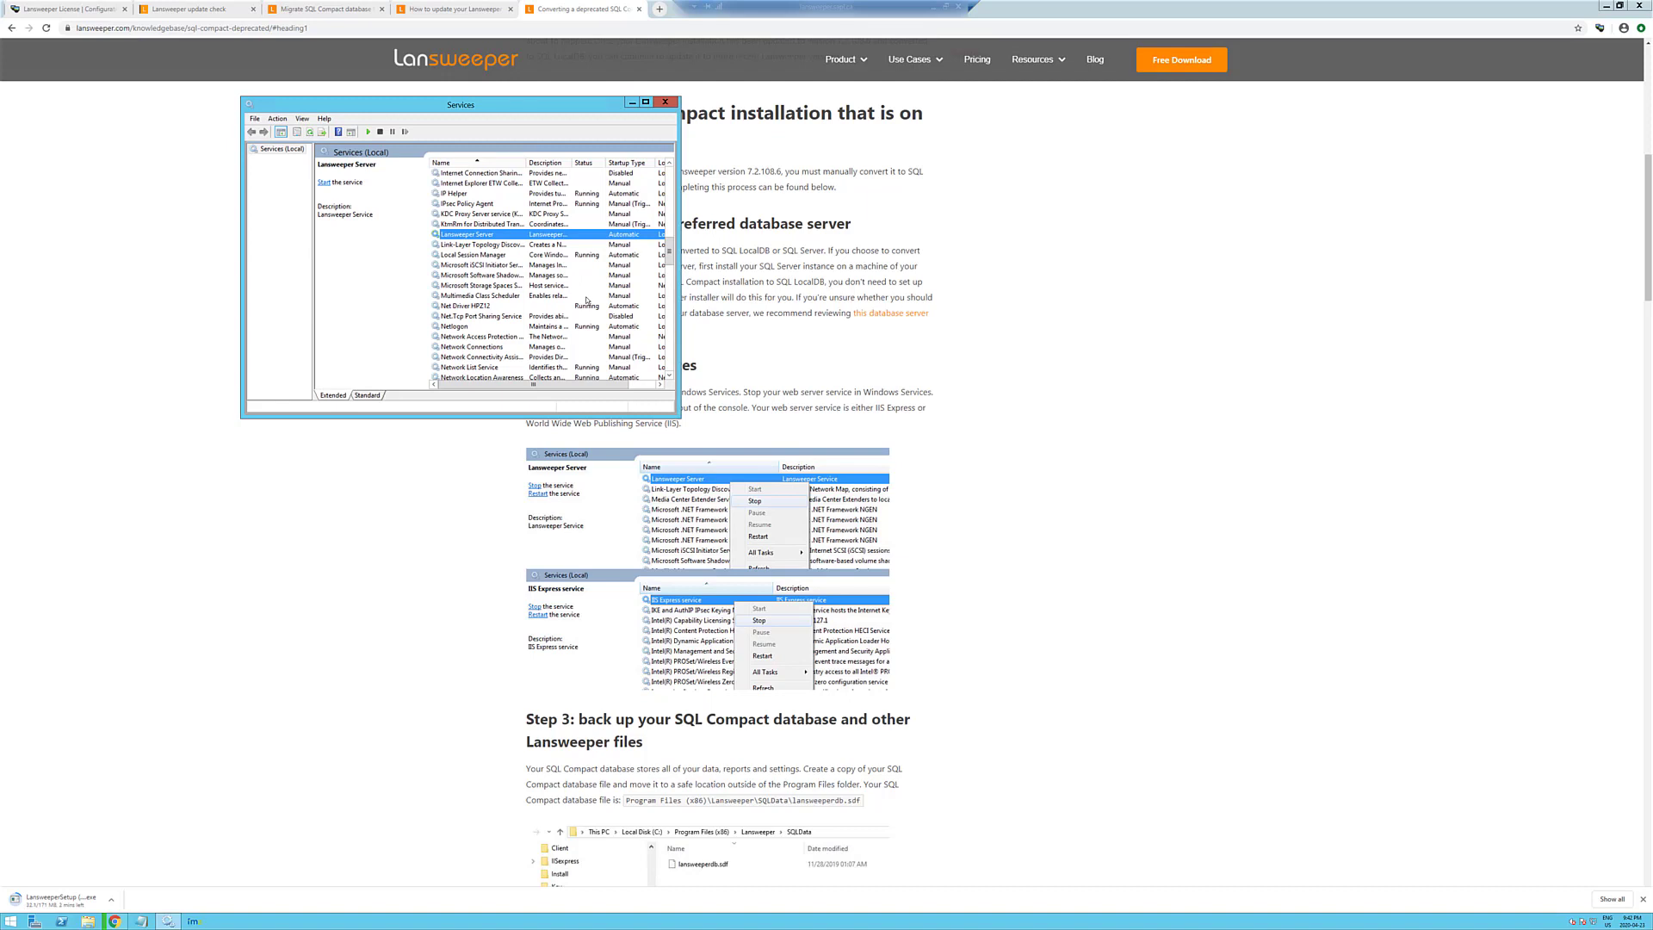
mouse_move(224, 658)
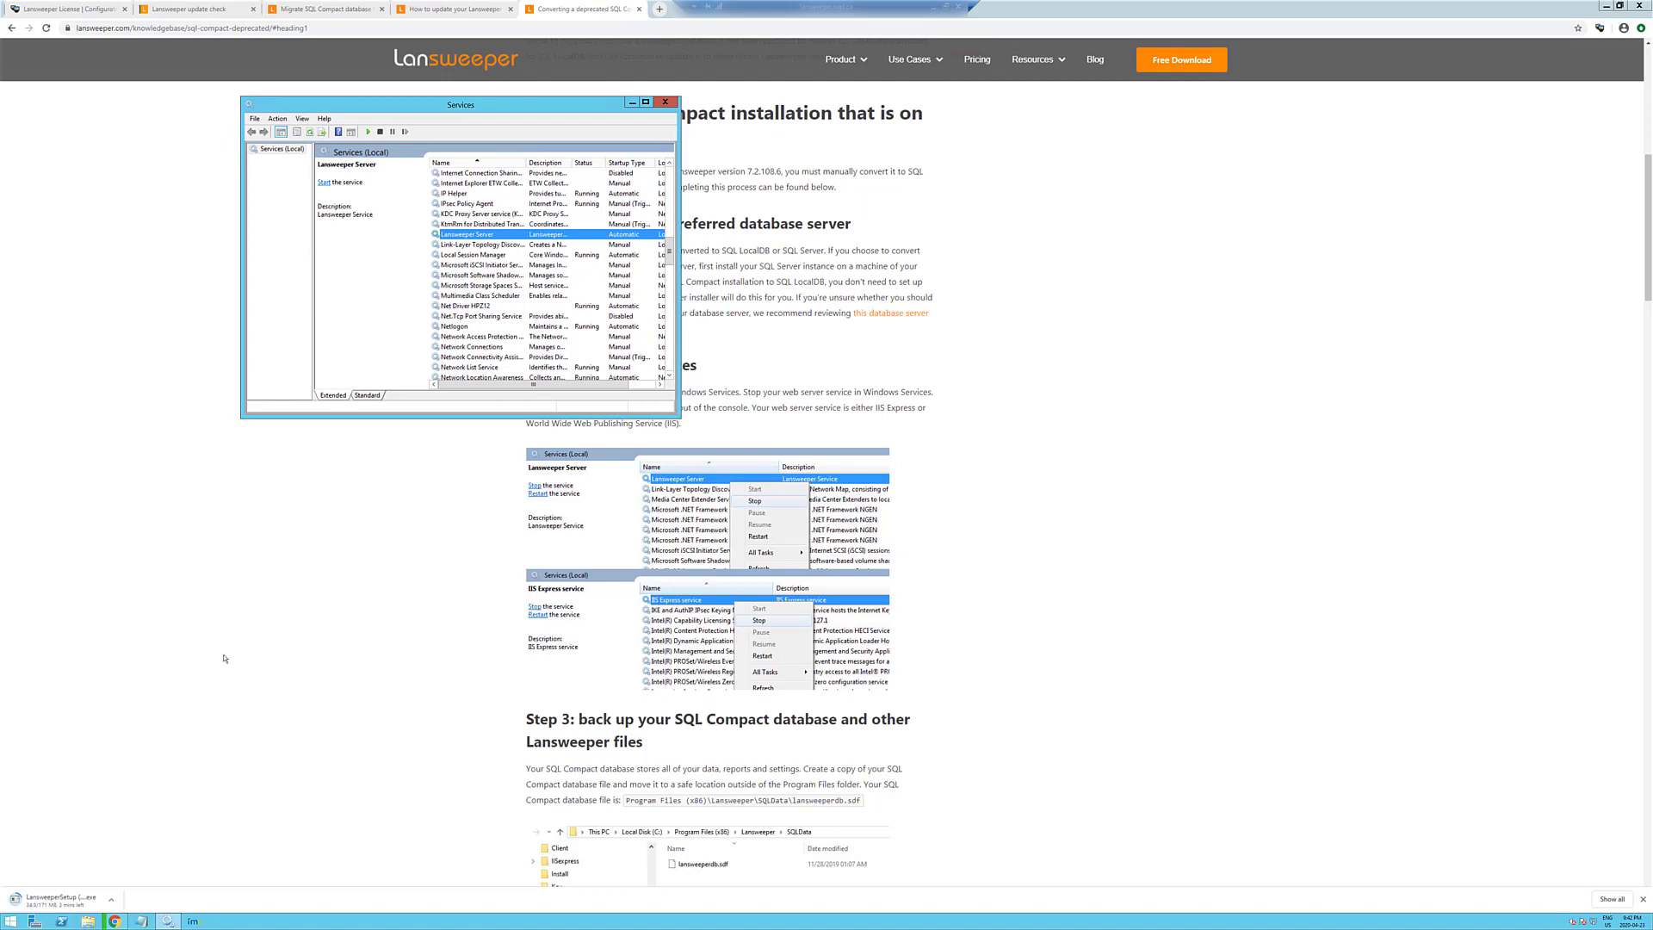
mouse_move(264, 777)
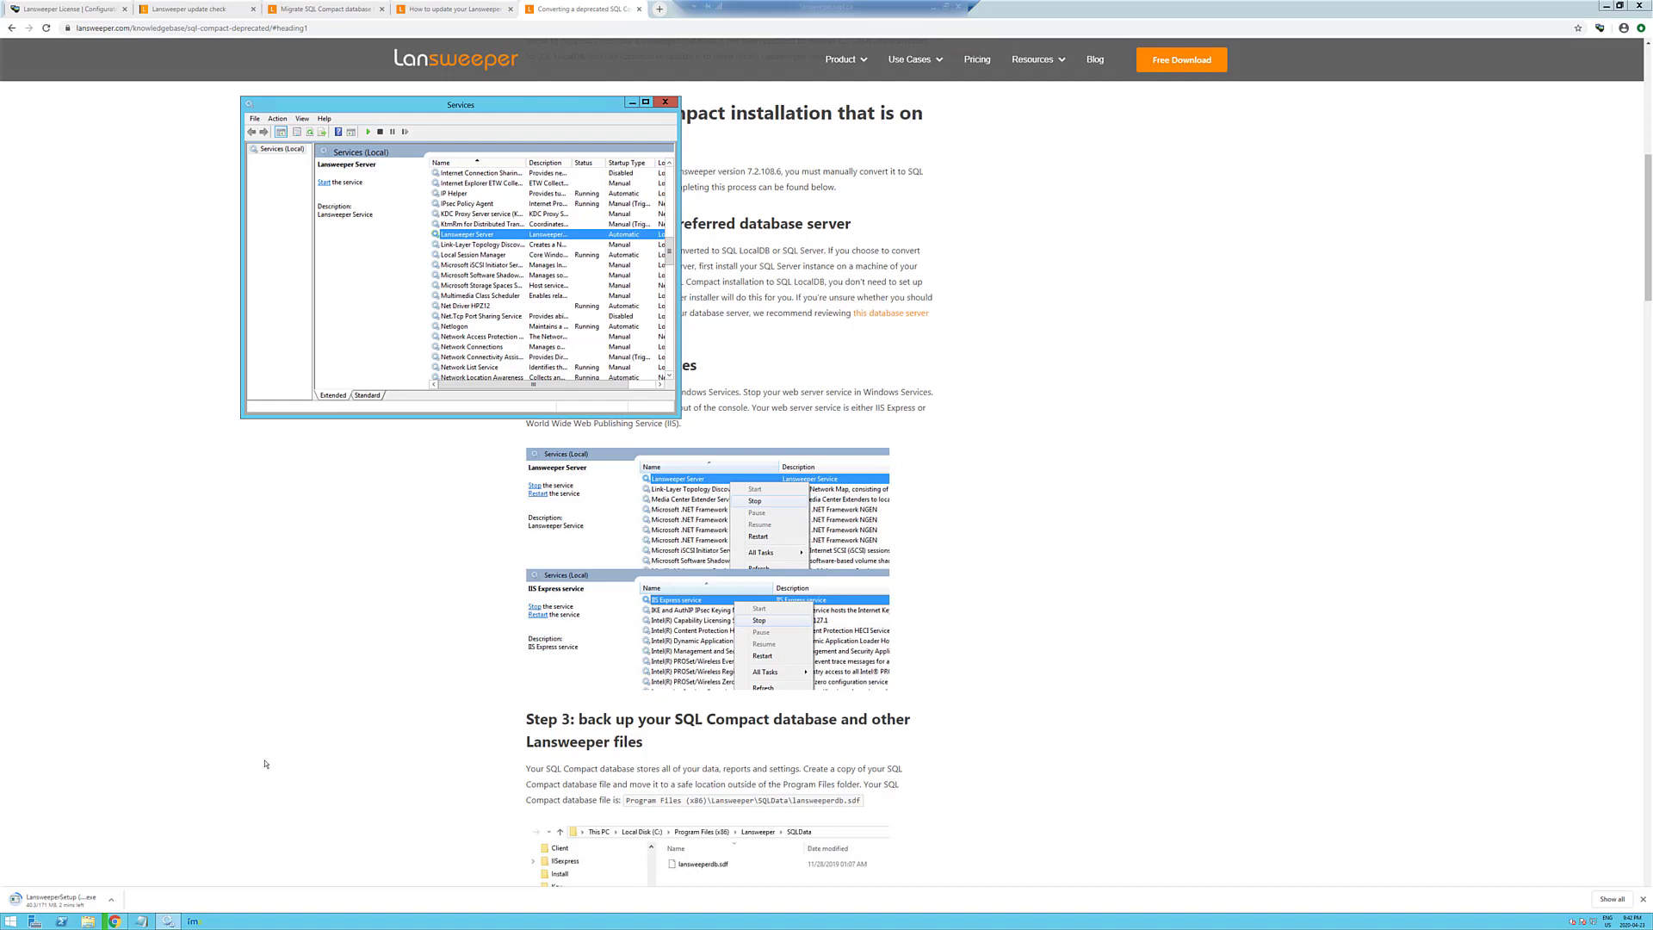
mouse_move(267, 749)
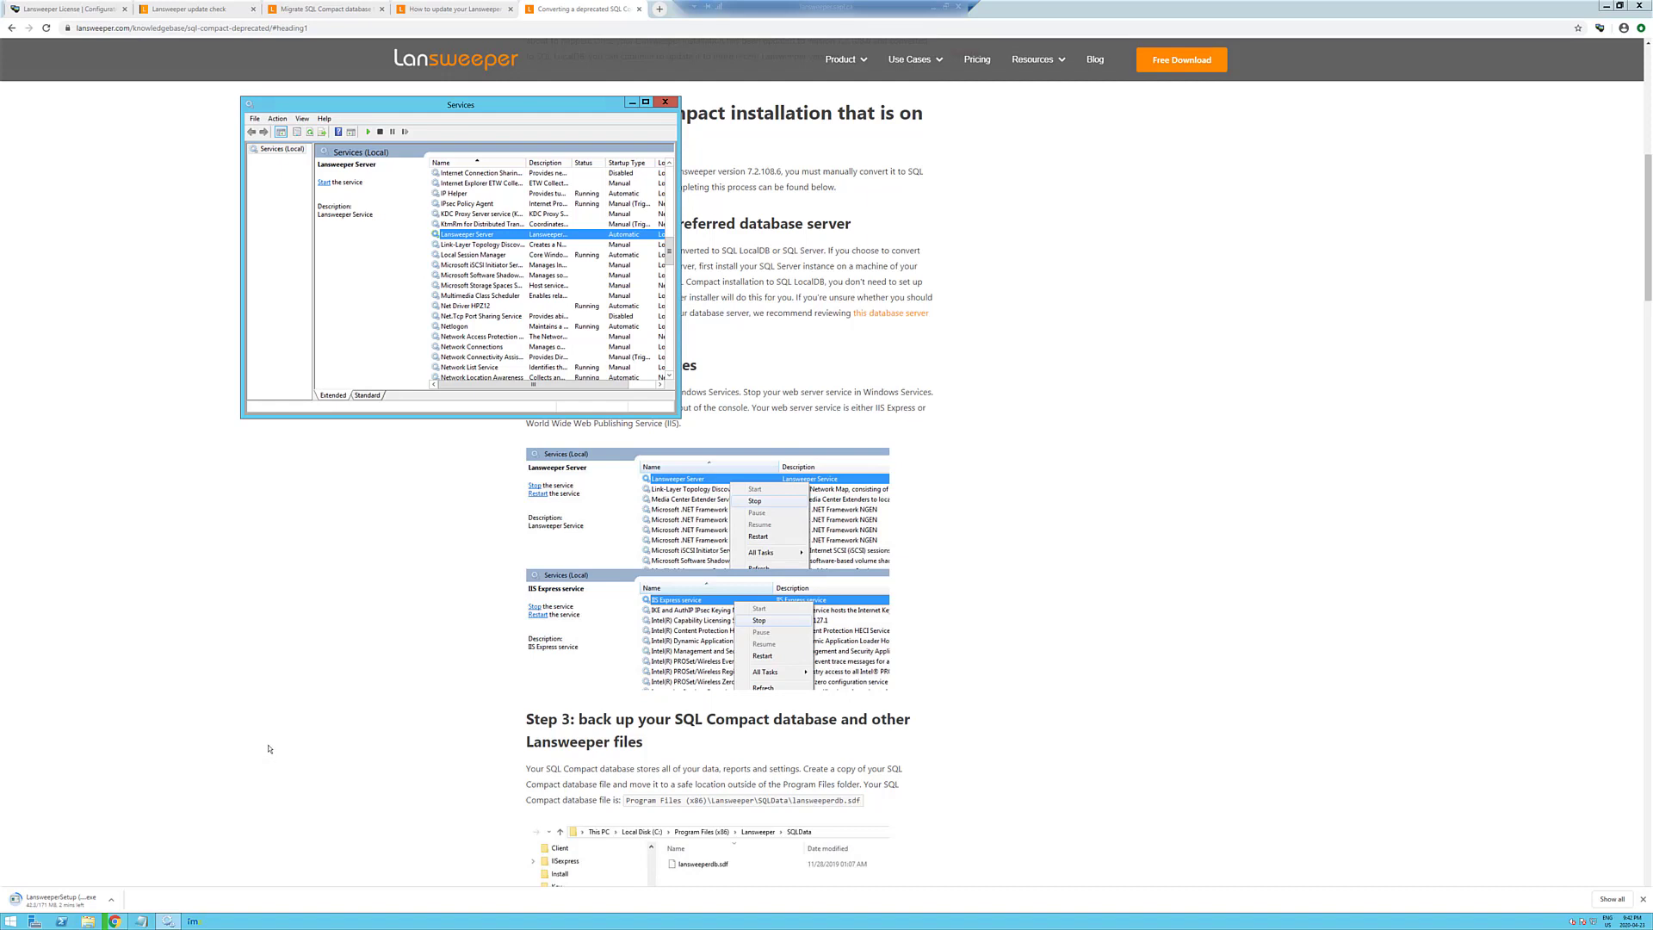
mouse_move(1074, 268)
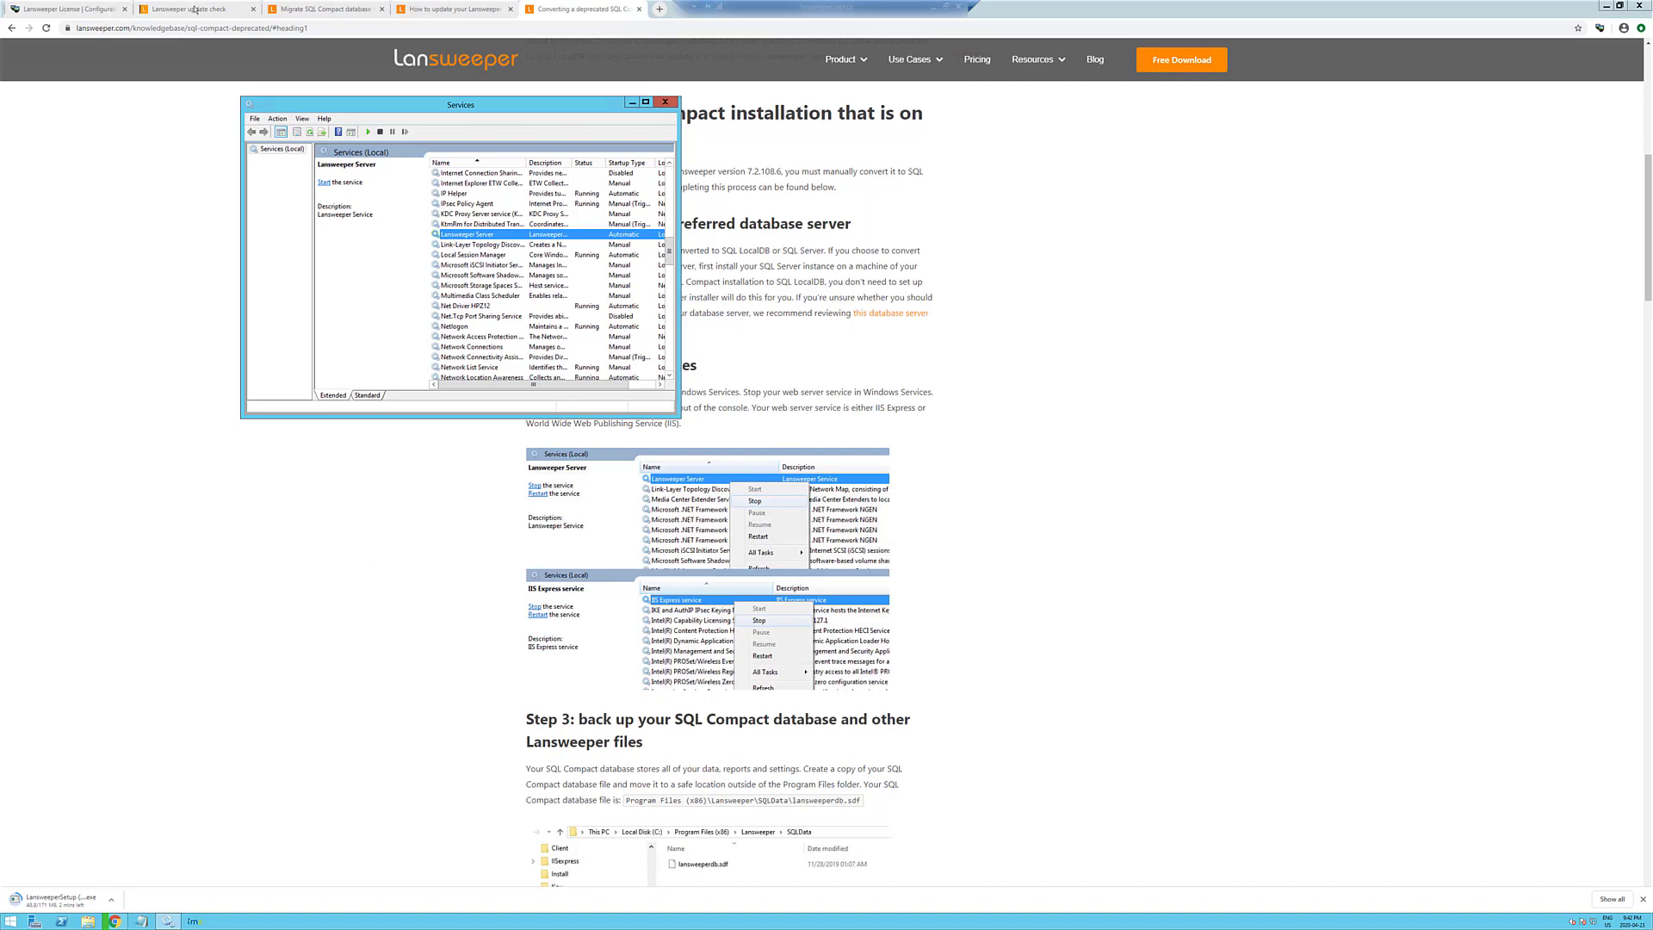
Download the Lansweeper 8.0.130.14 installer from the update page with the prefilled email.
click(196, 8)
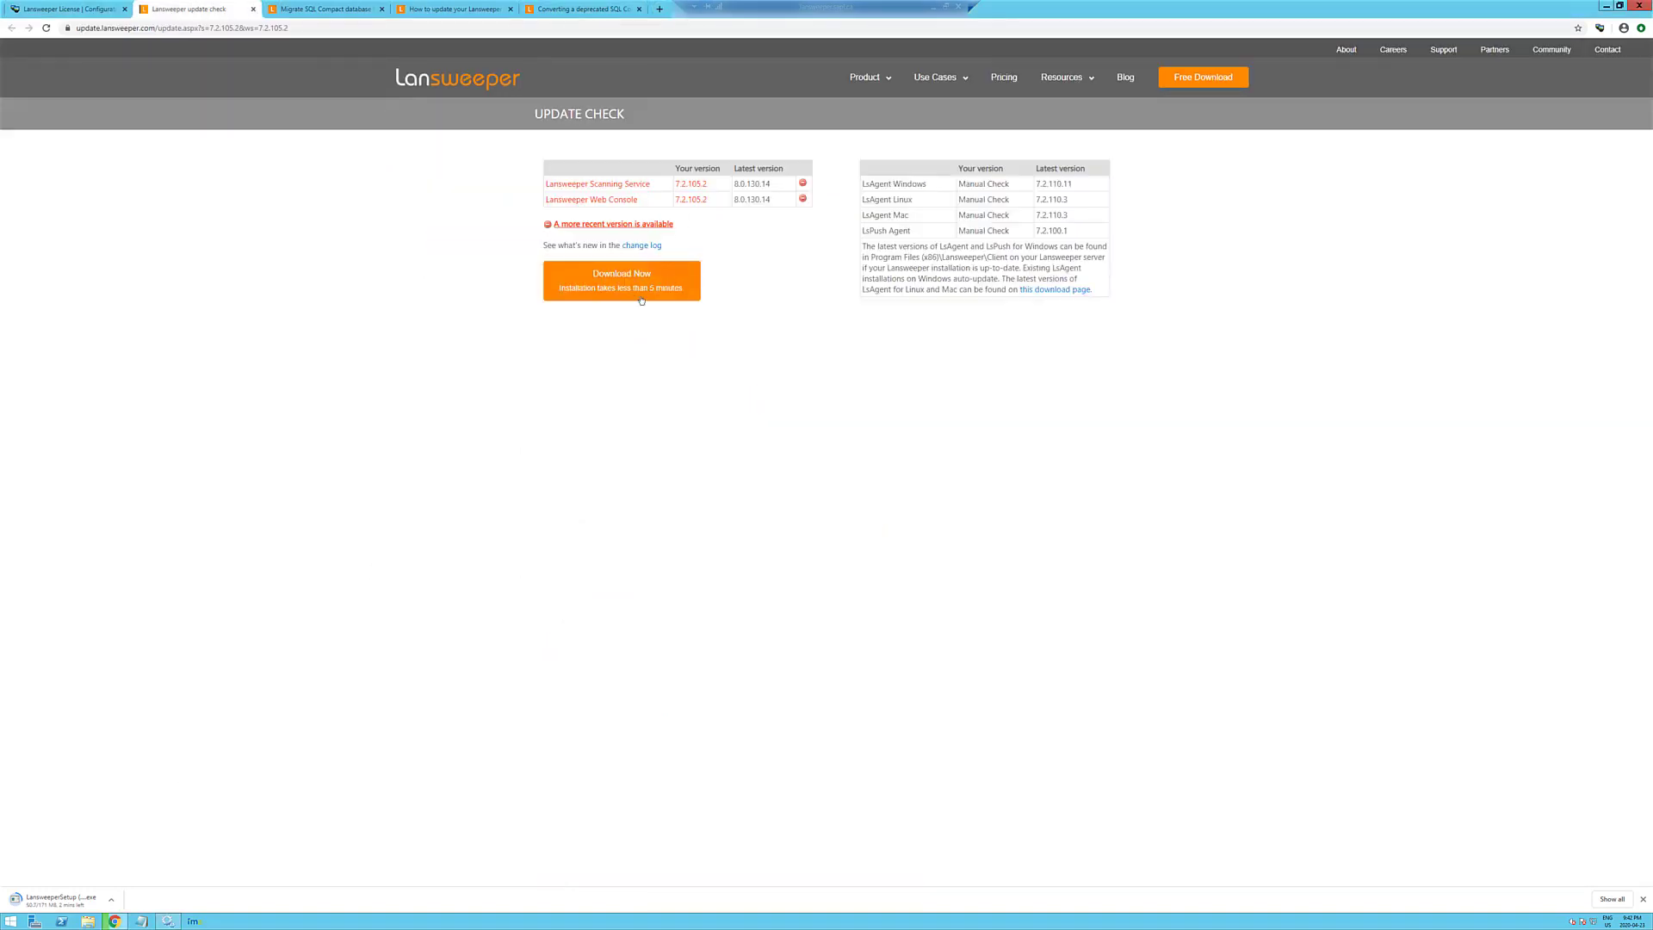
click(621, 281)
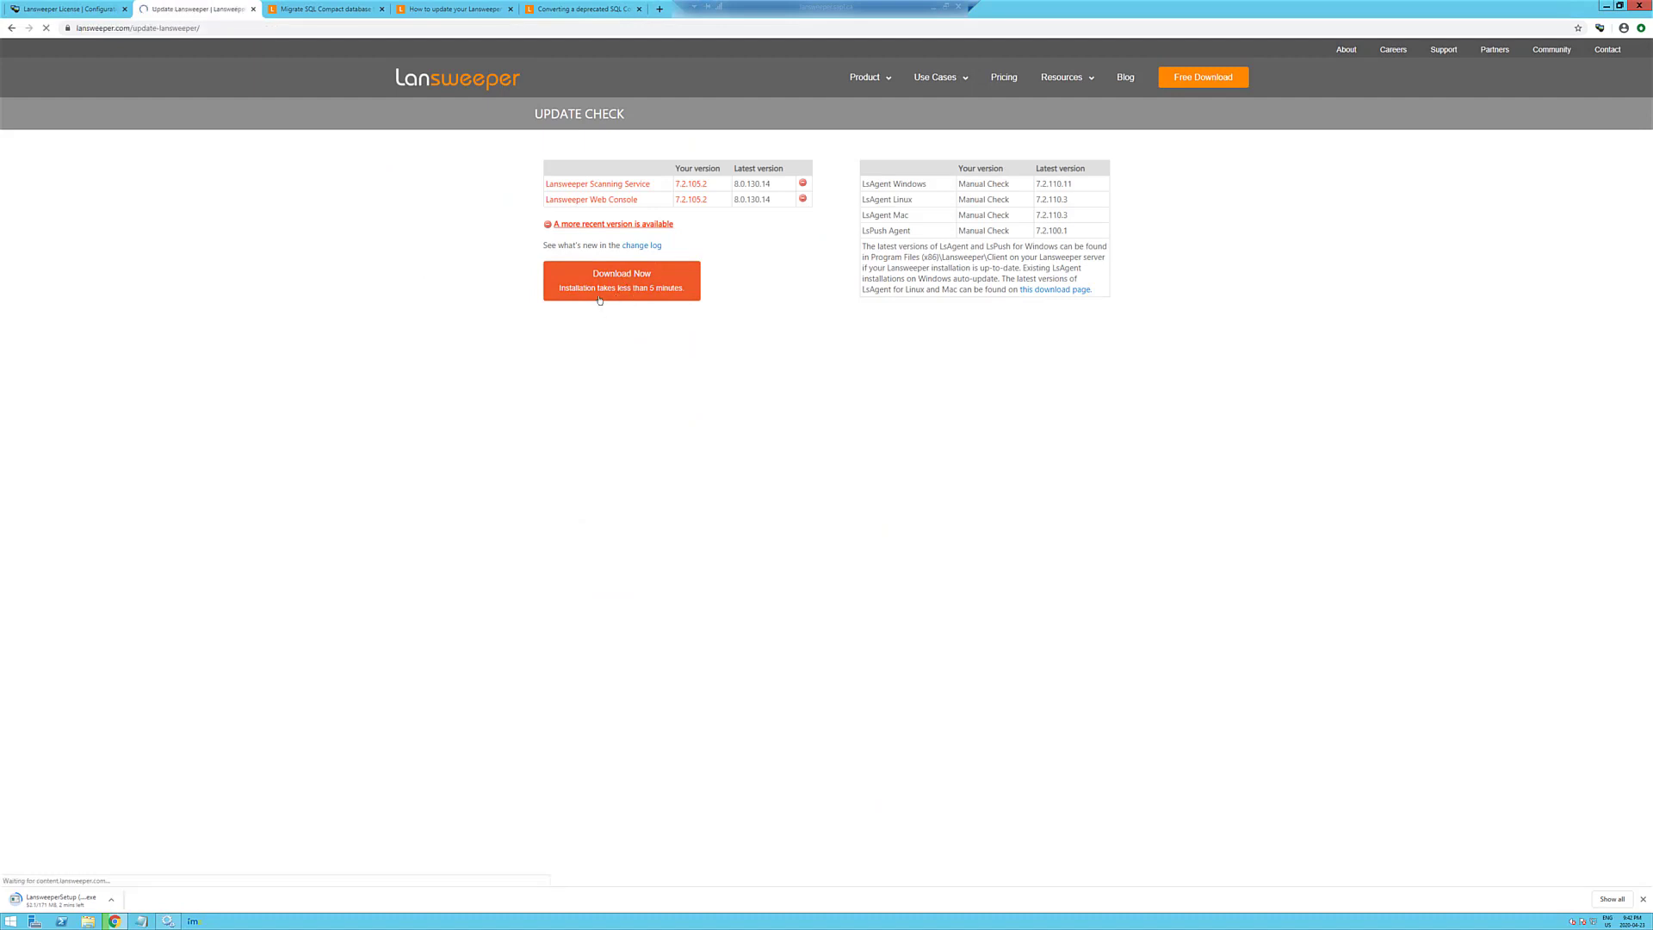
click(621, 279)
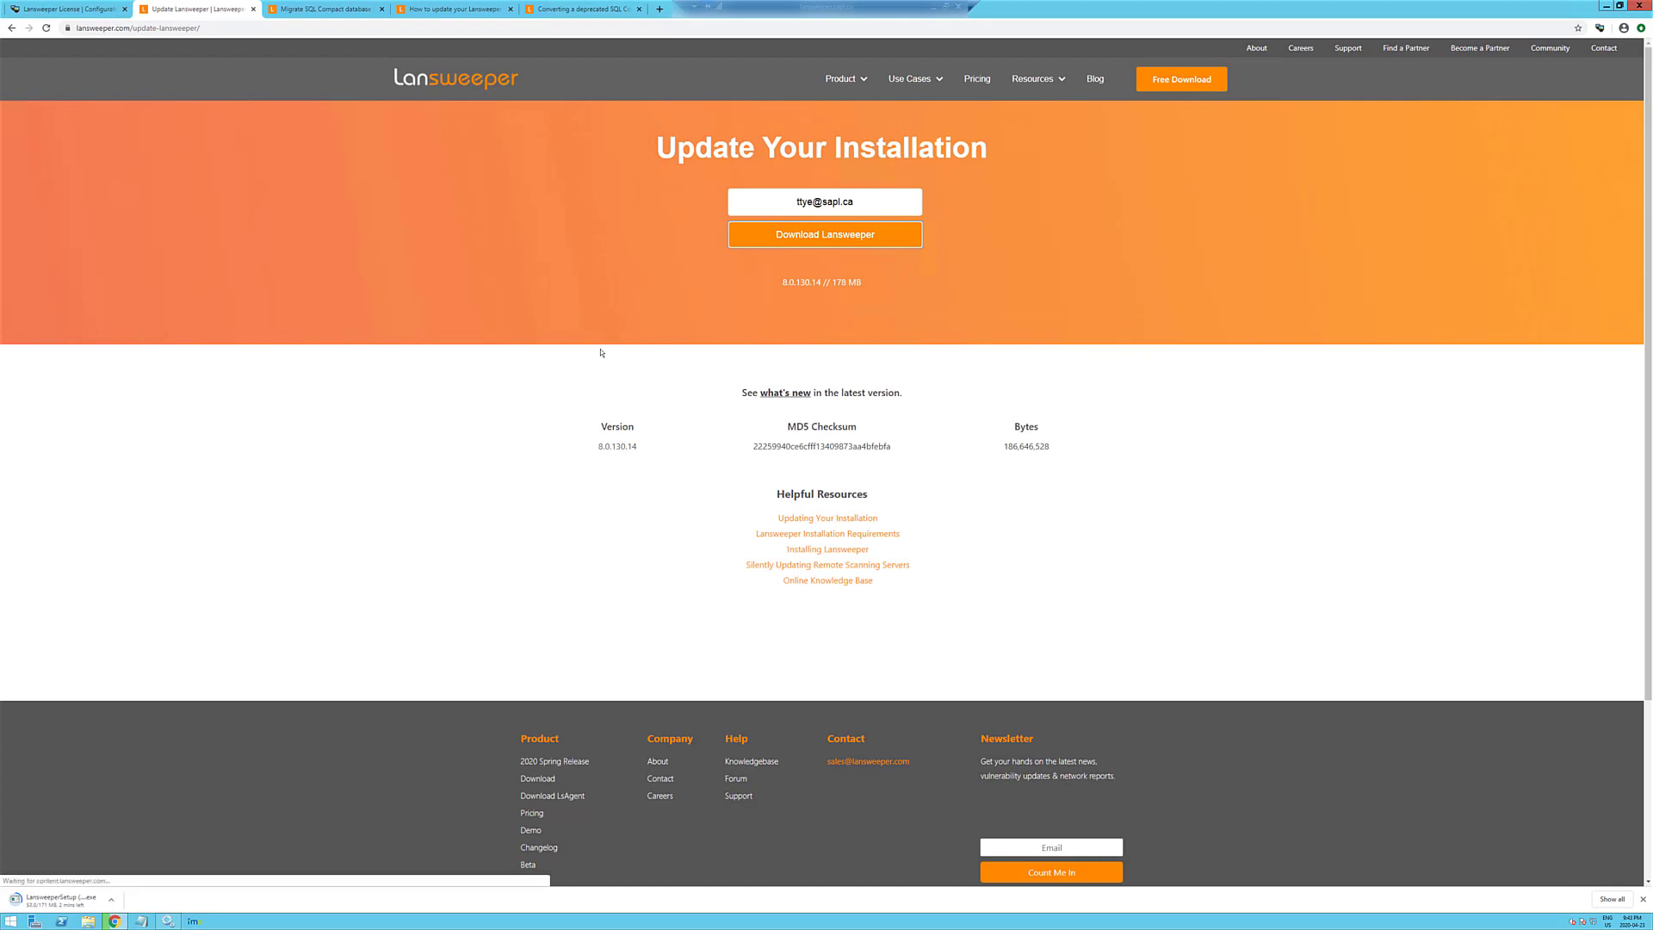
click(825, 234)
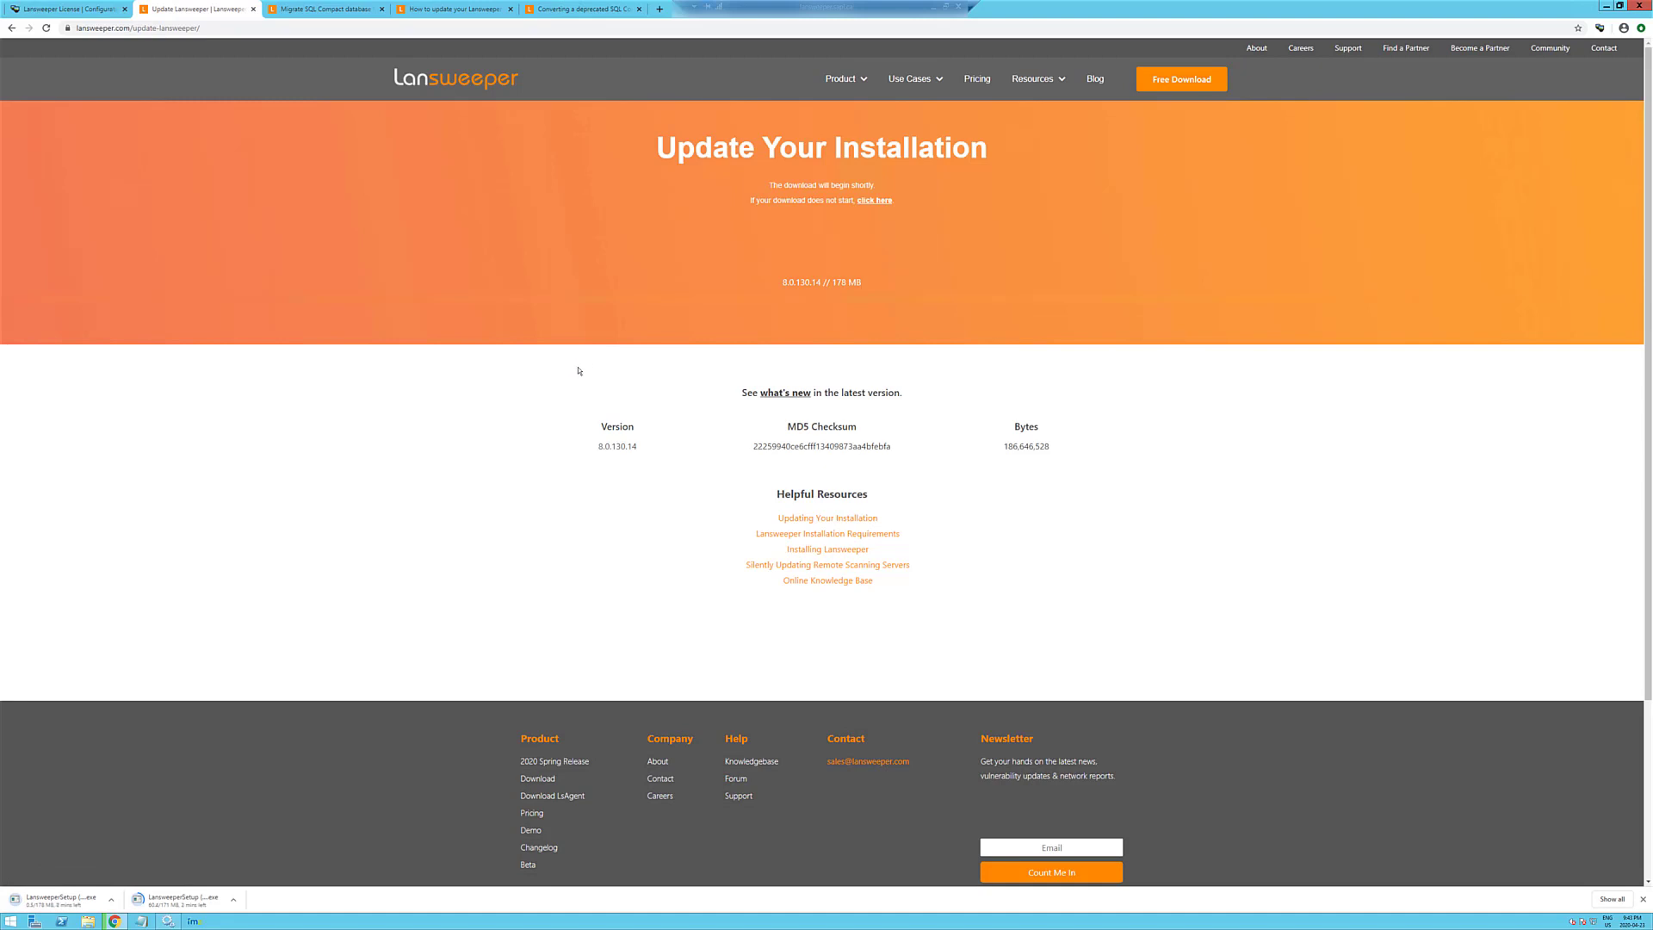
mouse_move(554, 409)
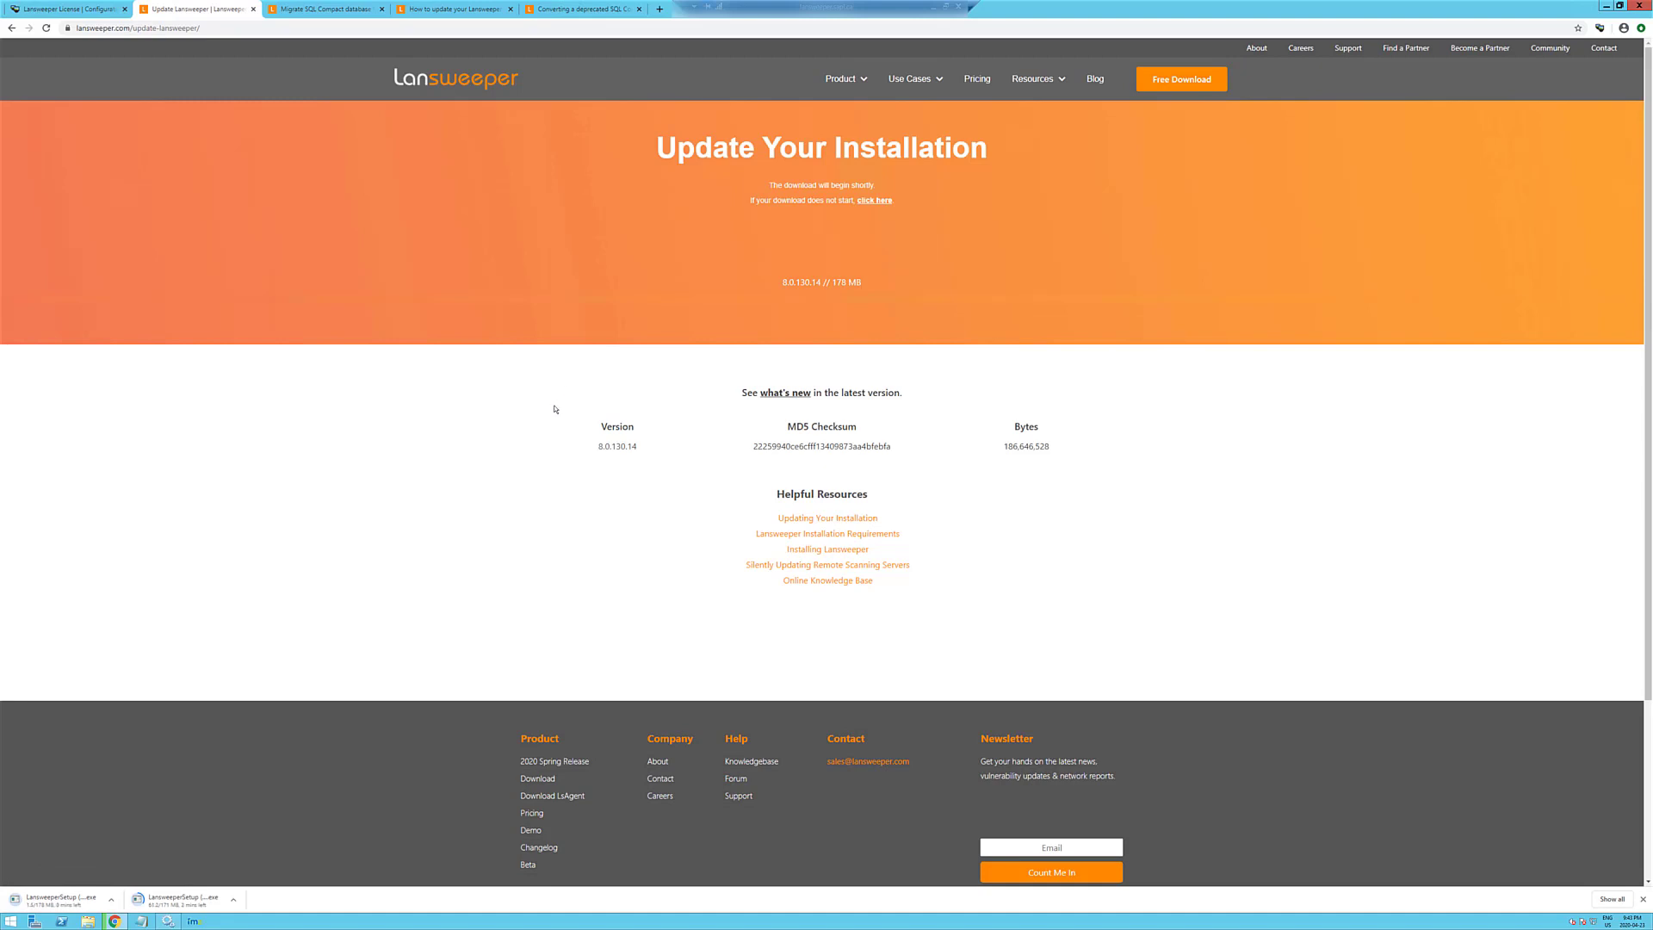
mouse_move(461, 364)
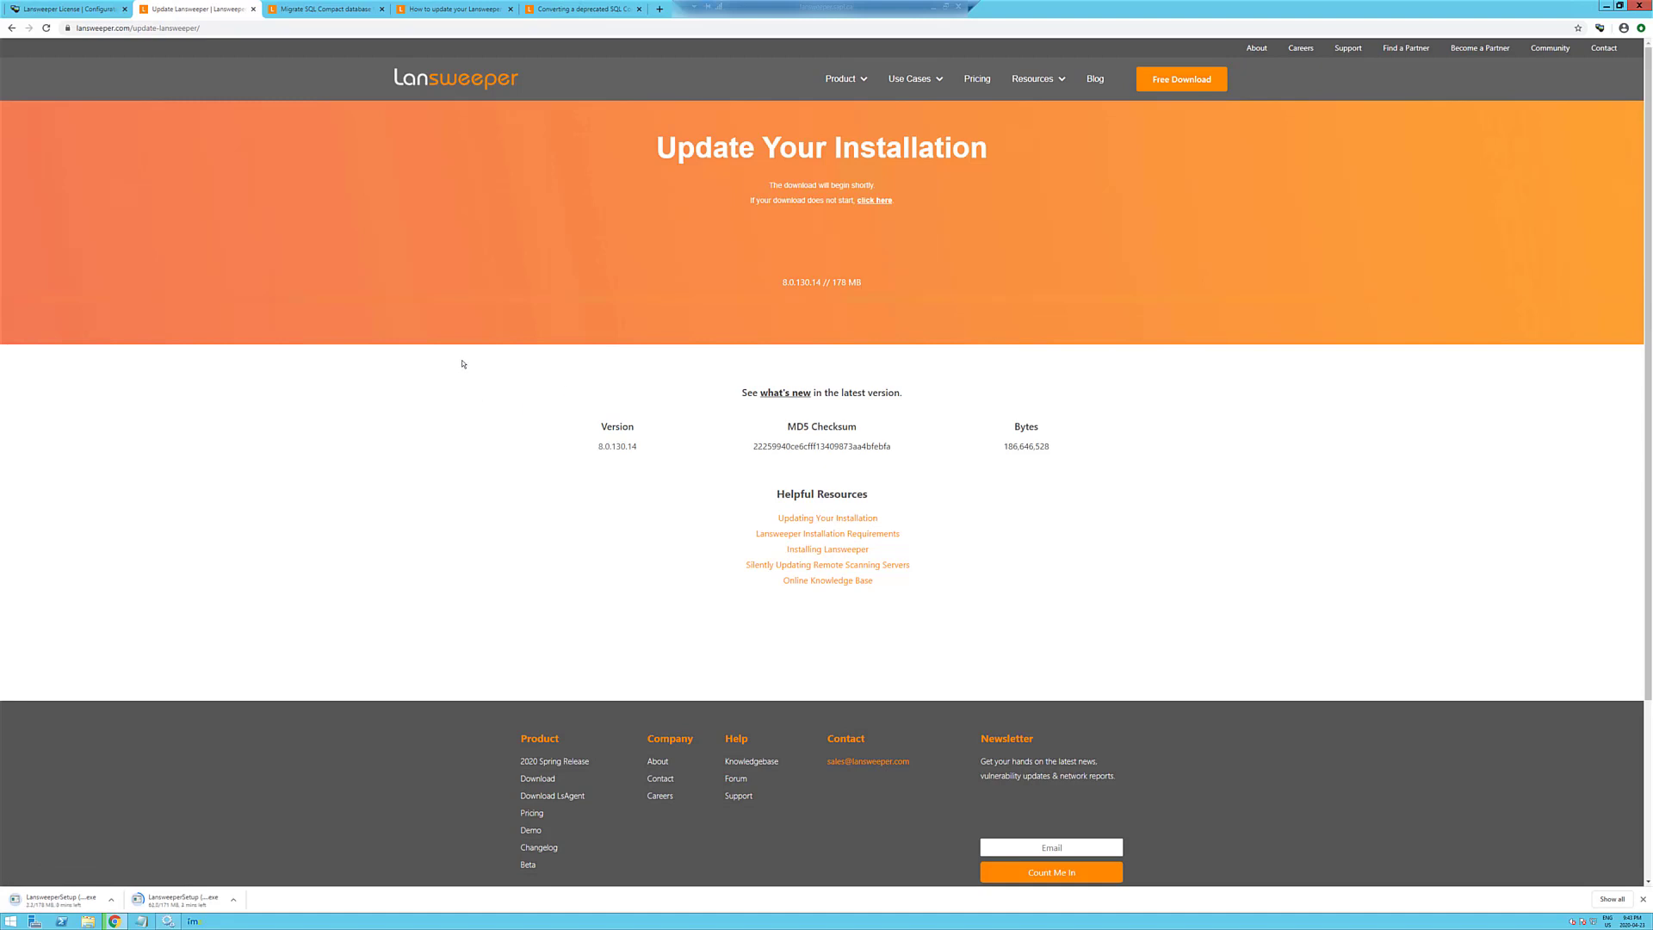
mouse_move(475, 365)
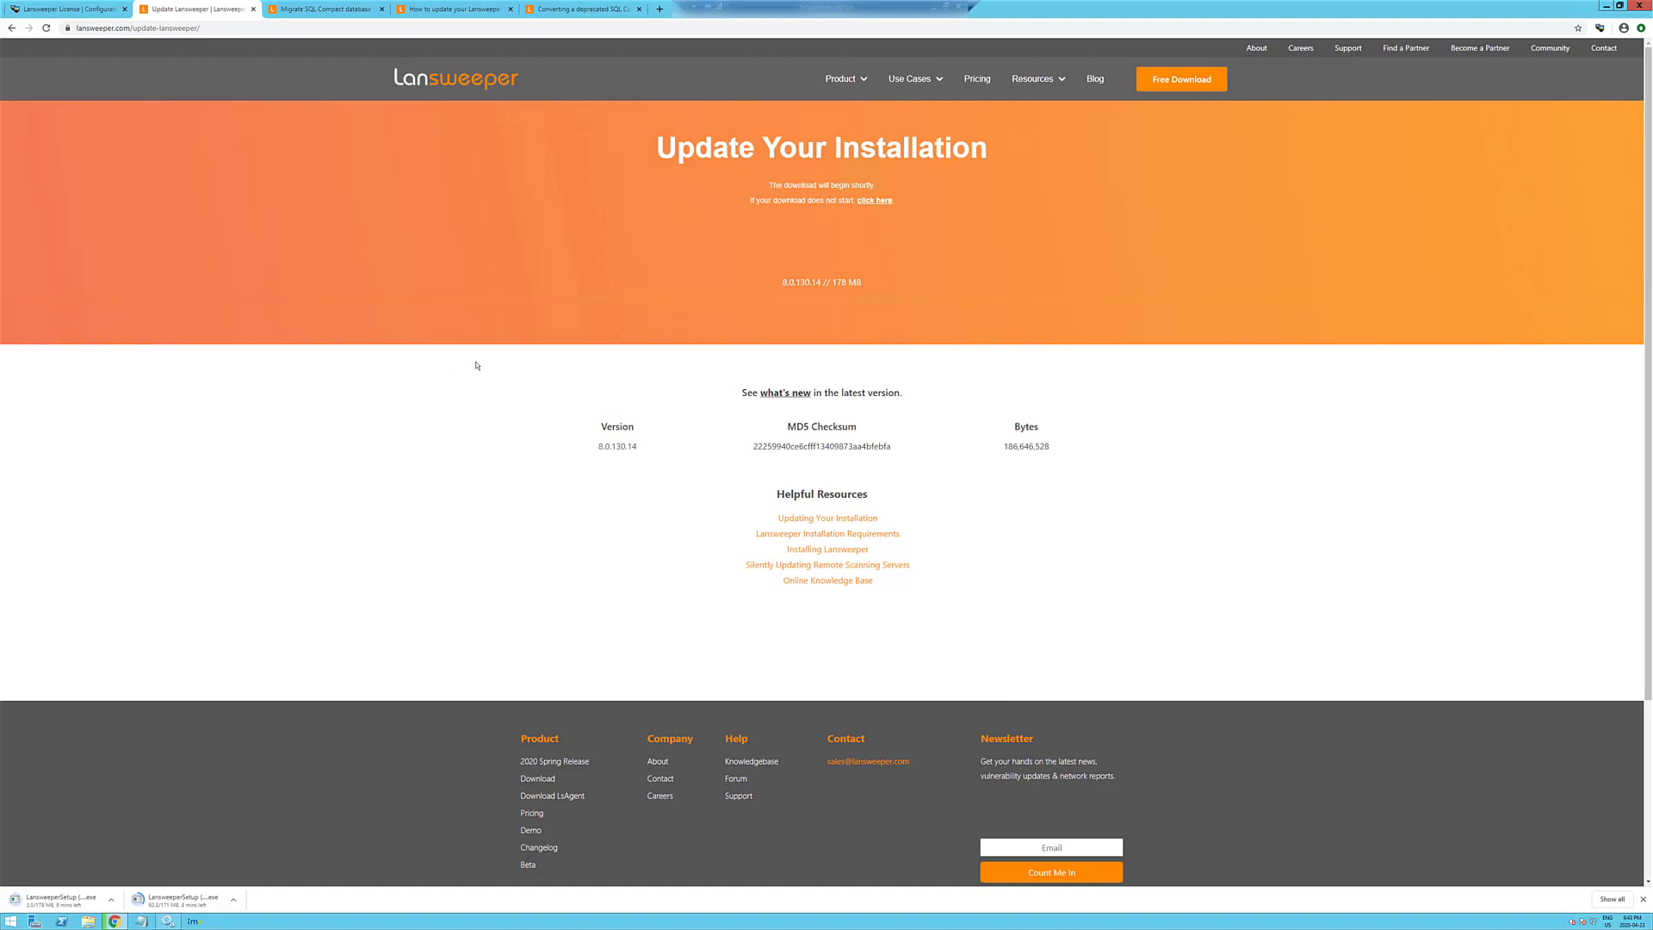
mouse_move(486, 370)
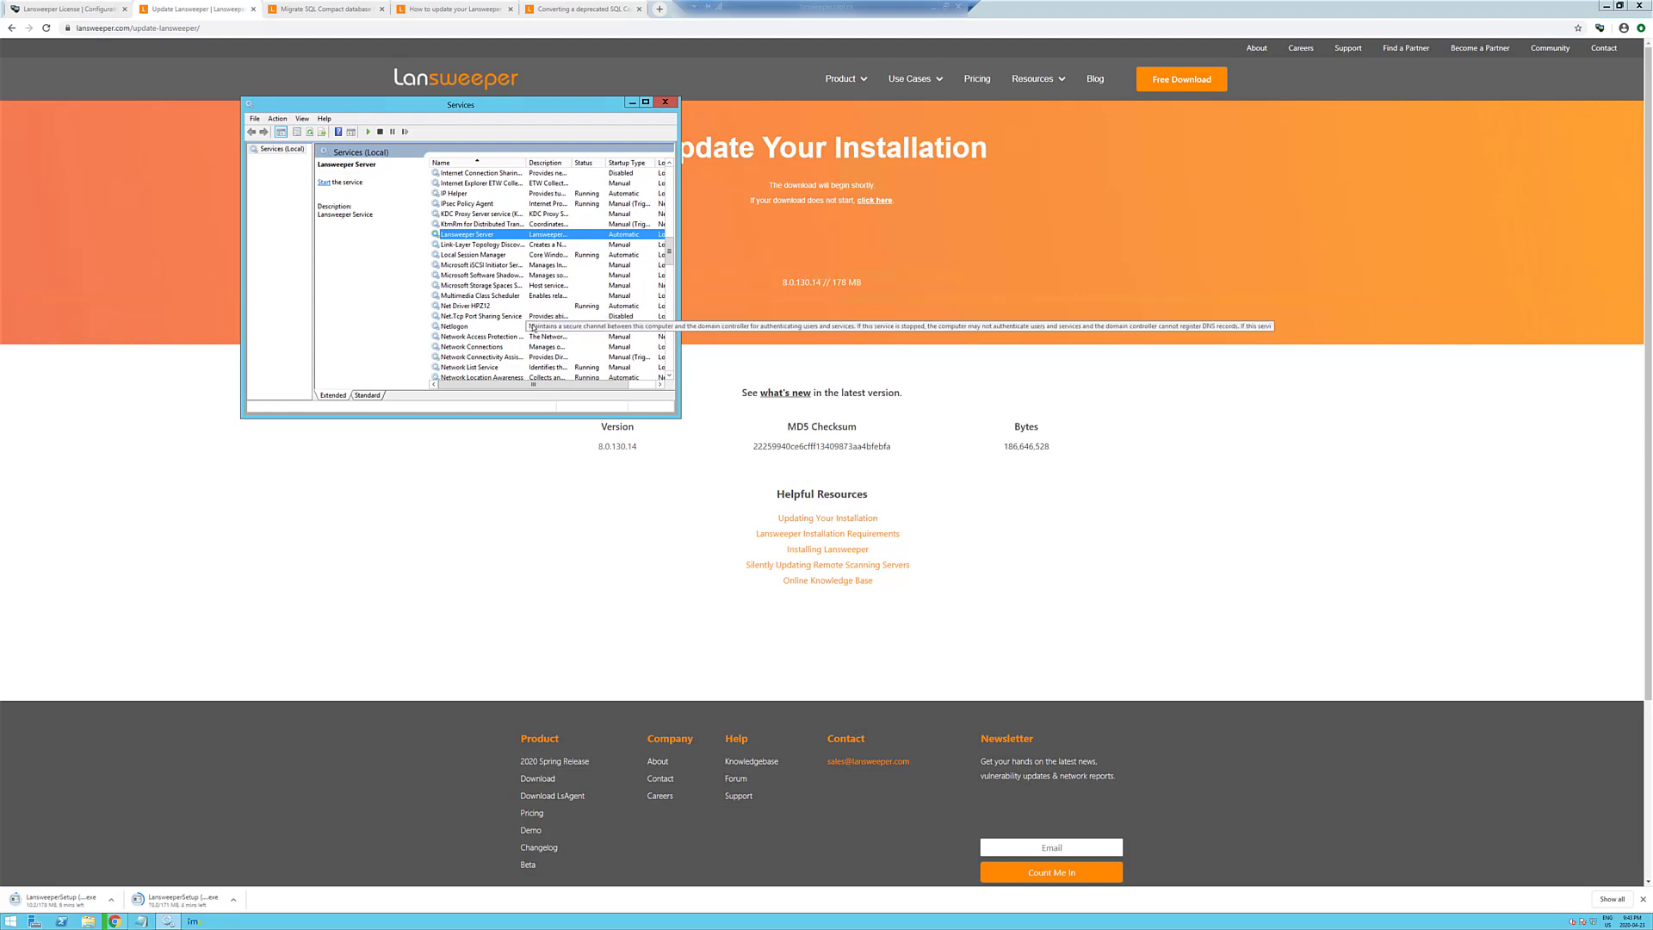
mouse_move(510, 328)
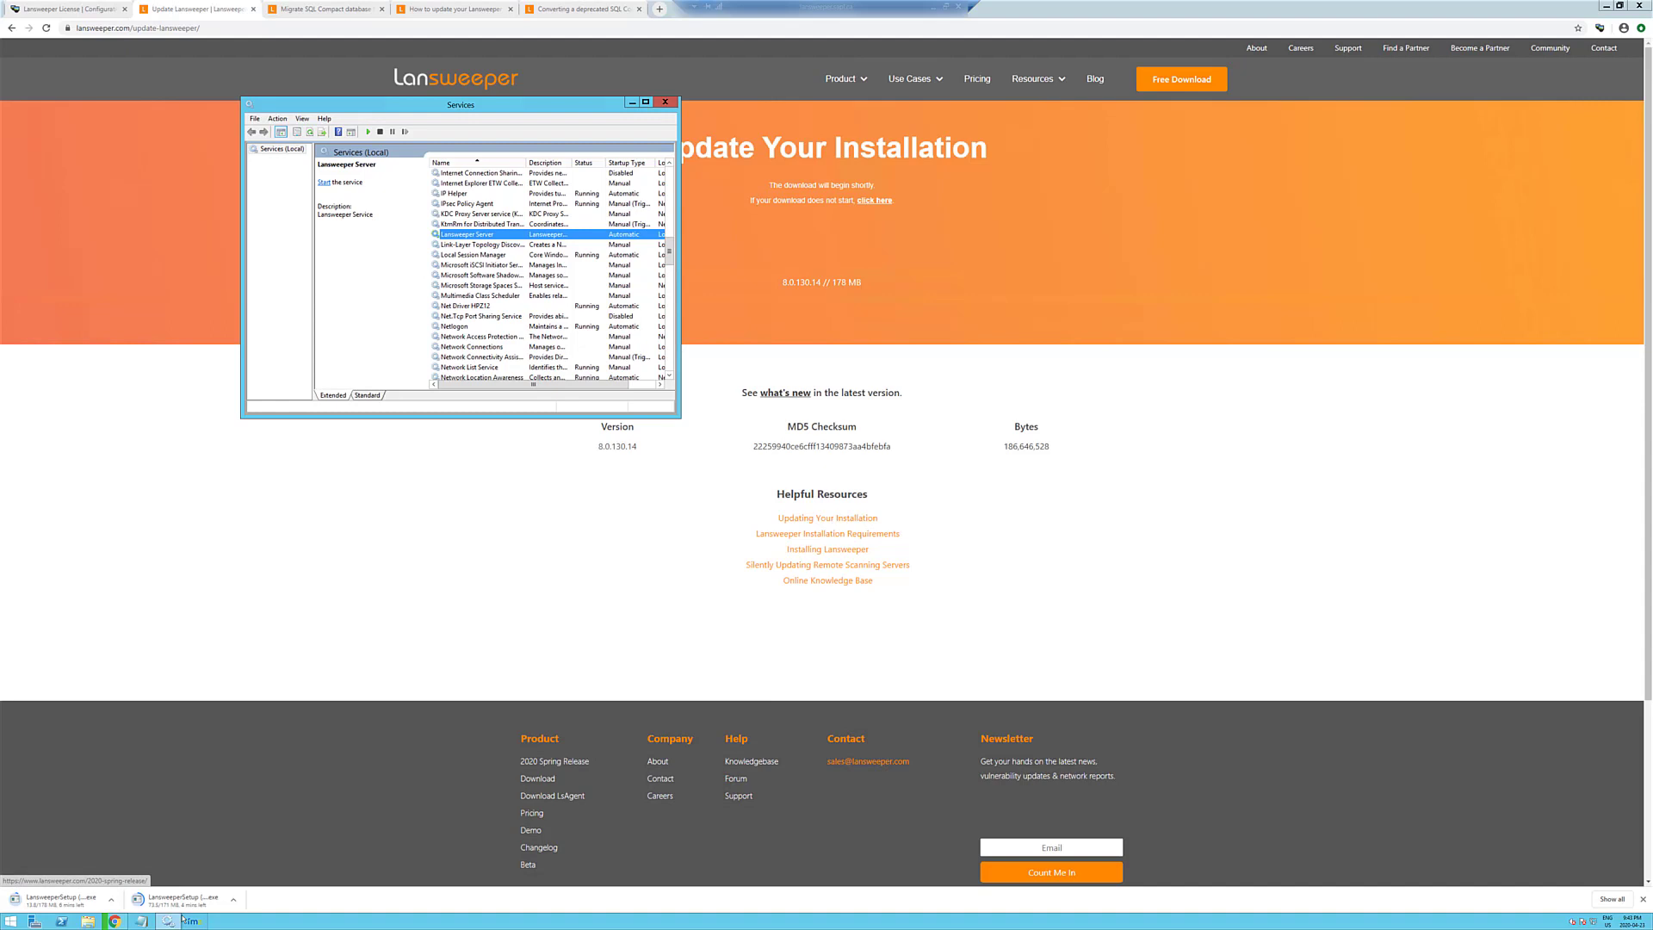
Browse to C:\Program Files (x86)\Lansweeper in File Explorer.
click(84, 920)
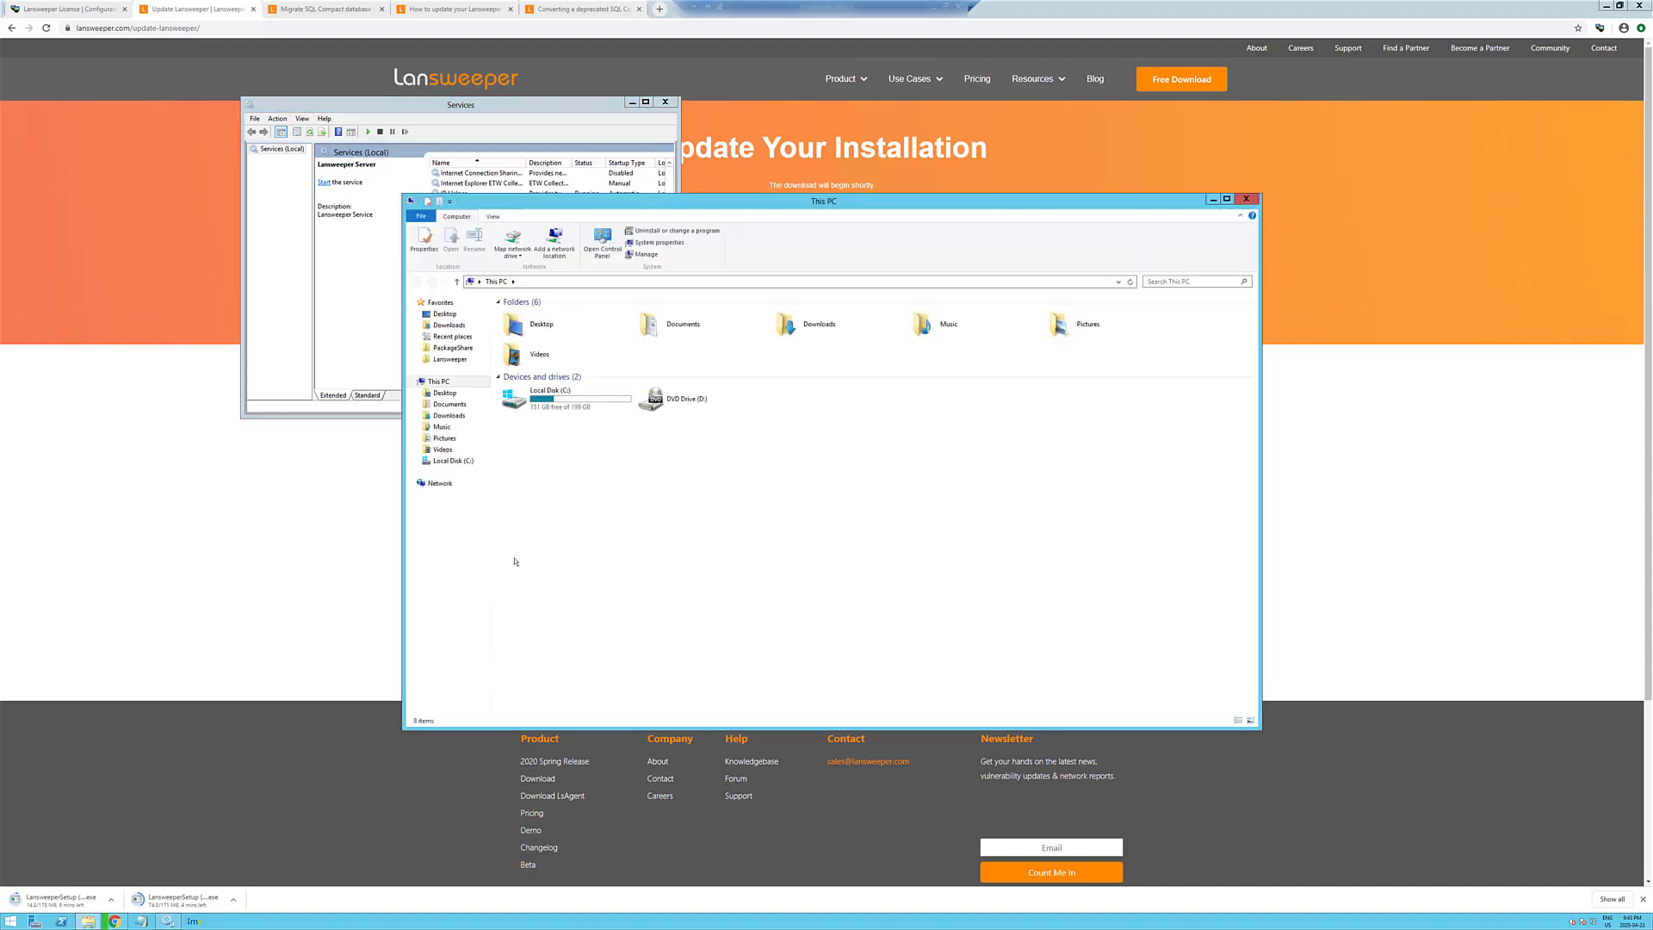
double_click(547, 393)
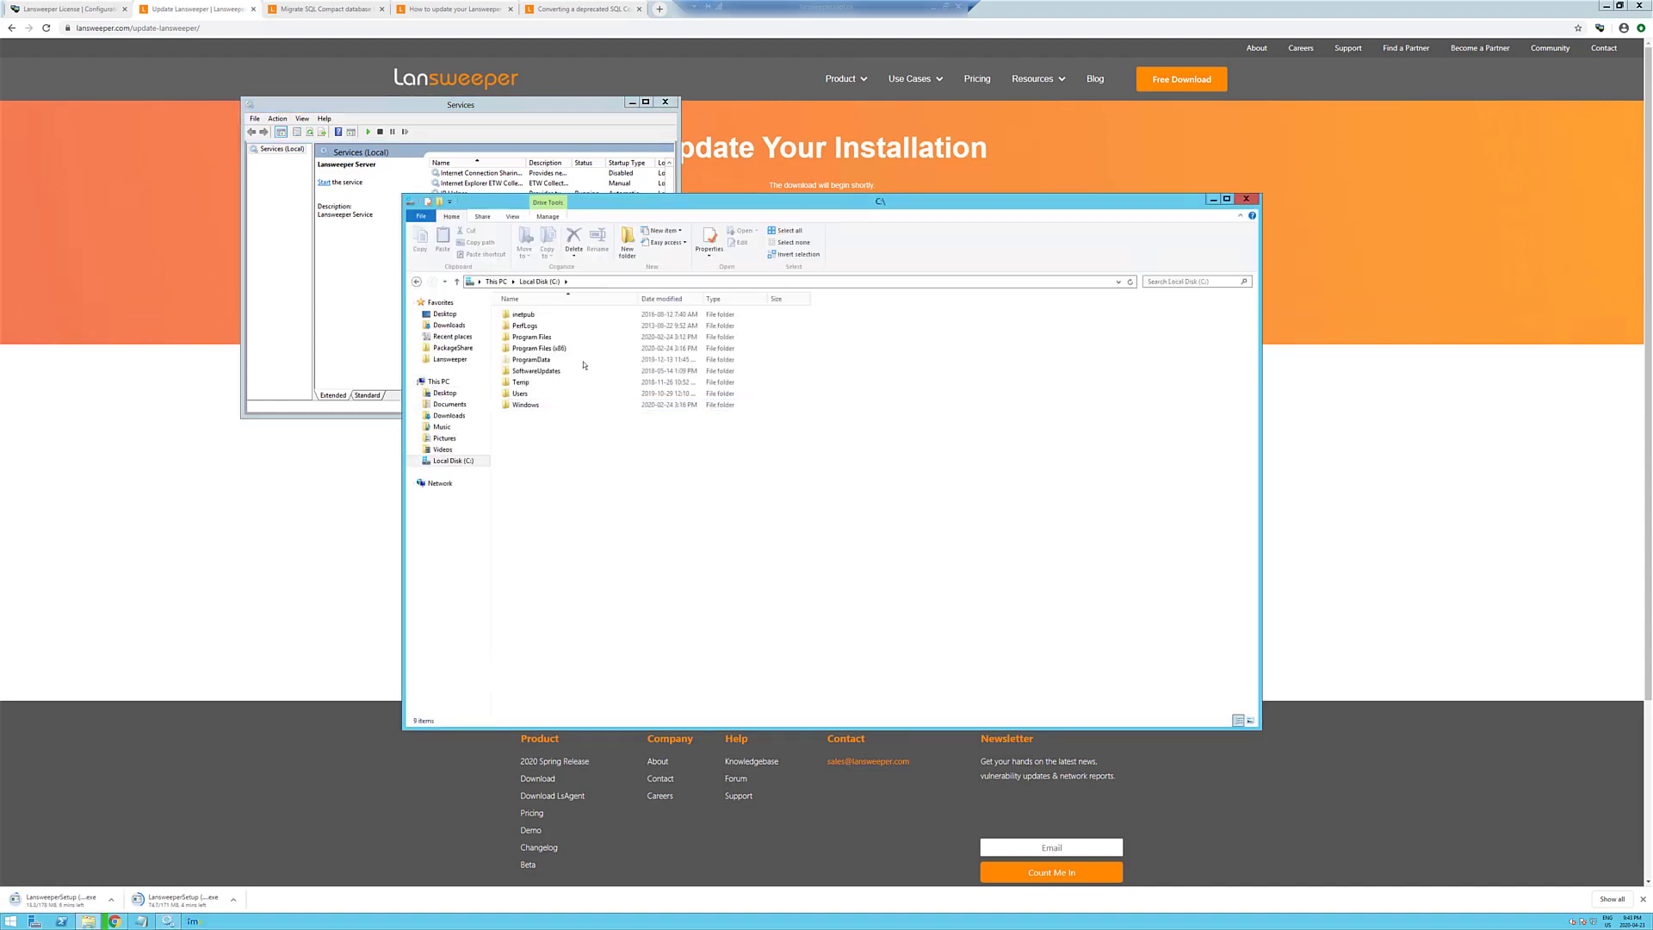
double_click(532, 348)
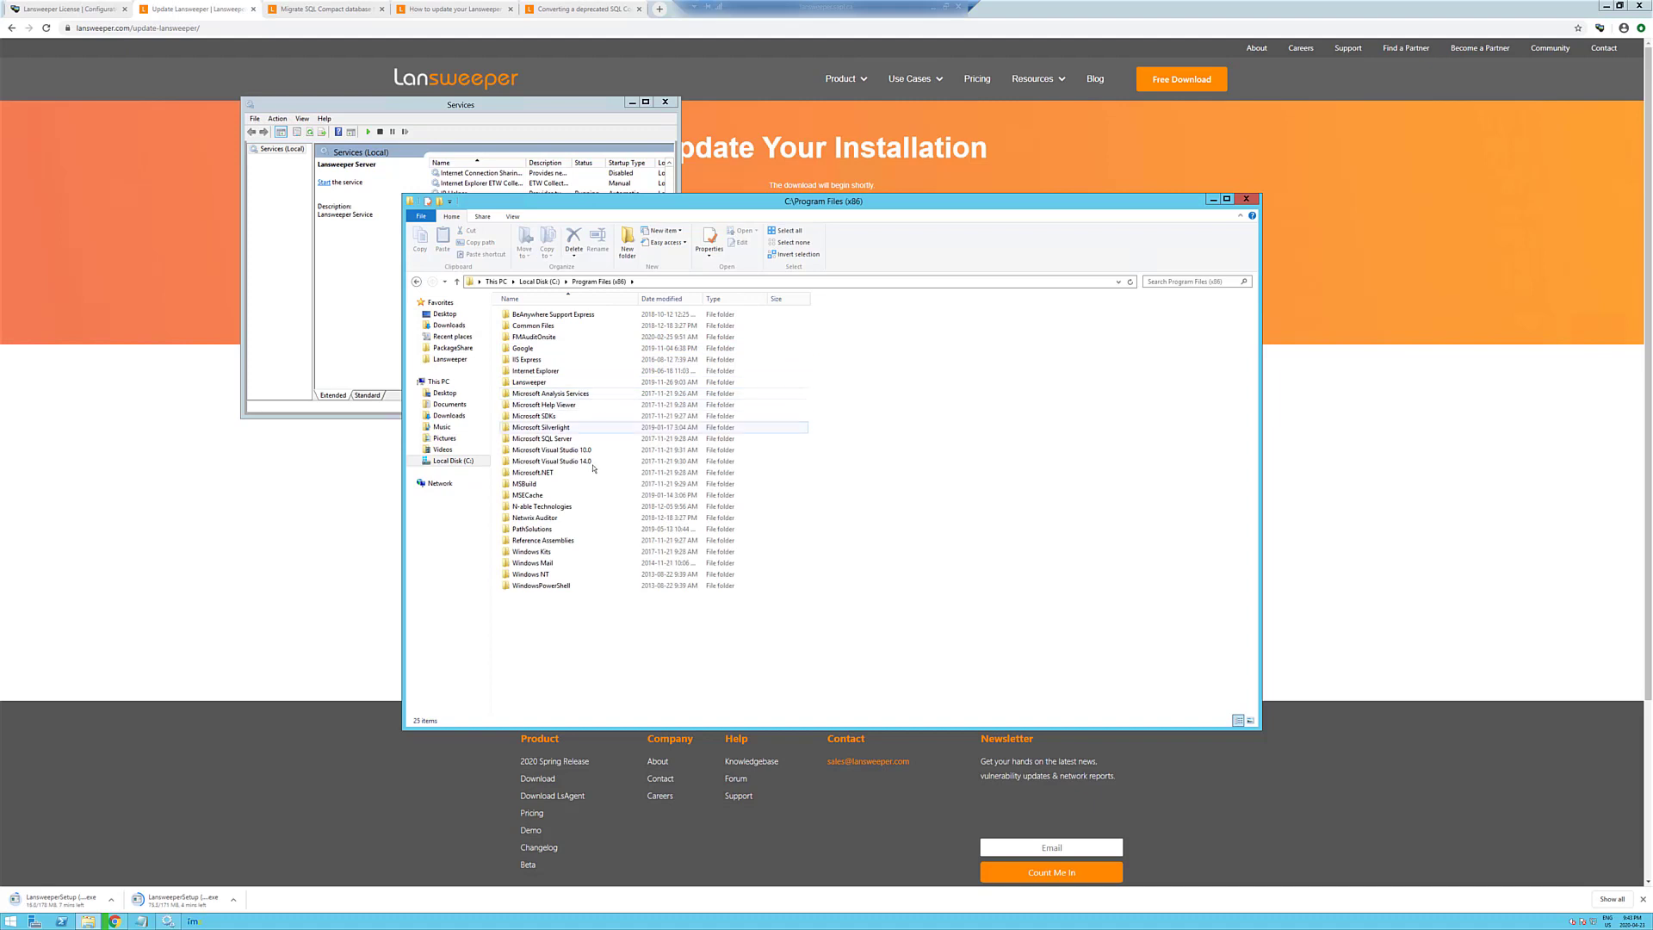
click(541, 438)
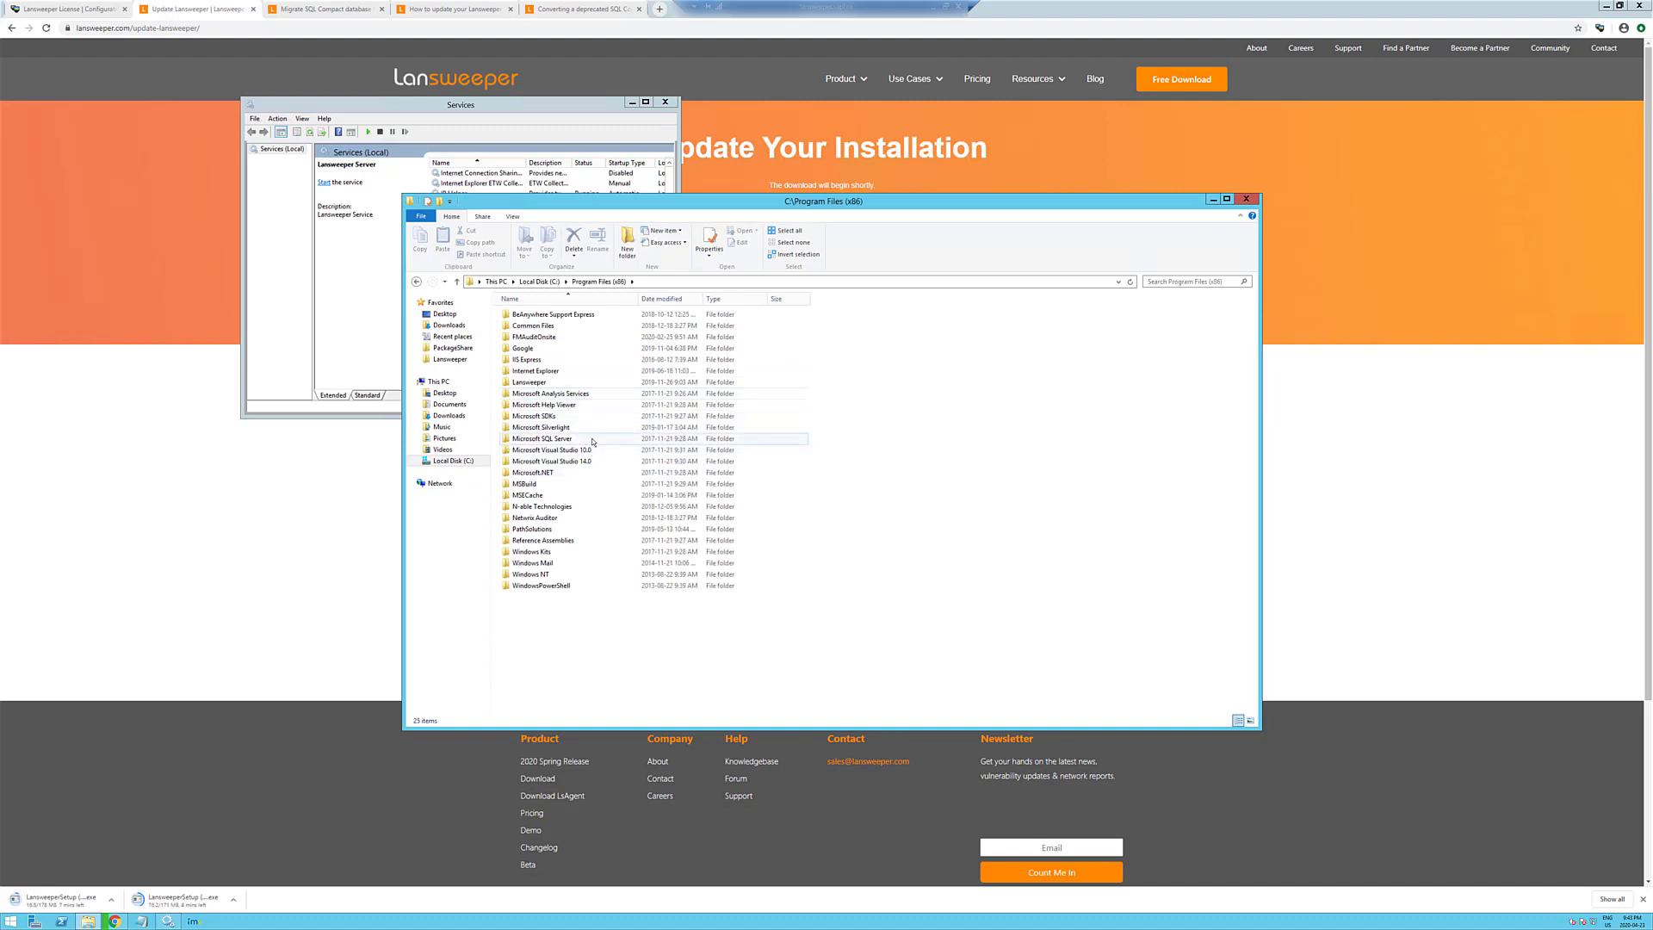
mouse_move(591, 446)
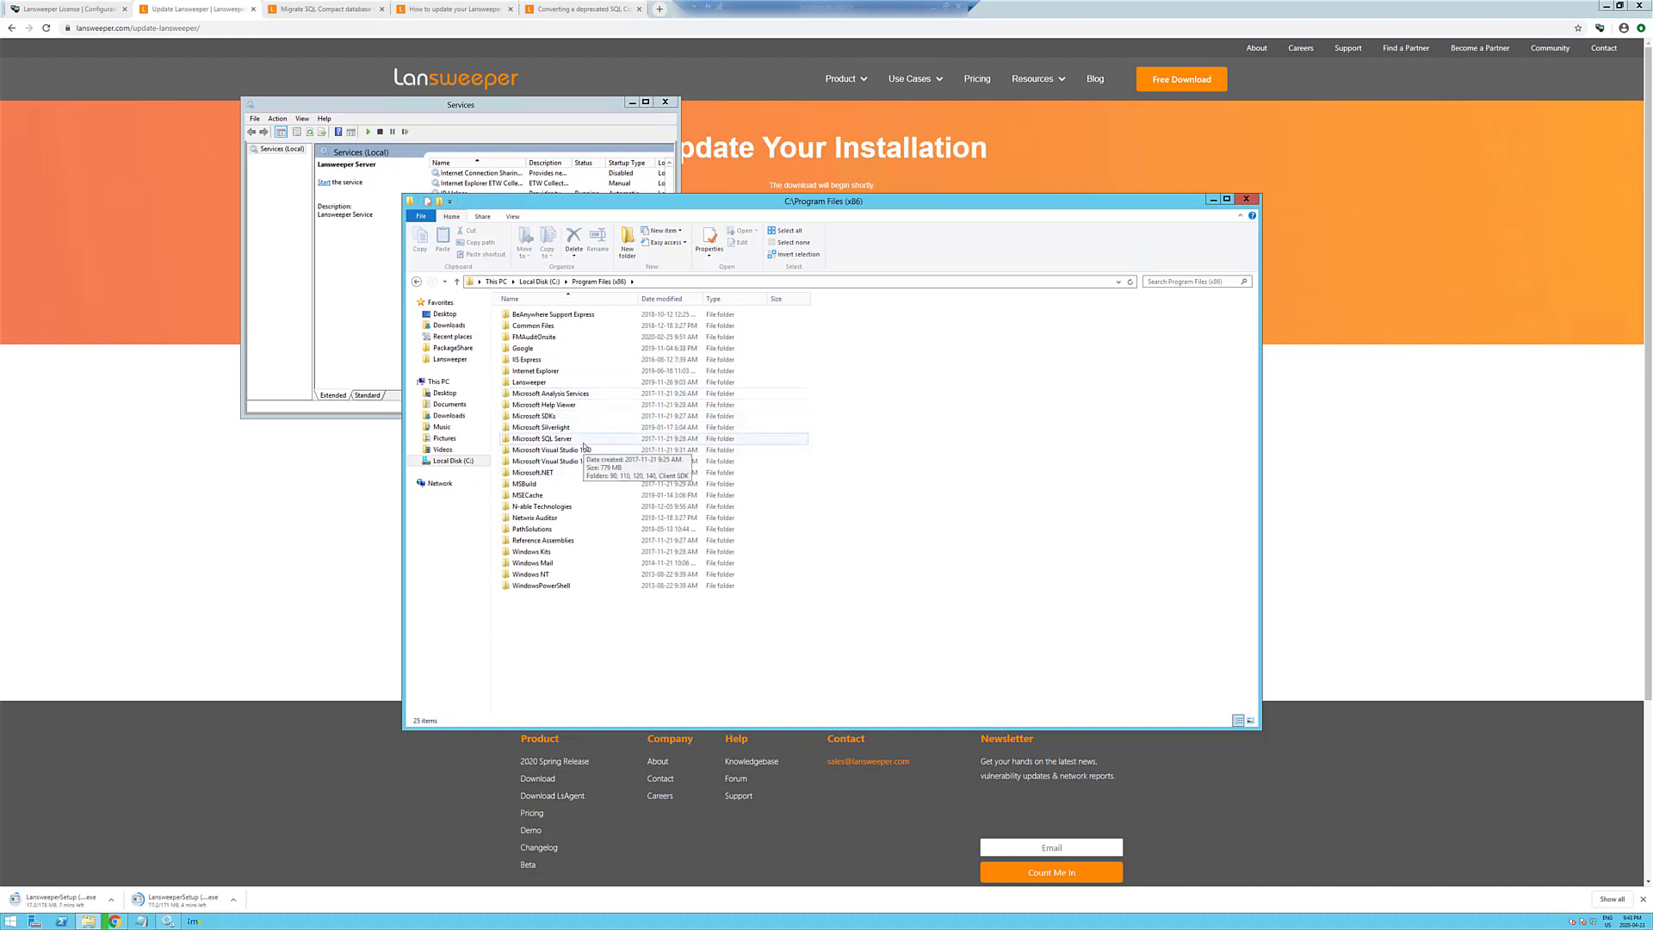
mouse_move(808, 569)
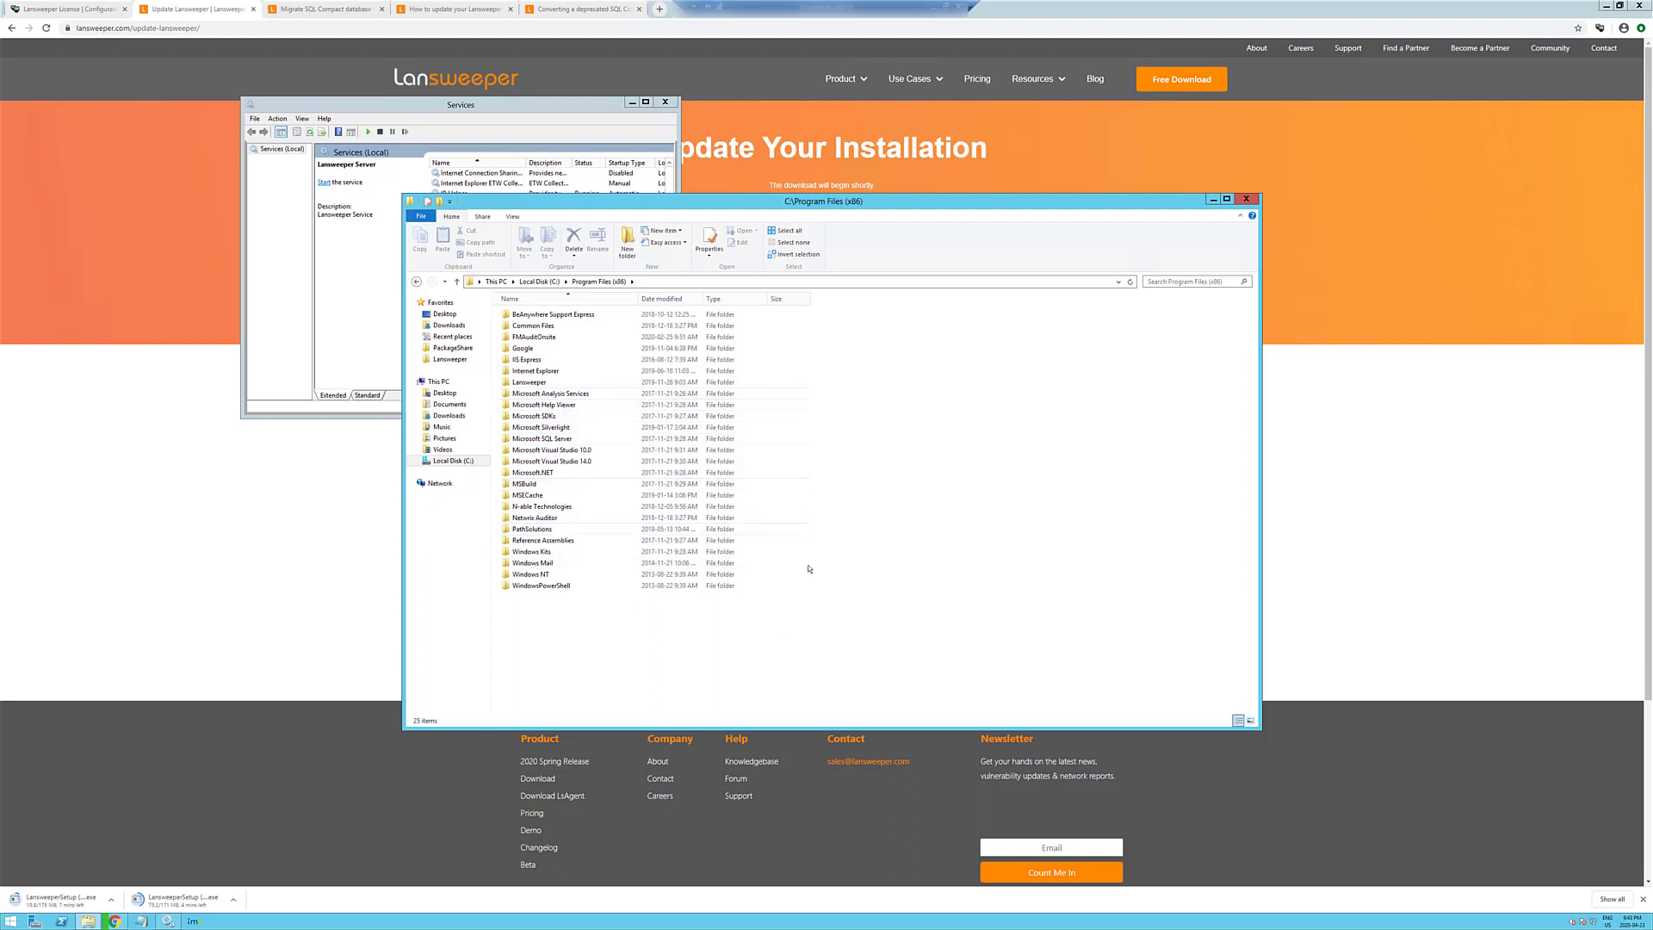
double_click(528, 382)
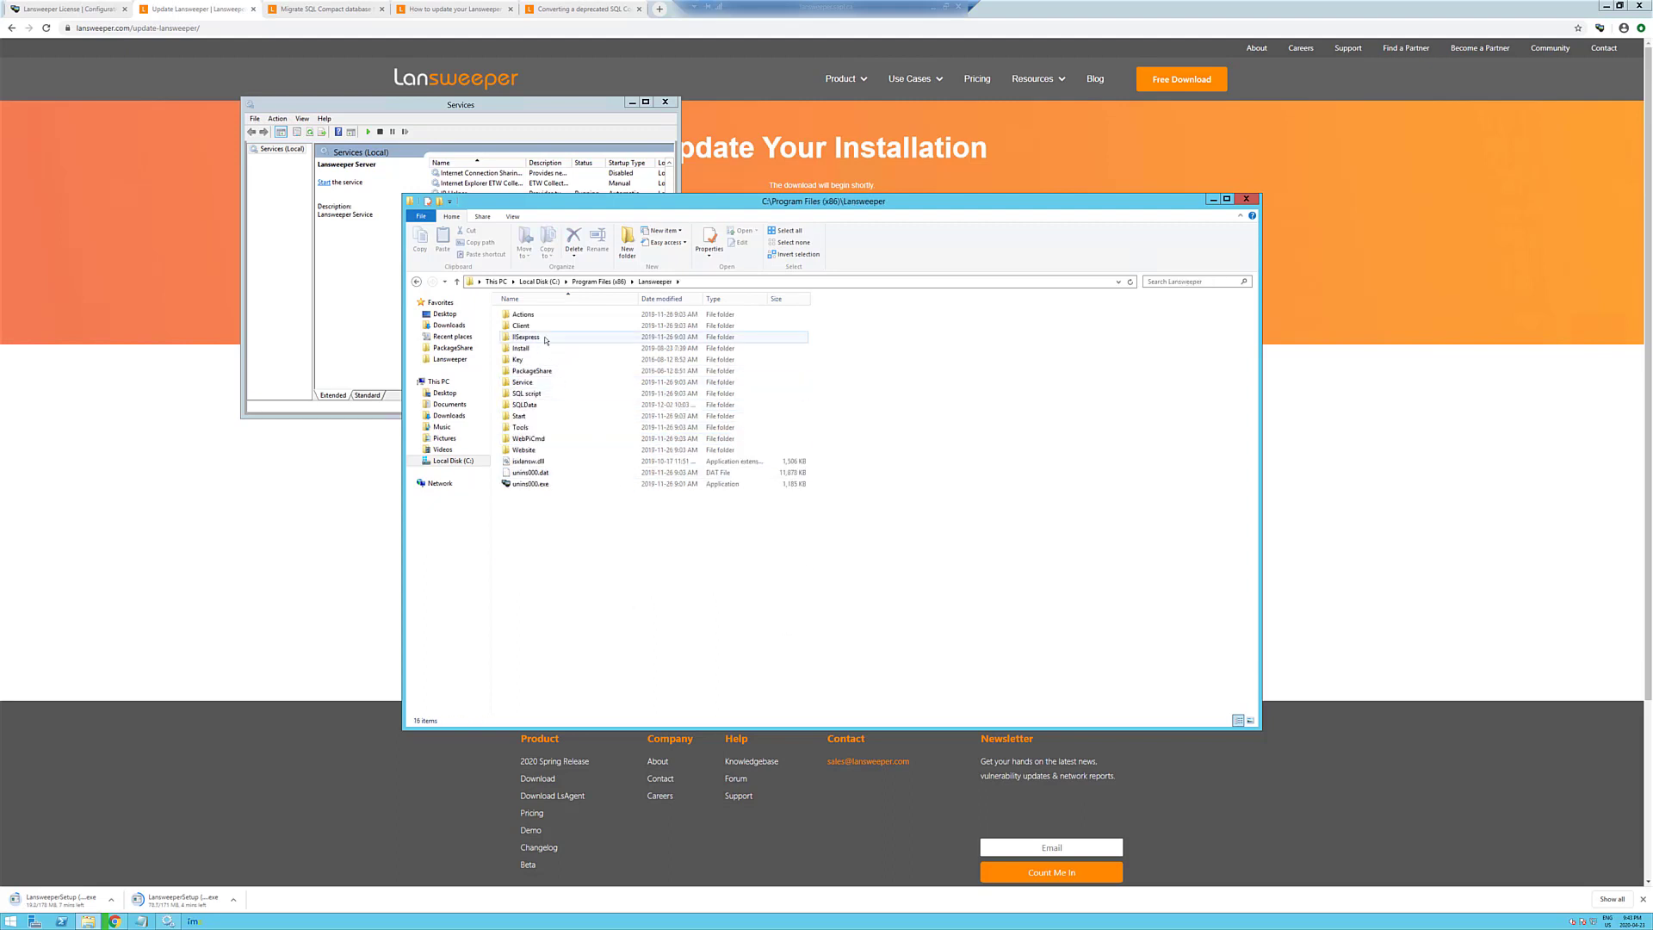
Select the SQLData and Key folders for backup.
click(555, 404)
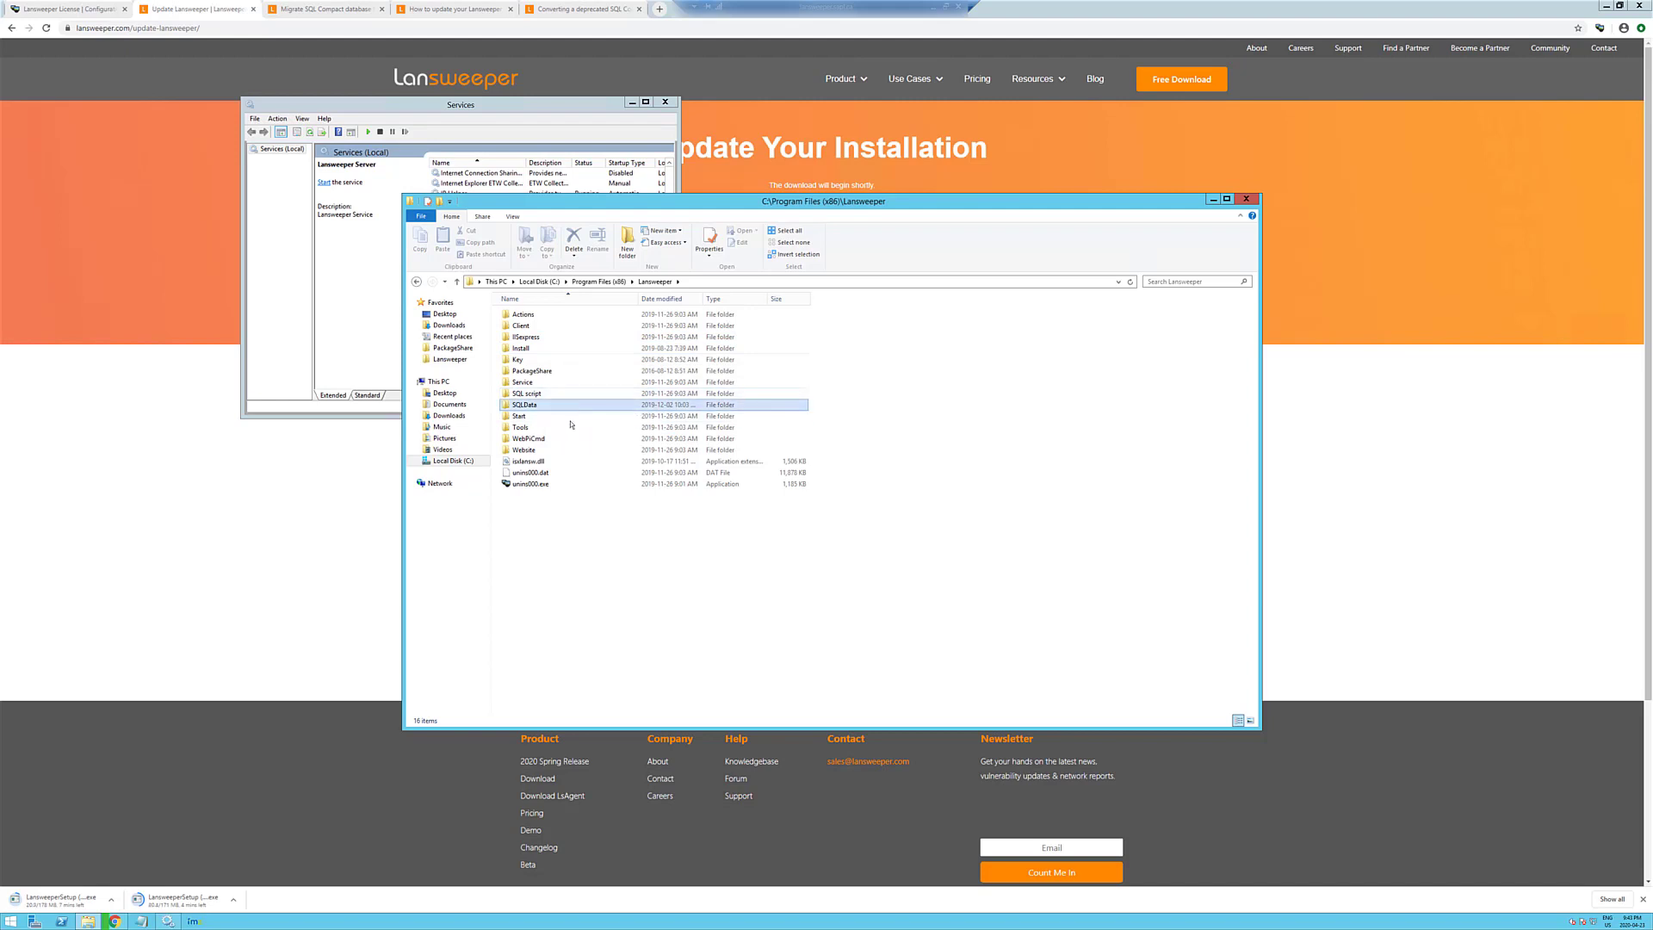
click(516, 360)
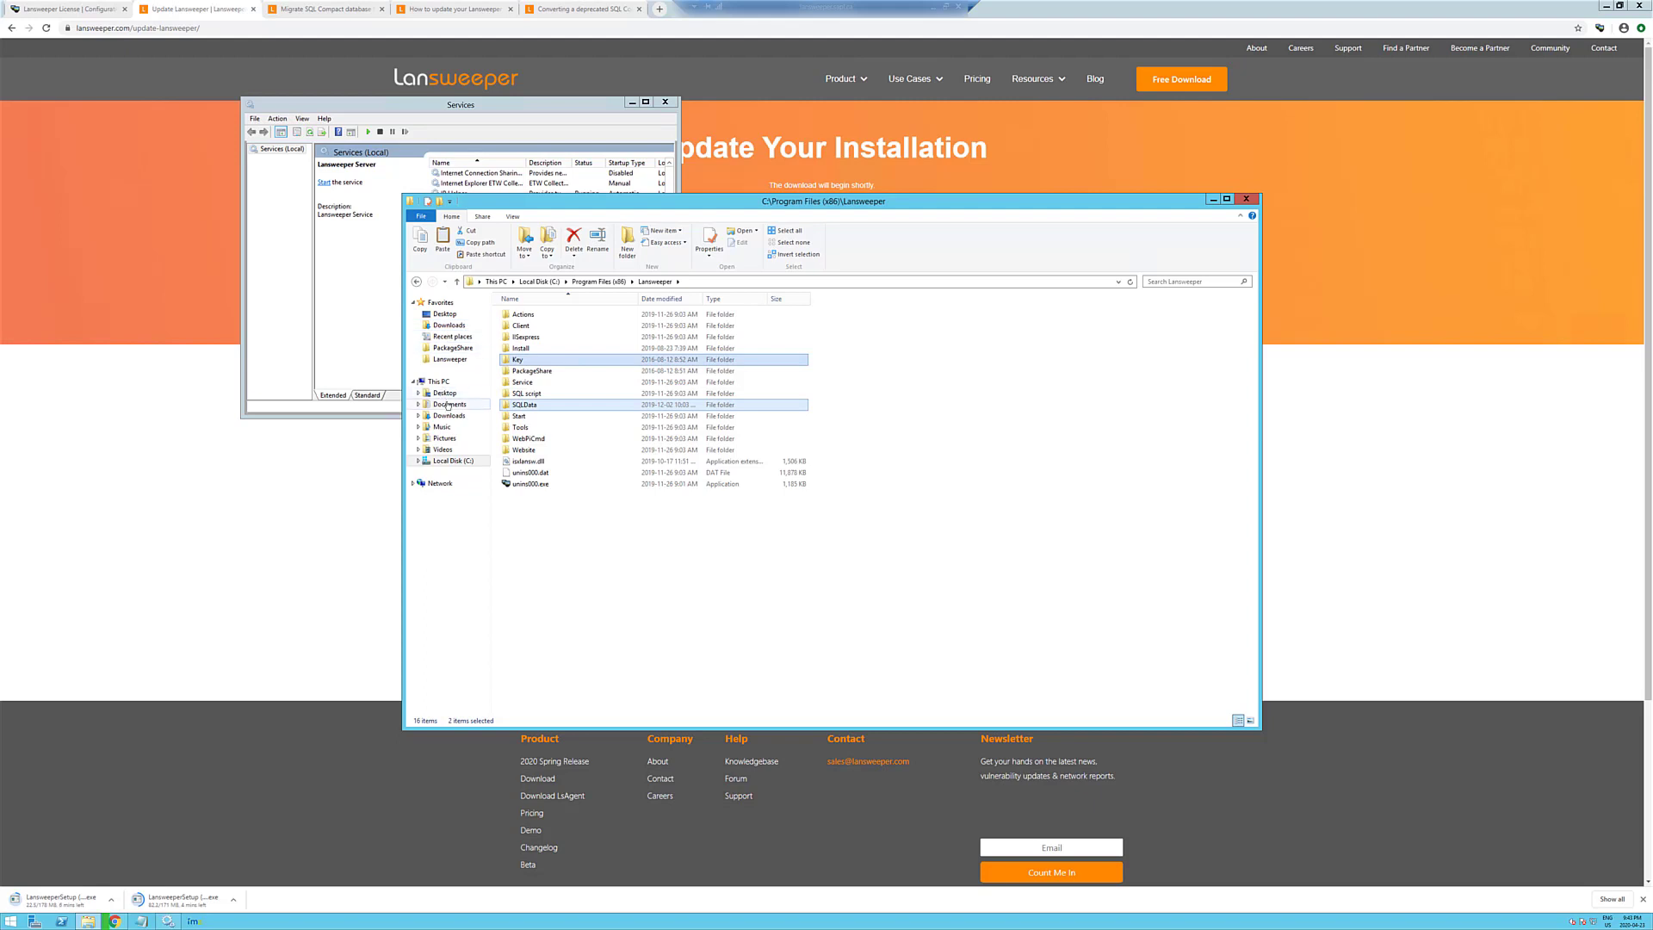
Create an 'Upgrade to 721086' folder in Documents and paste the Key and SQLData folders into it.
right_click(616, 551)
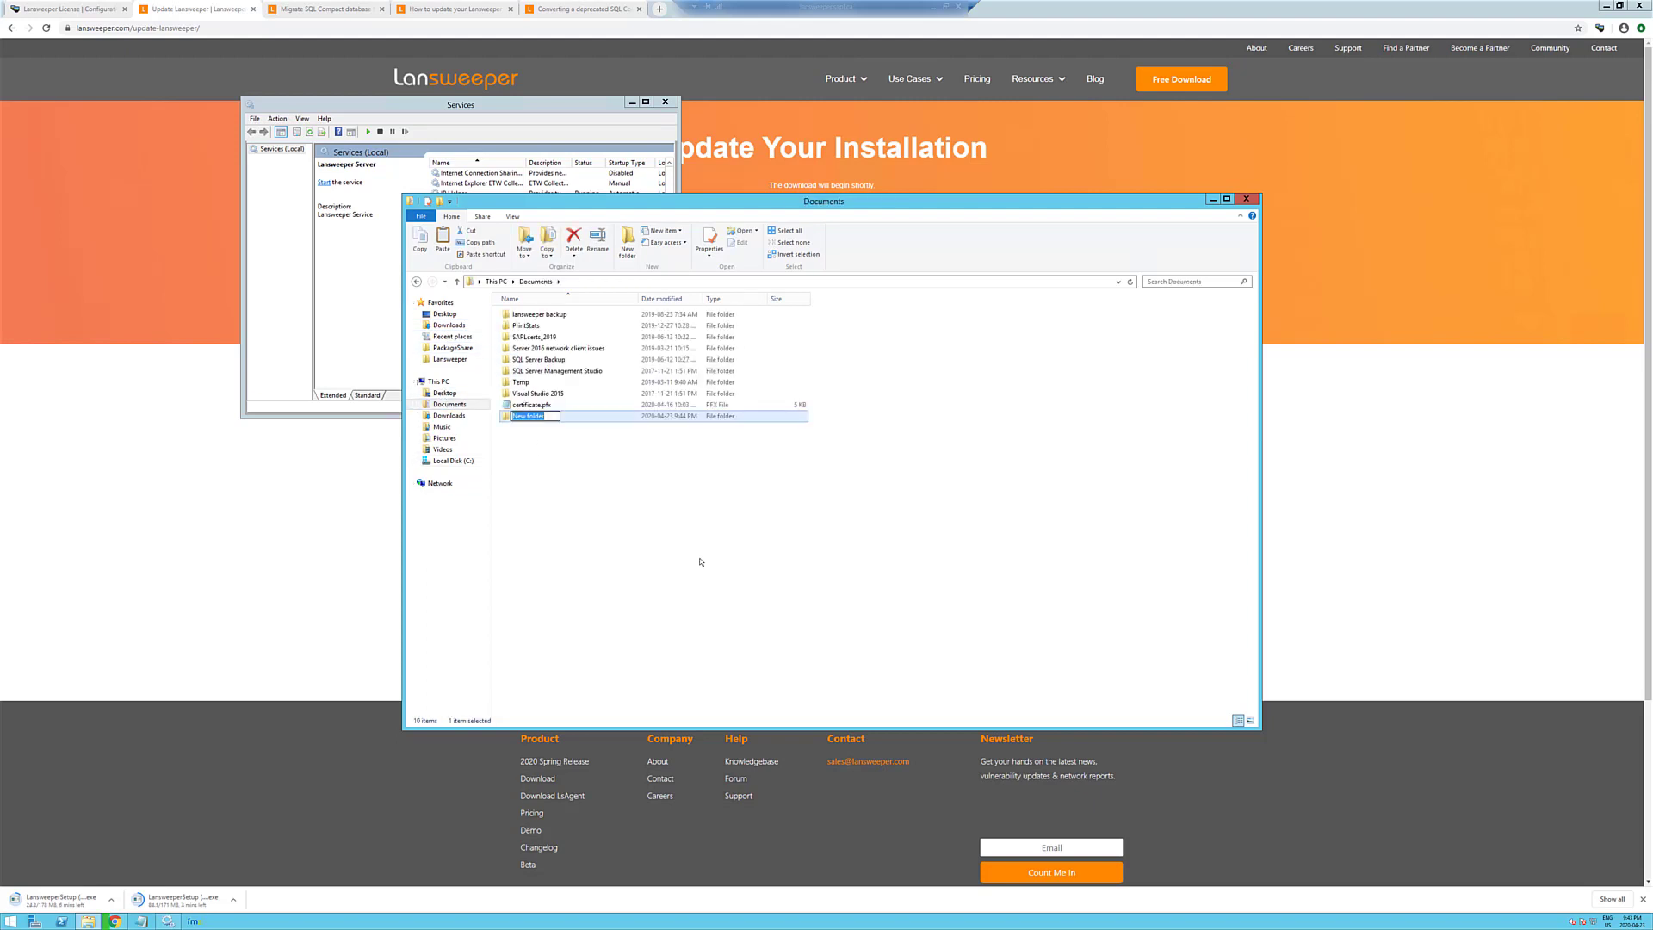
text(Upd)
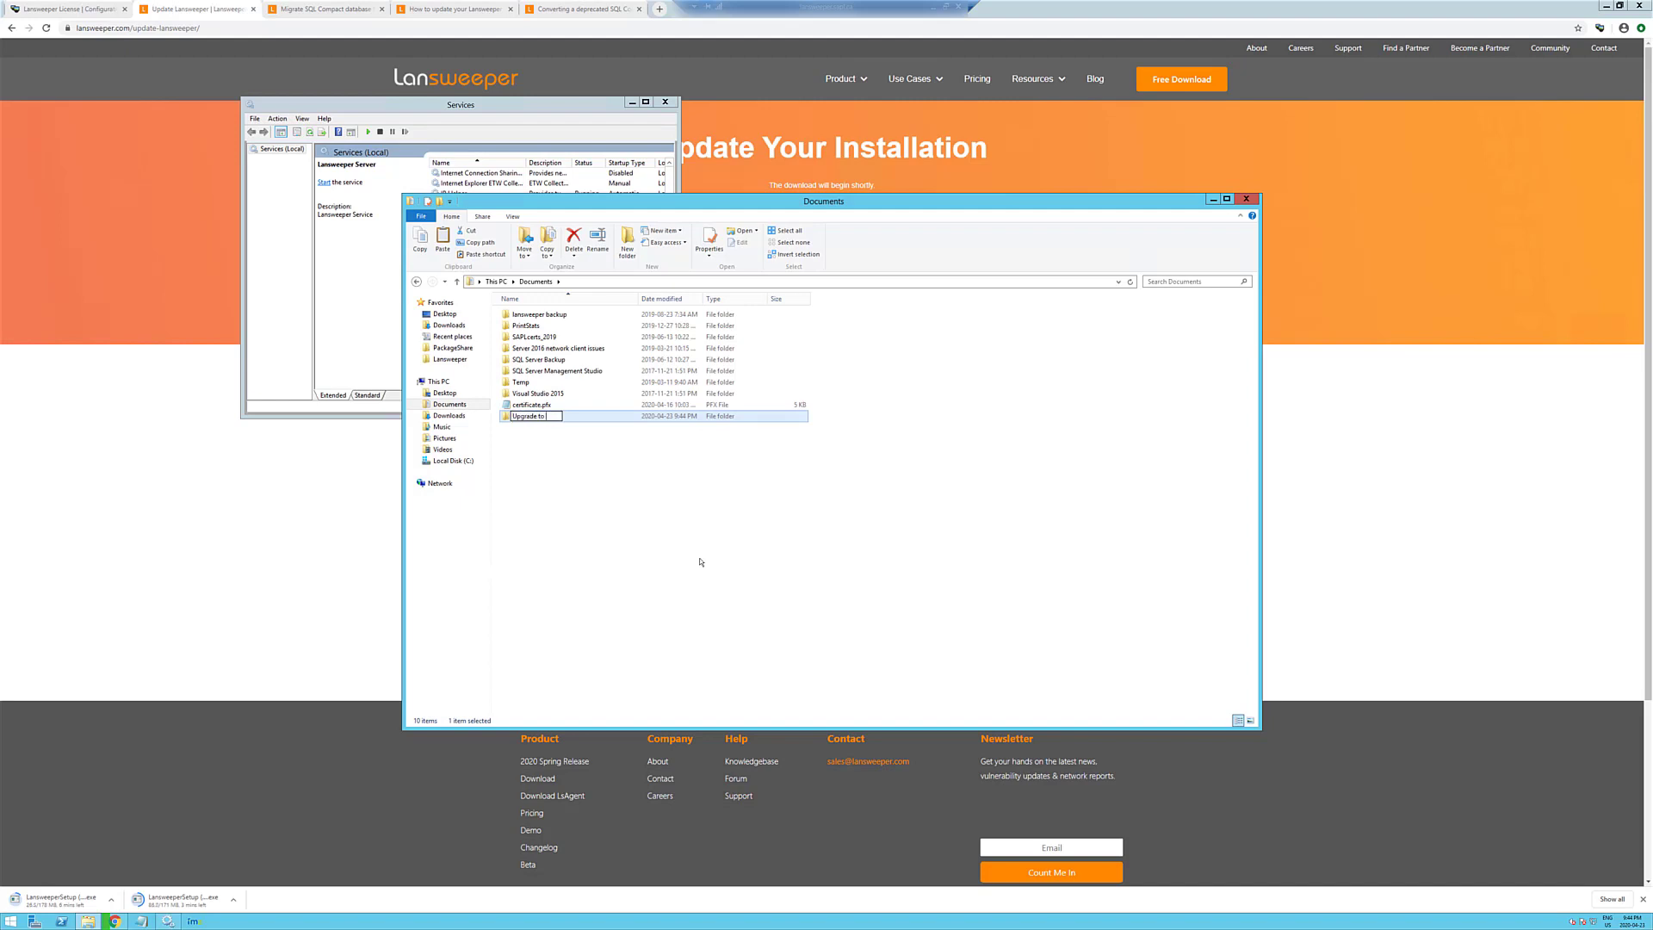
text(7)
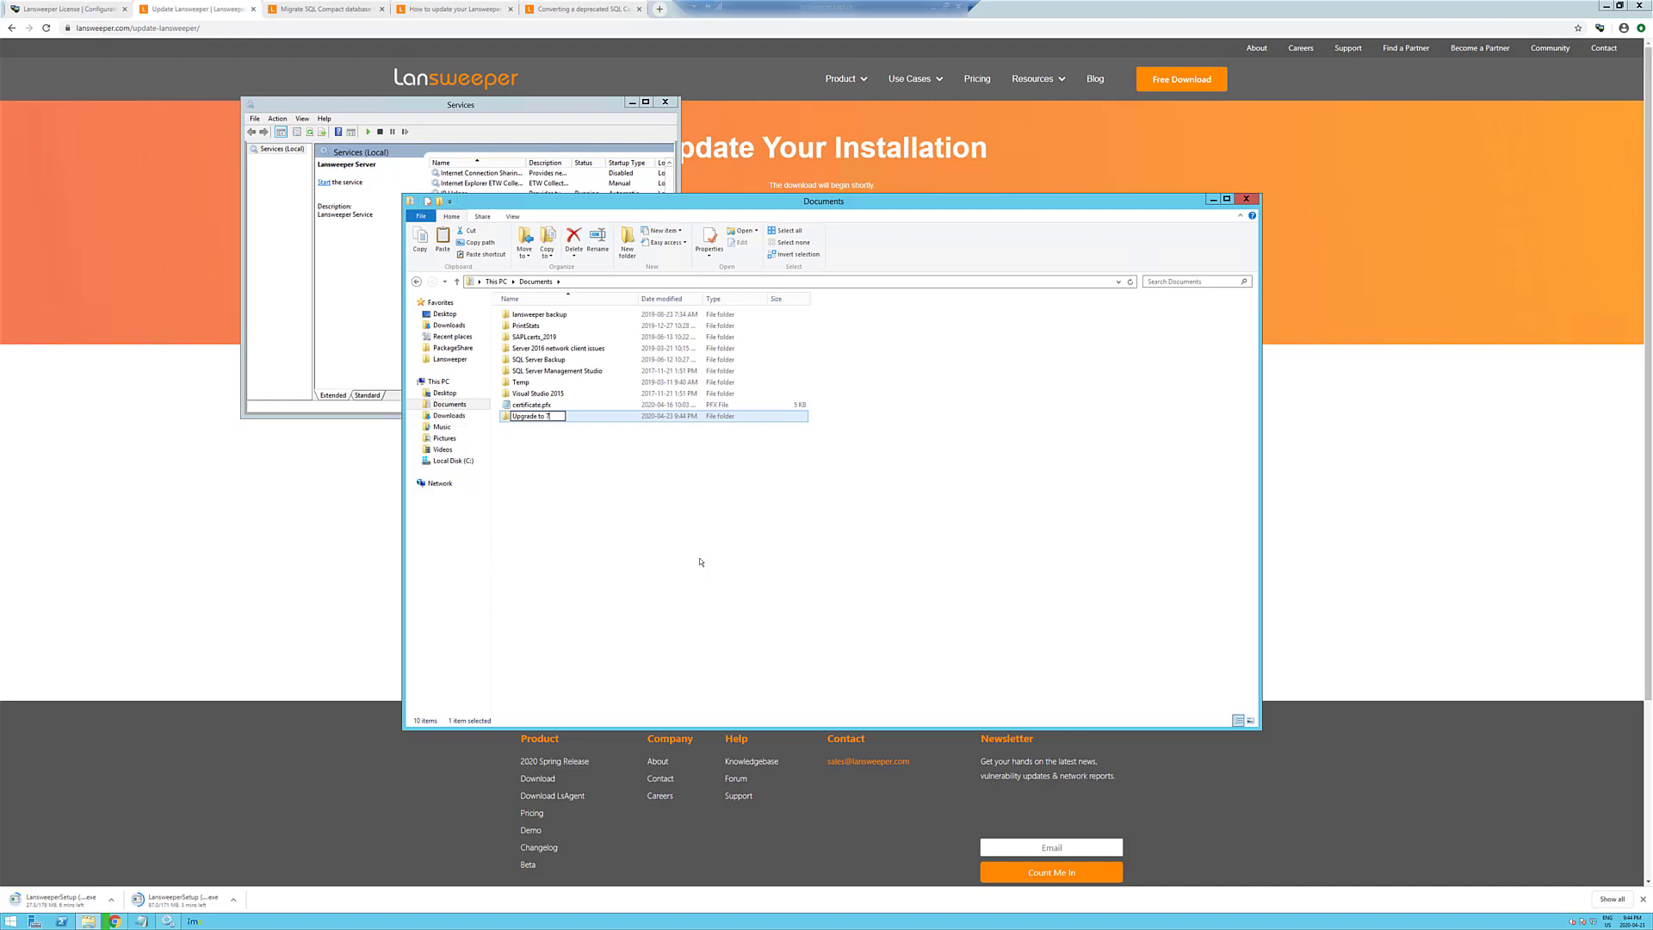
text(21086)
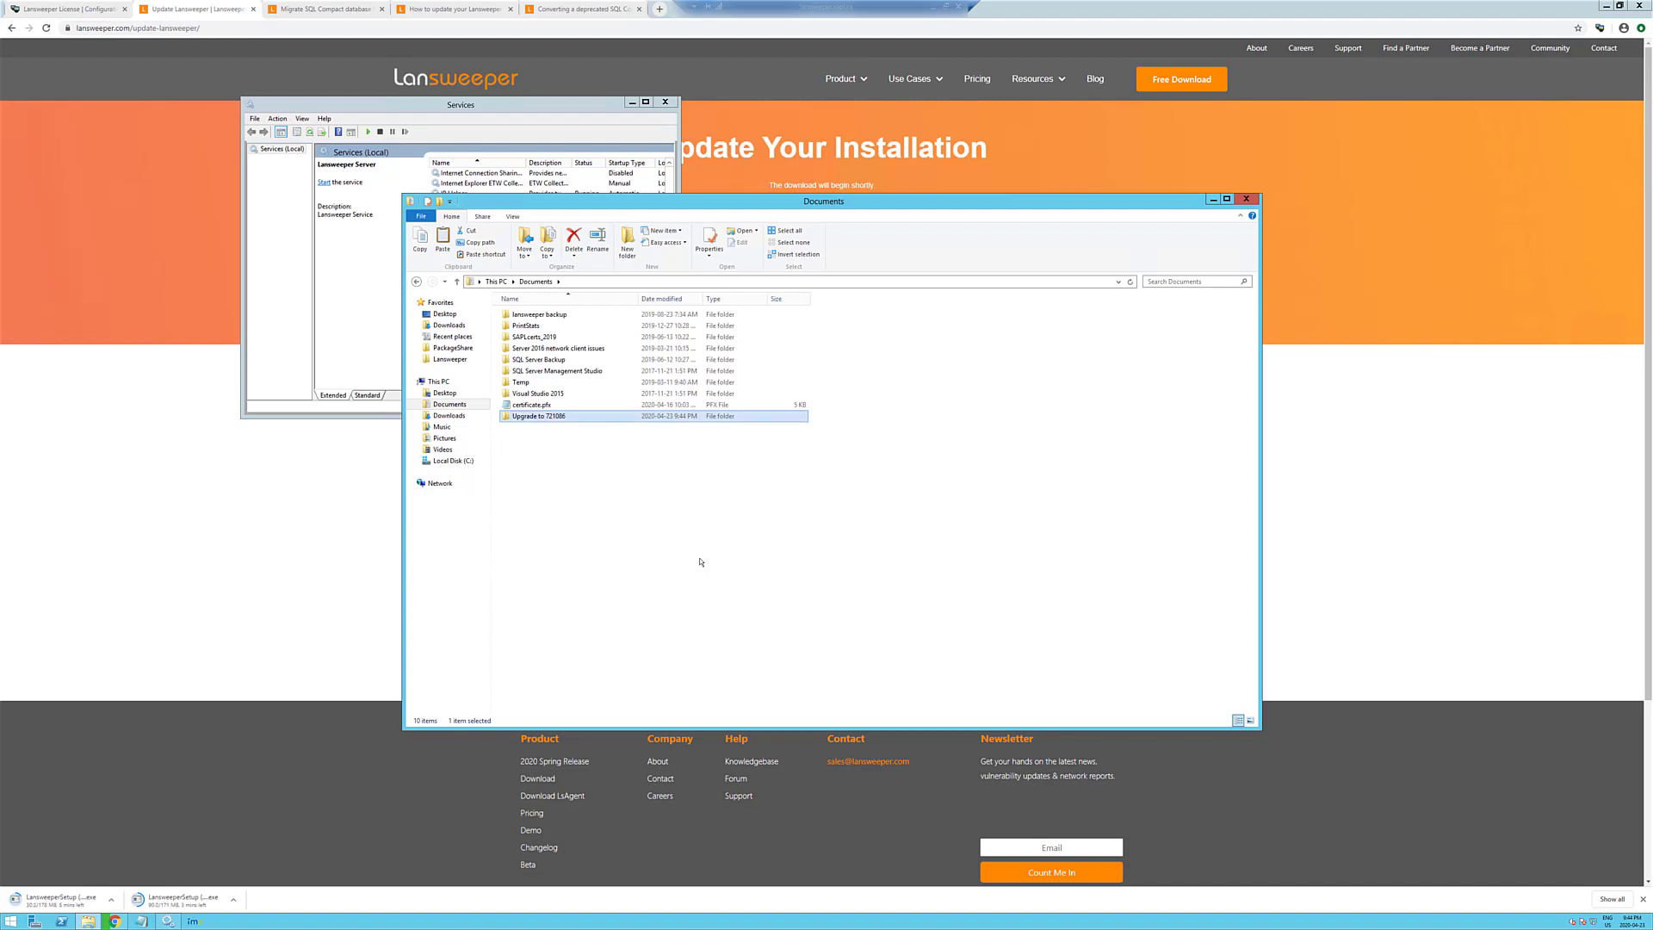
double_click(537, 415)
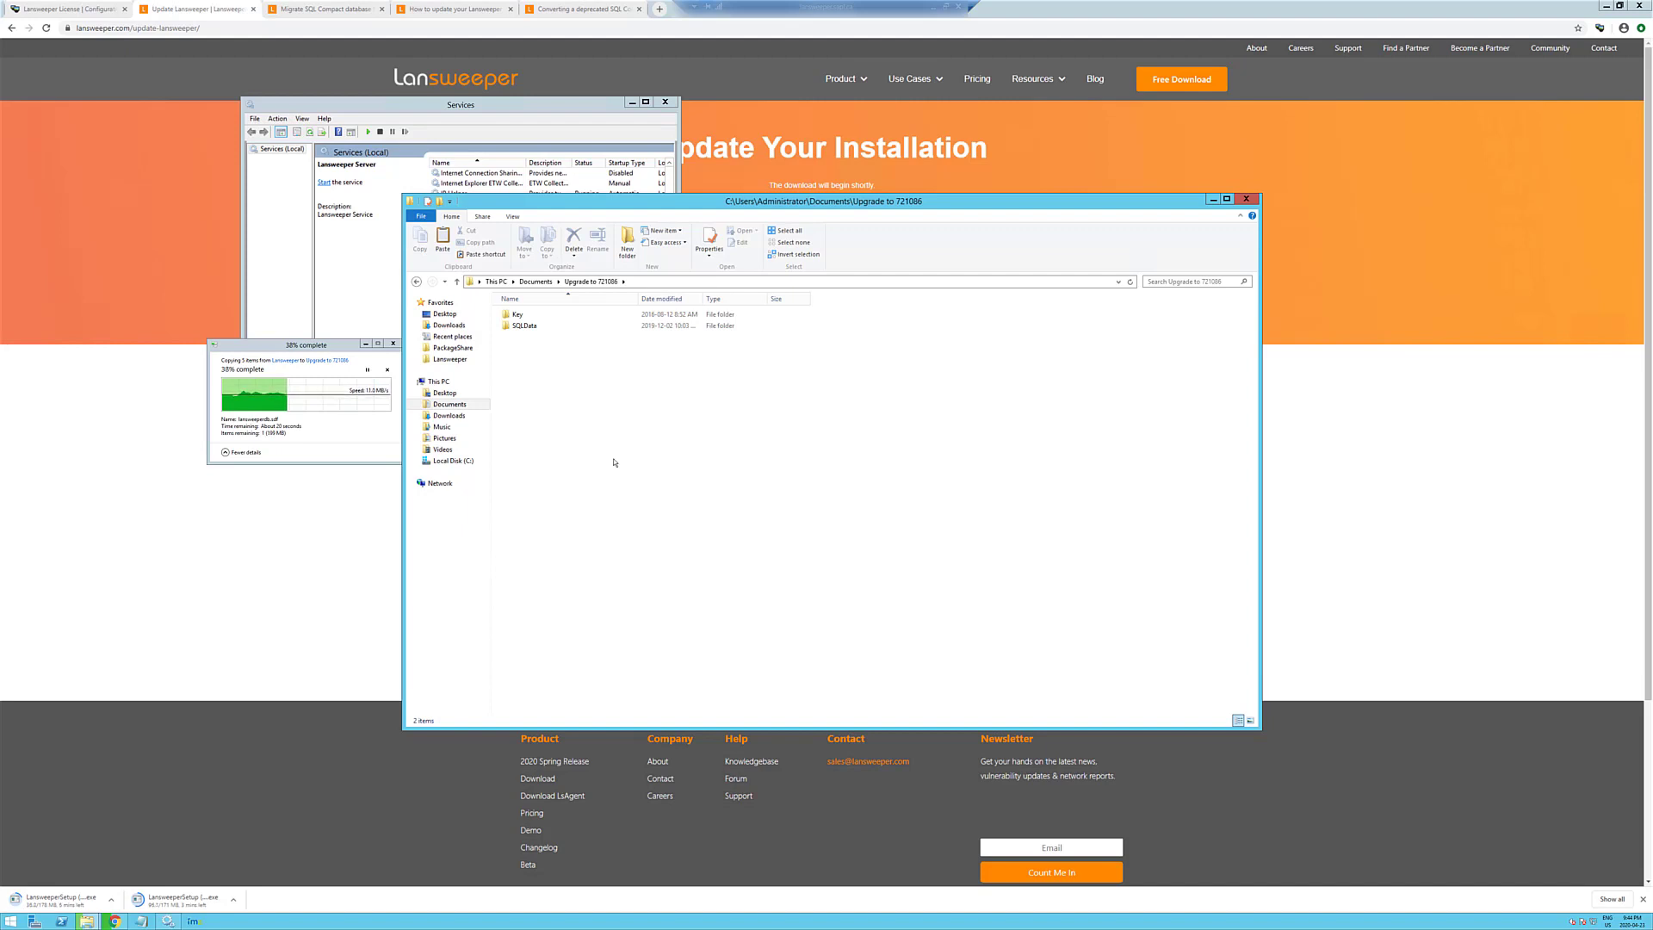
mouse_move(825, 516)
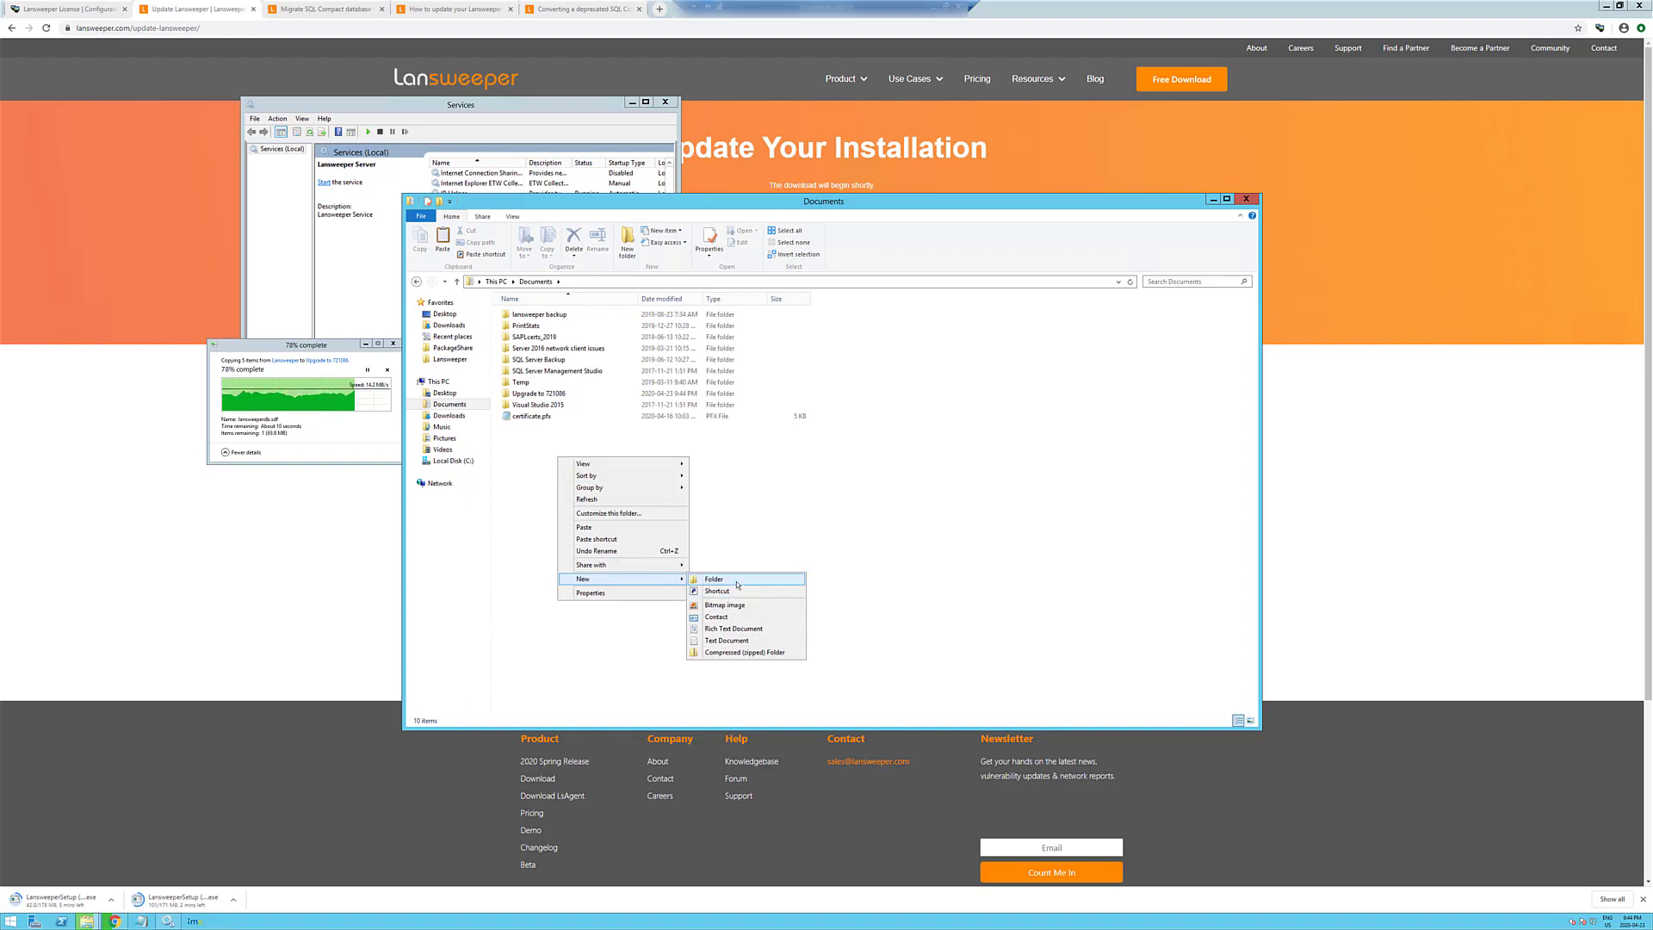
Create a second Documents folder named 'upgrade to 8013014'.
click(714, 578)
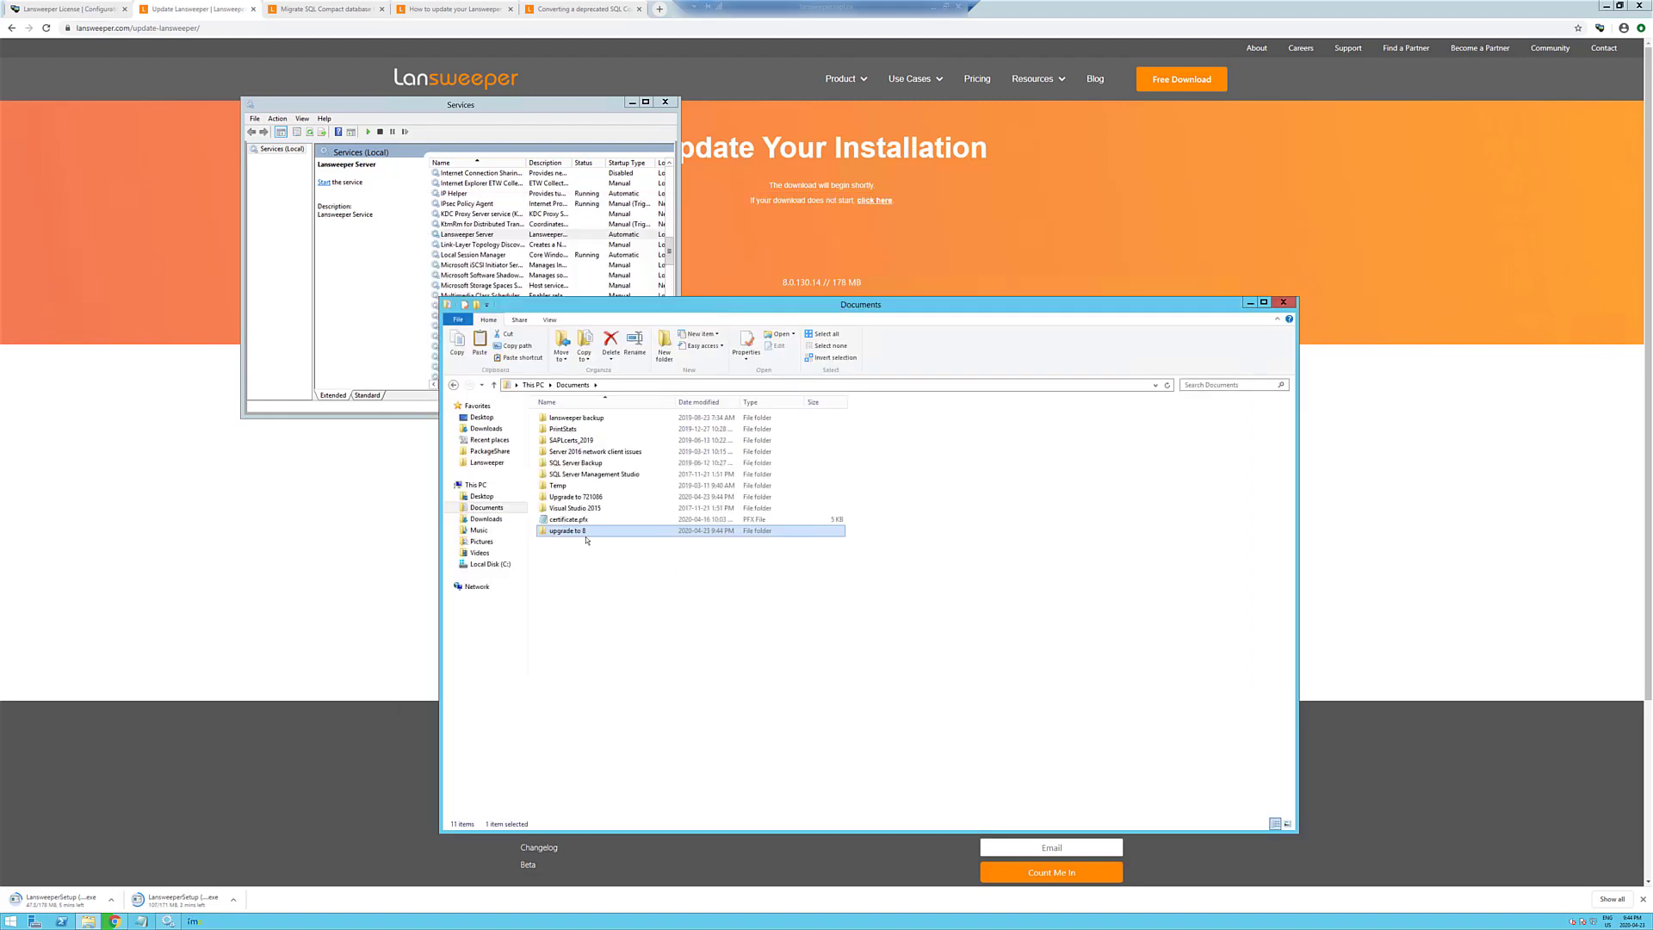
double_click(568, 531)
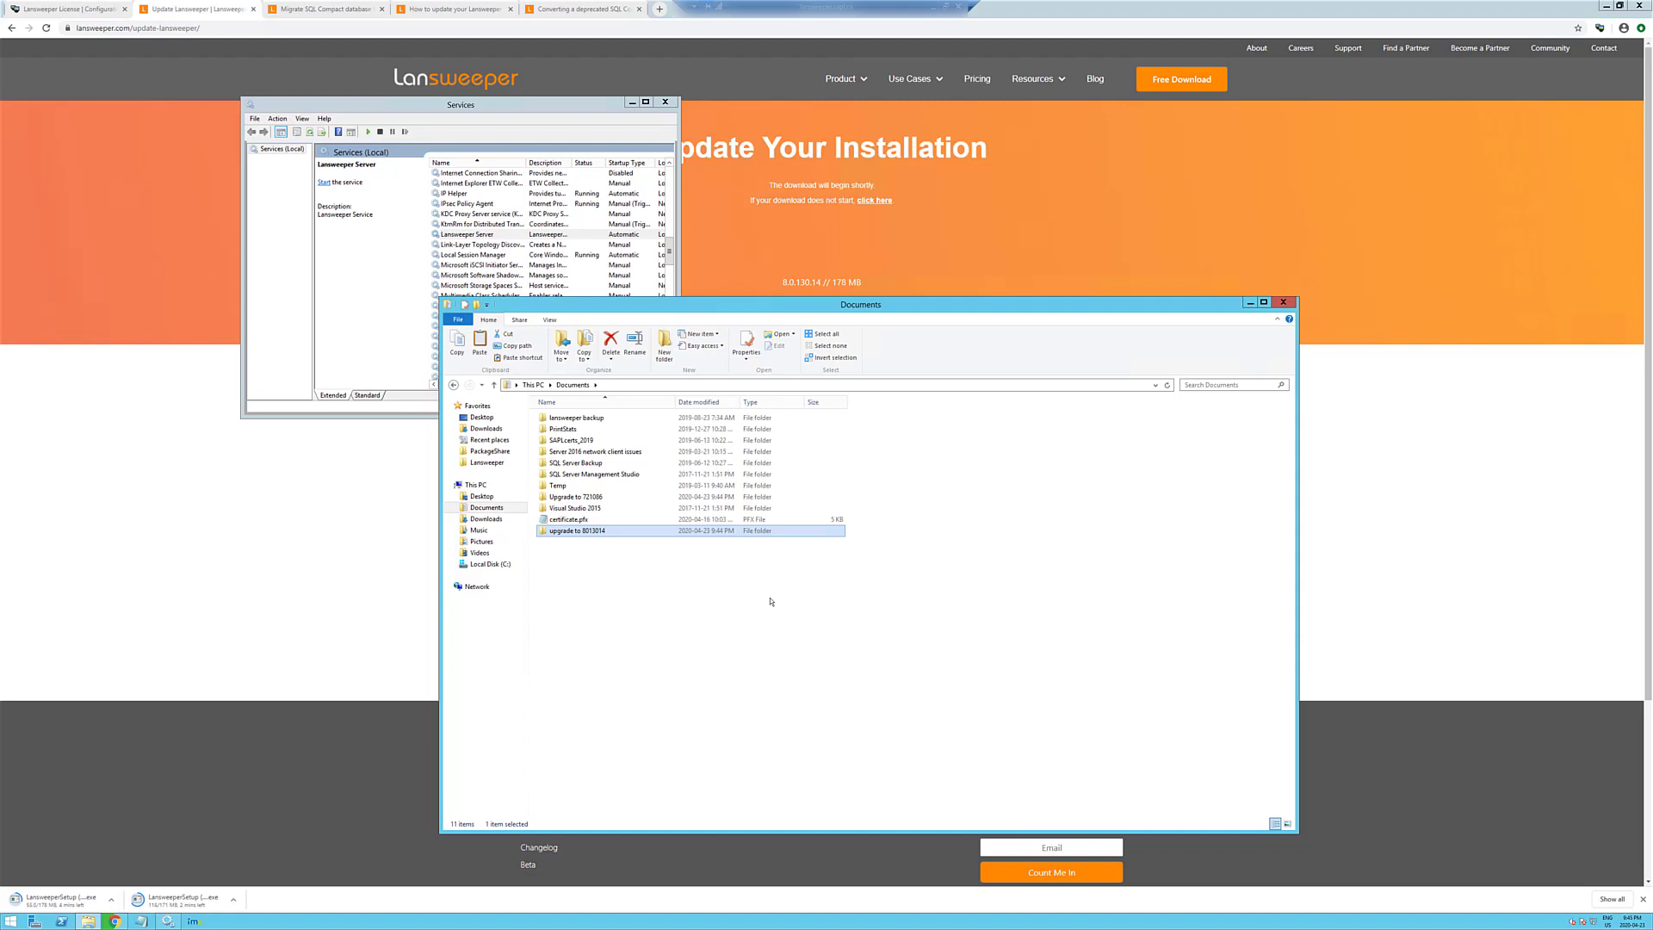
mouse_move(792, 612)
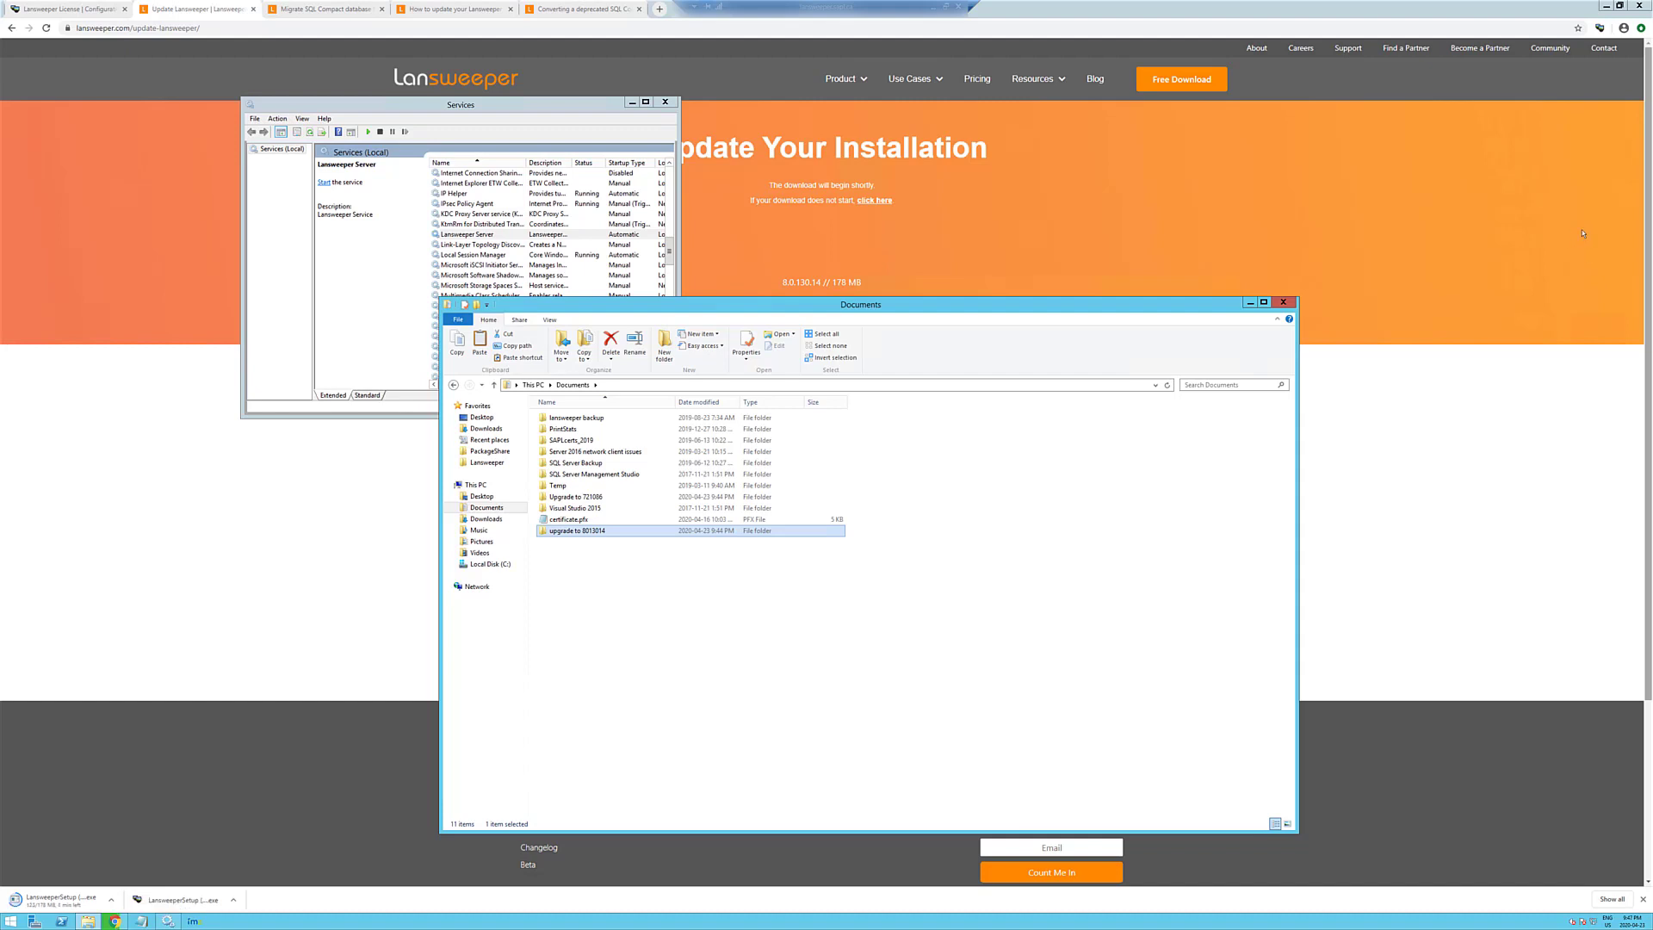
mouse_move(695, 682)
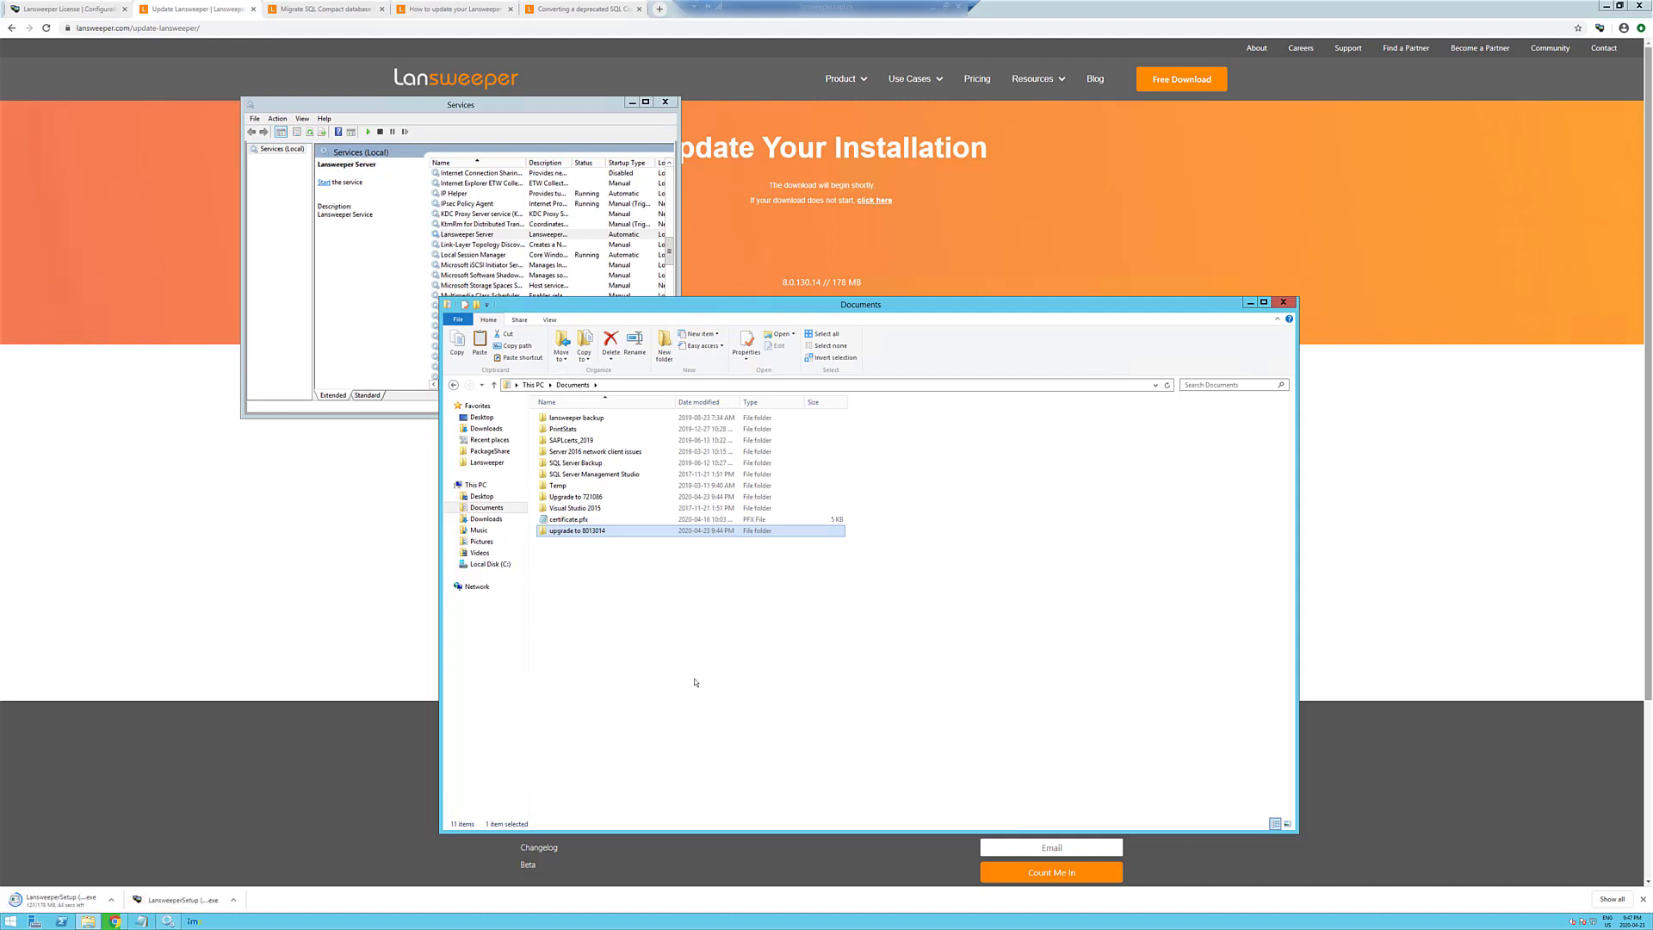
Move the LansweeperSetup 721086.exe installer from Downloads into Documents.
click(234, 899)
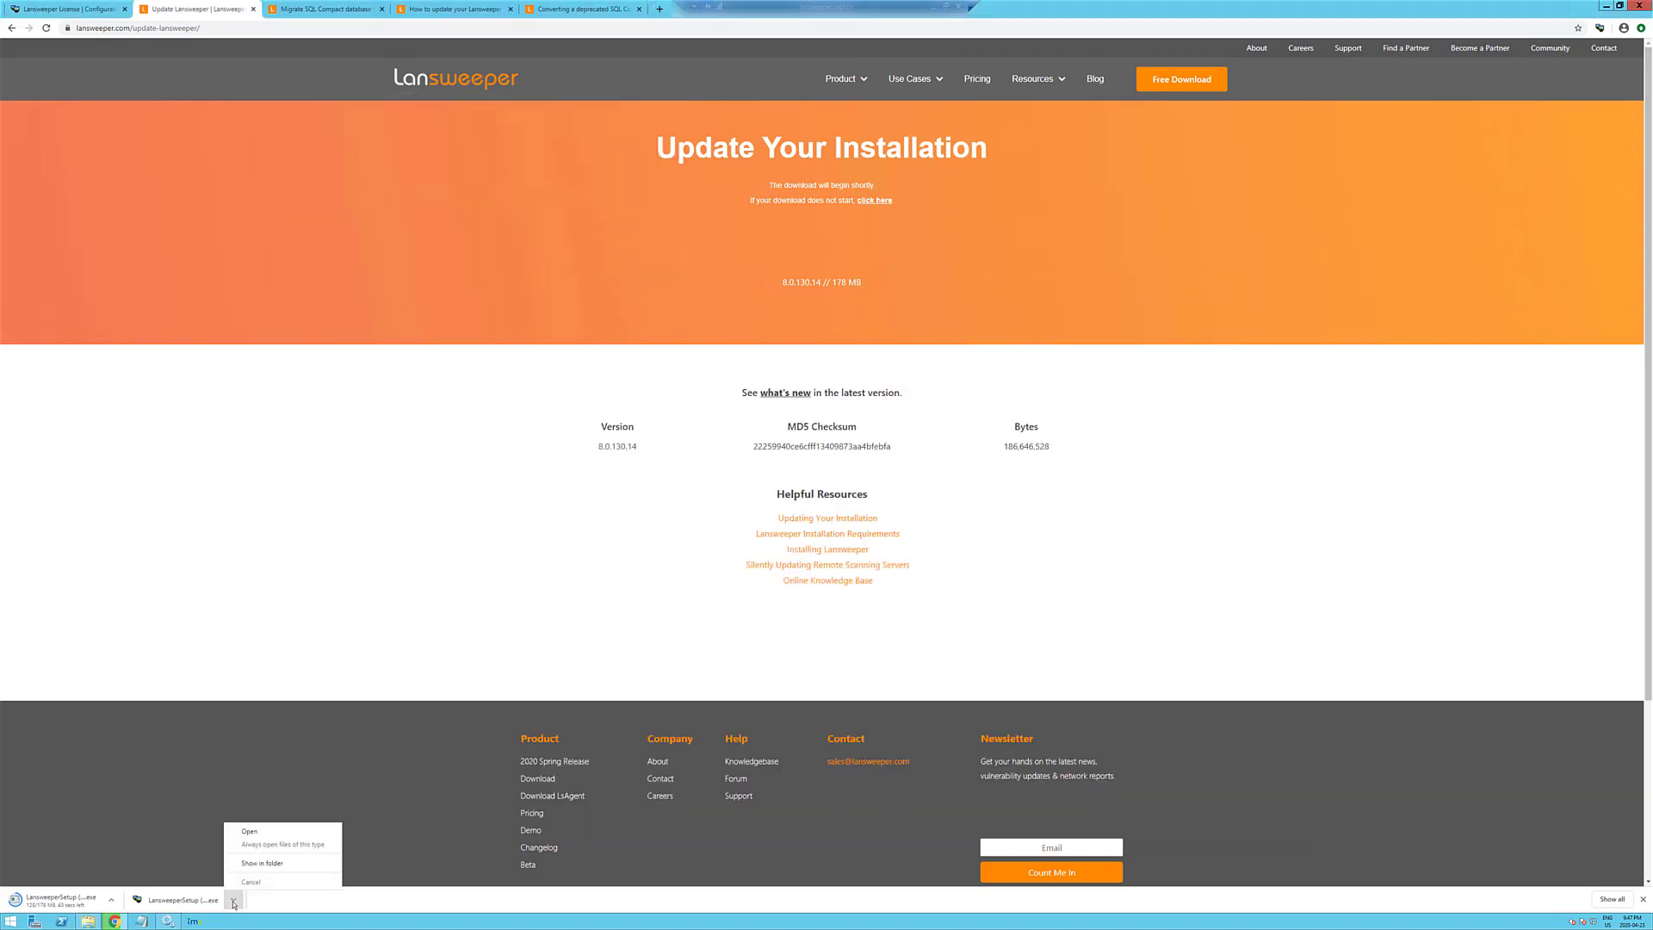
click(262, 863)
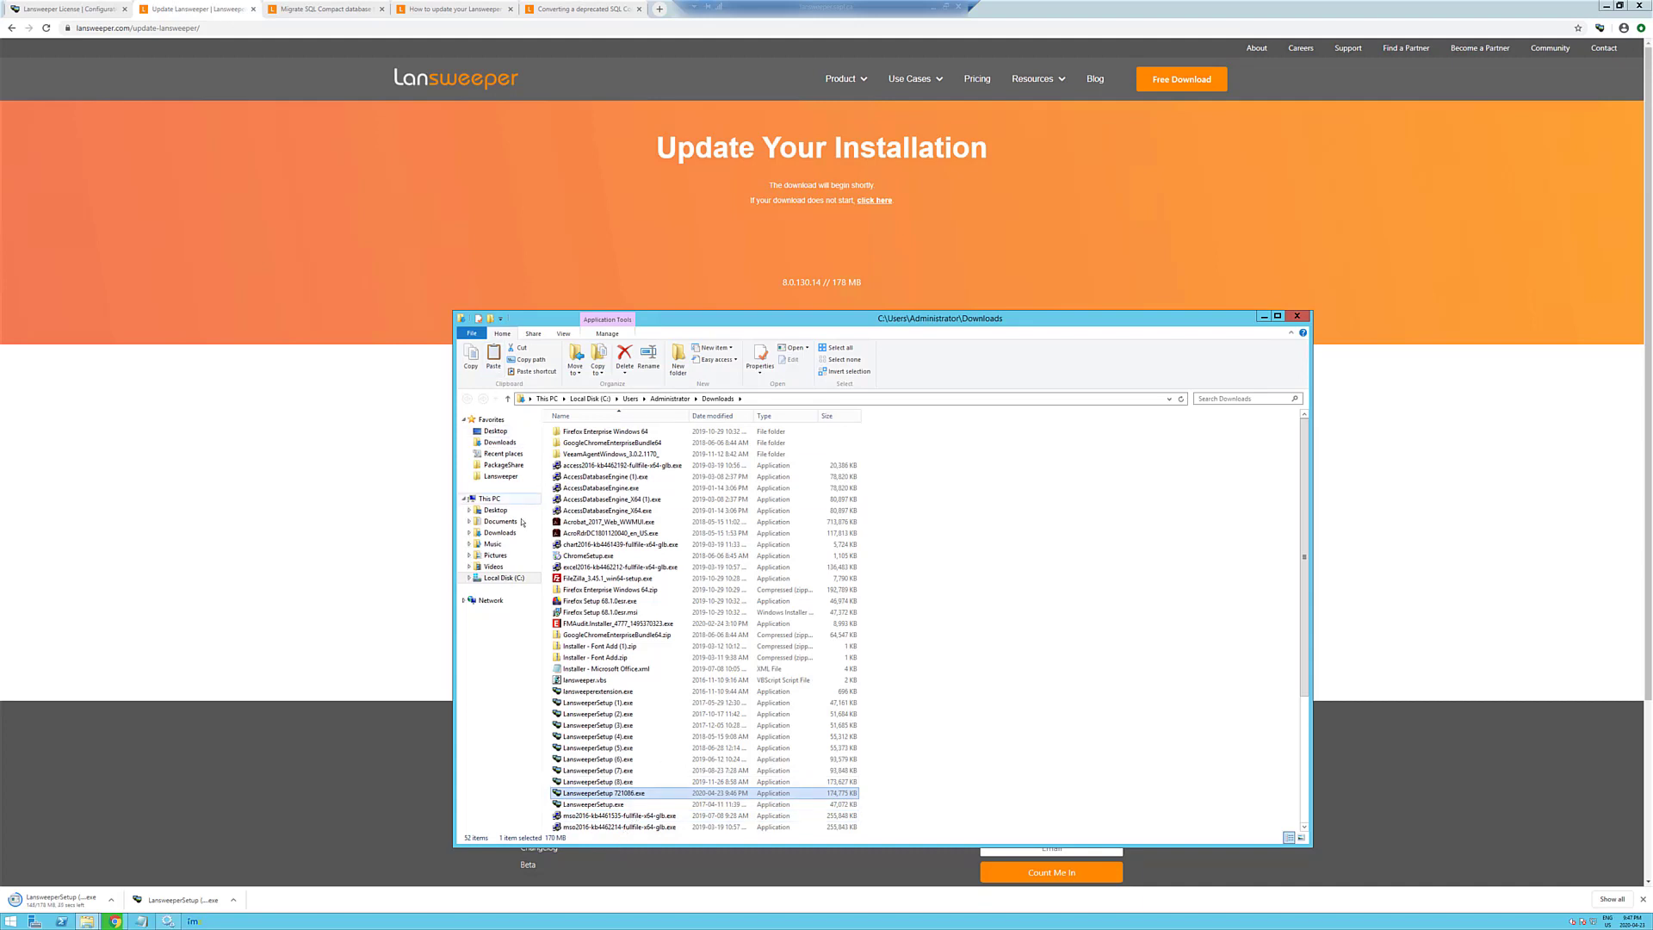
click(499, 521)
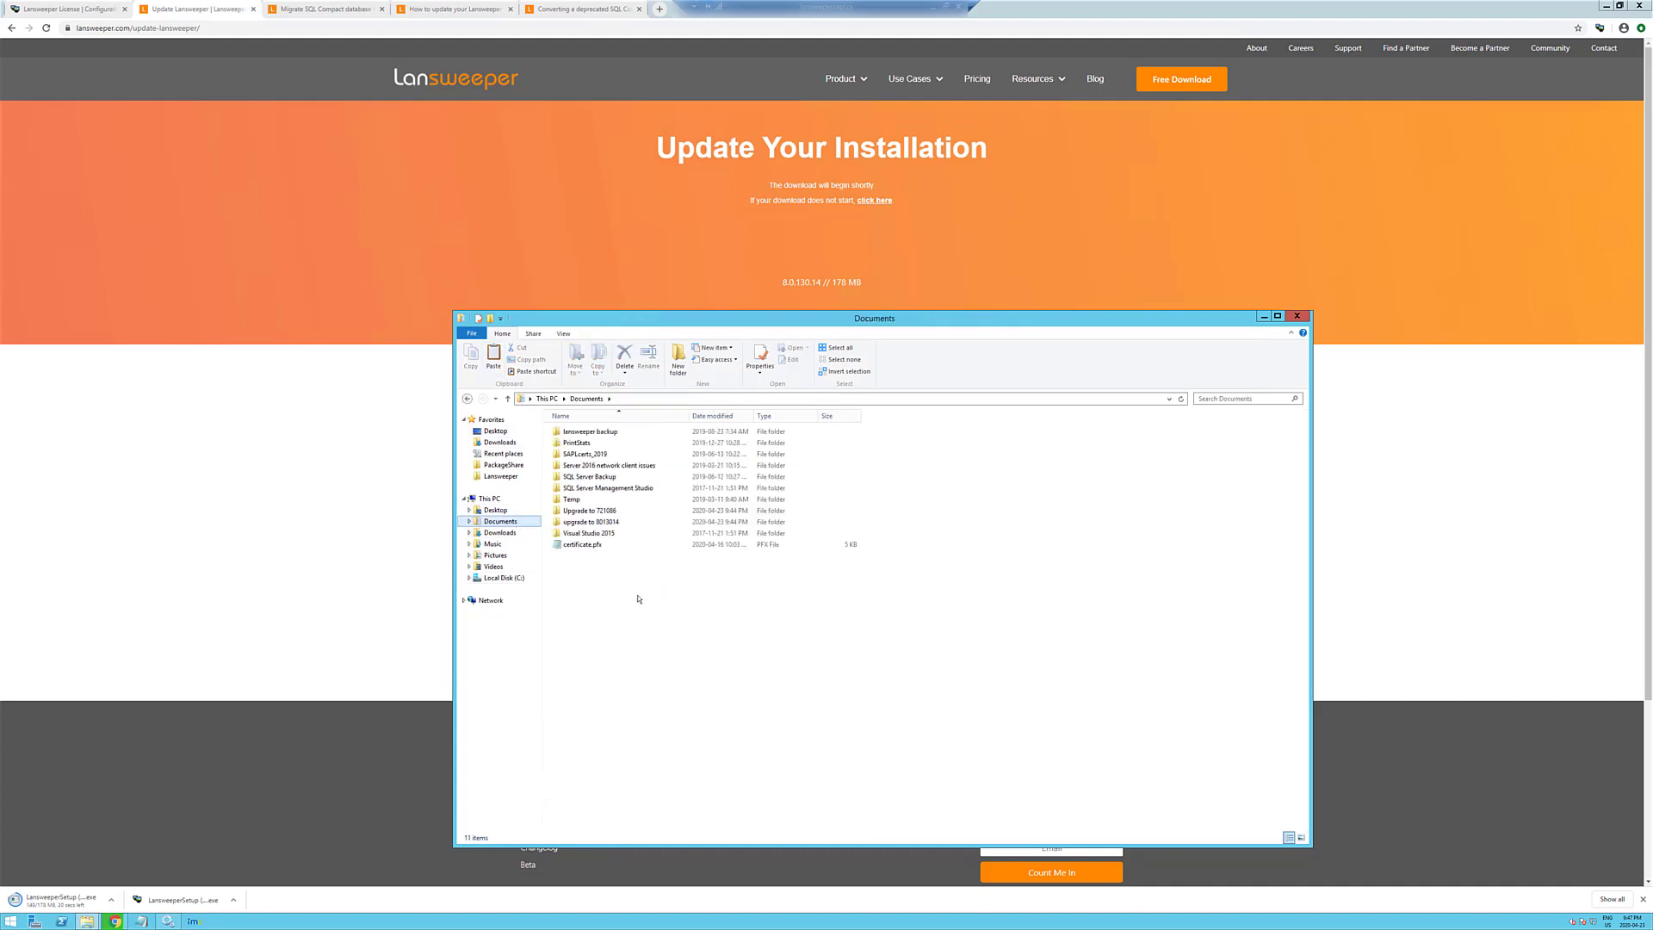
click(602, 556)
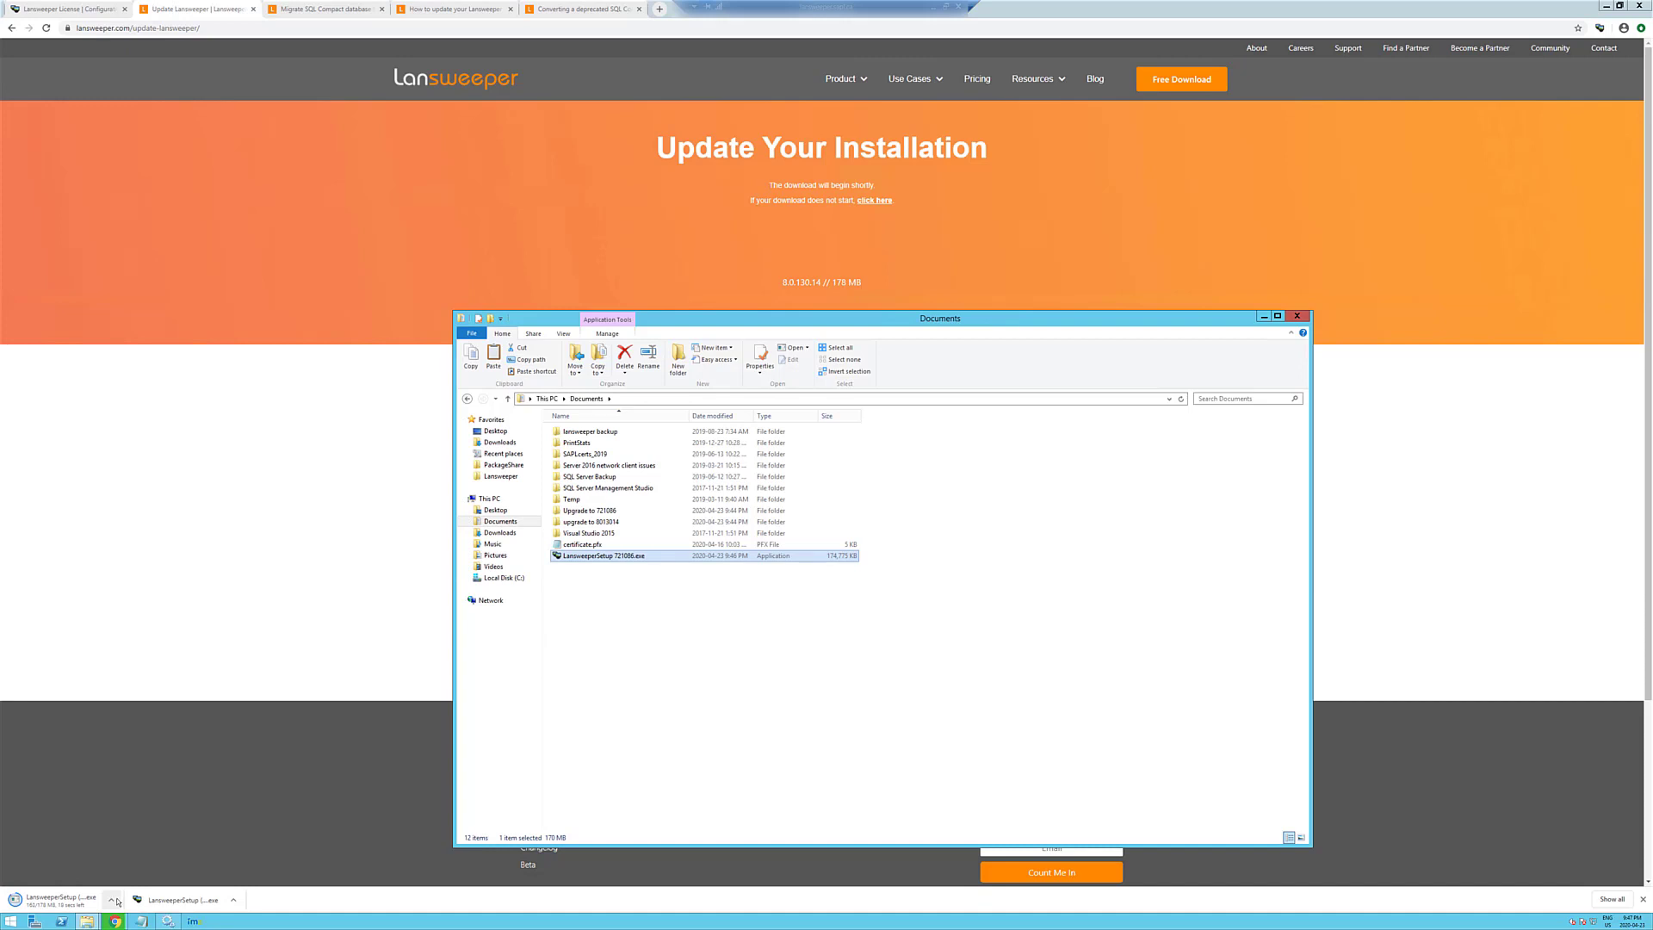
mouse_move(683, 567)
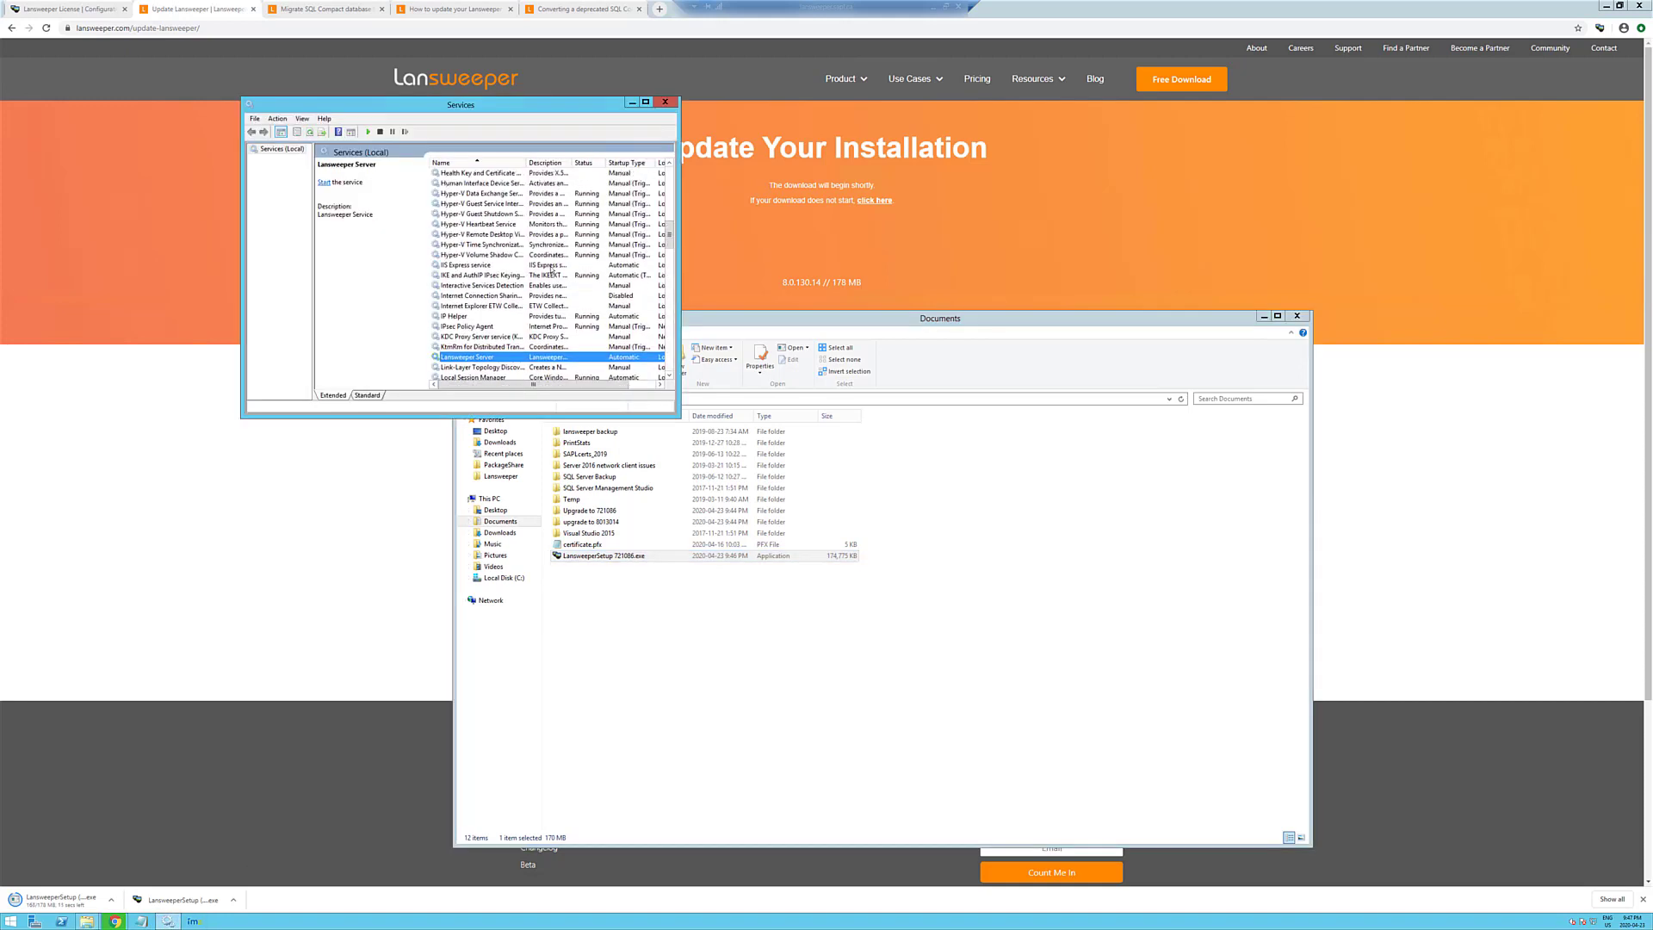
Confirm in Services that Lansweeper Server and Lansweeper Service are stopped.
scroll(up, 3)
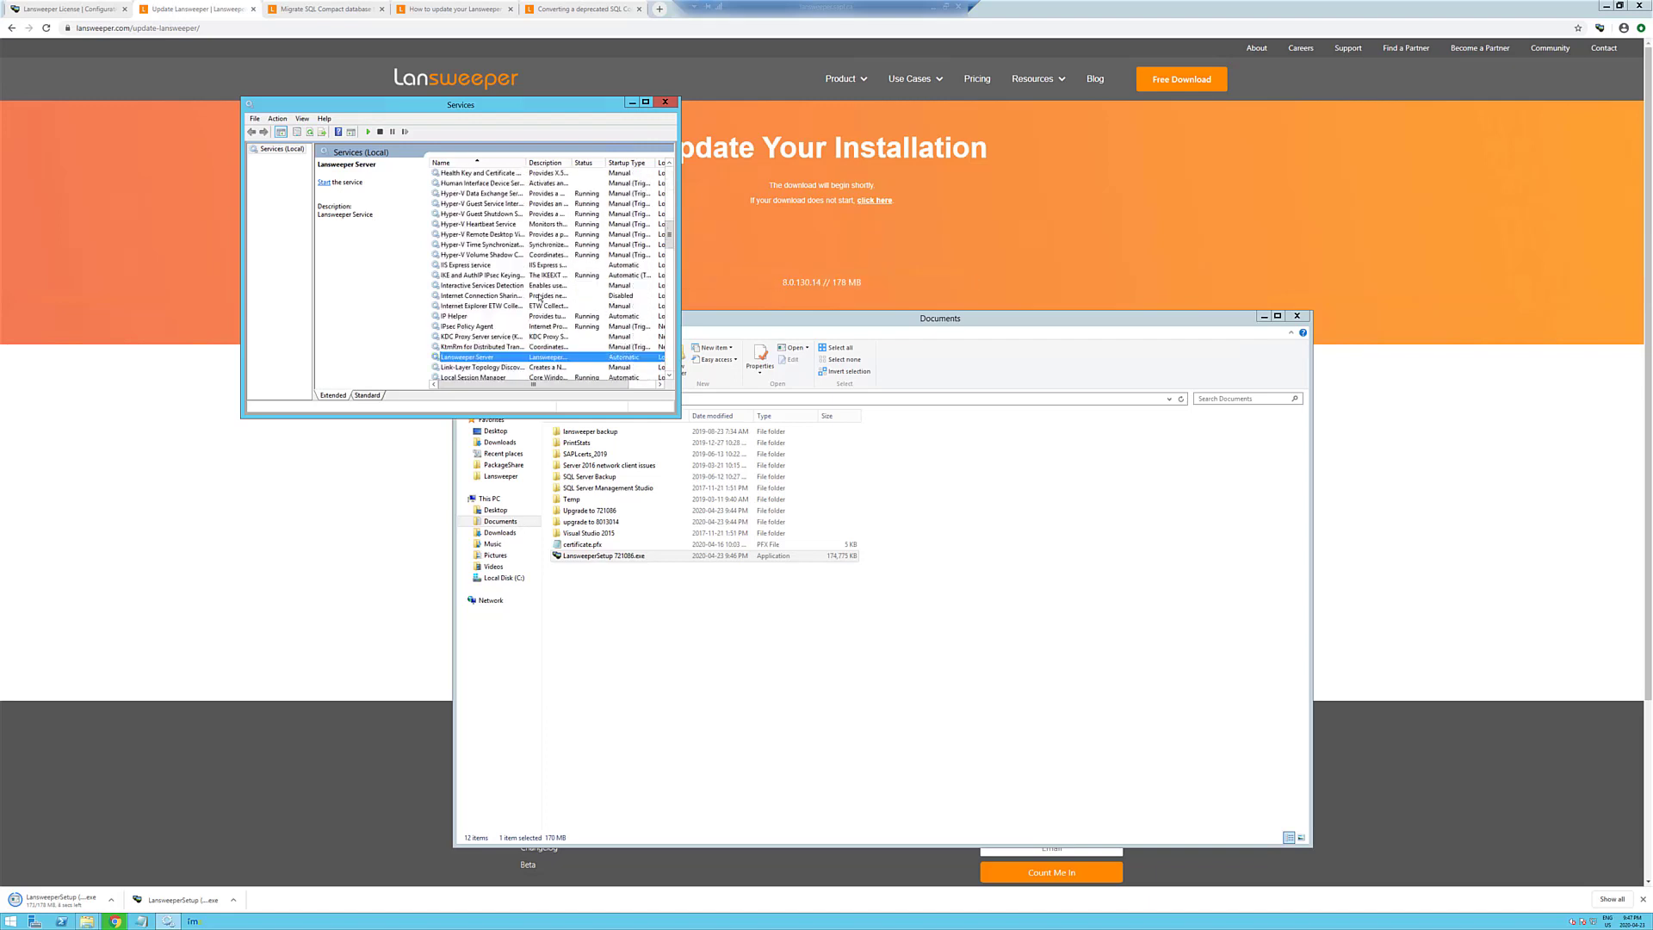
scroll(down, 3)
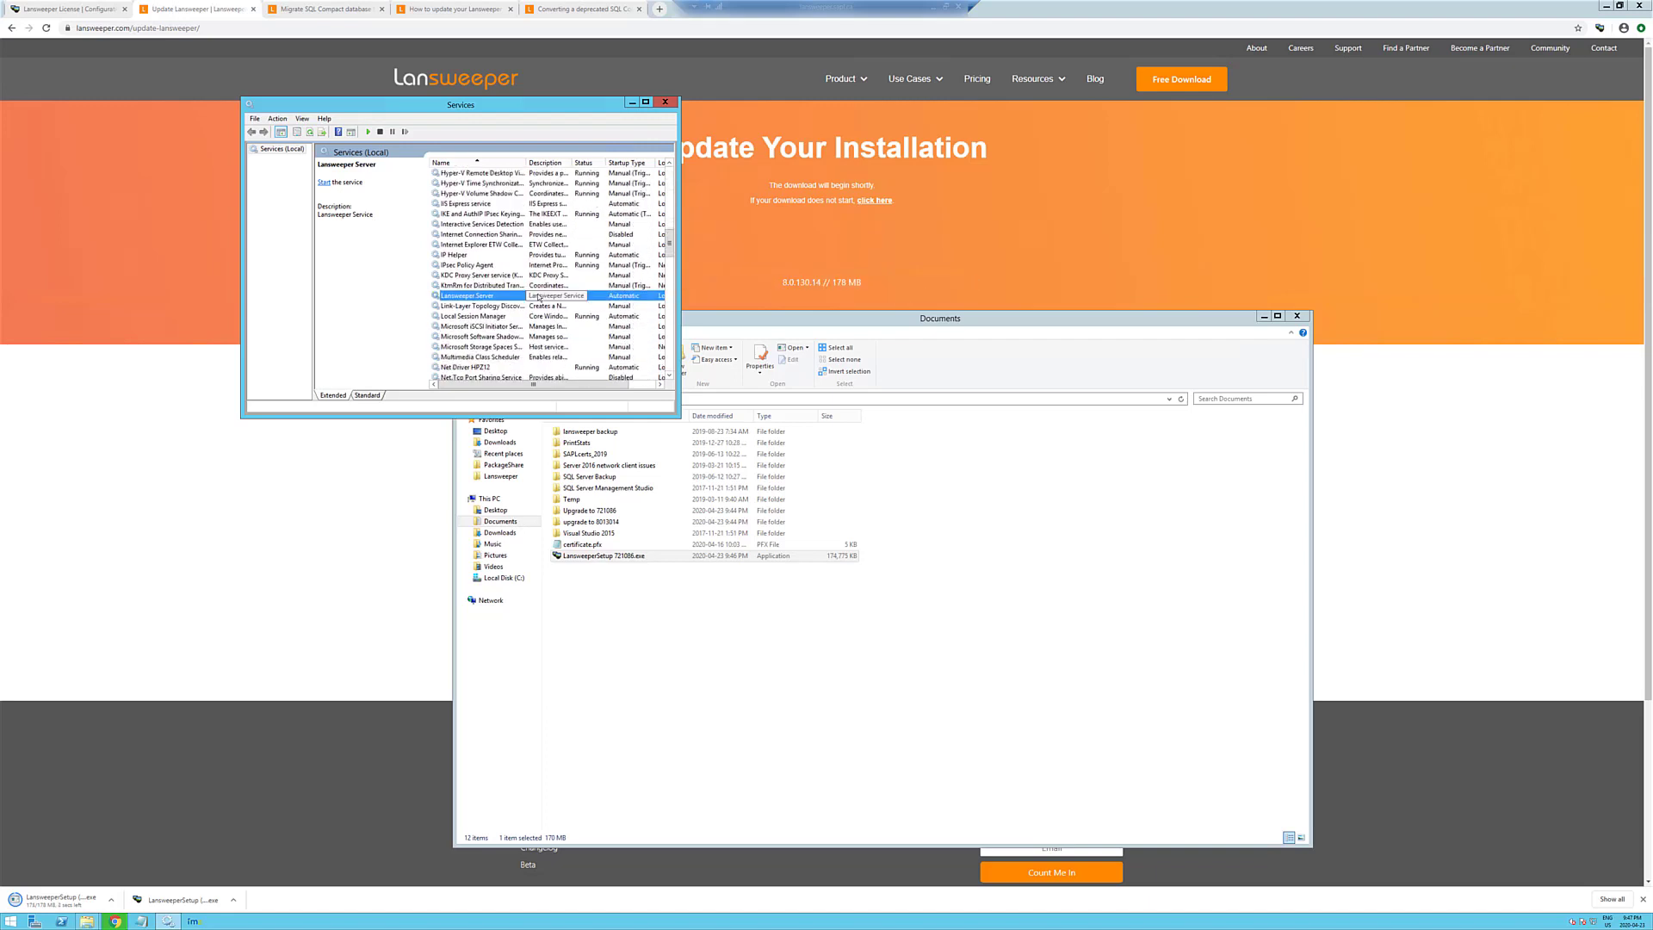
scroll(up, 3)
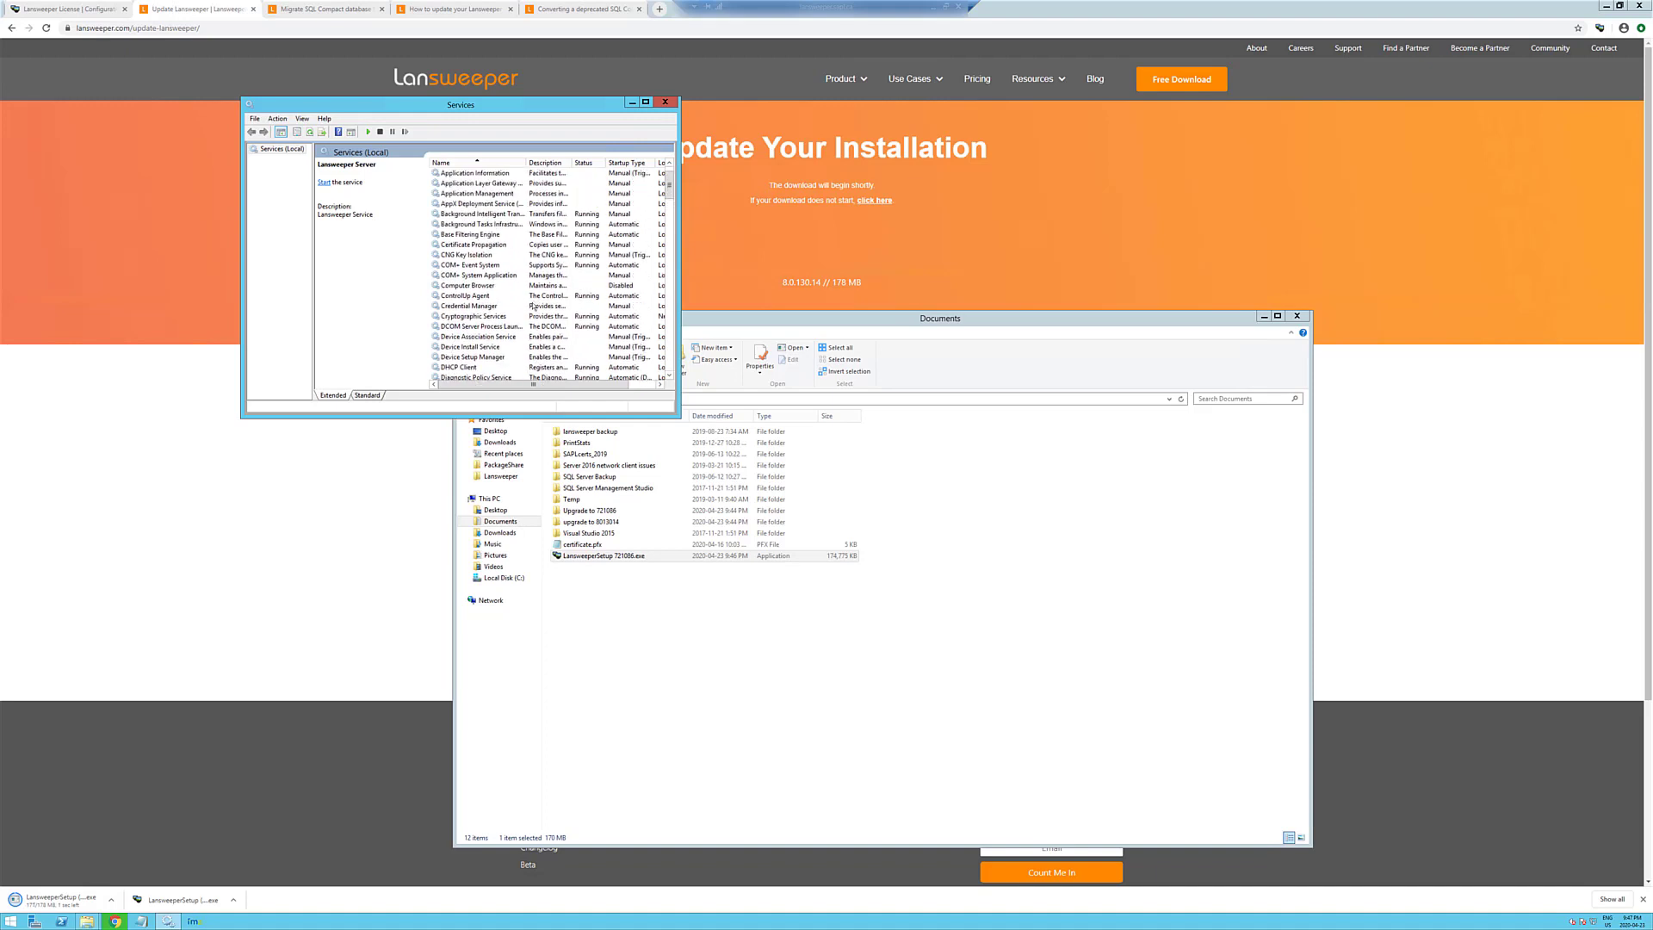
scroll(down, 3)
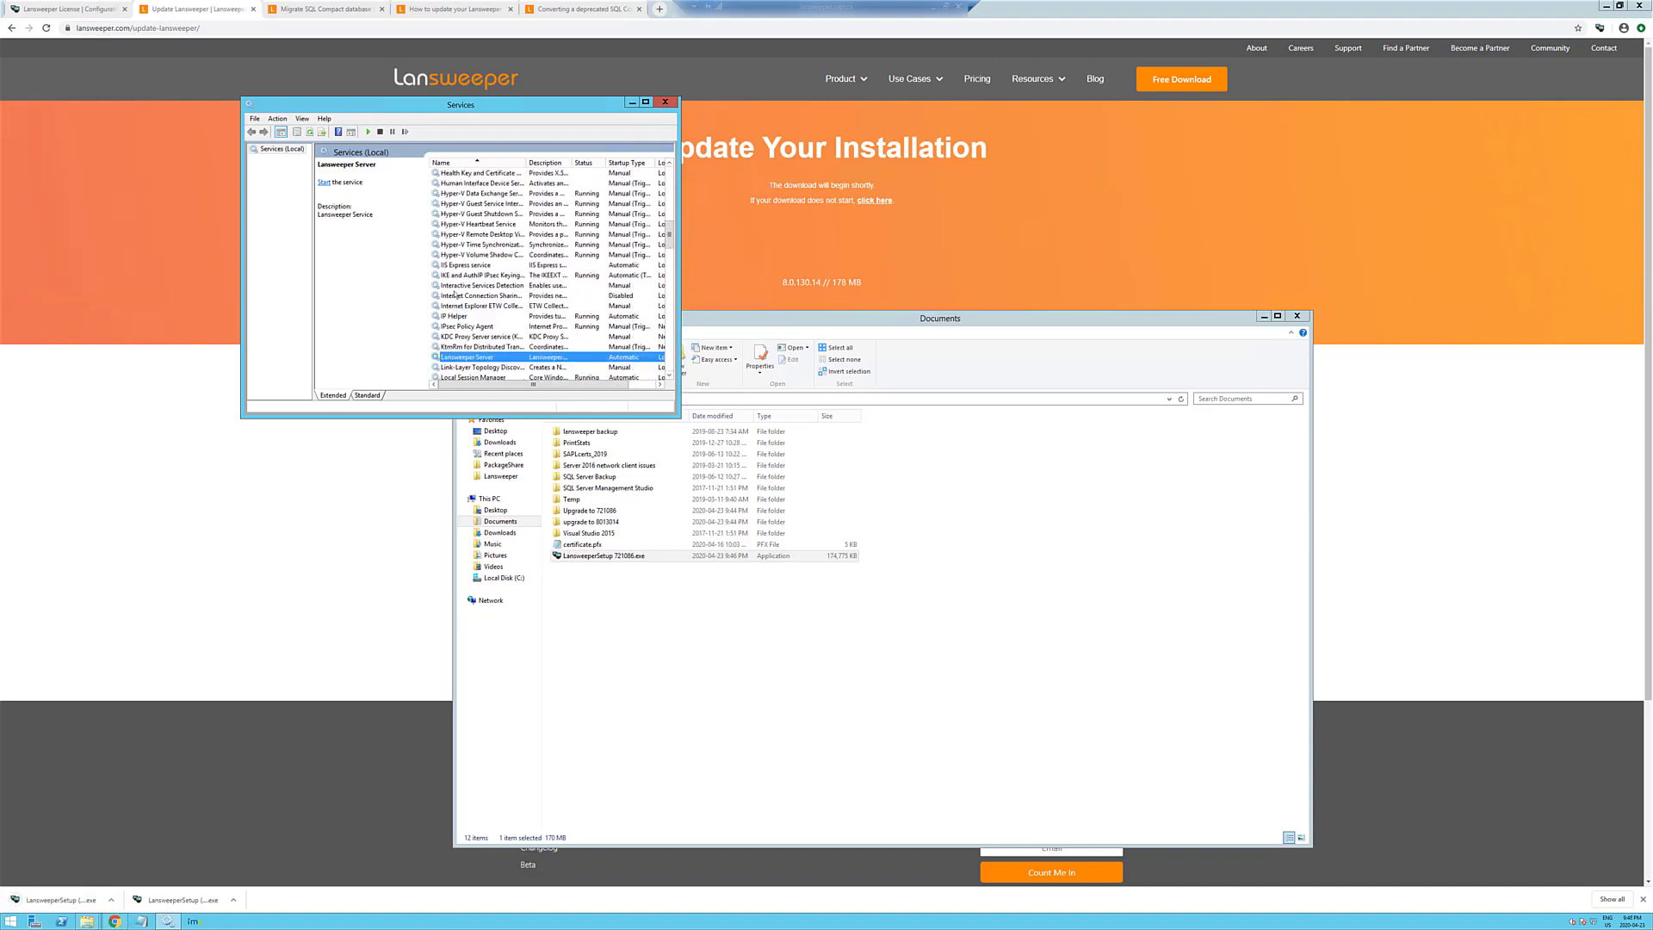
click(467, 264)
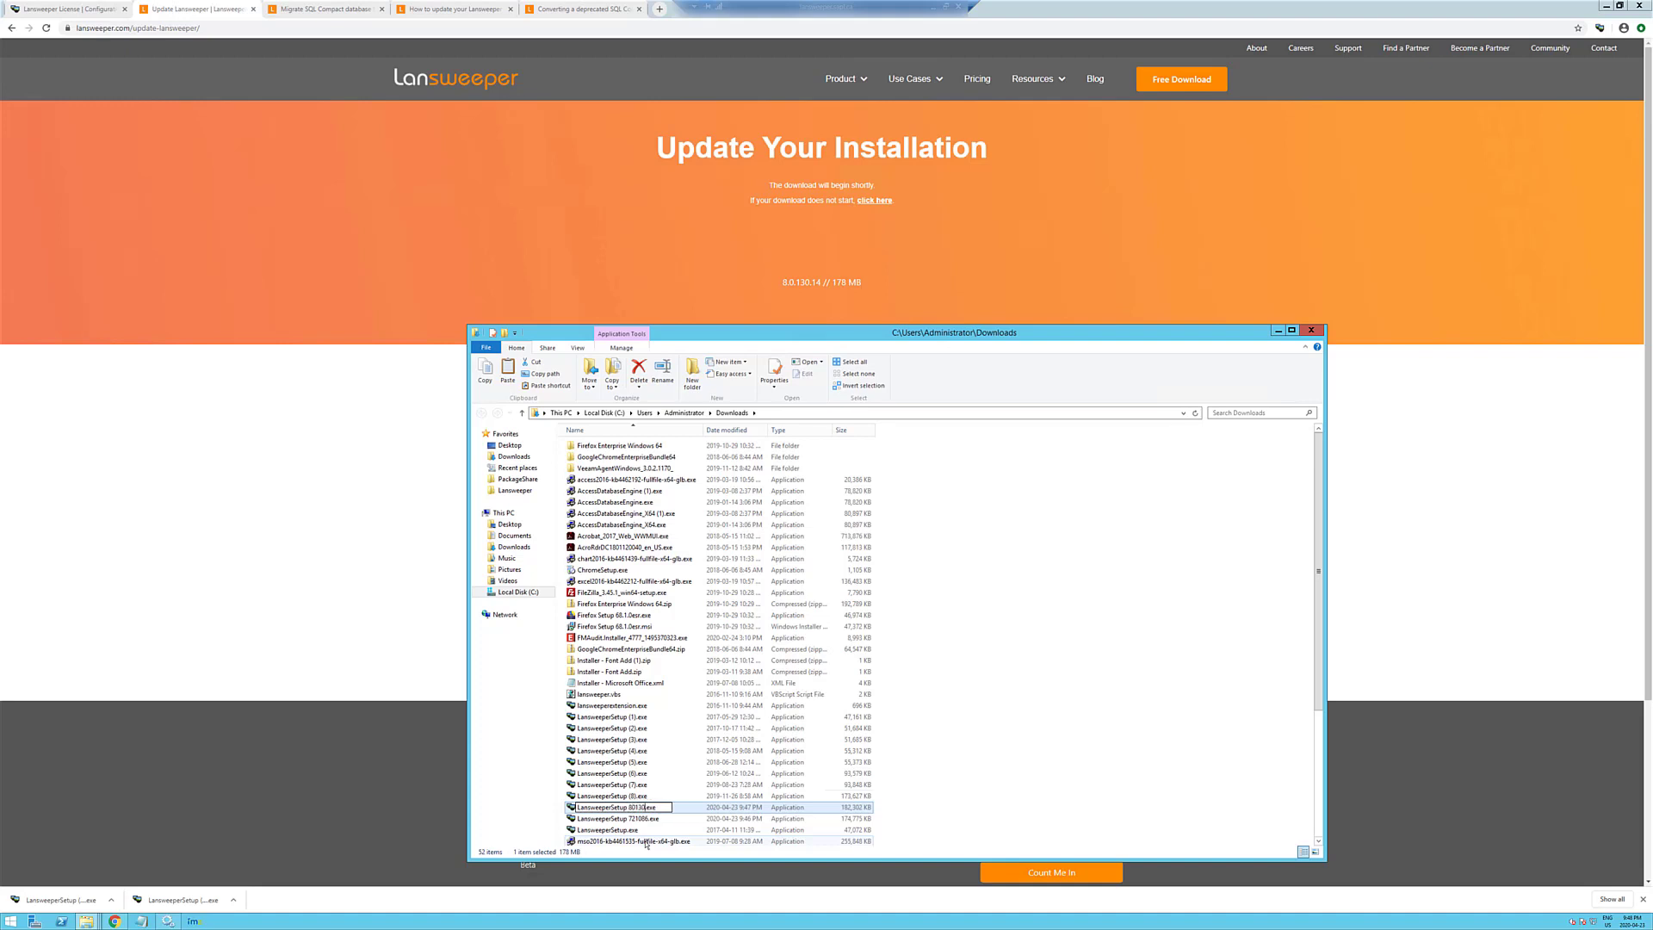
Rename the new installer LansweeperSetup 8013014 and paste it into Documents beside the 721086 setup.
click(621, 818)
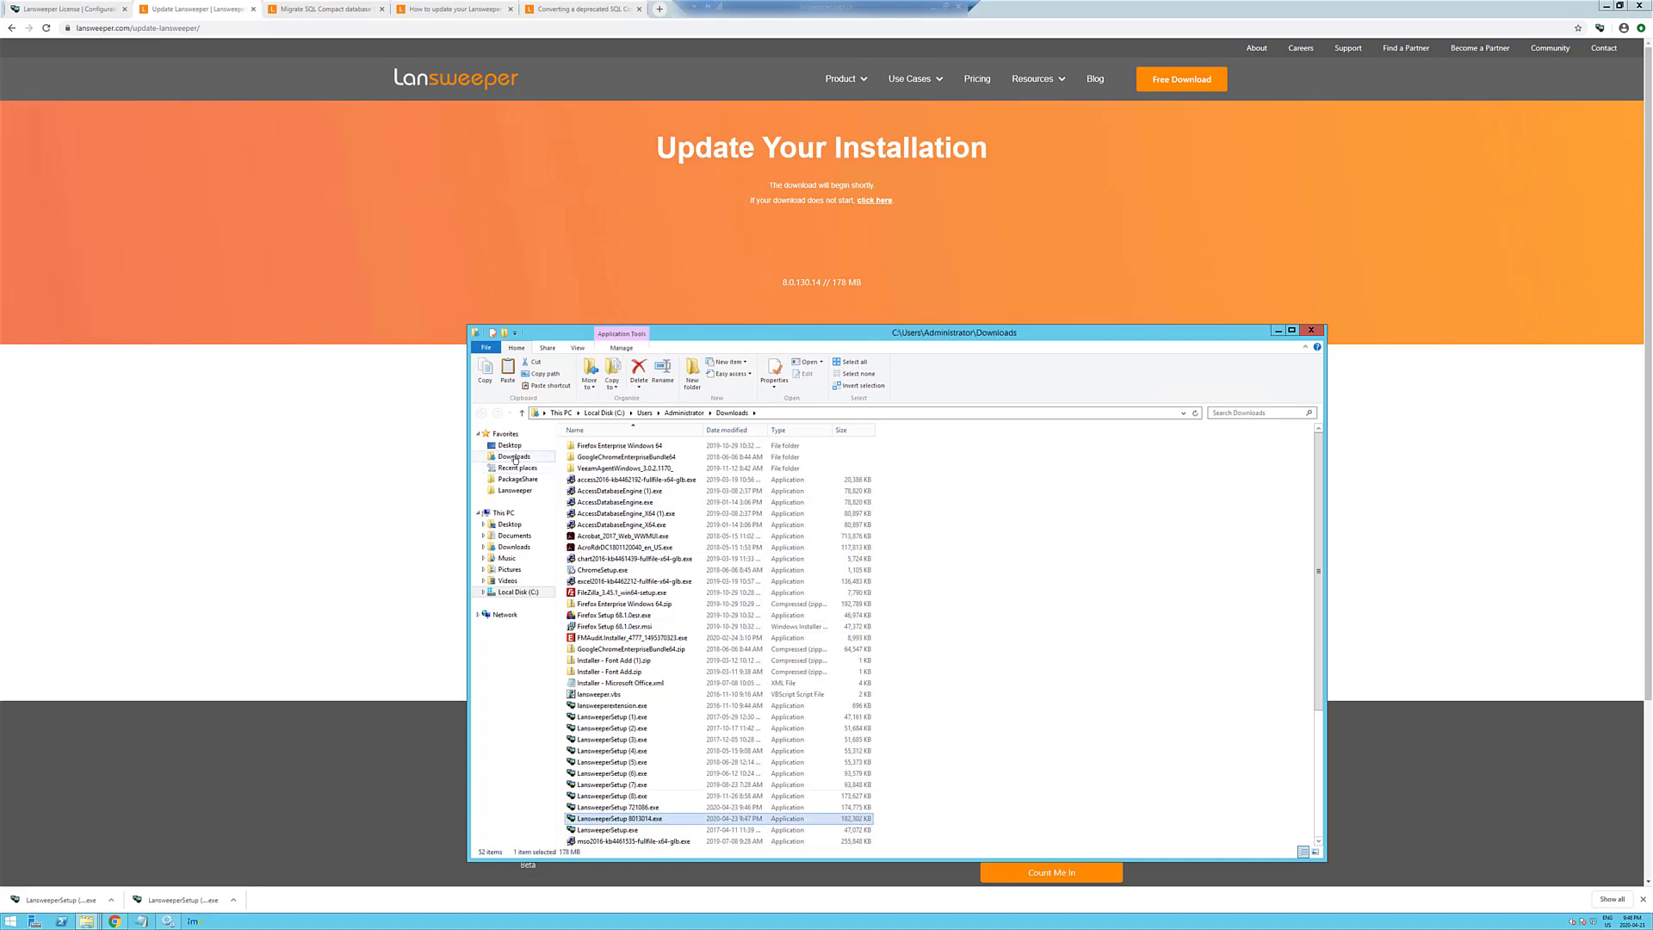
click(516, 534)
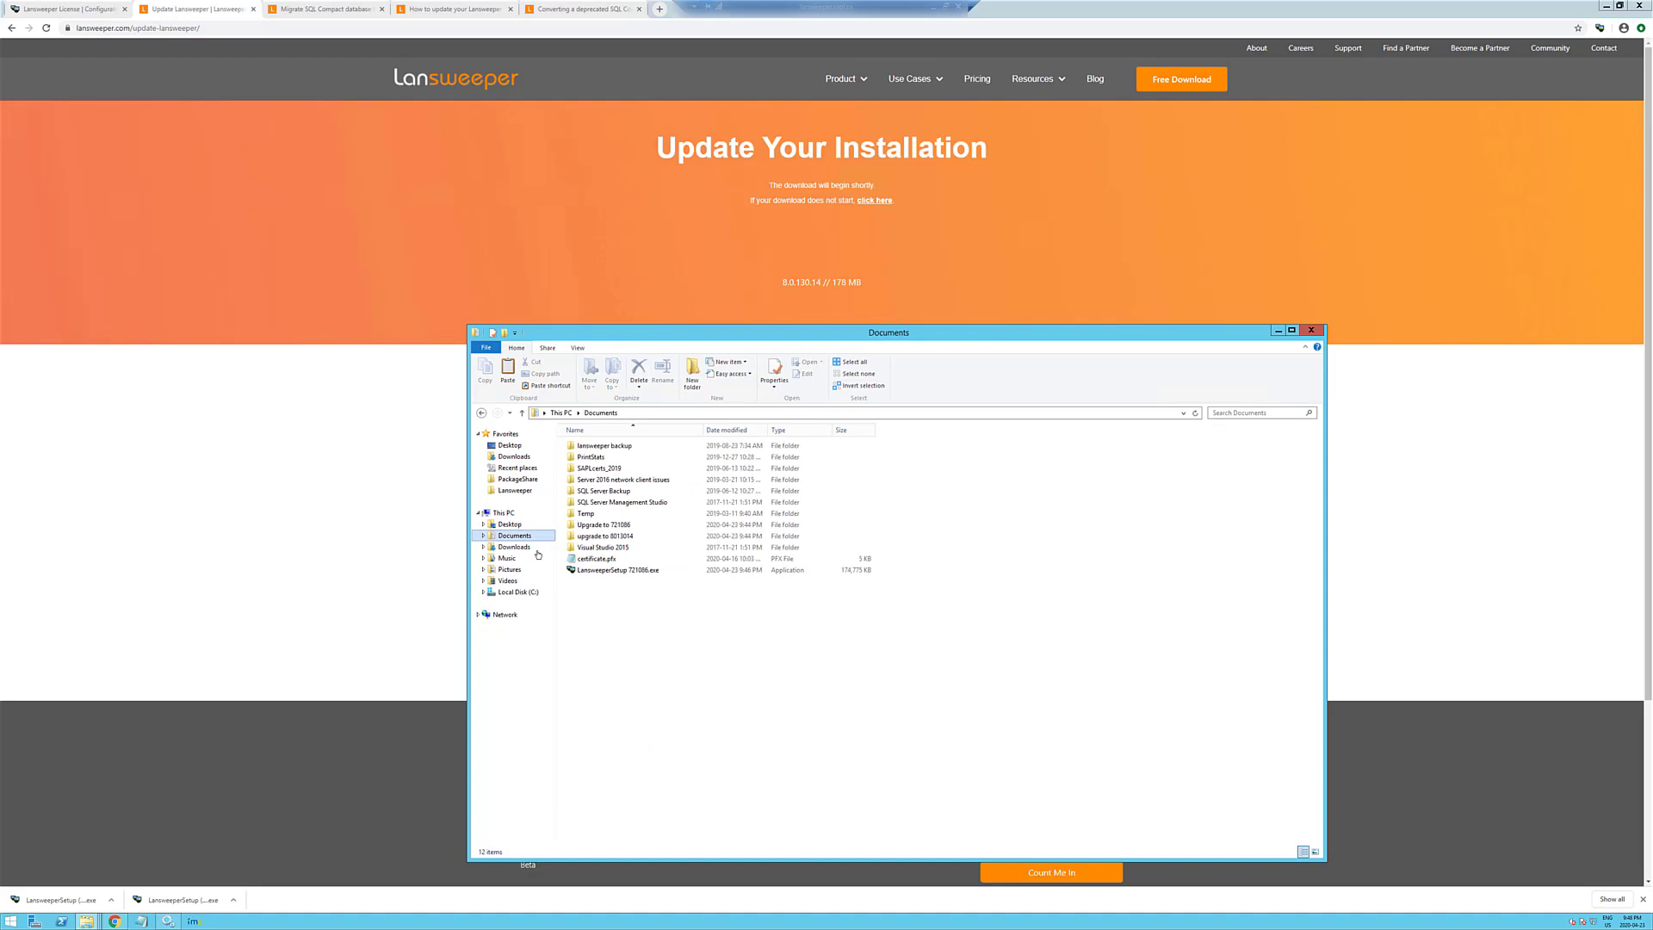
click(621, 581)
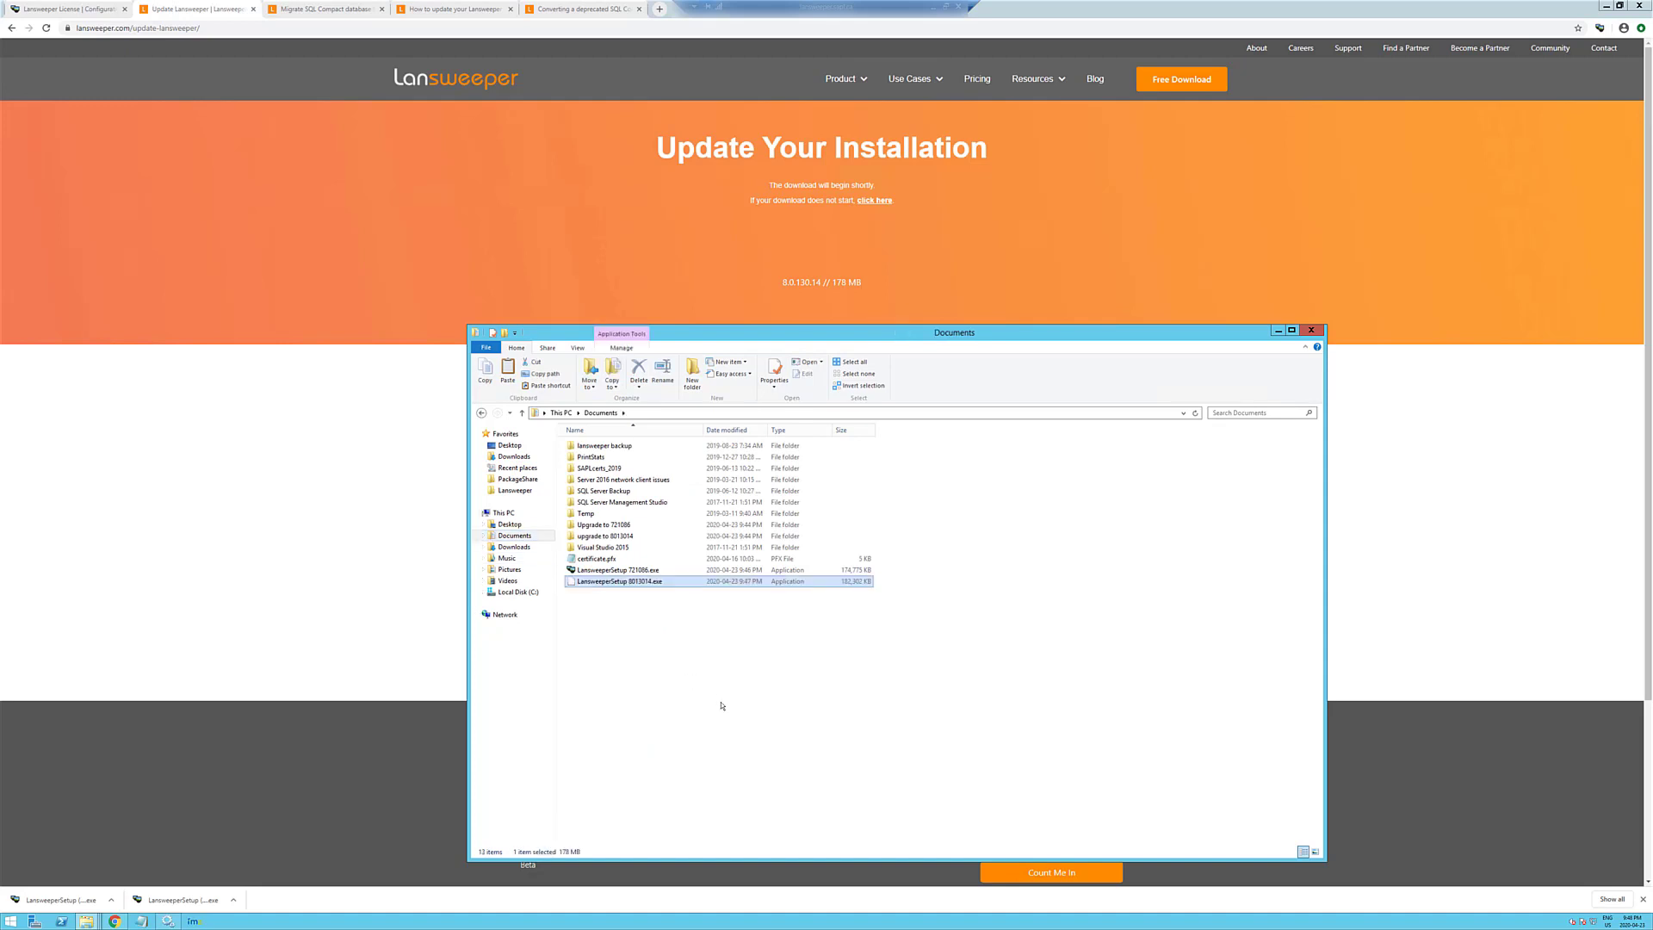
mouse_move(709, 724)
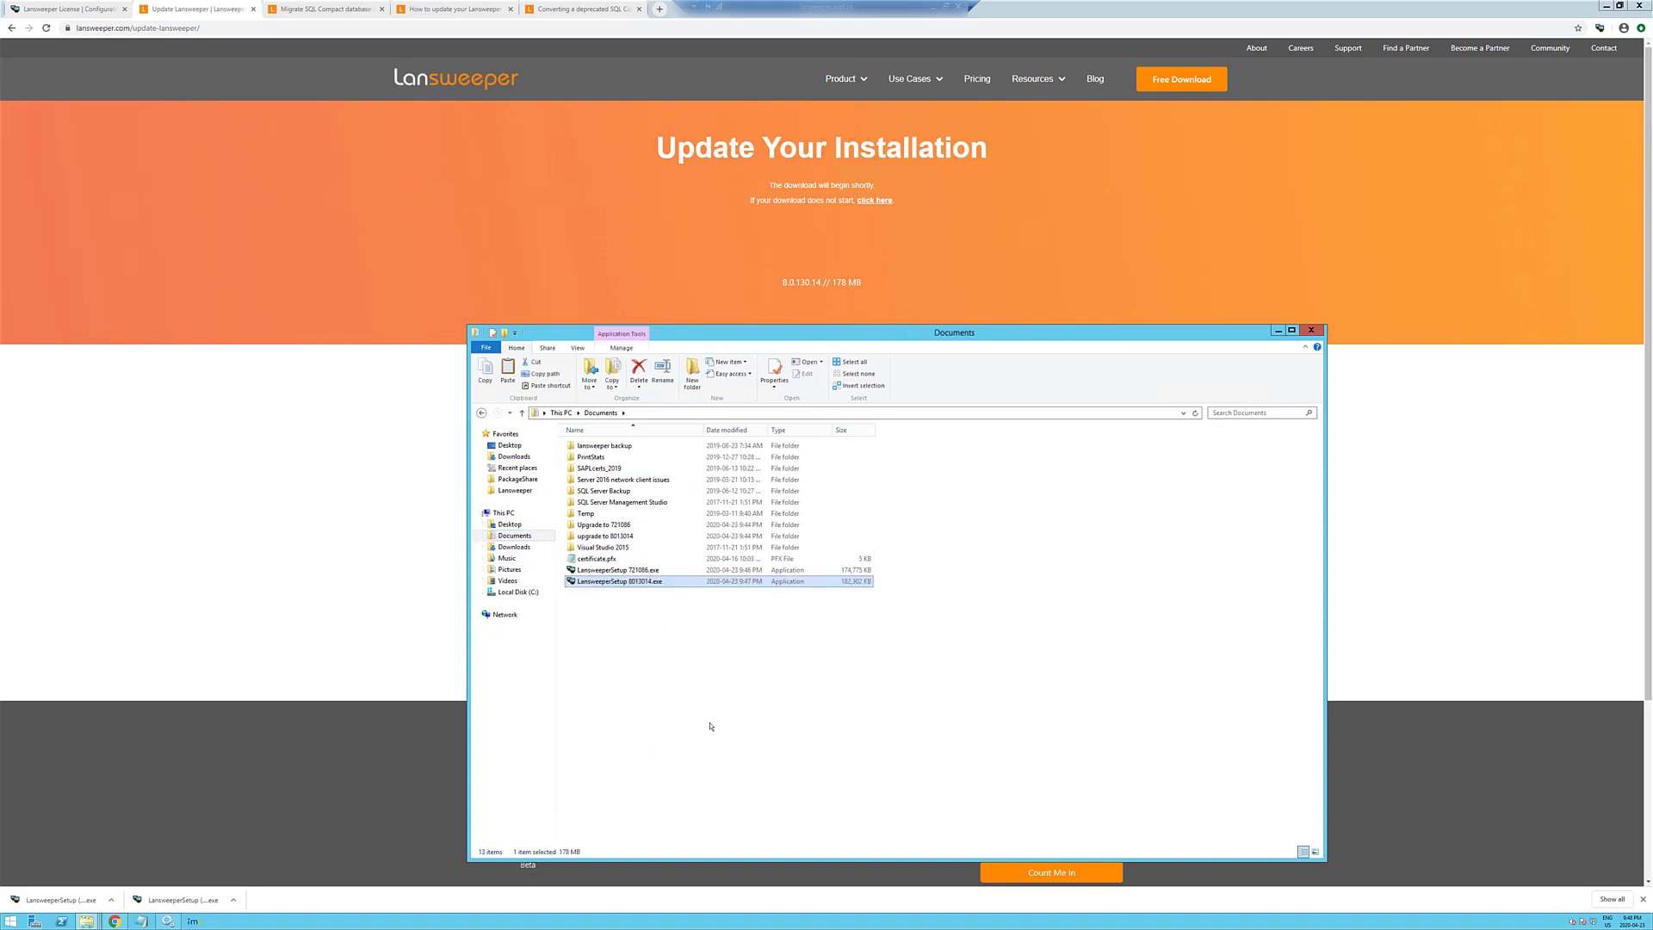
click(616, 569)
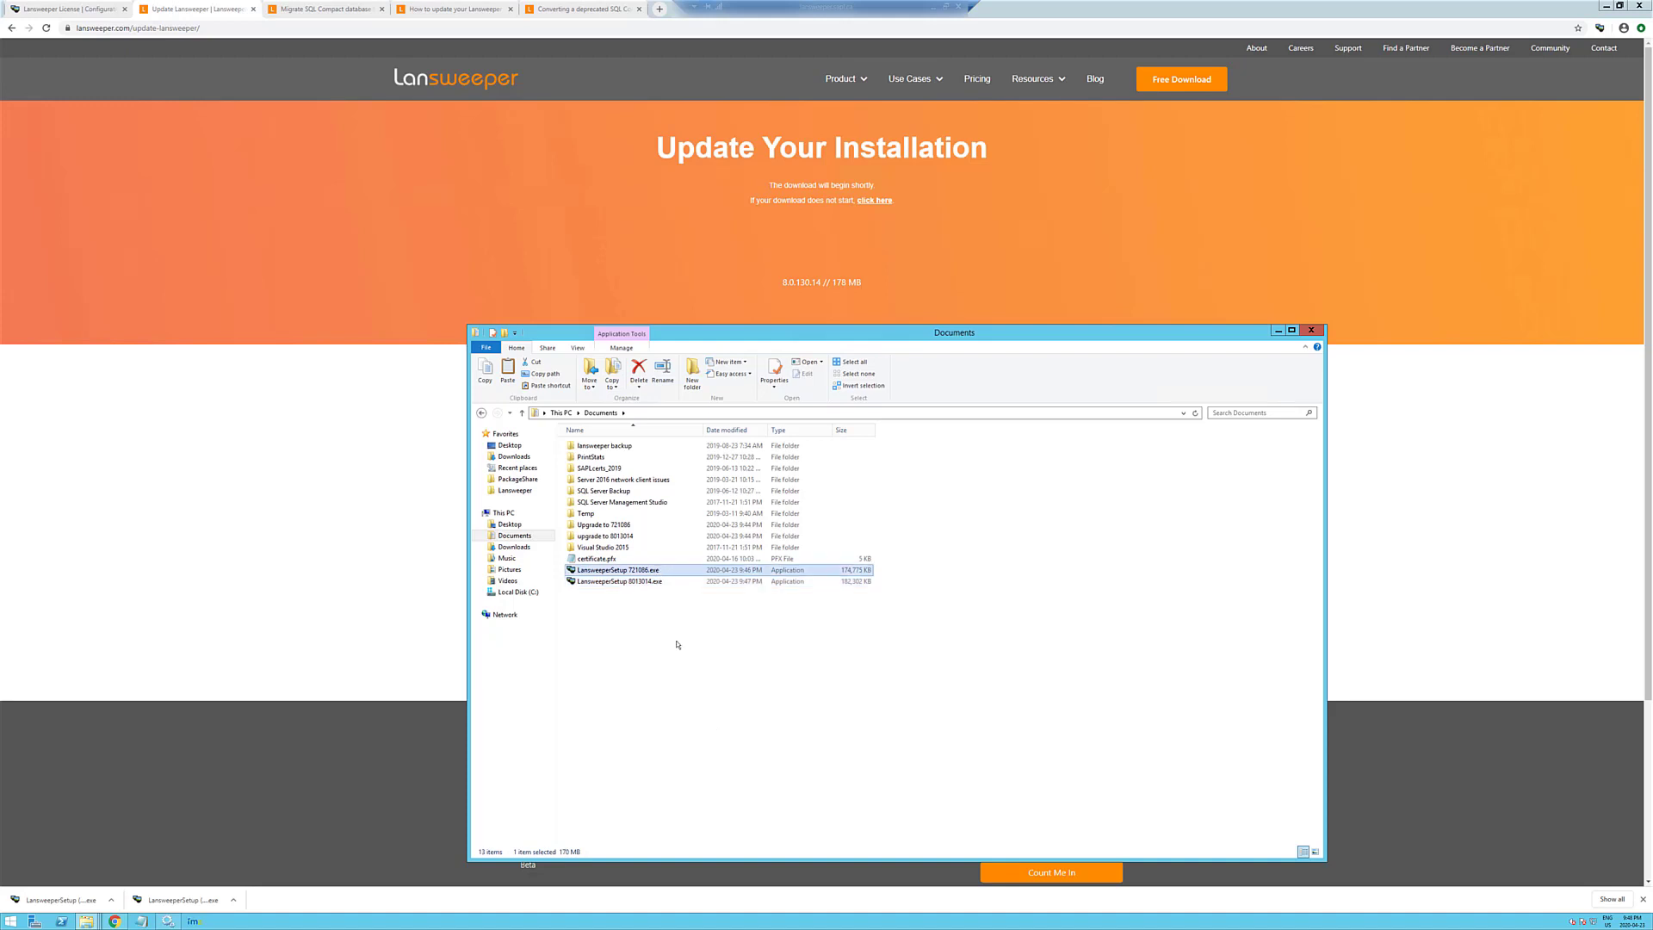
mouse_move(694, 645)
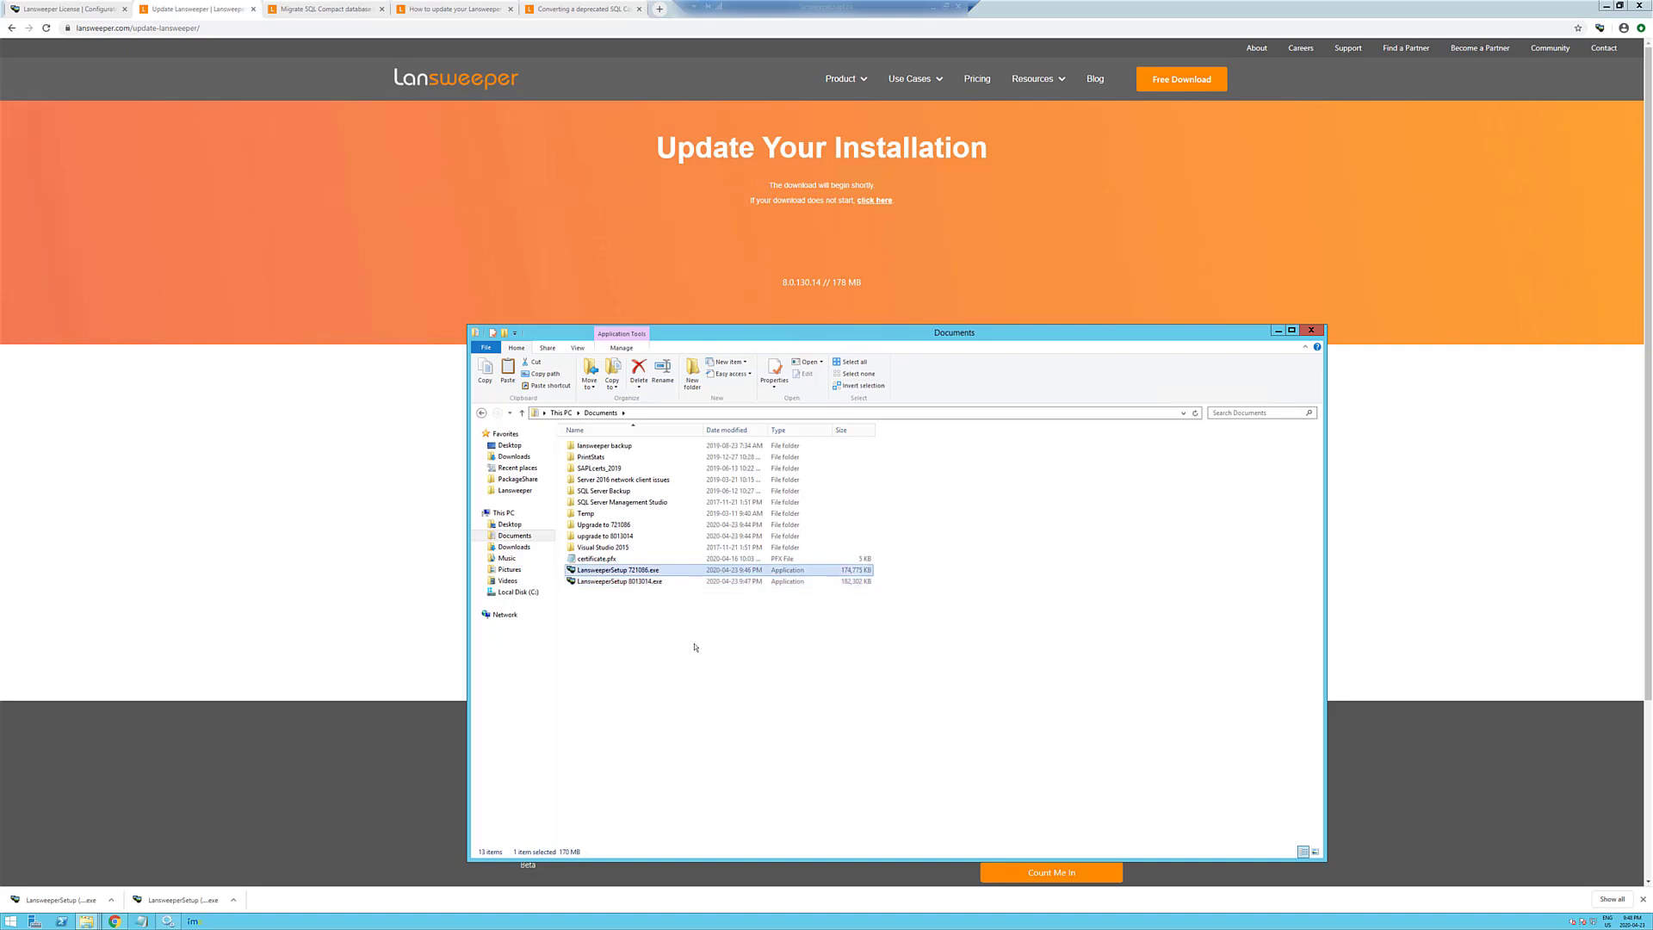
mouse_move(889, 629)
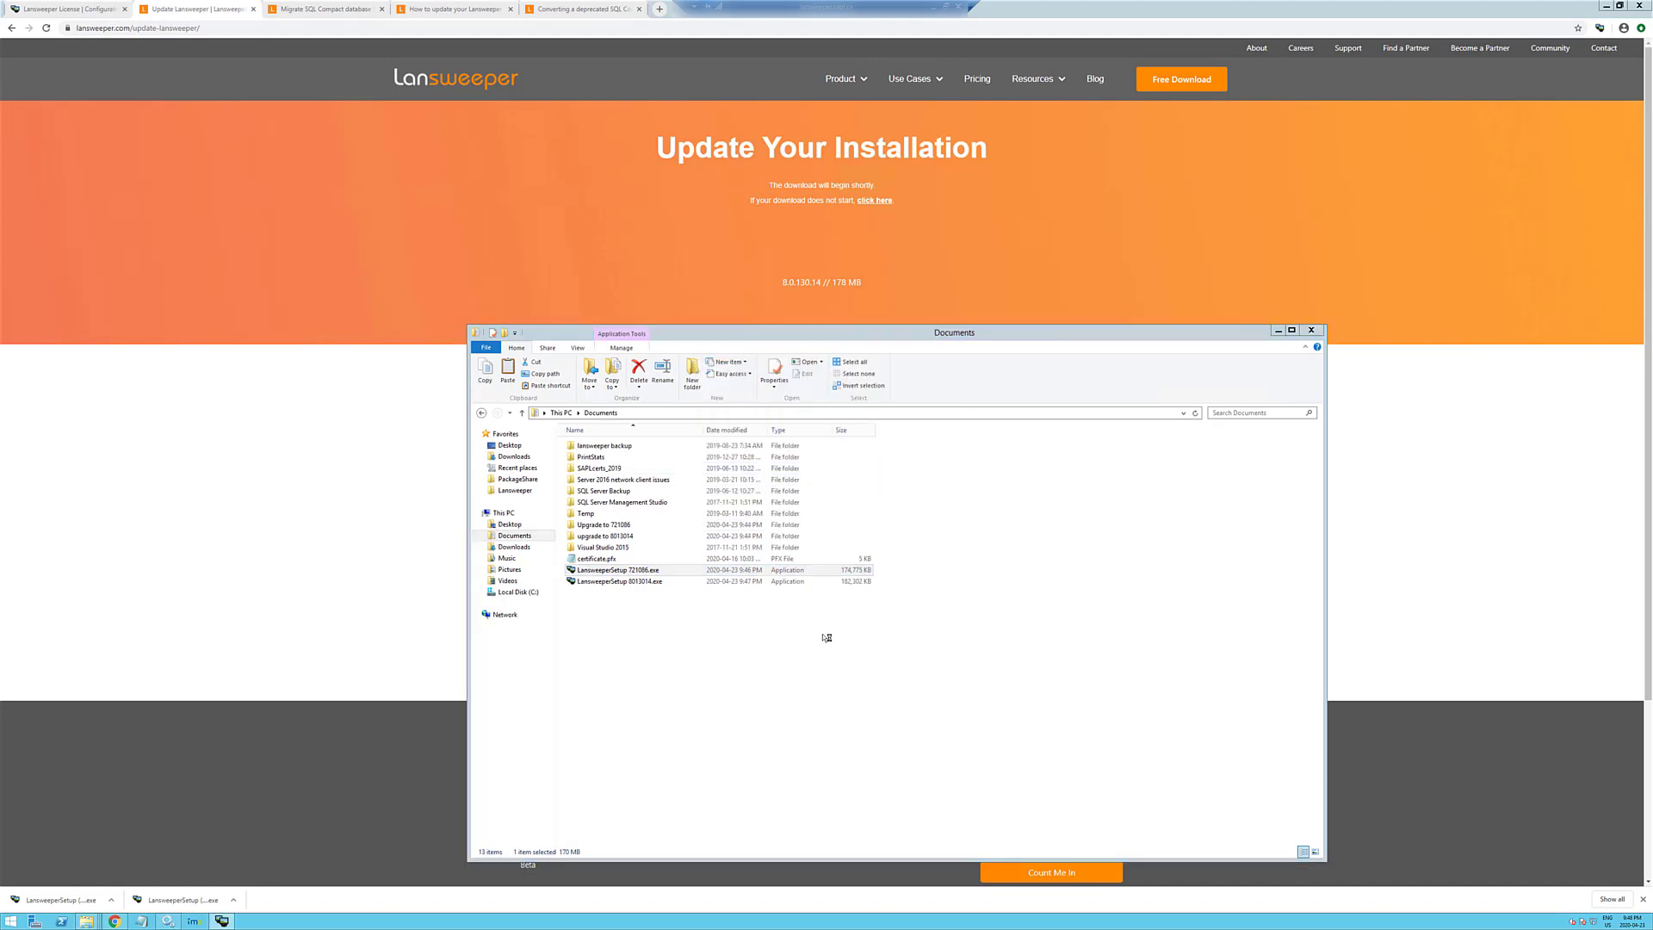
mouse_move(780, 643)
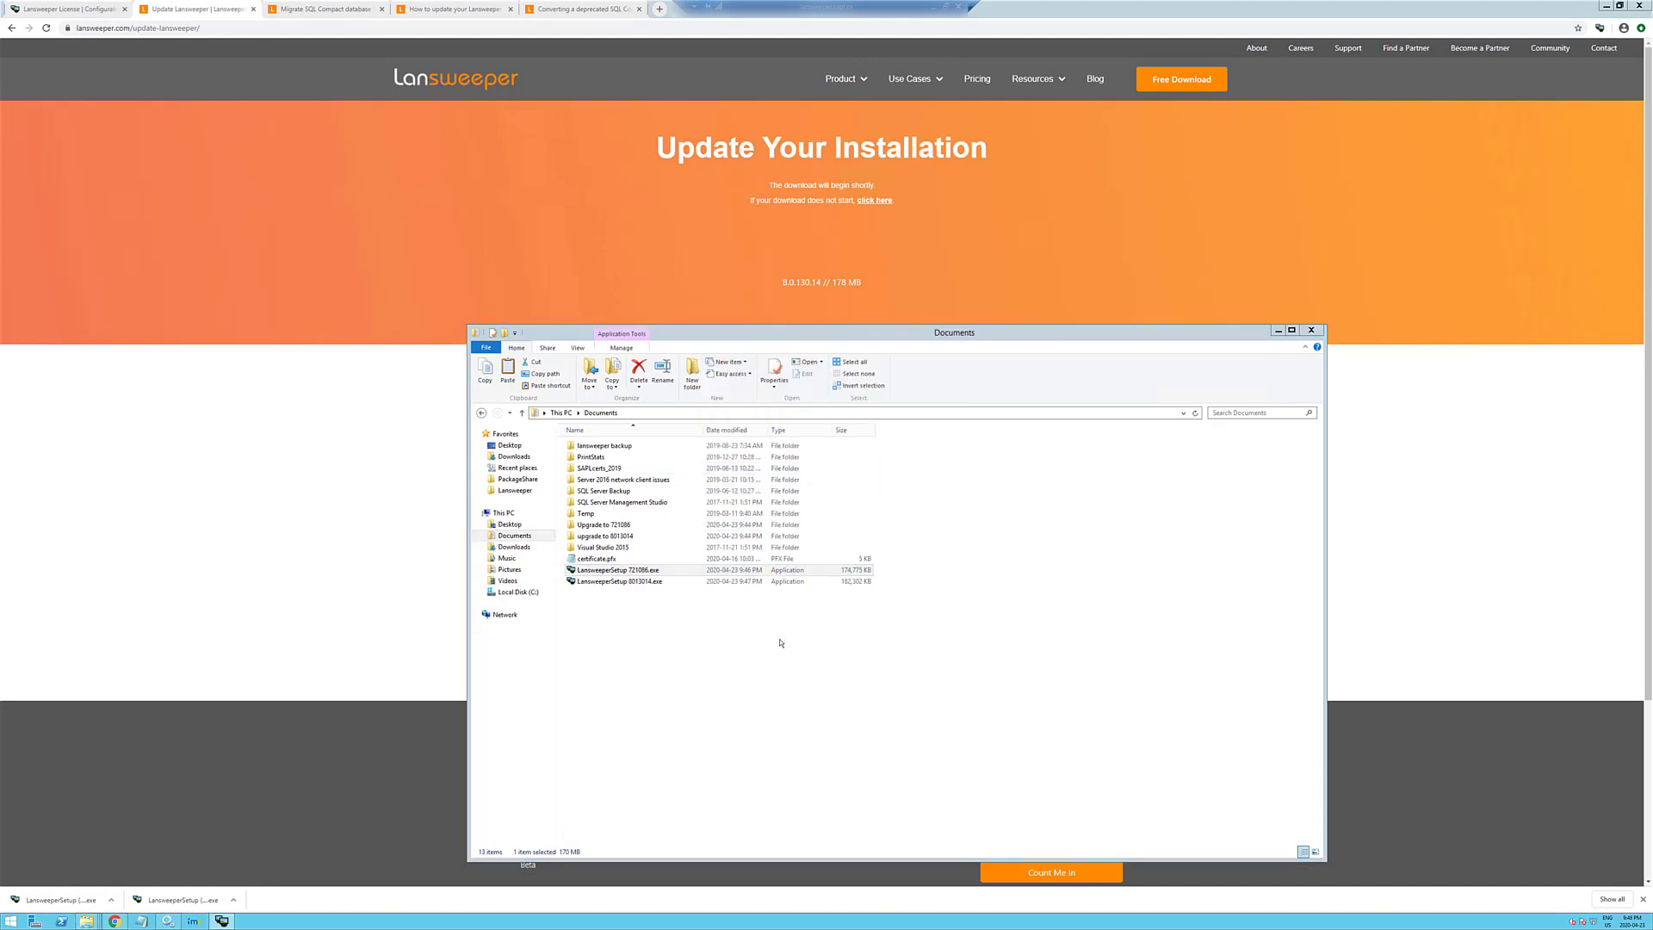
Run the 7.2.108.6 installer, accept the license and upgrade both service and website components.
double_click(616, 569)
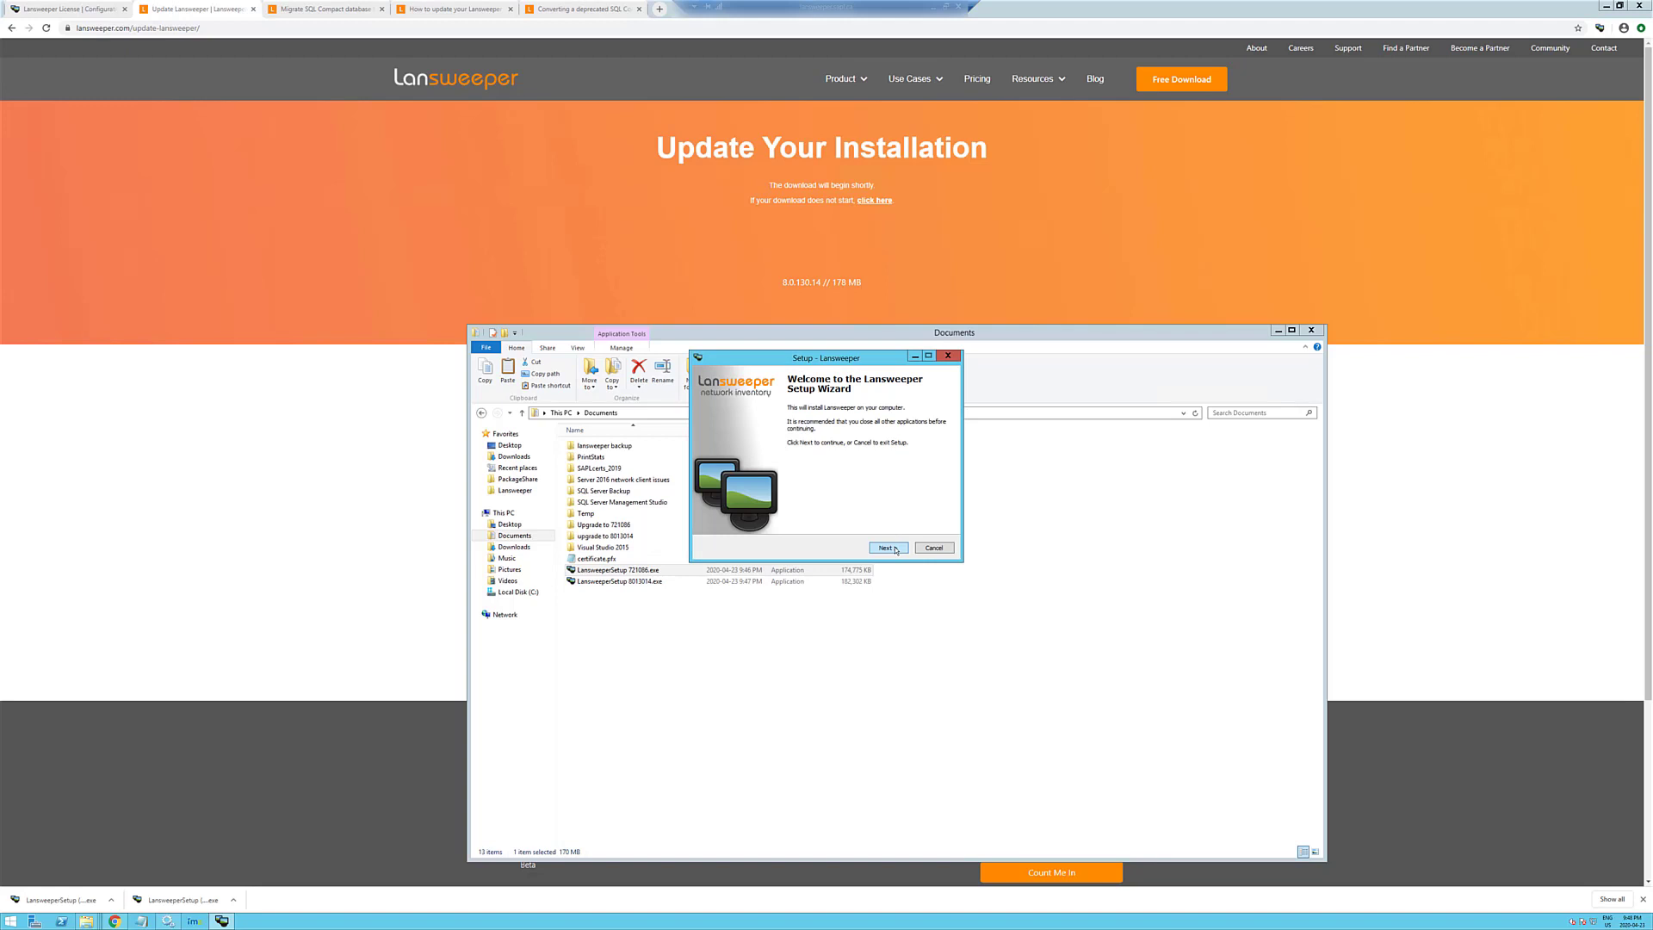
click(886, 548)
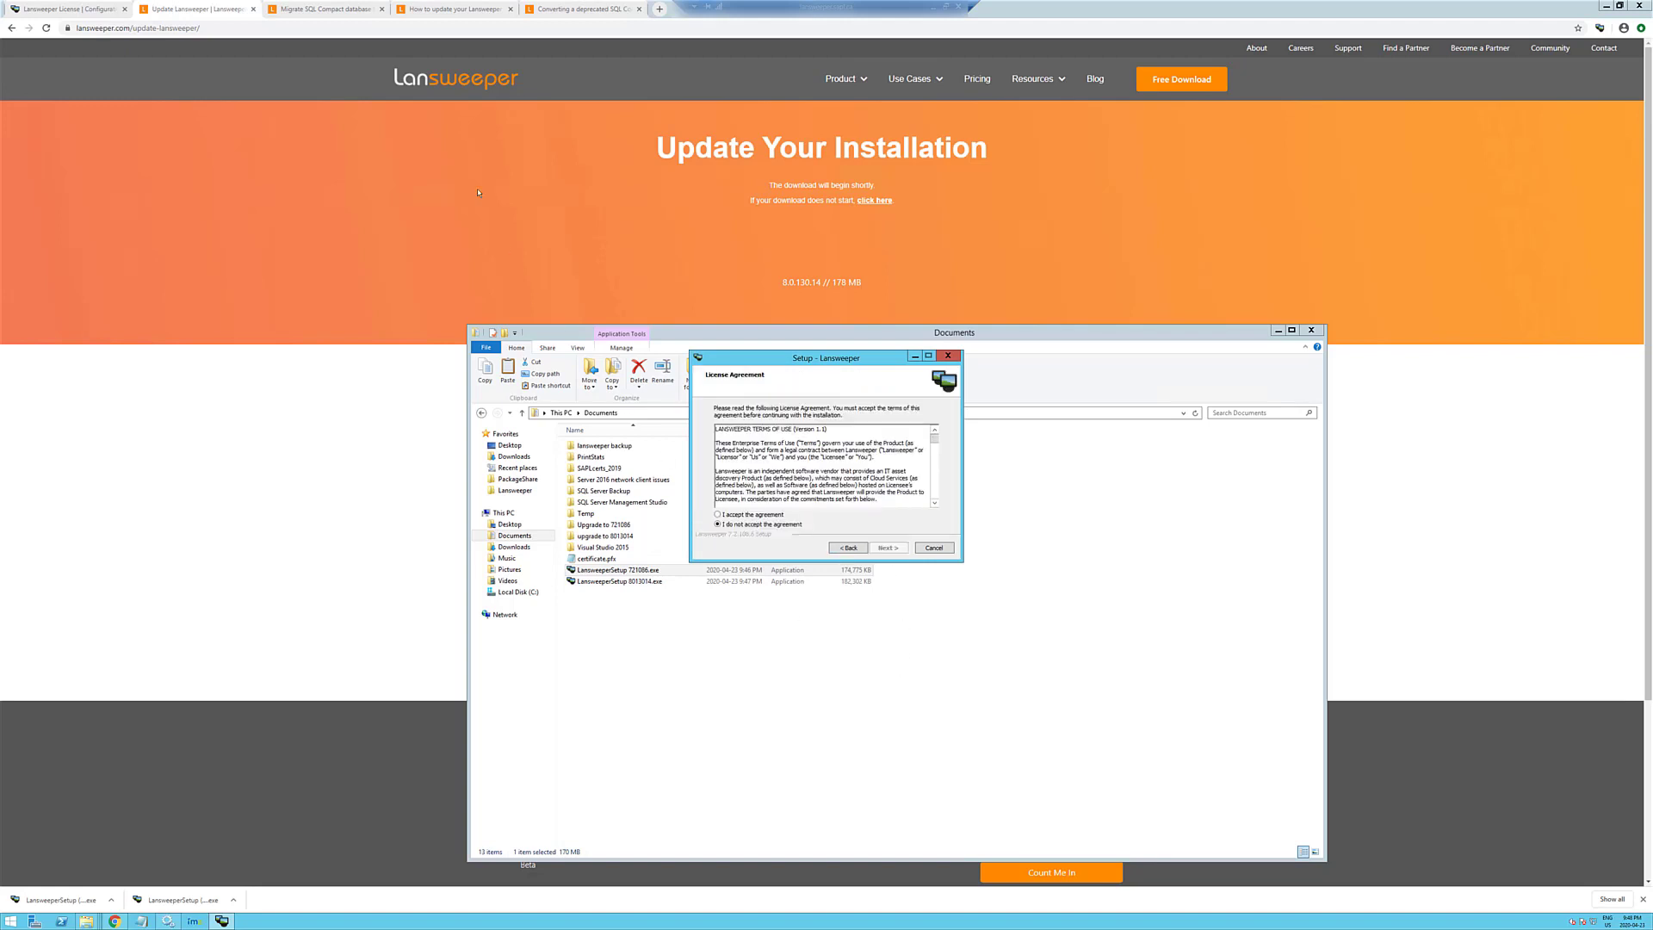
click(719, 515)
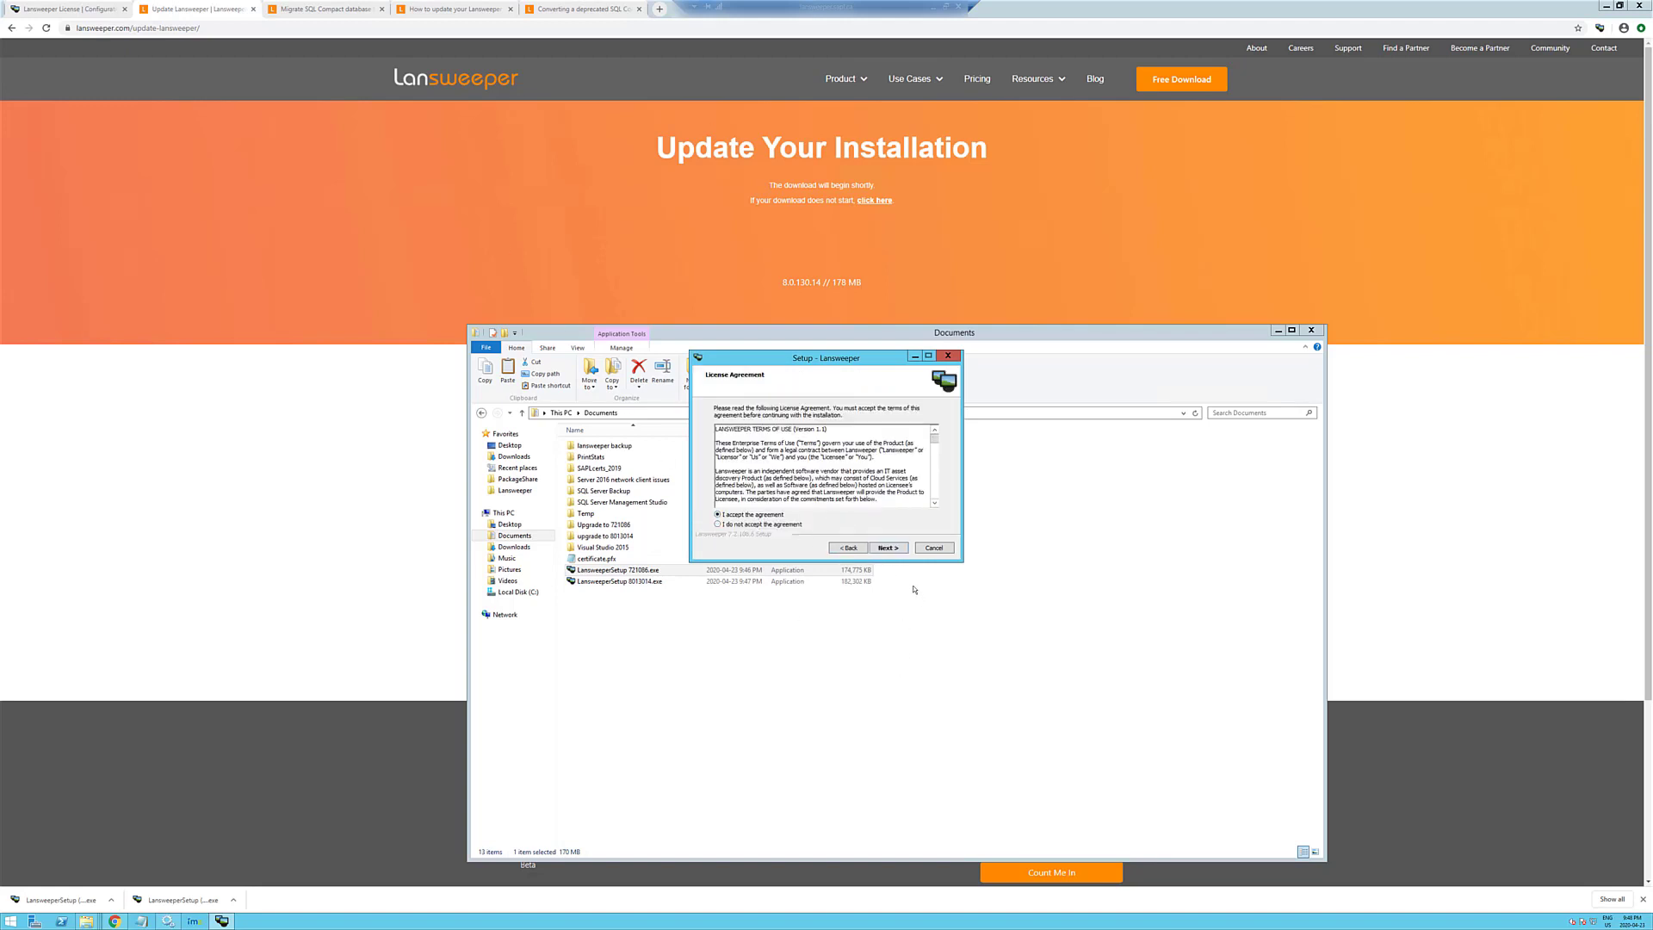
click(887, 547)
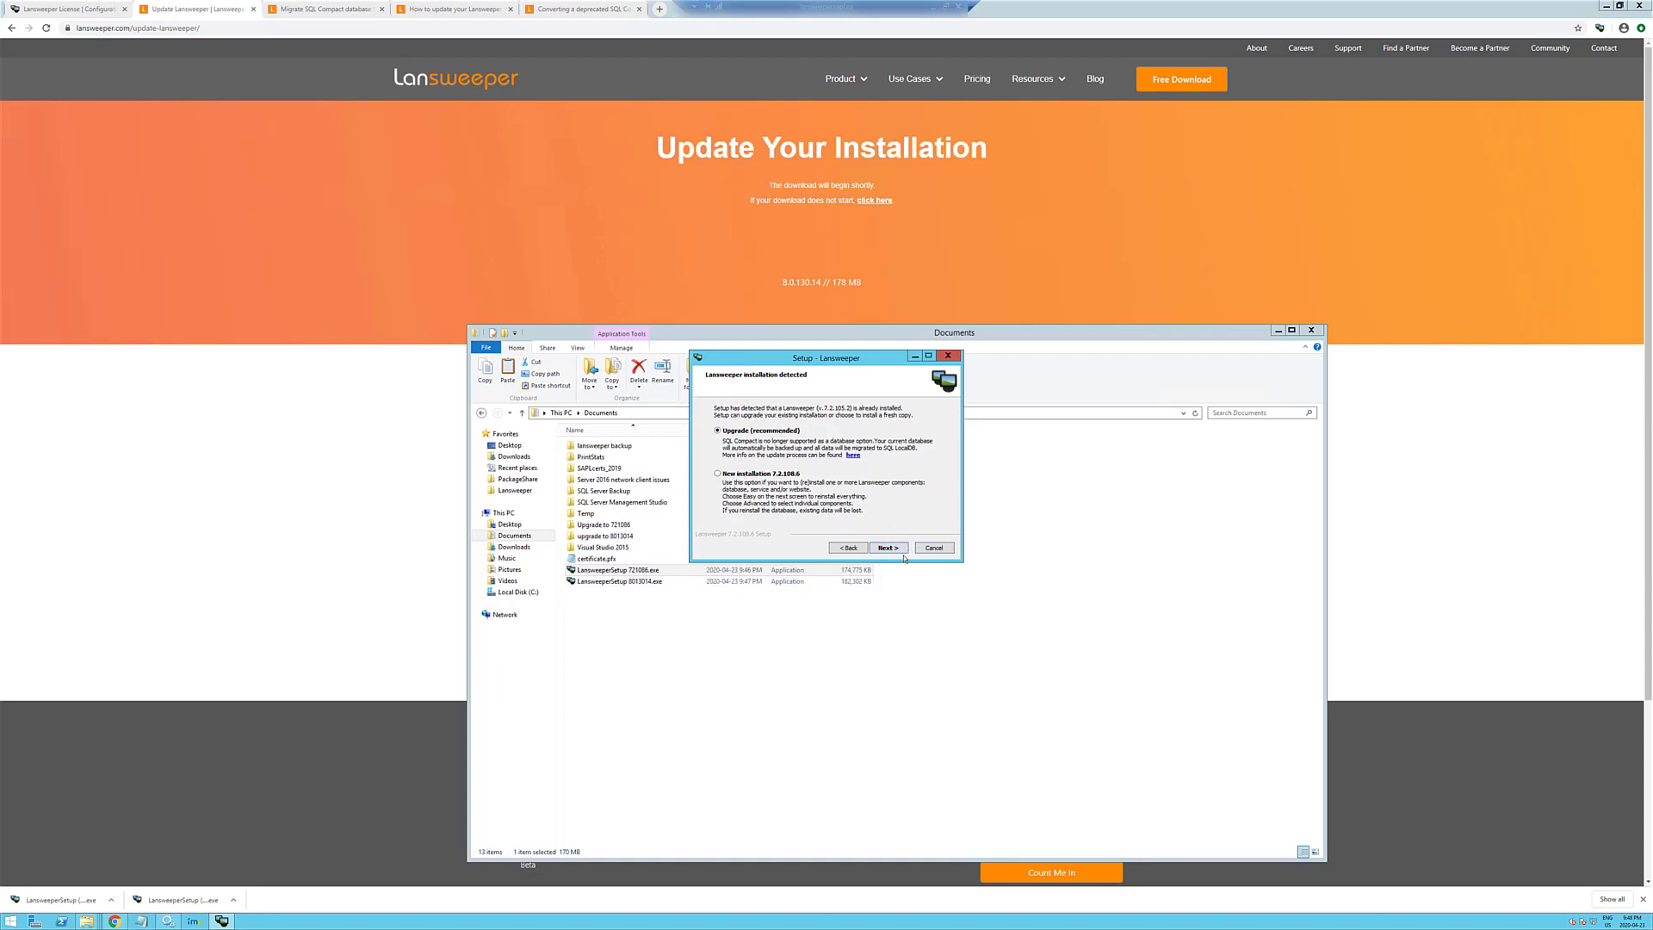
click(887, 548)
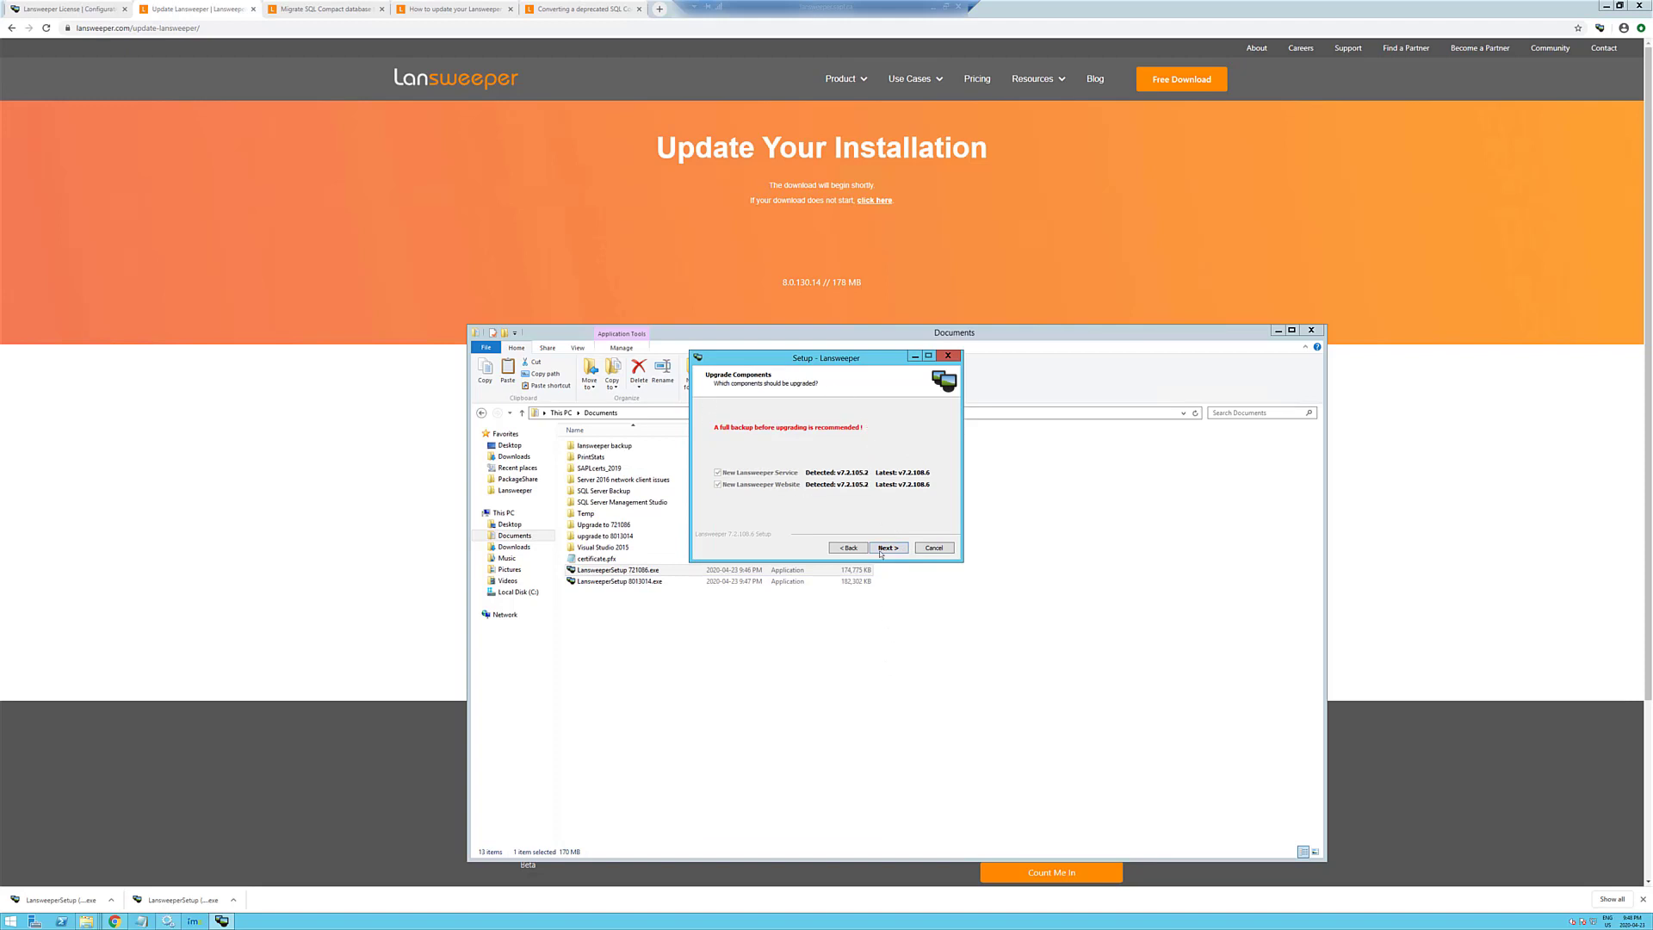
click(886, 547)
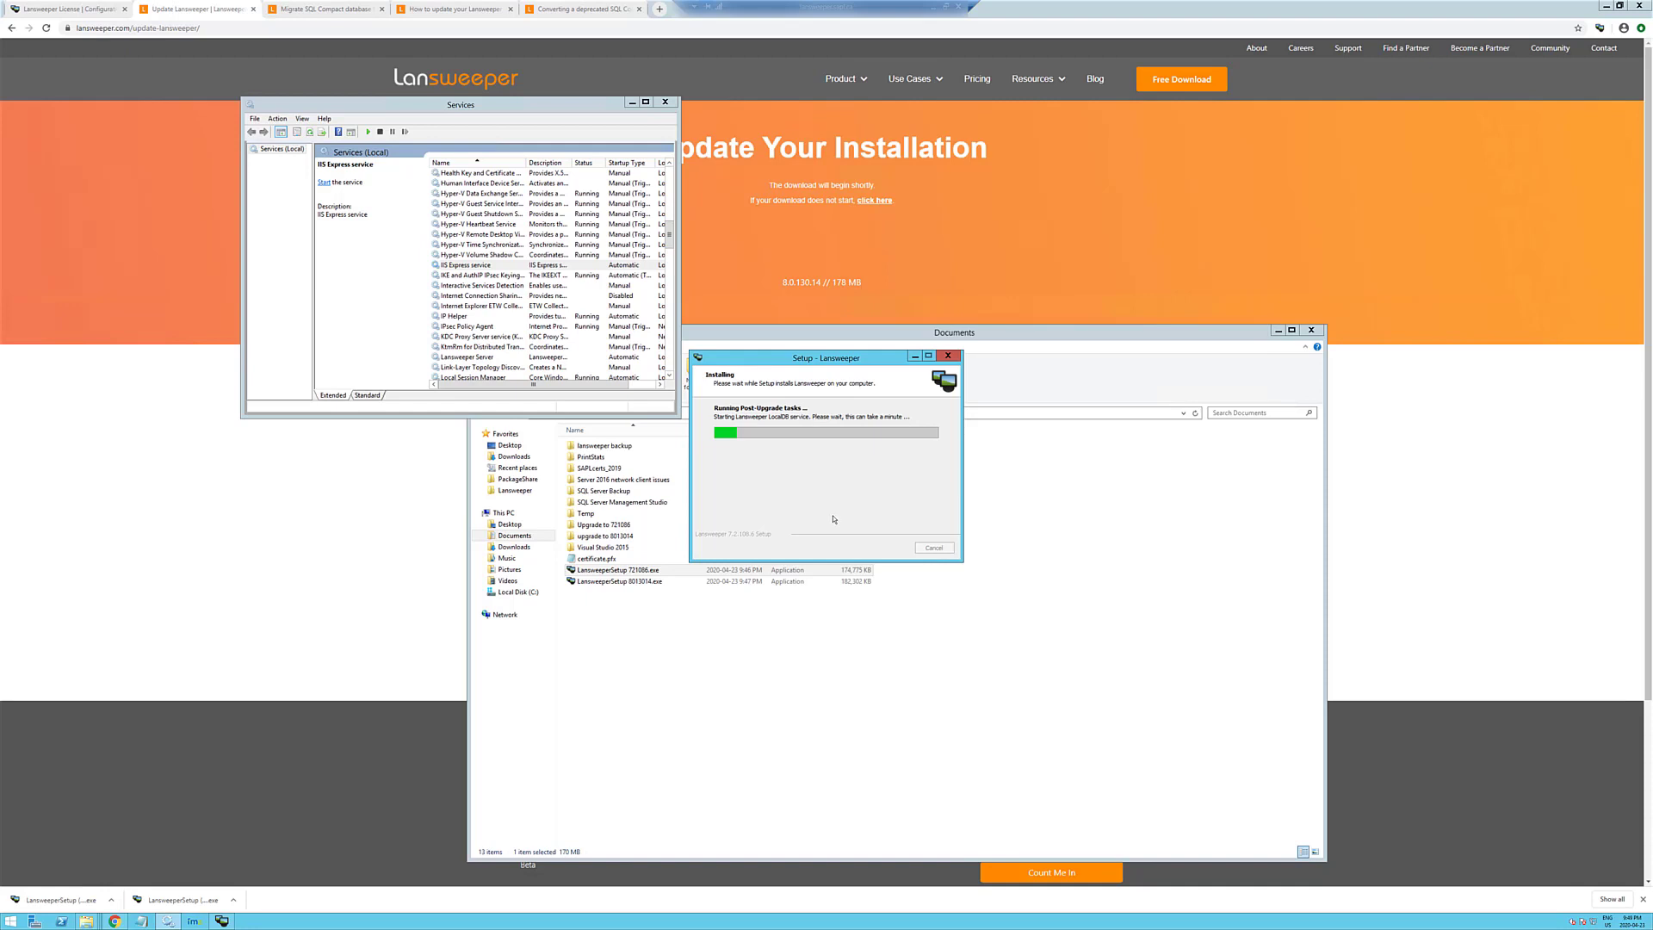
mouse_move(825, 539)
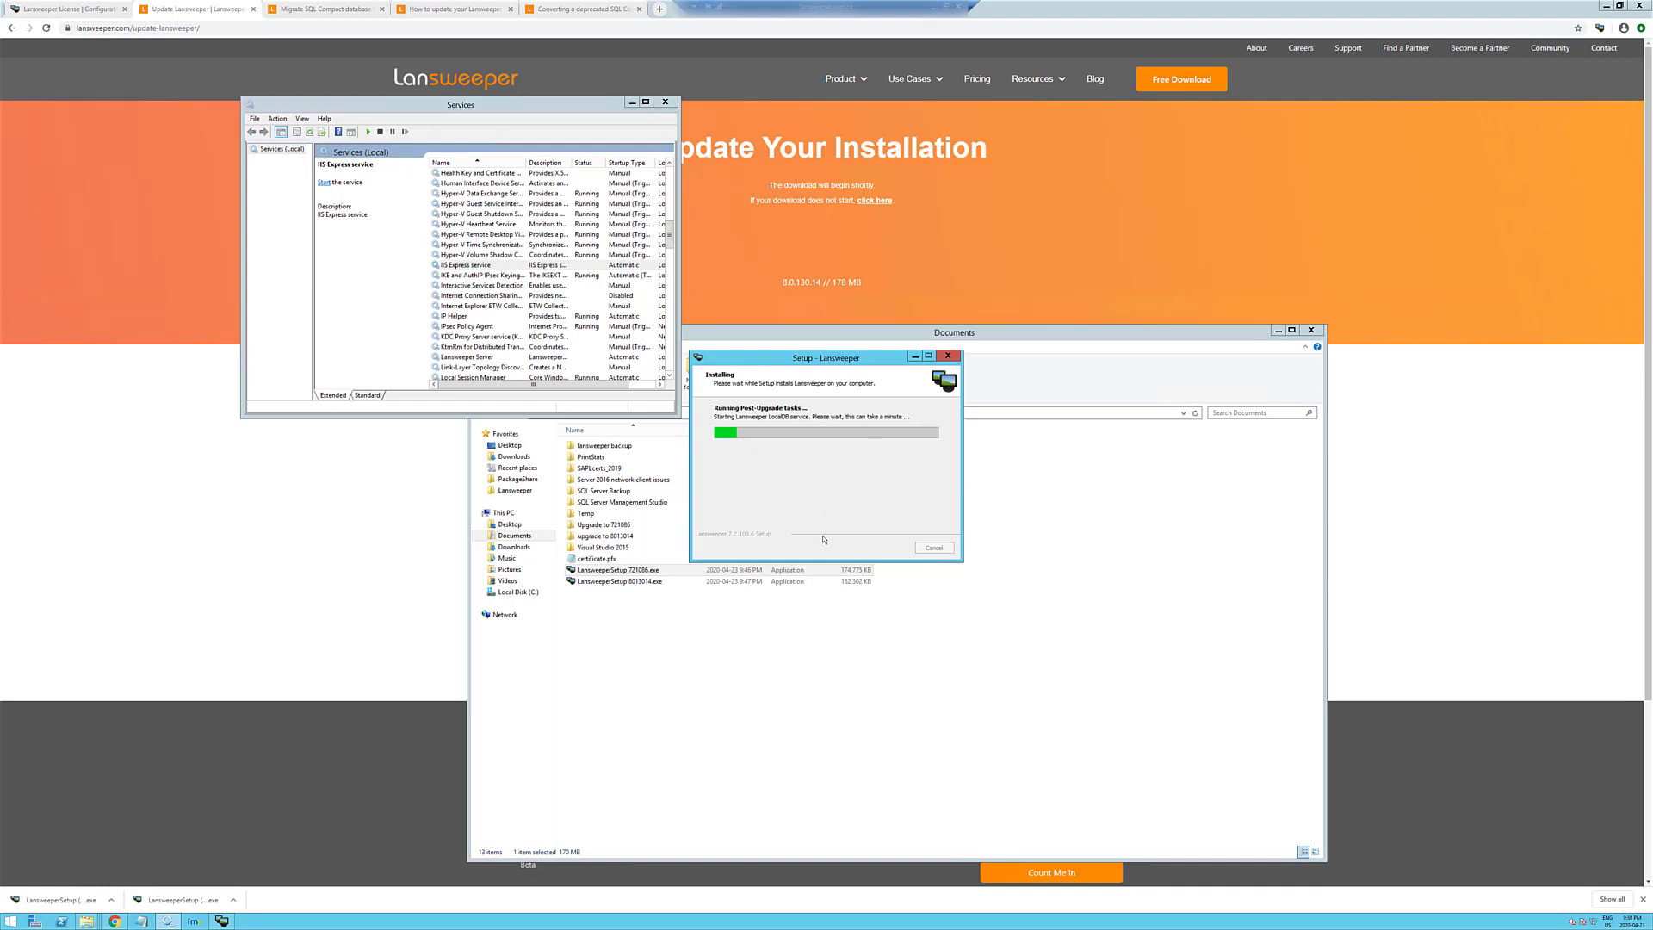
mouse_move(914, 517)
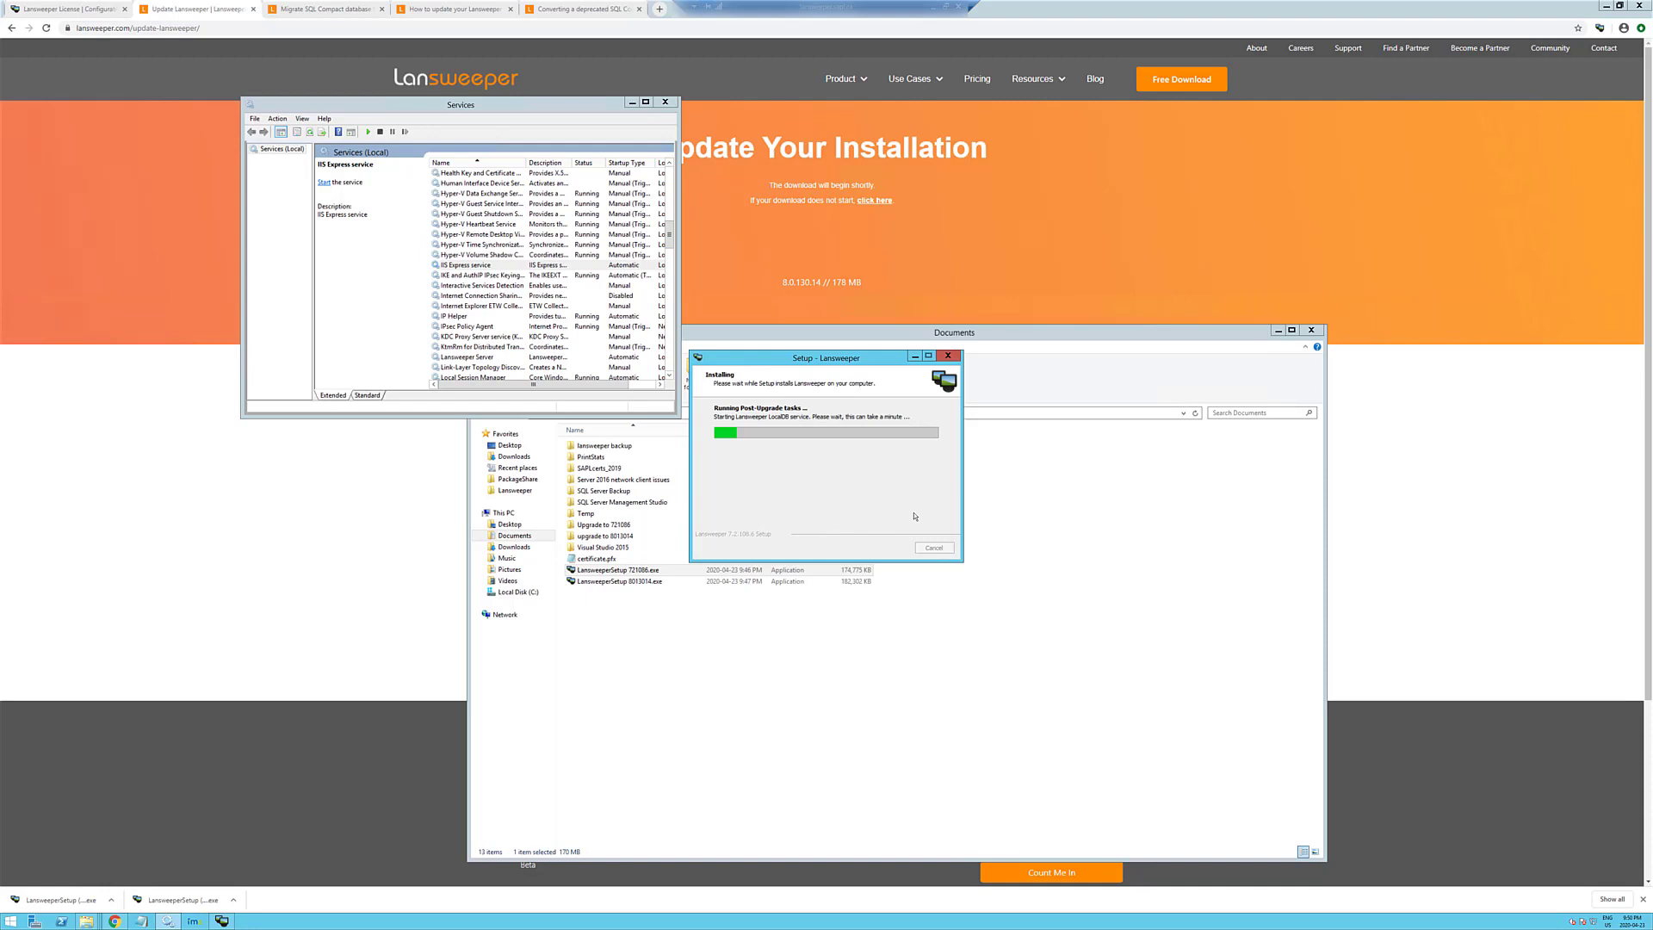
mouse_move(1048, 465)
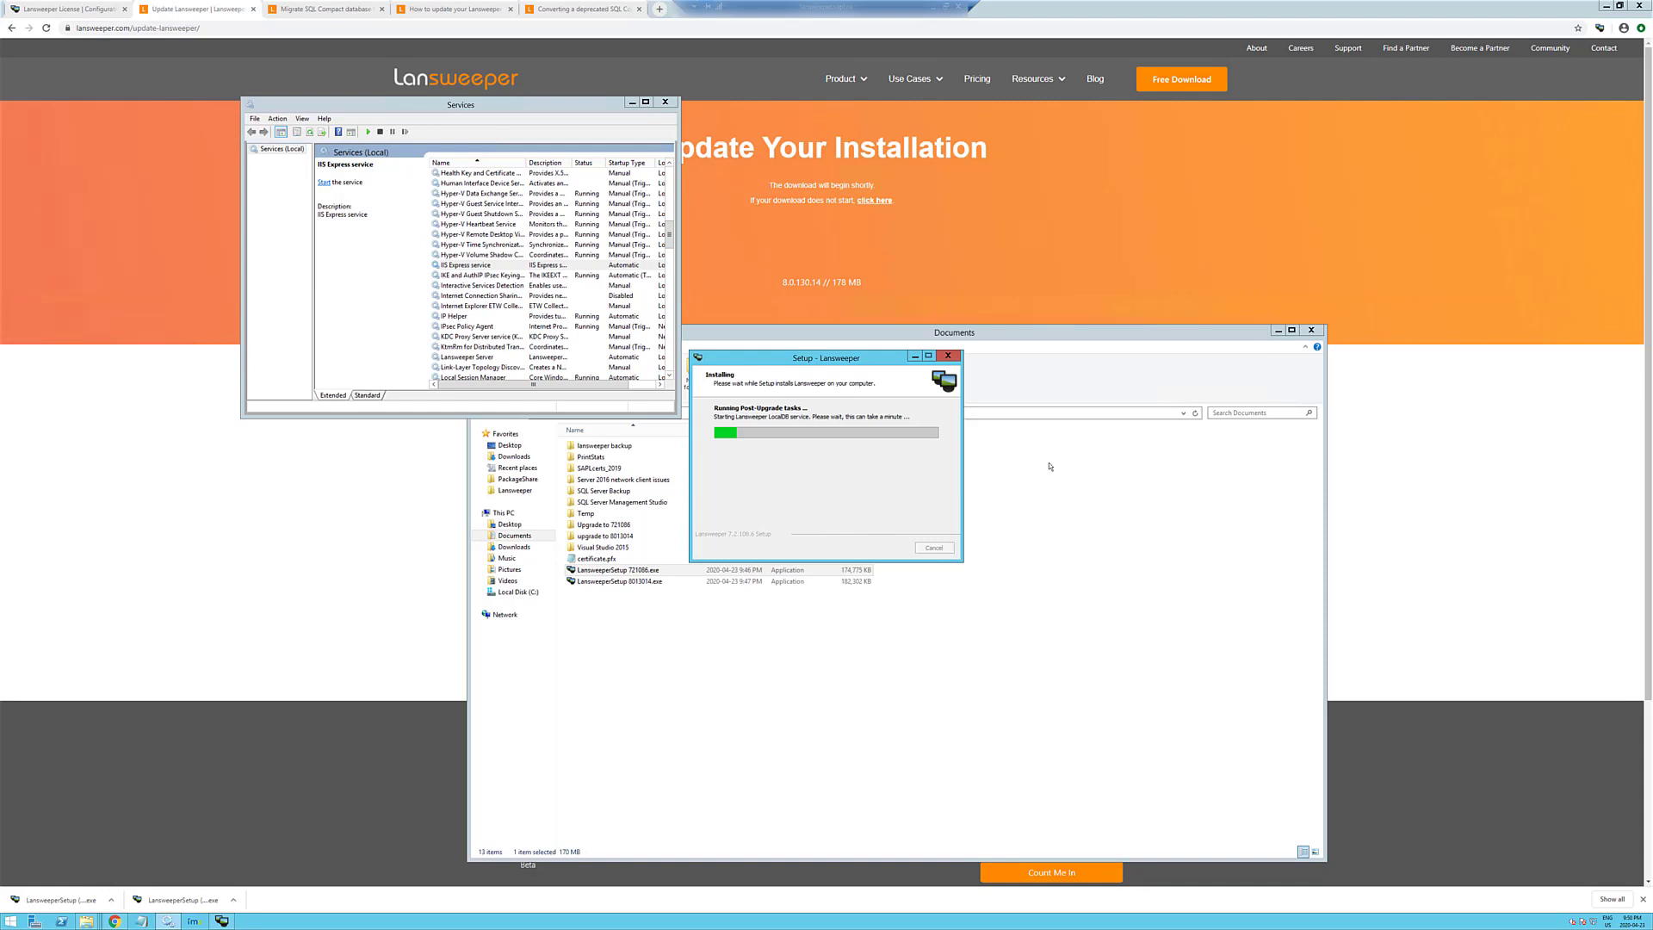
mouse_move(573, 296)
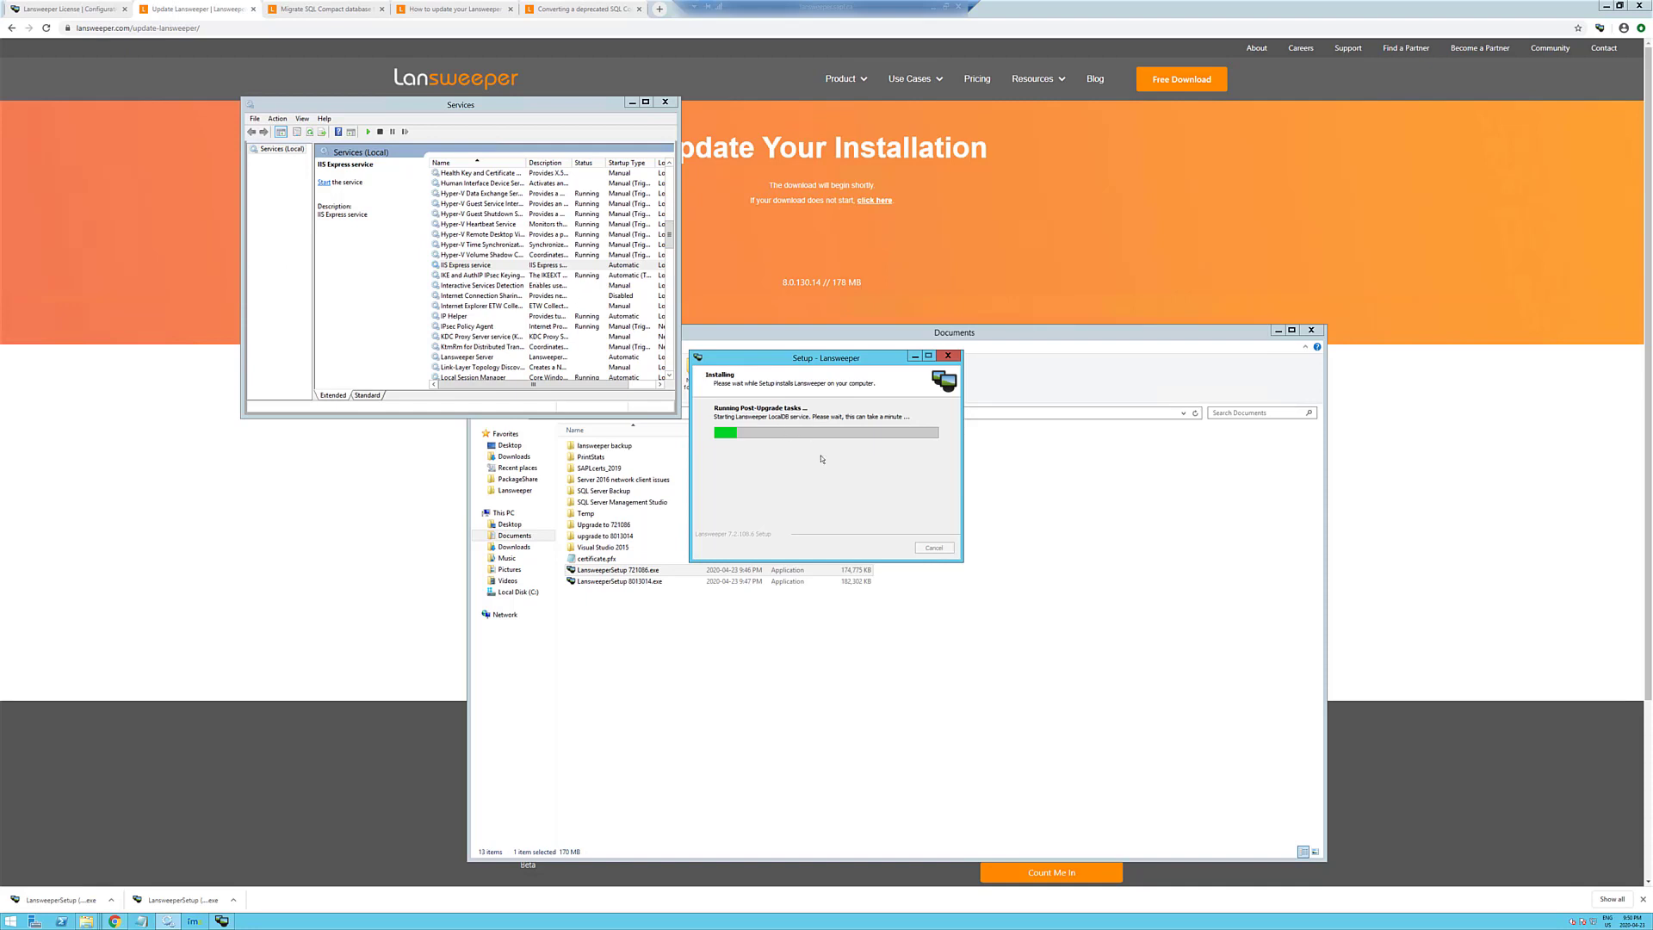
mouse_move(896, 444)
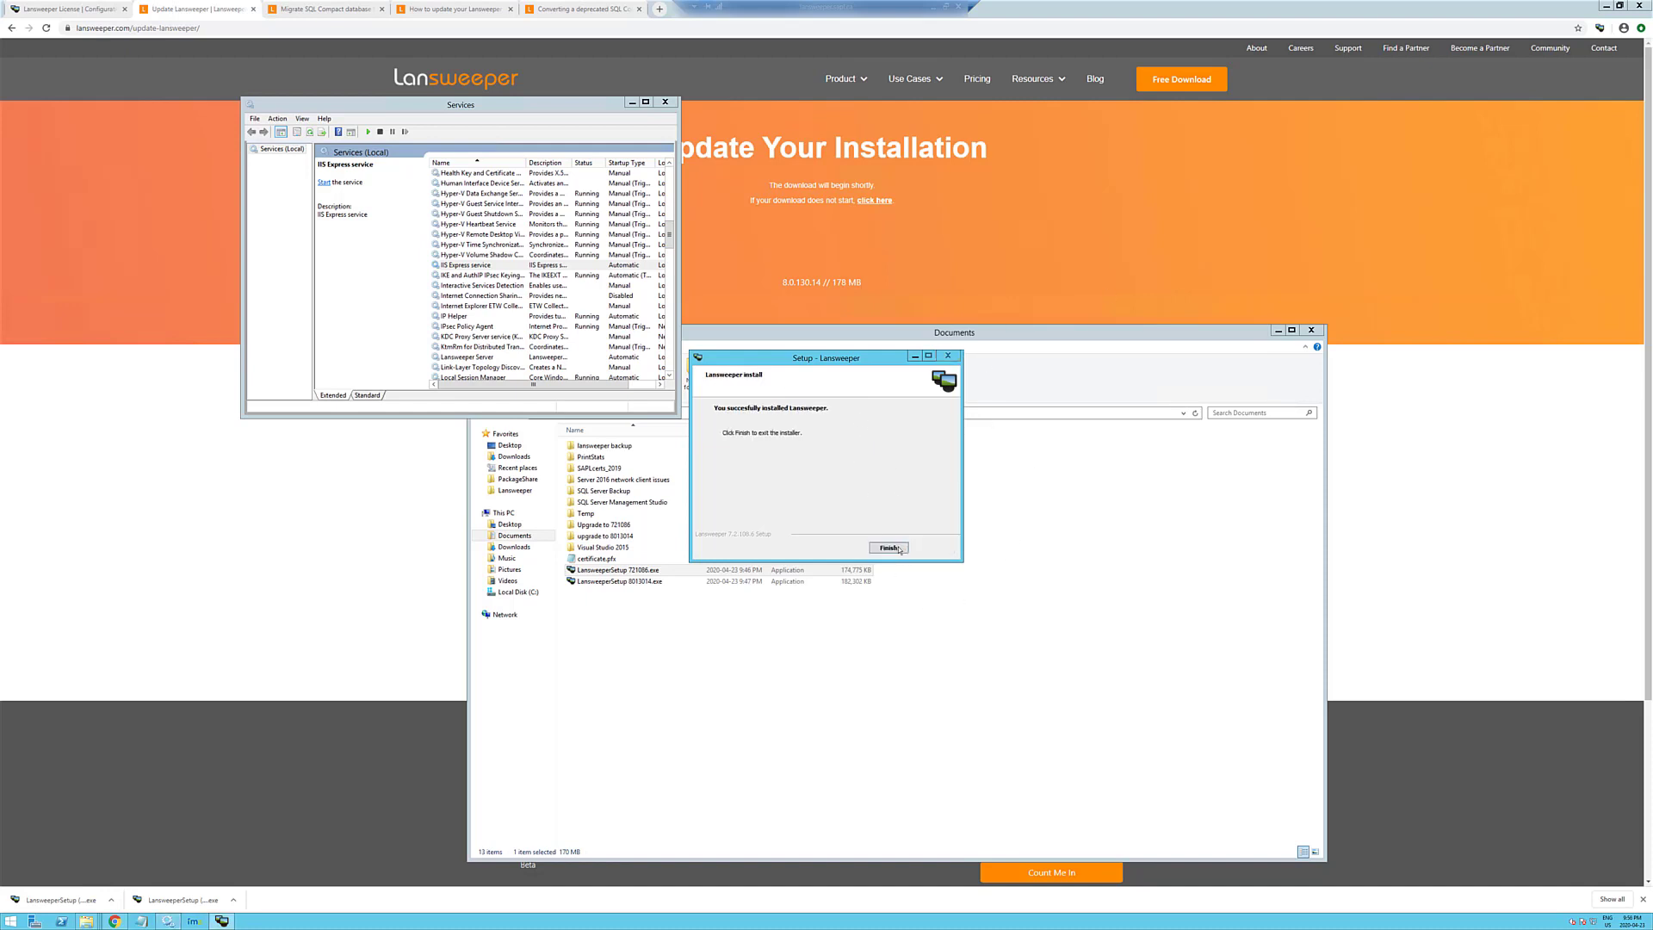
Finish the installer once the 7.2.108.6 upgrade reports success.
click(888, 547)
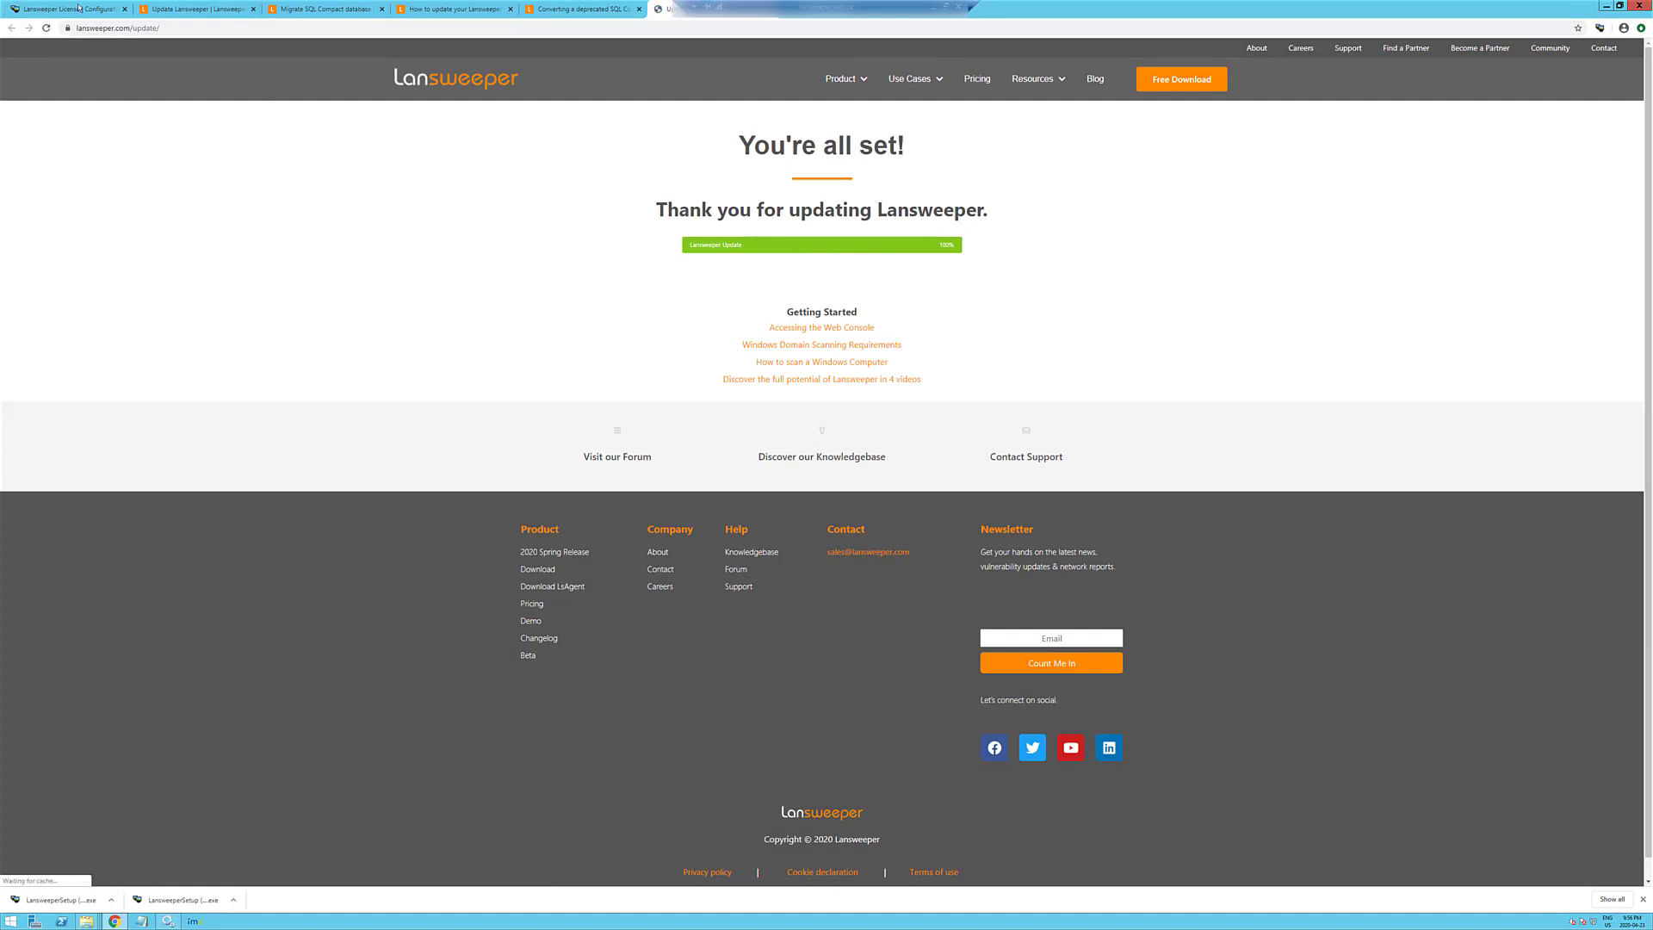
Sign in to the Lansweeper web console with the password and Windows Login.
click(63, 9)
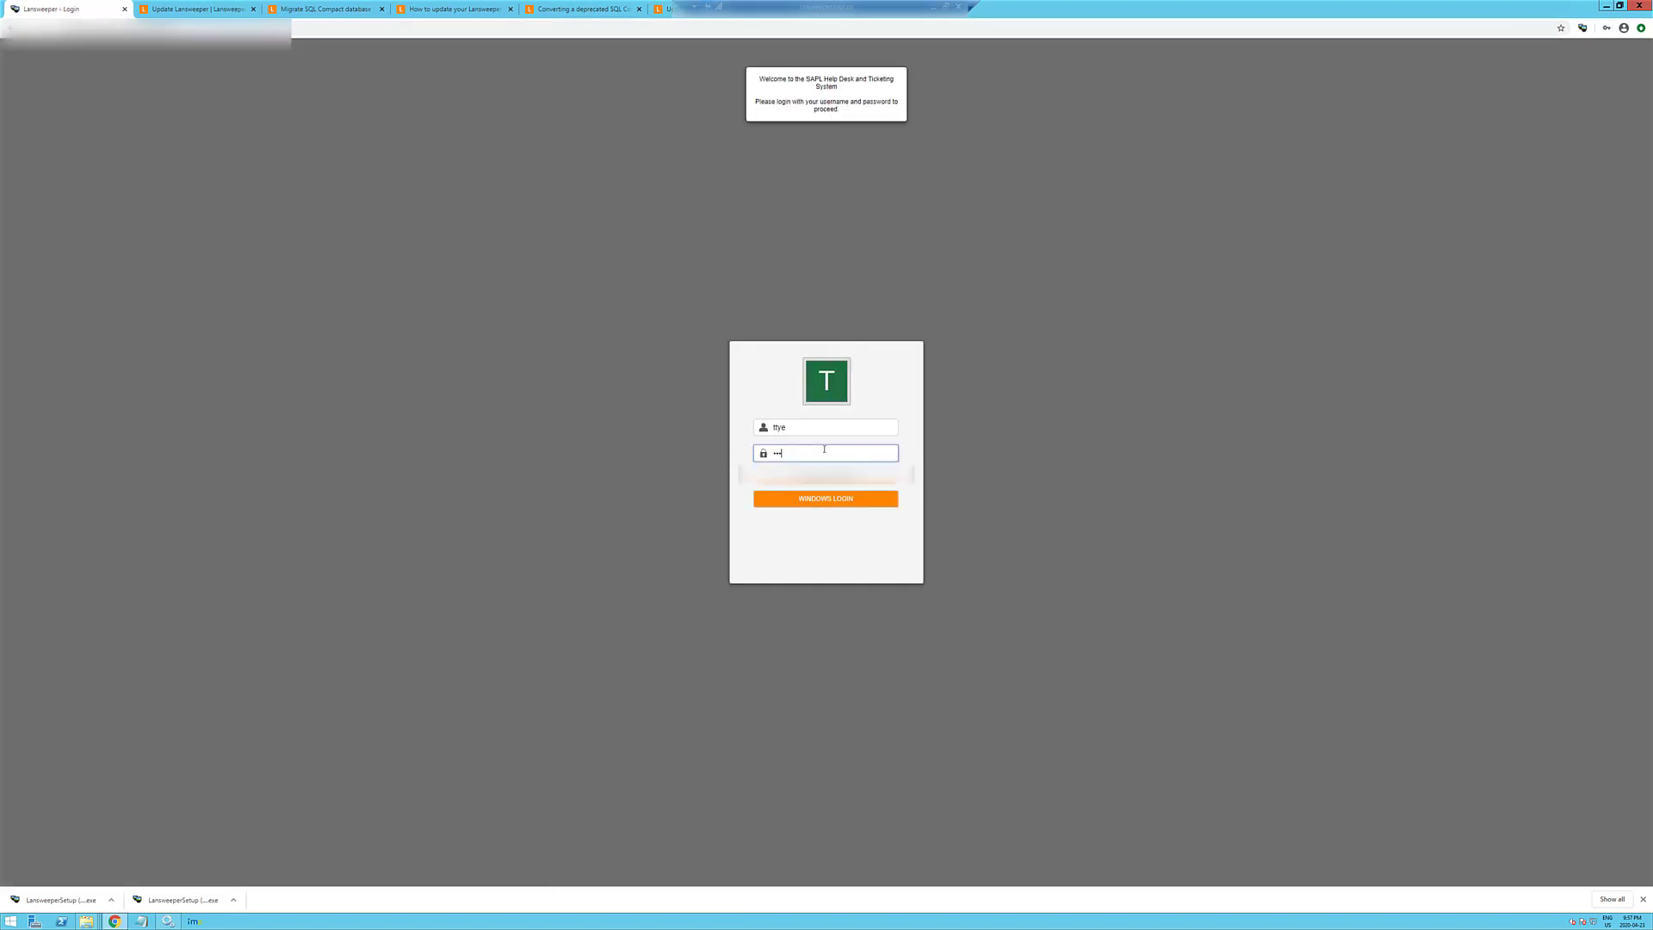
text(password)
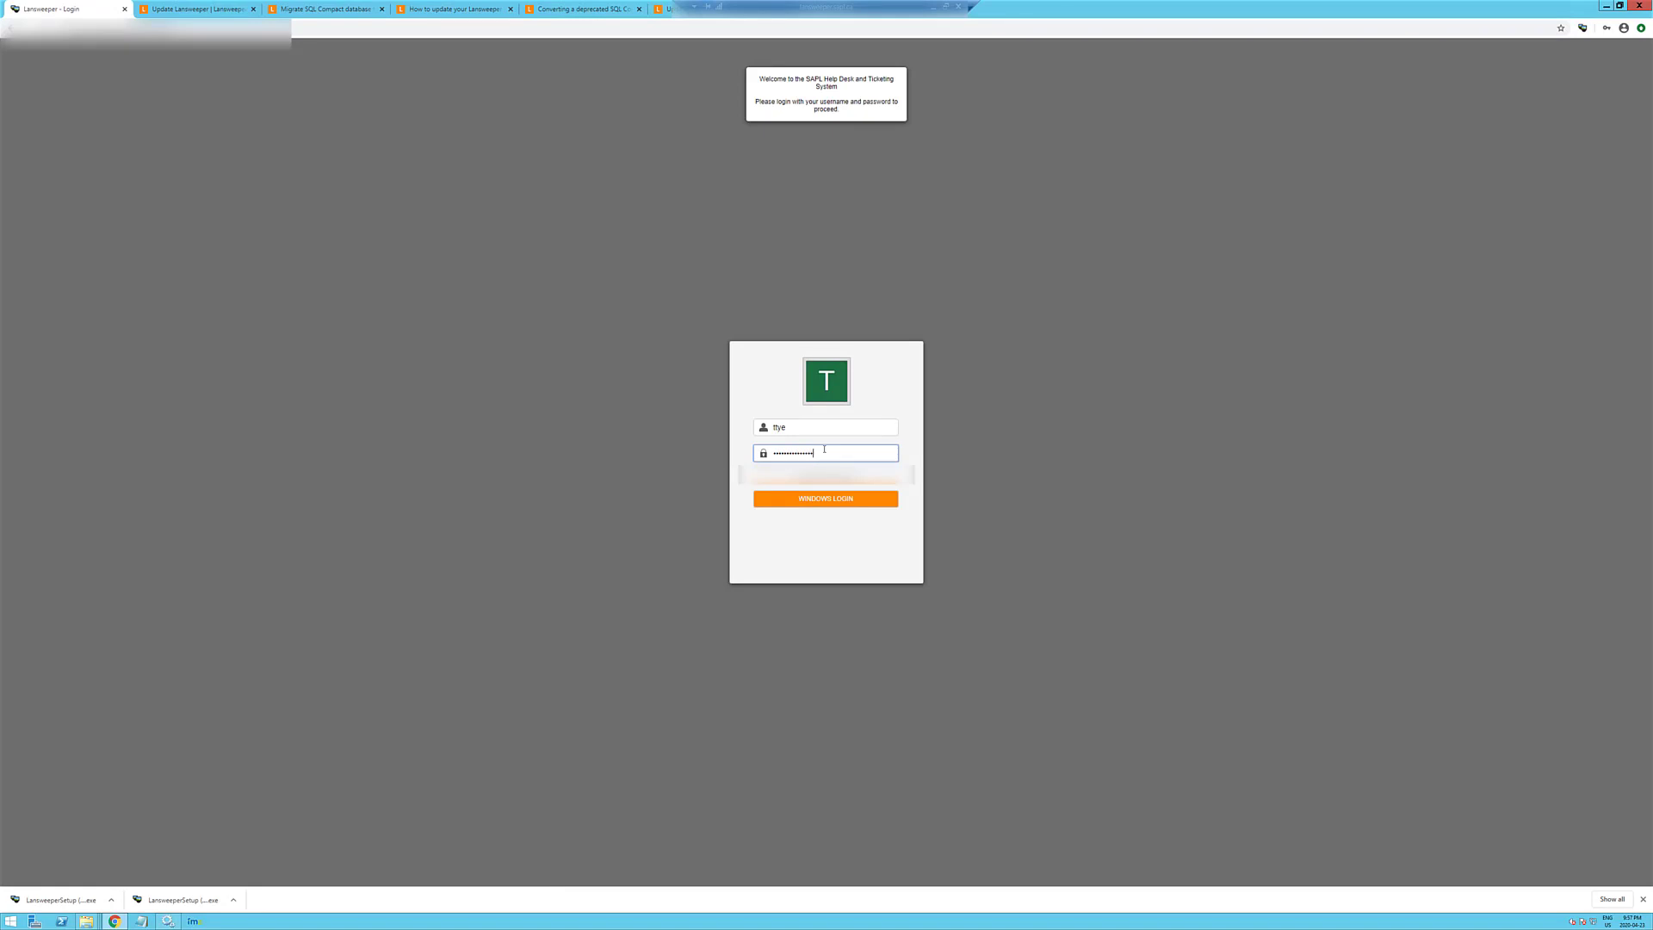
click(825, 498)
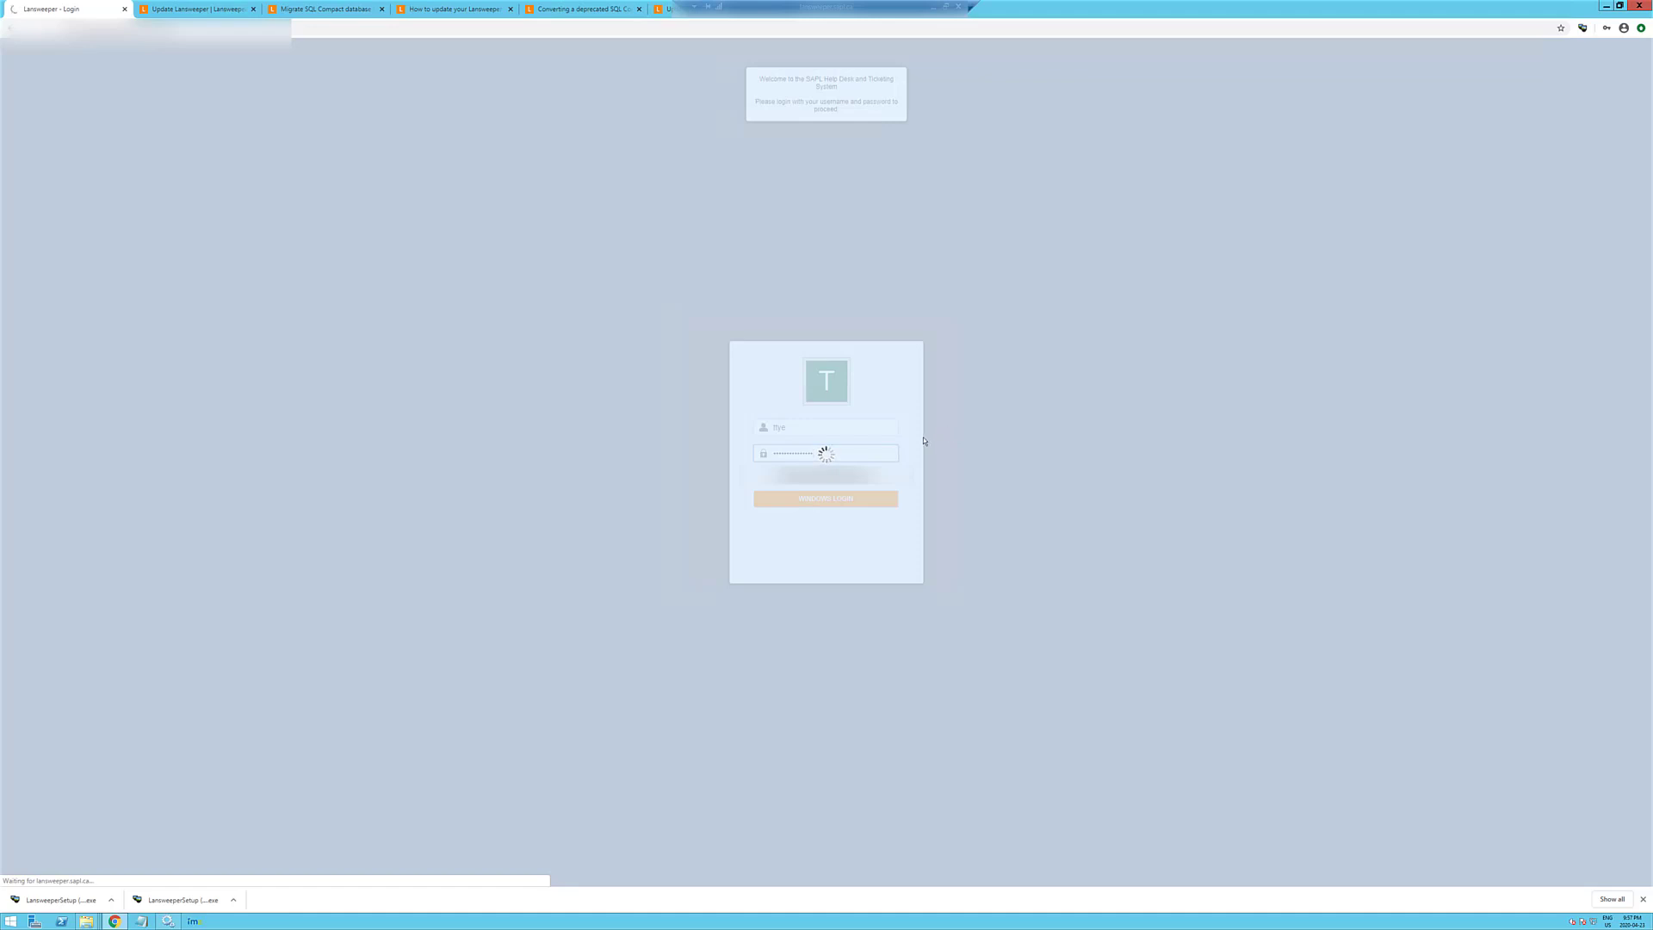
mouse_move(914, 441)
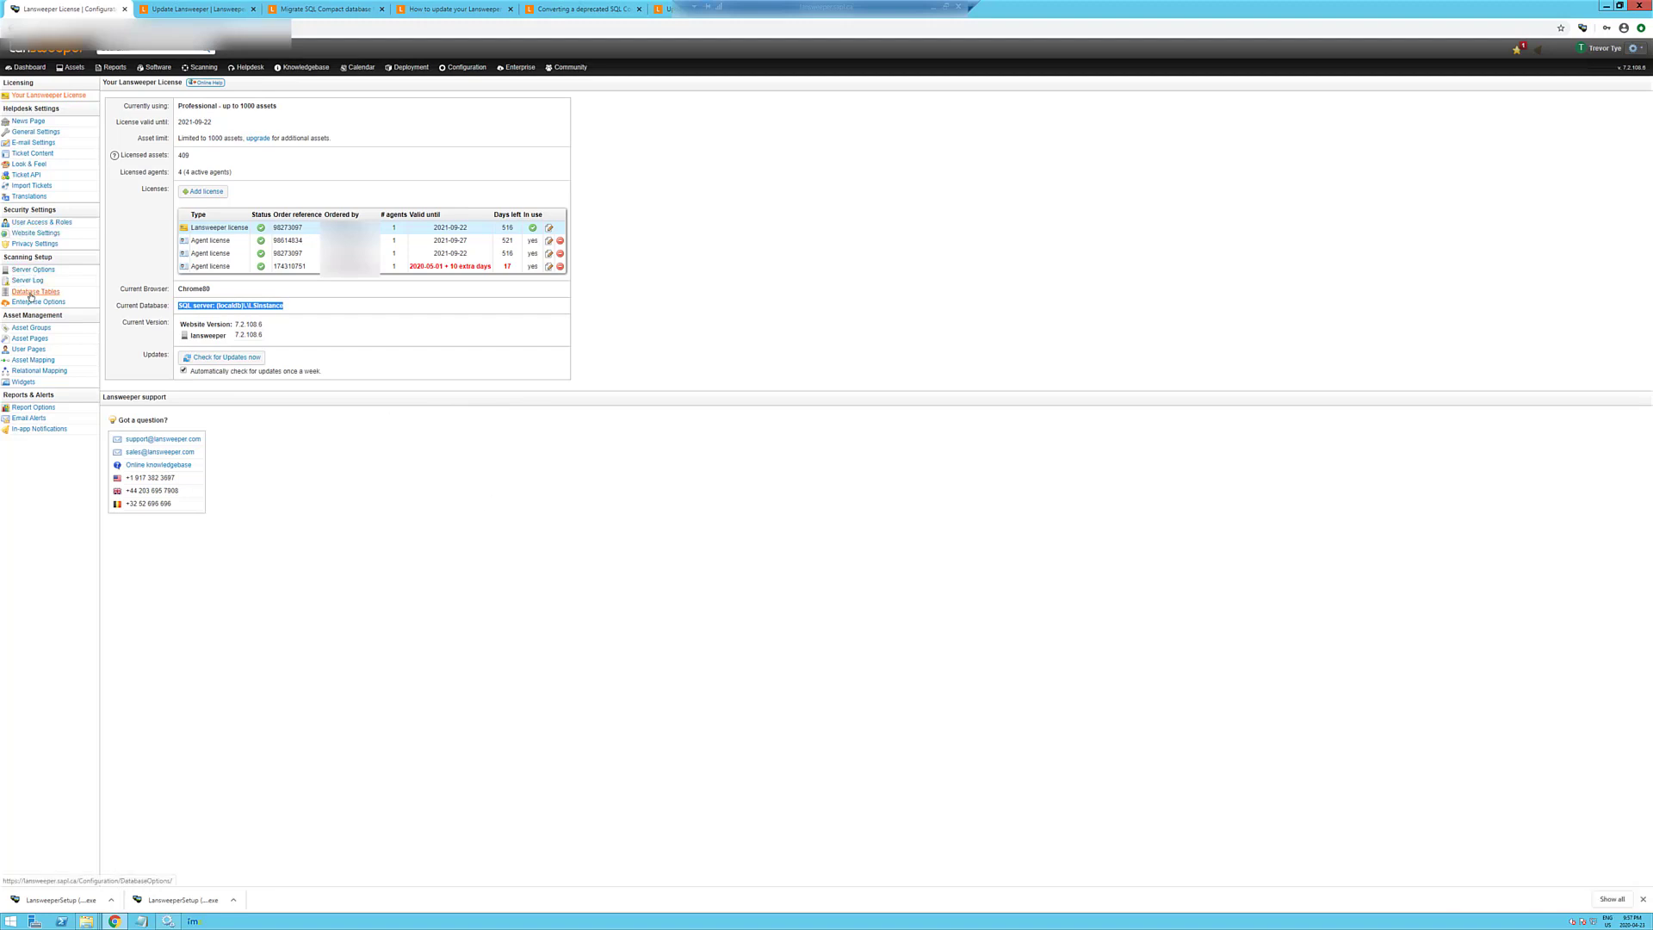
Show the Database tables page with database information and table sizes.
click(36, 292)
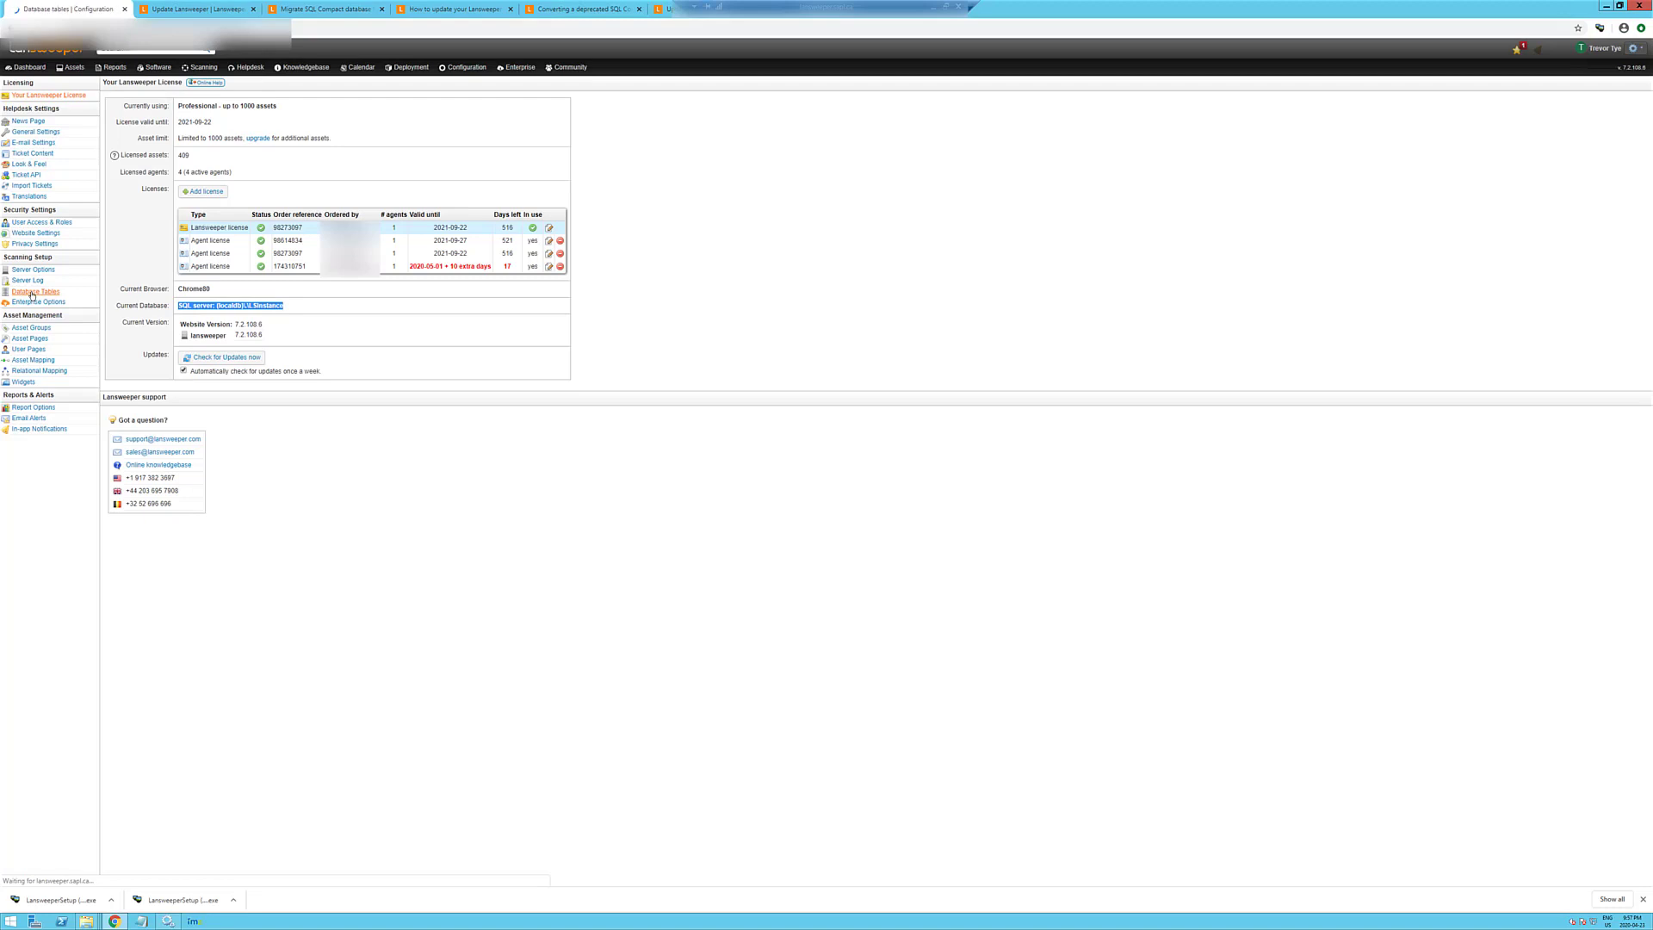
click(37, 292)
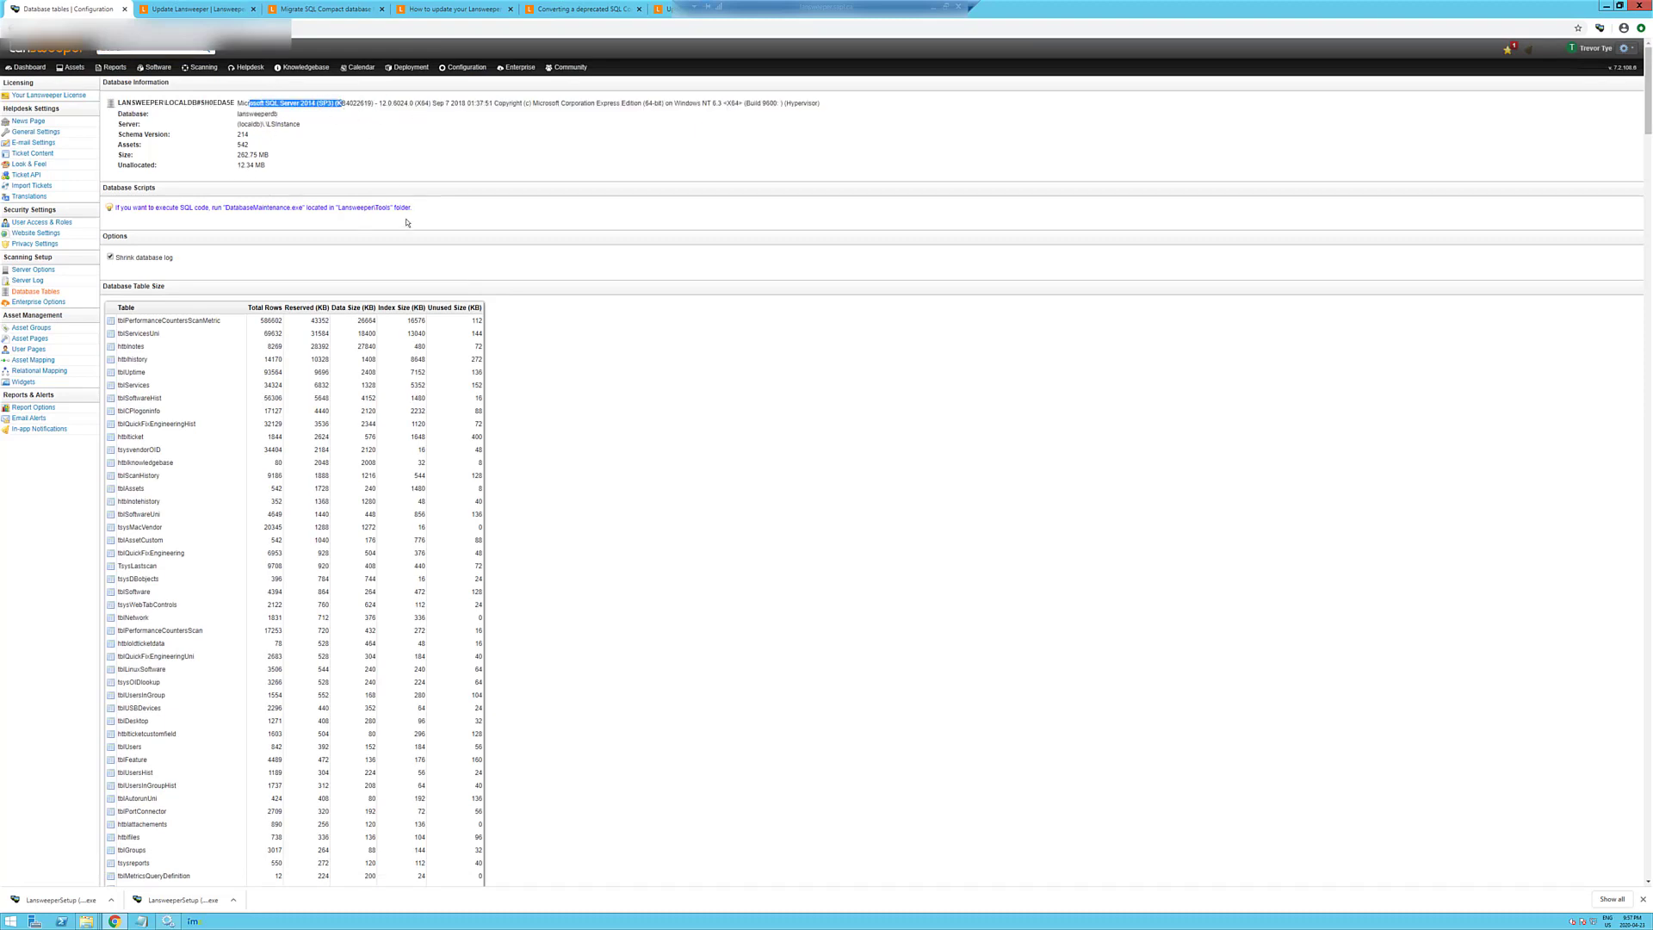
mouse_move(711, 94)
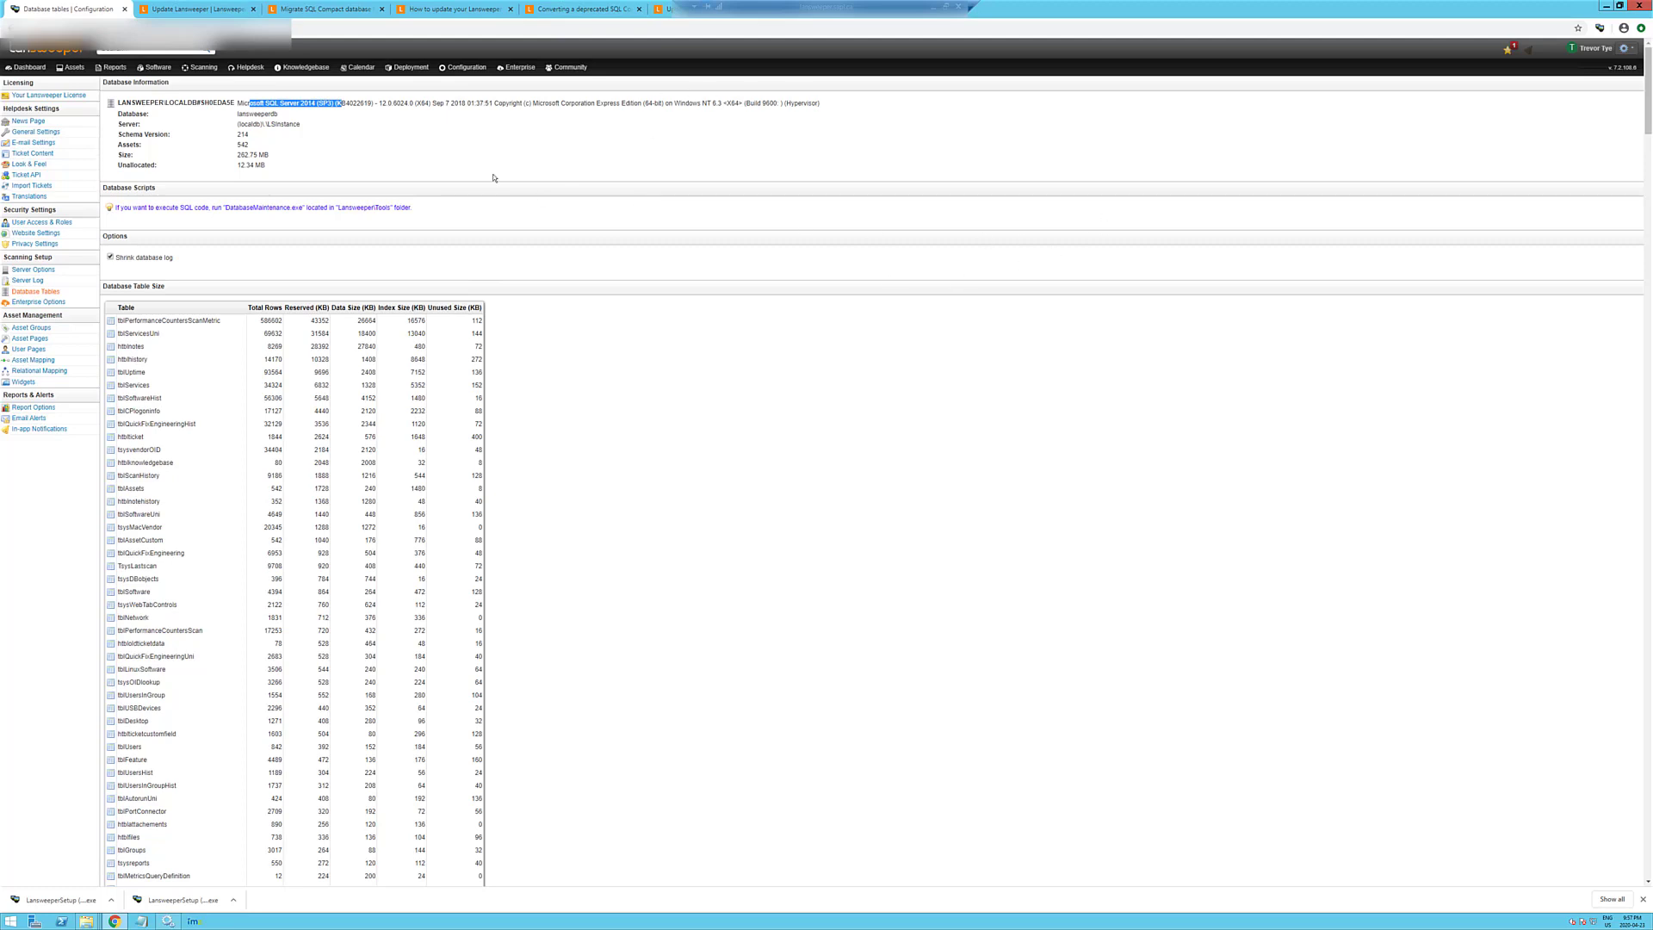
mouse_move(756, 582)
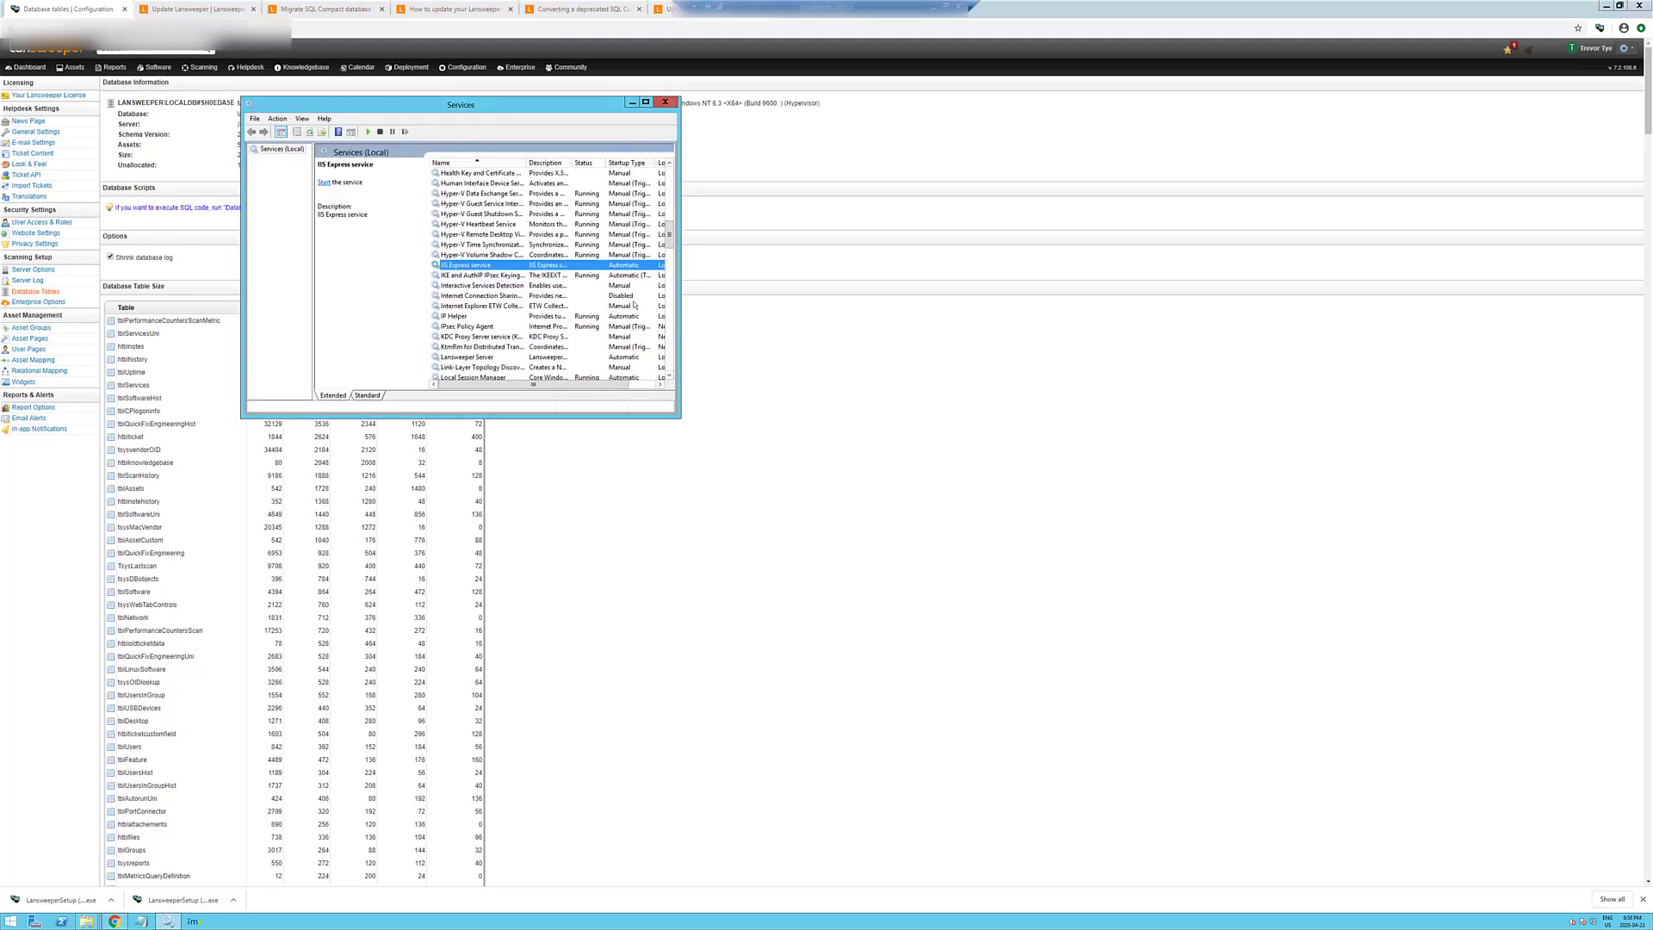
Stop the Lansweeper Server service and the Lansweeper LocalDB Service.
scroll(down, 3)
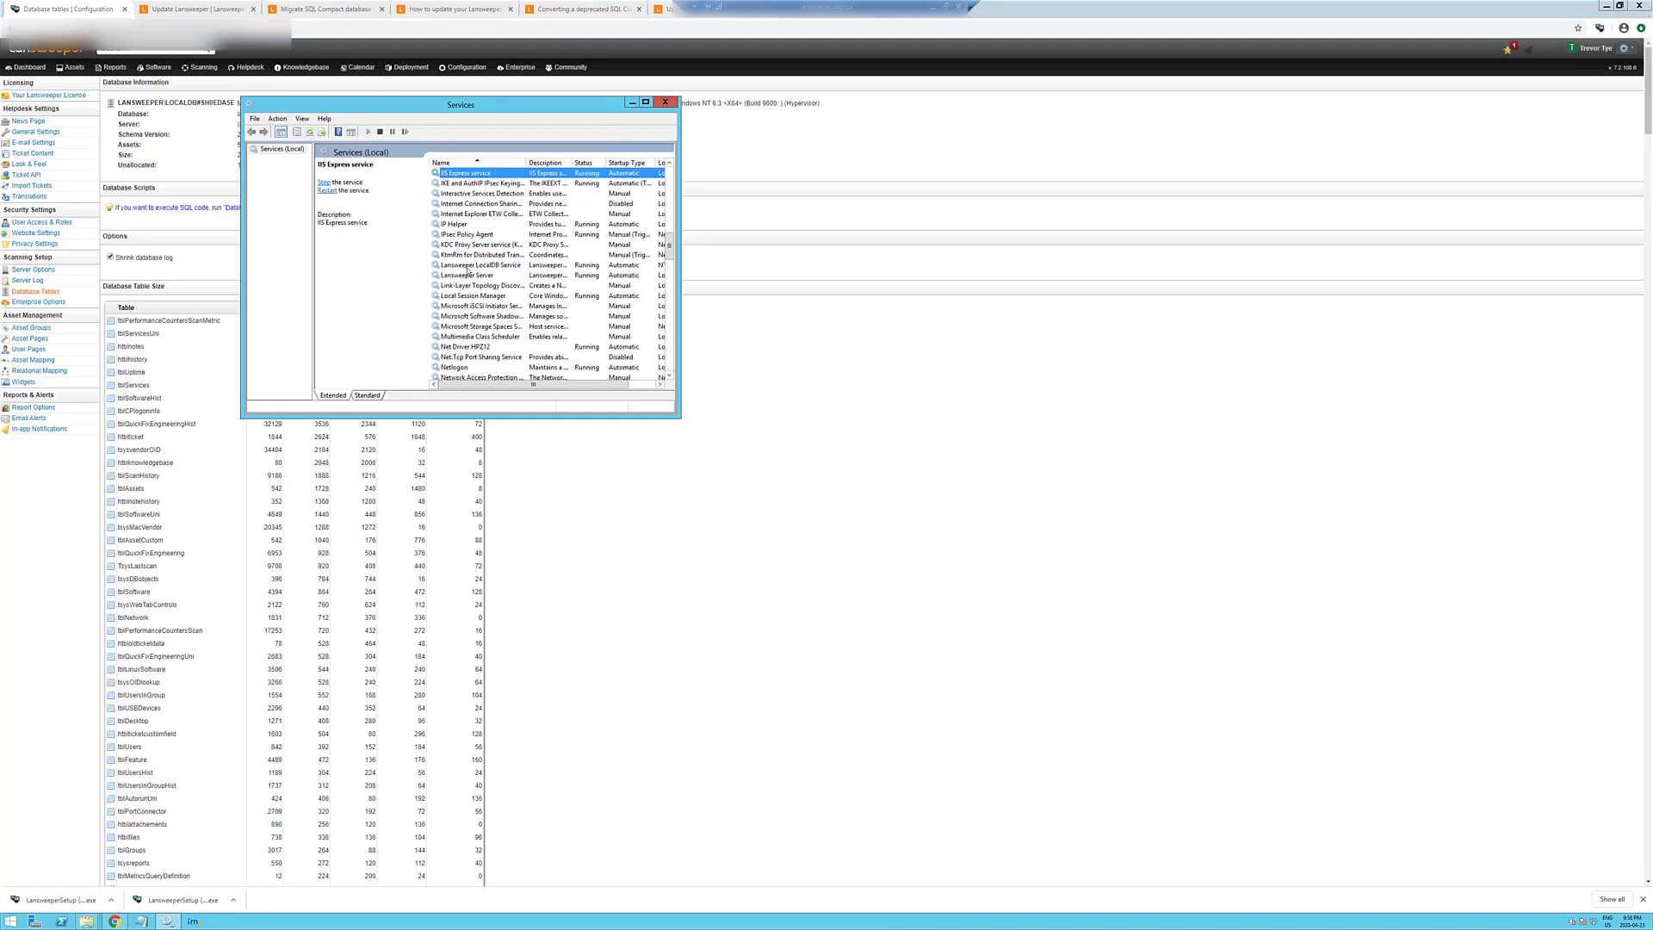
mouse_move(496, 273)
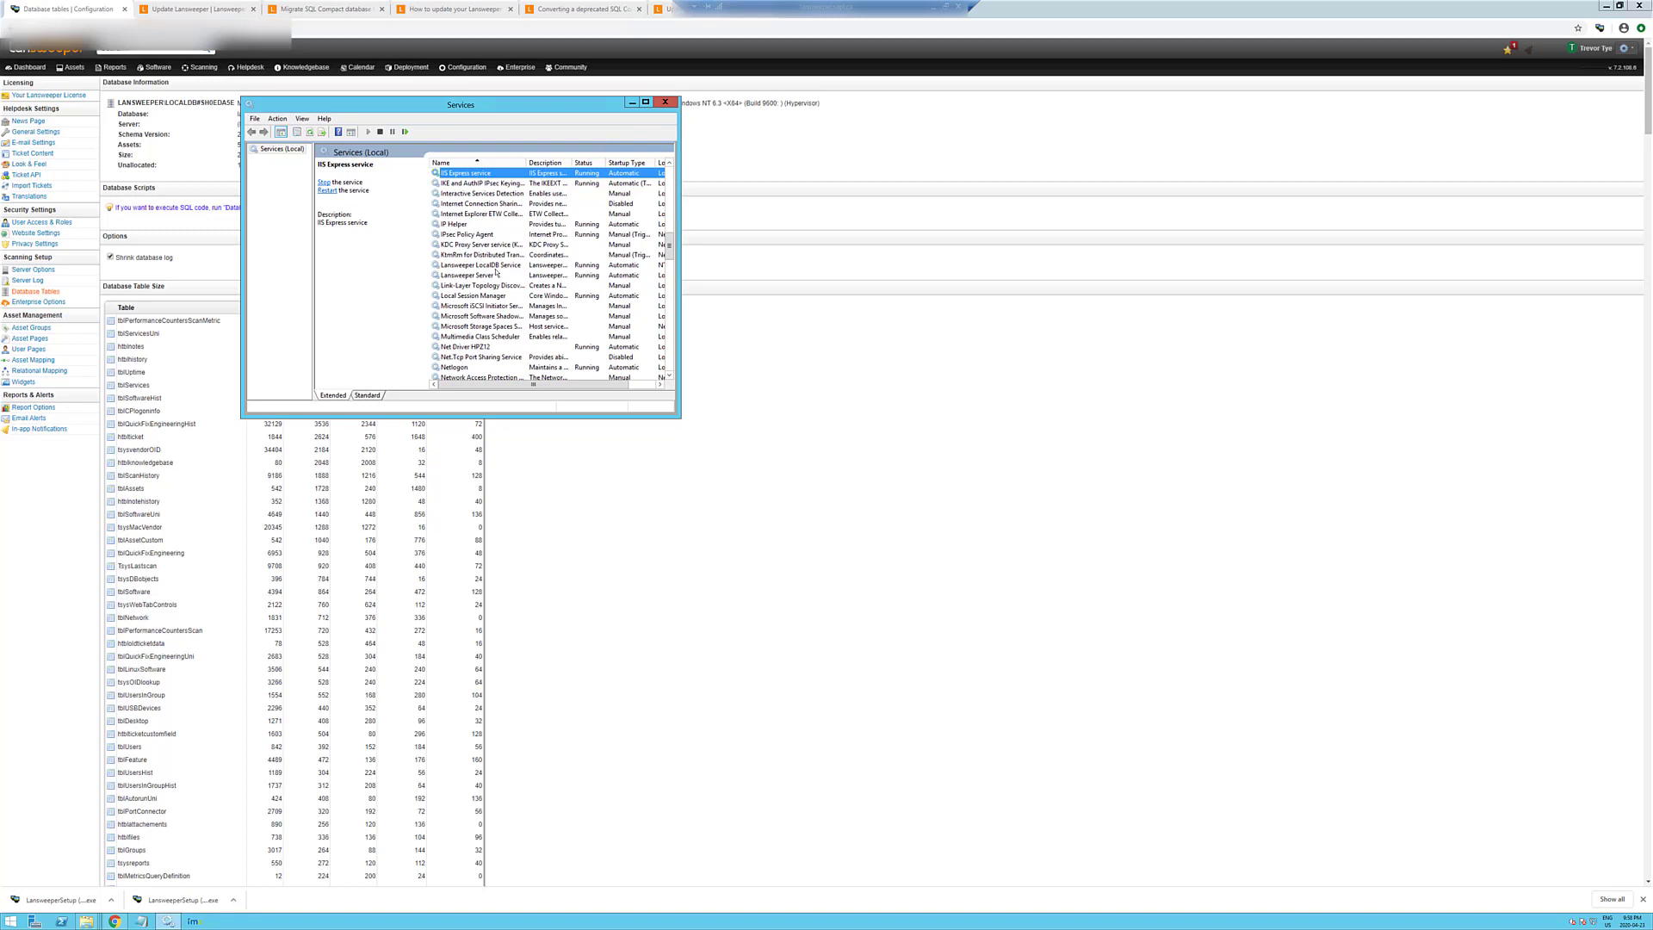
mouse_move(849, 270)
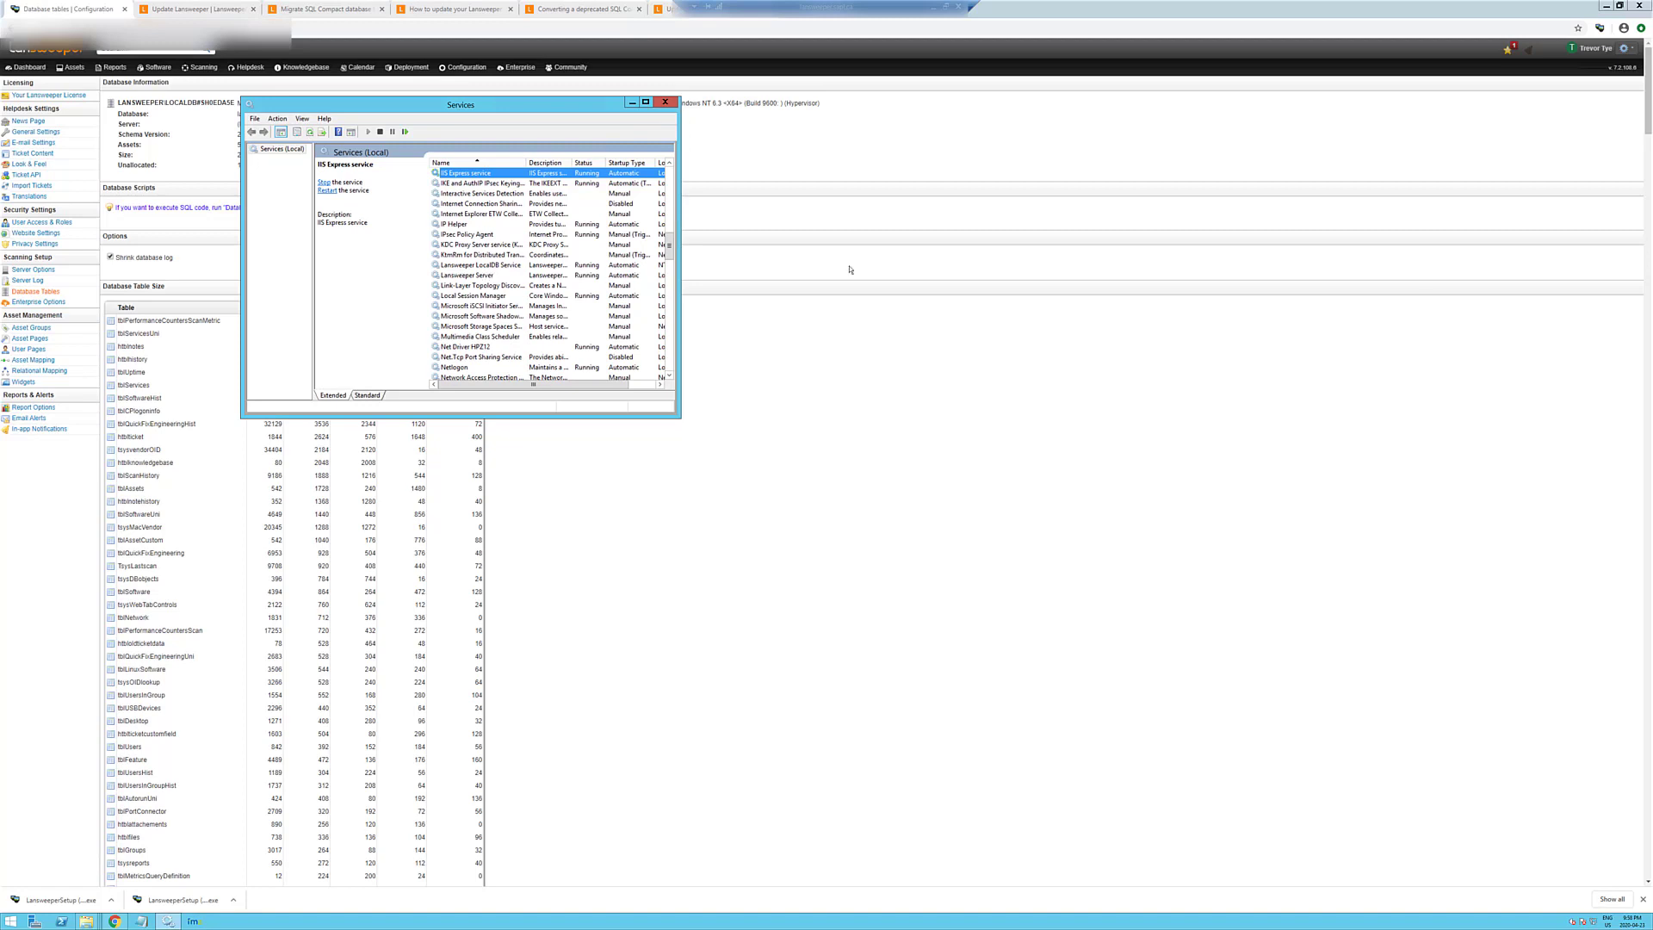
mouse_move(699, 295)
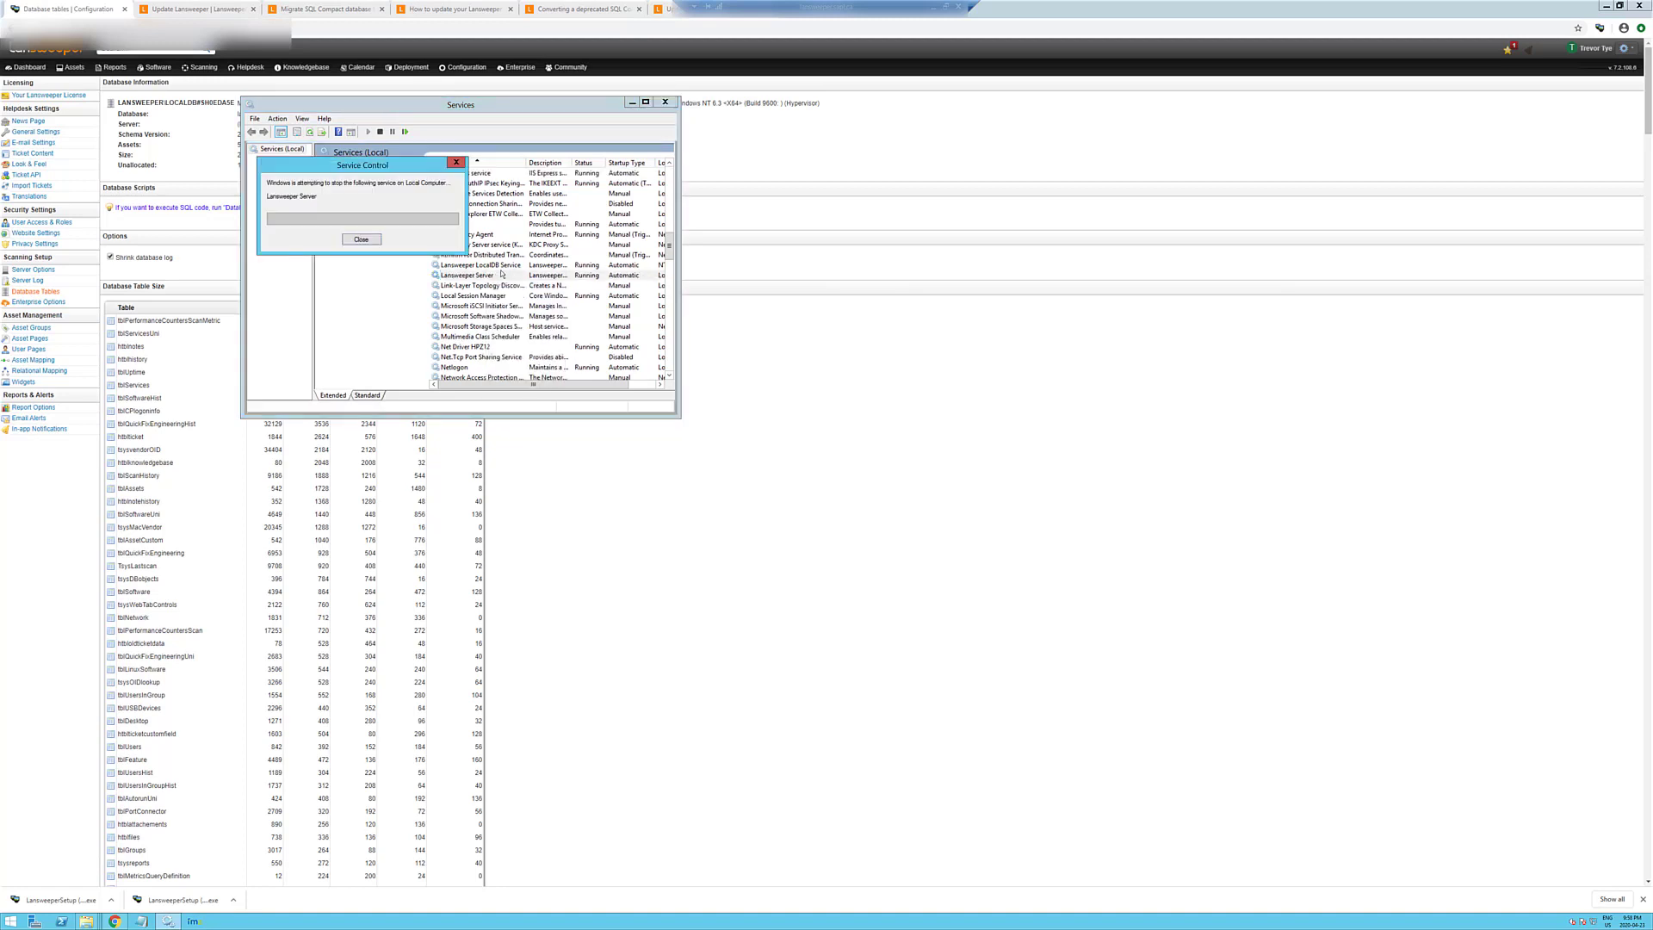
click(362, 239)
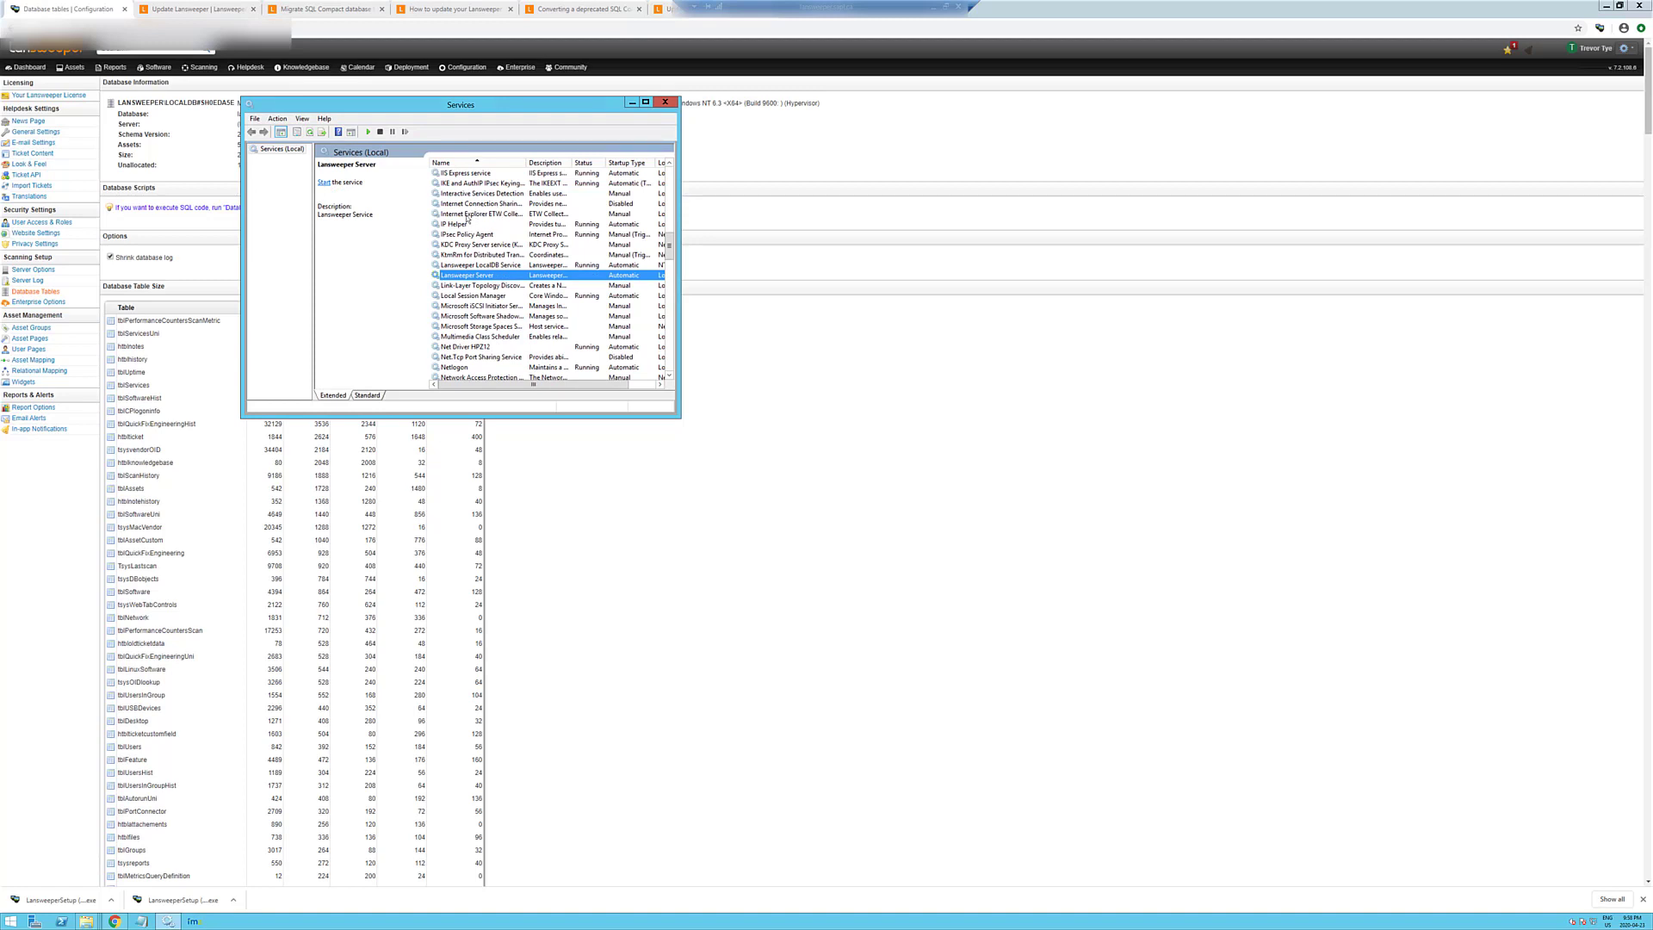
right_click(474, 173)
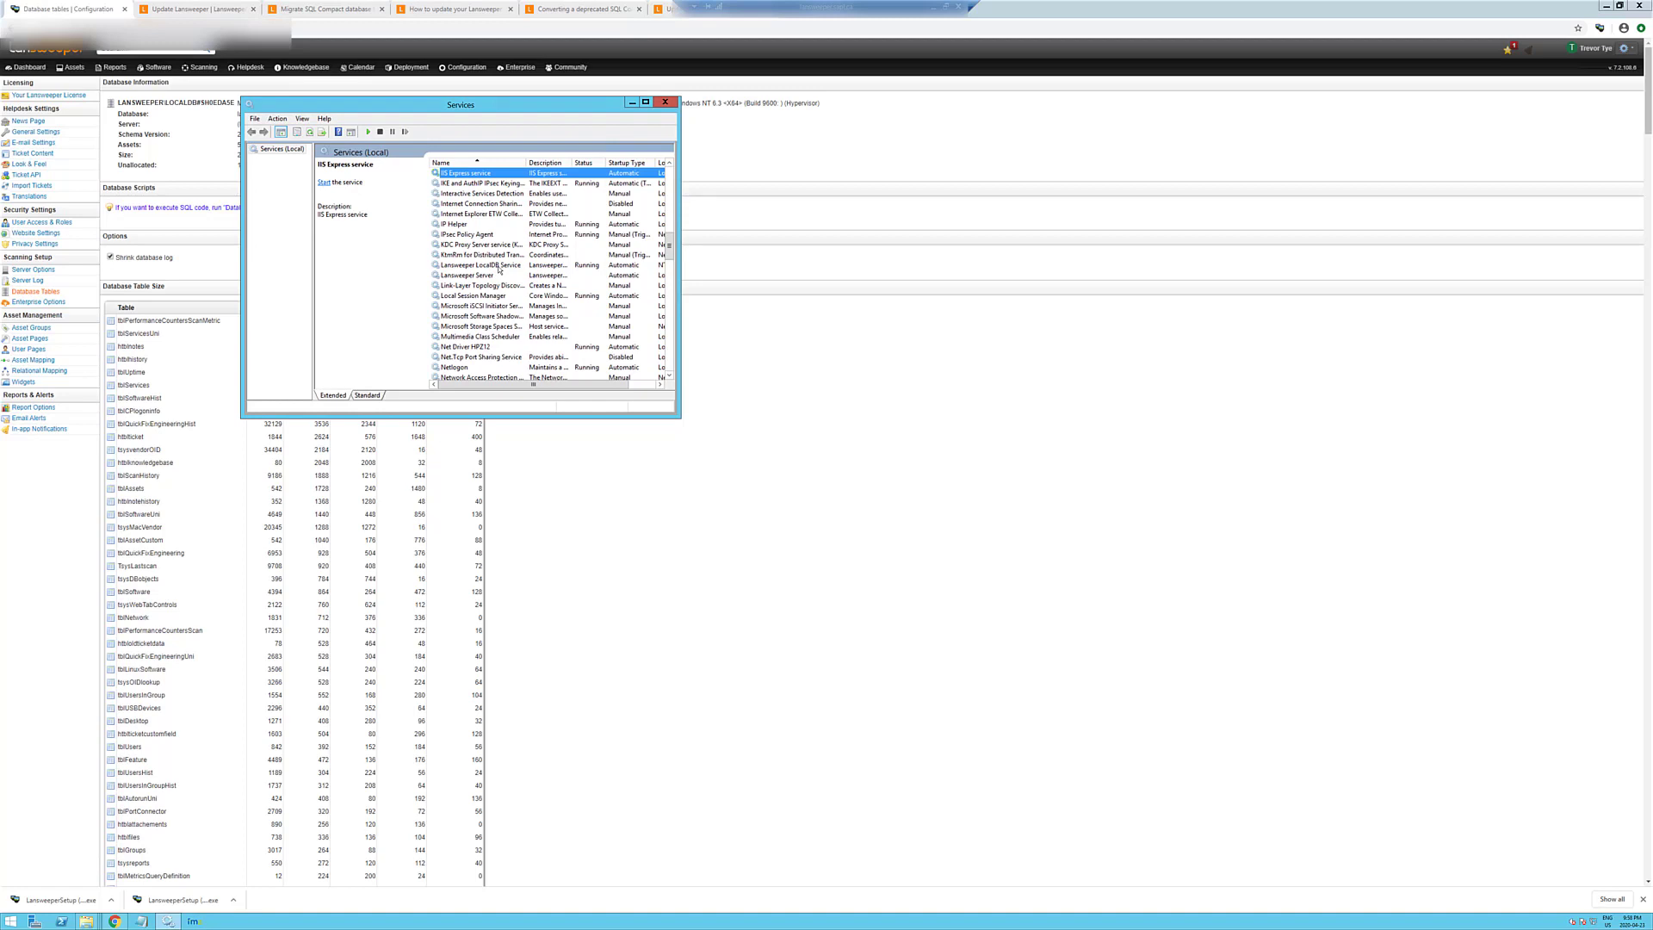
click(380, 131)
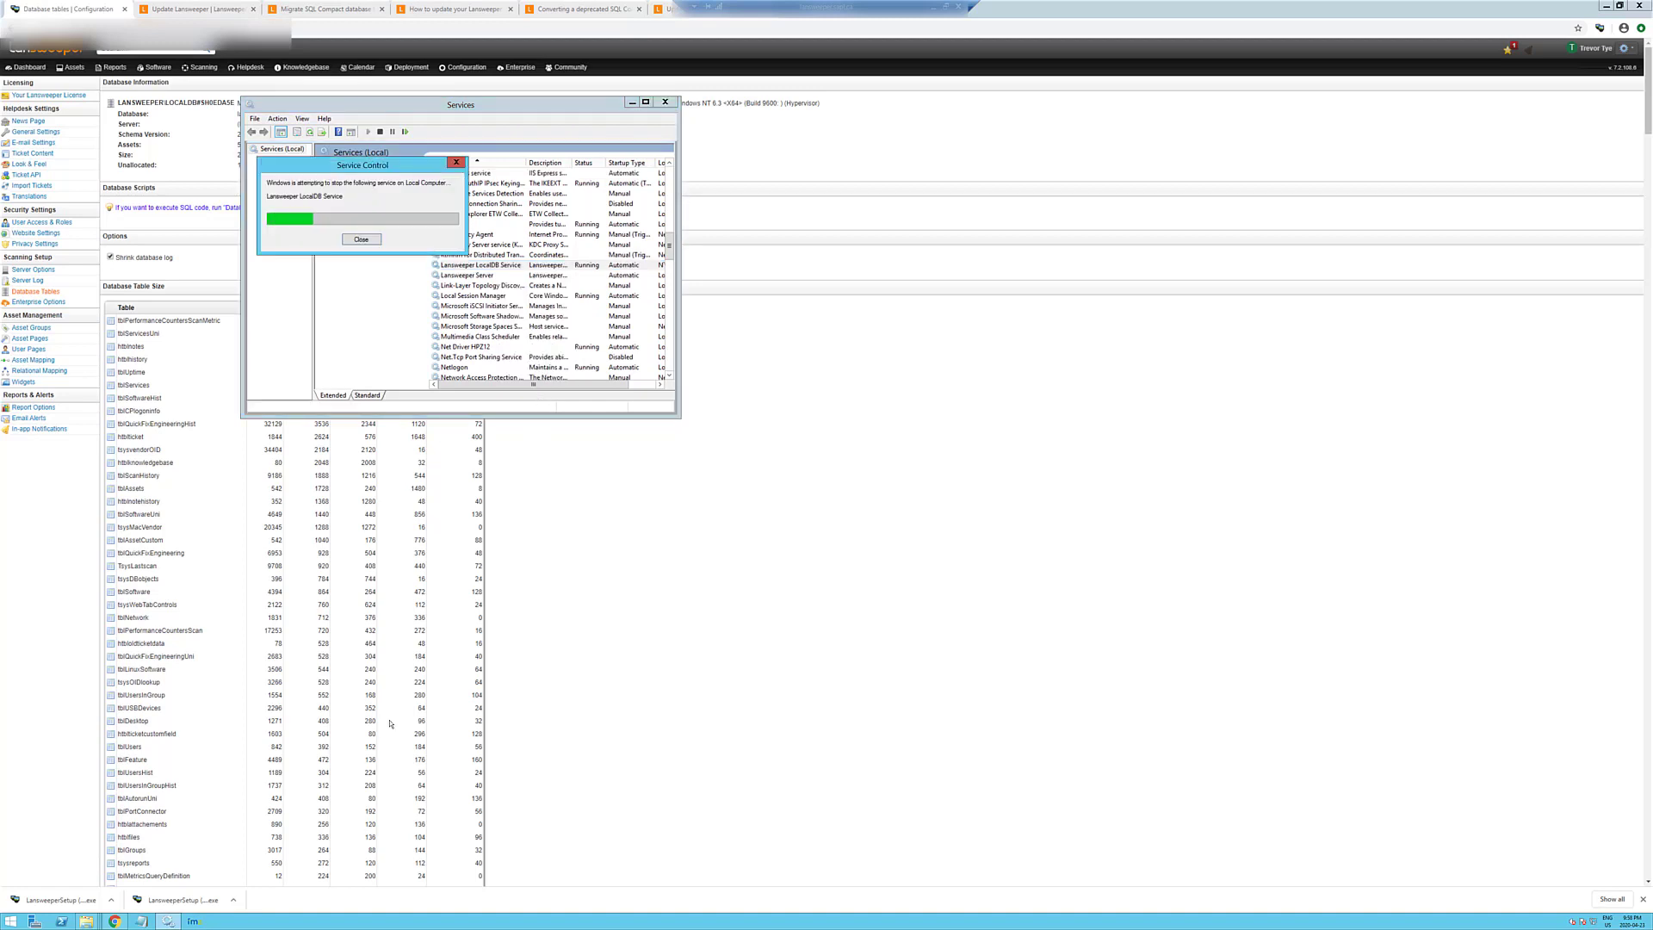
click(362, 238)
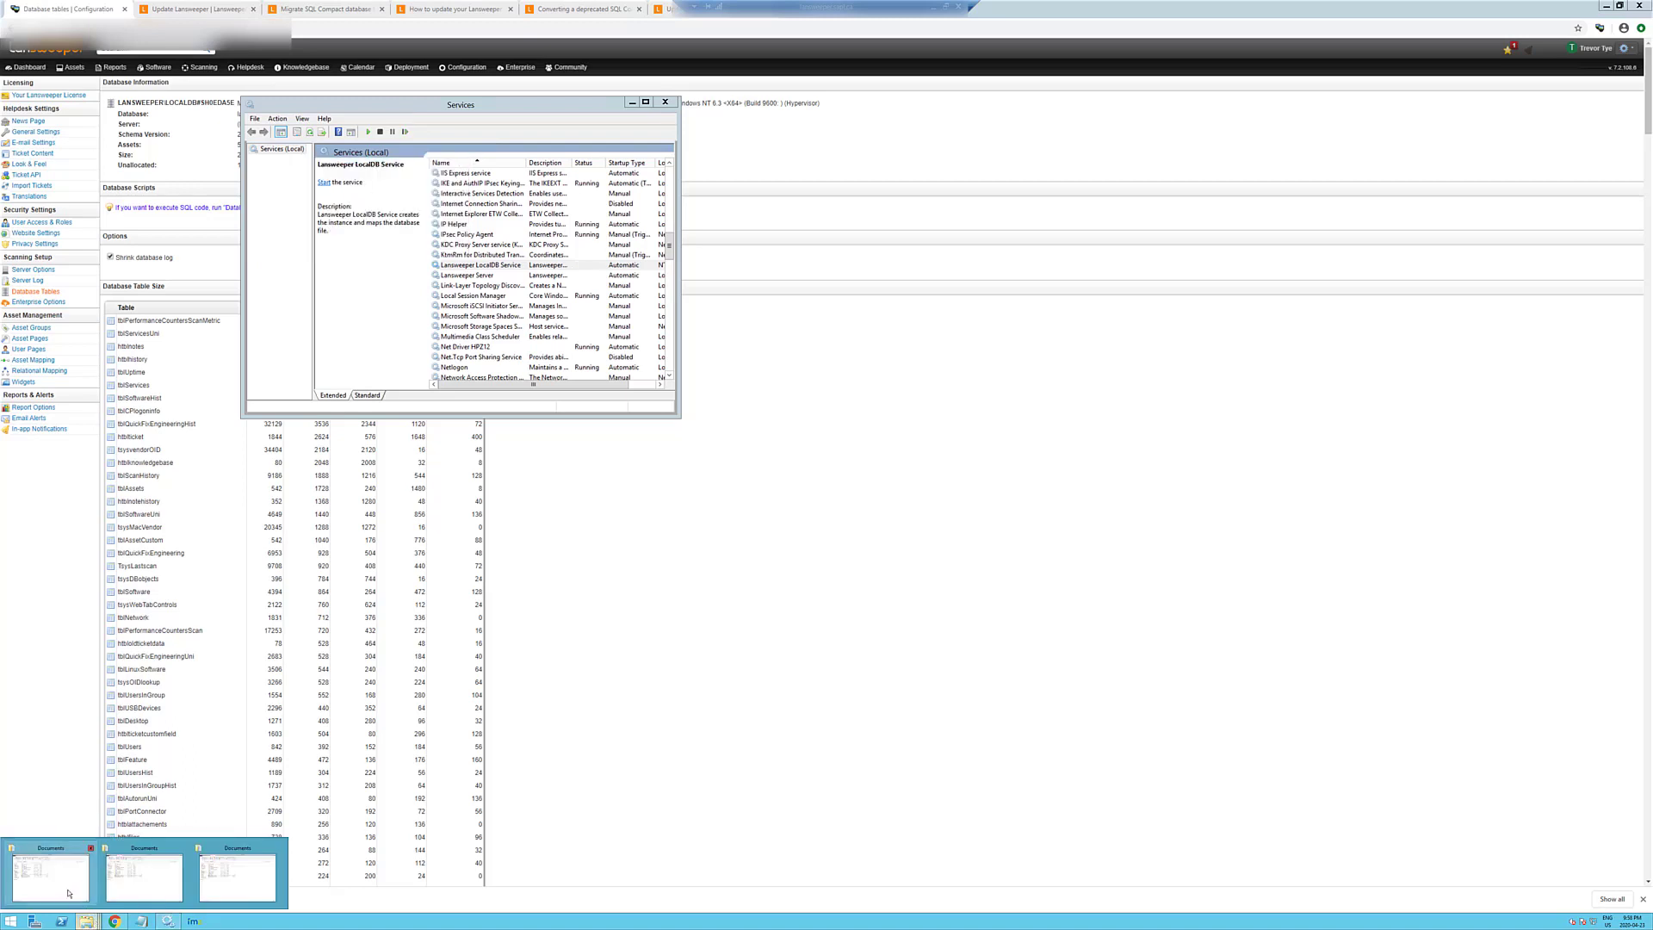
mouse_move(240, 880)
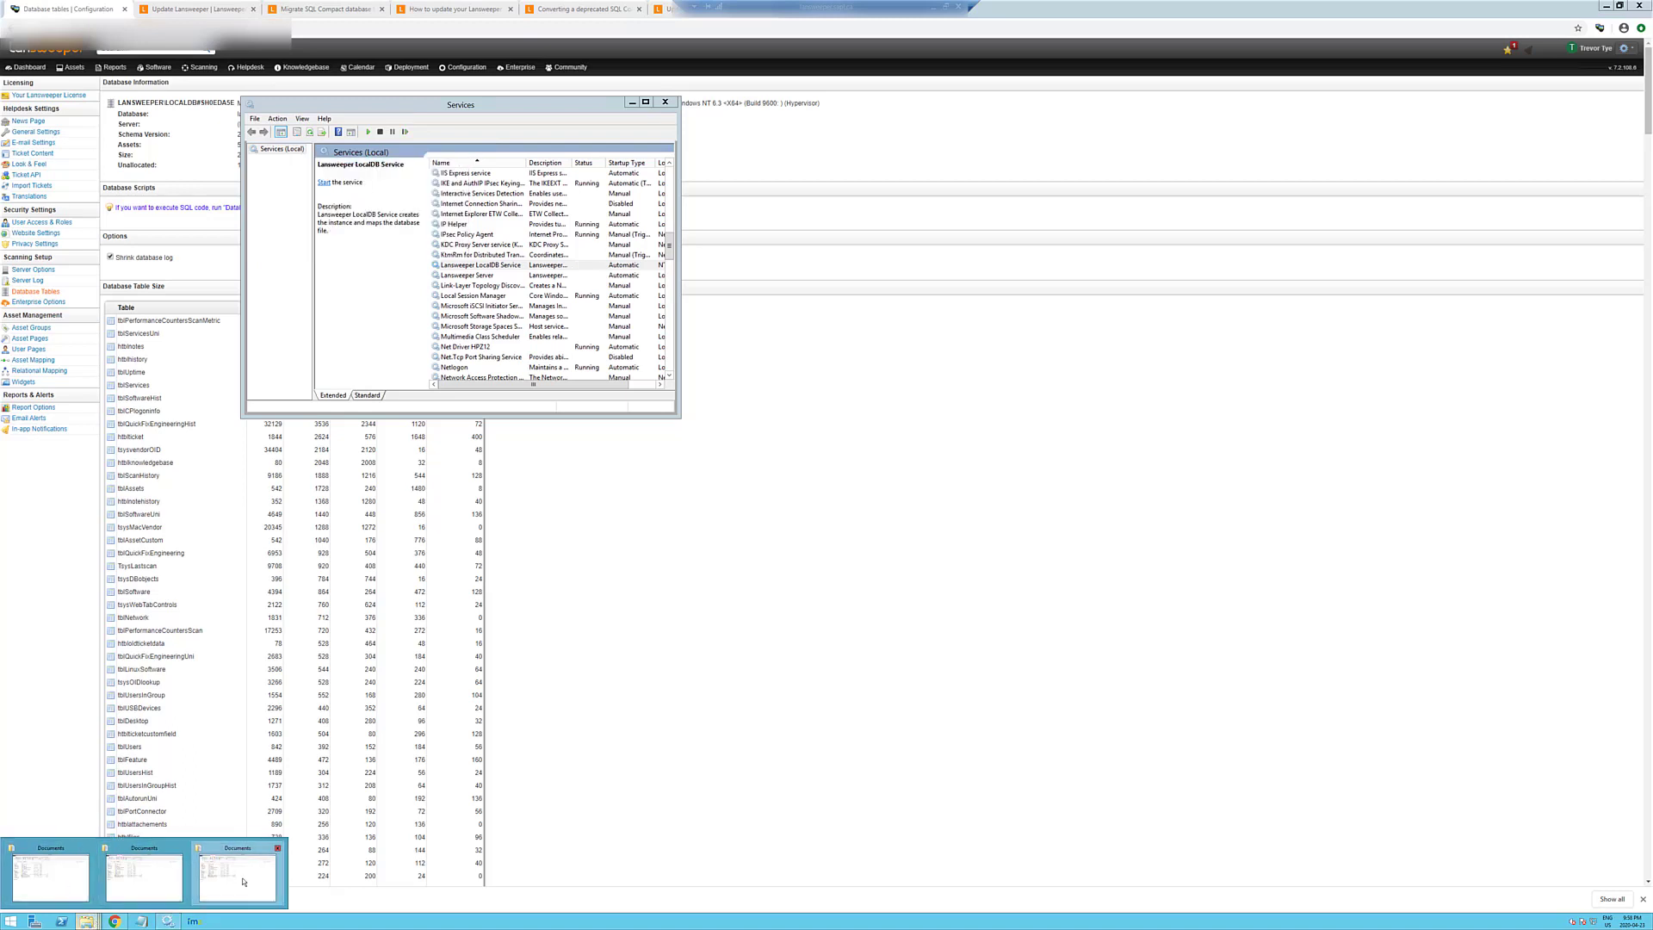
Browse into the Lansweeper program folder, select Key and SQLData, and look inside SQLData.
click(236, 874)
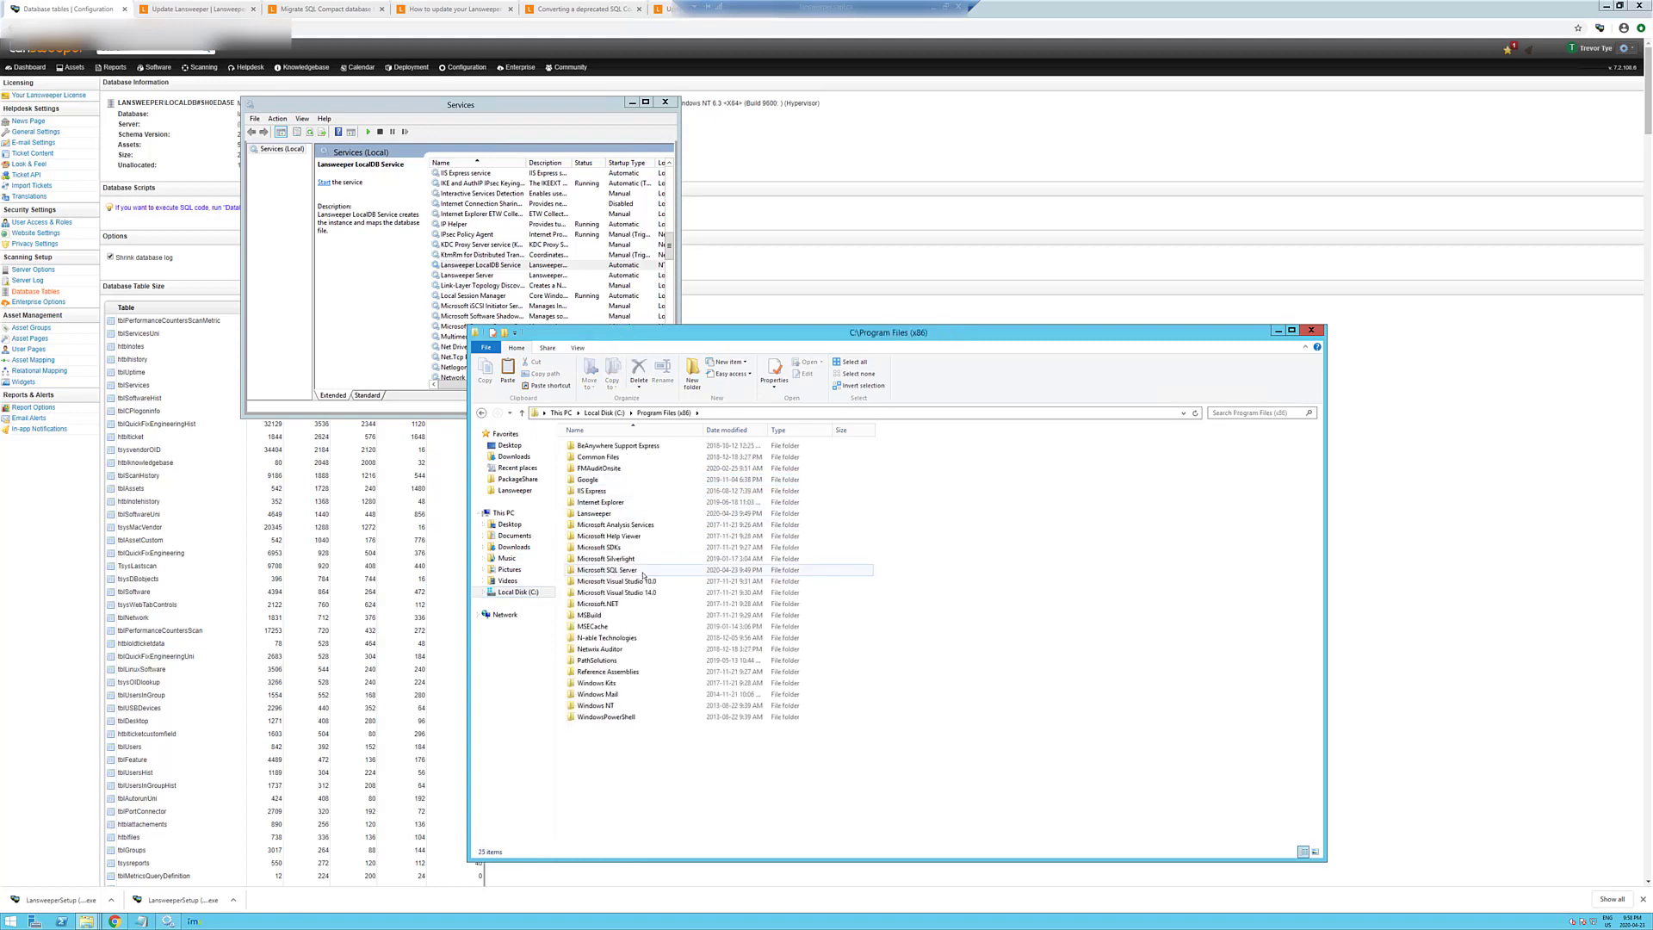
double_click(593, 513)
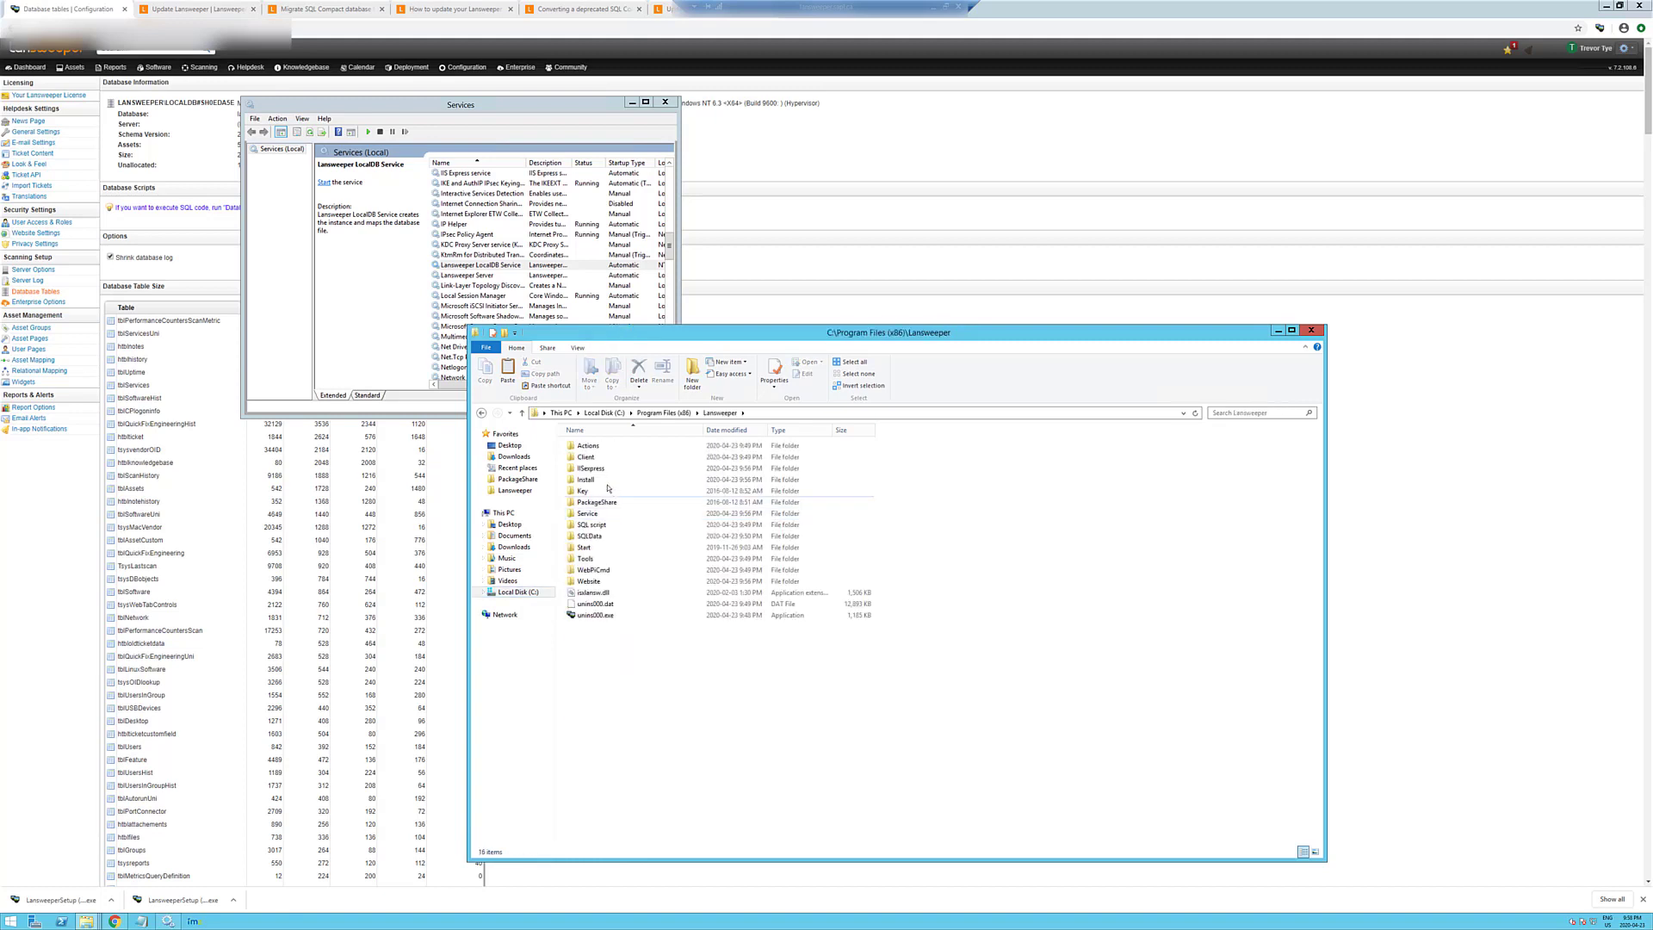
click(581, 490)
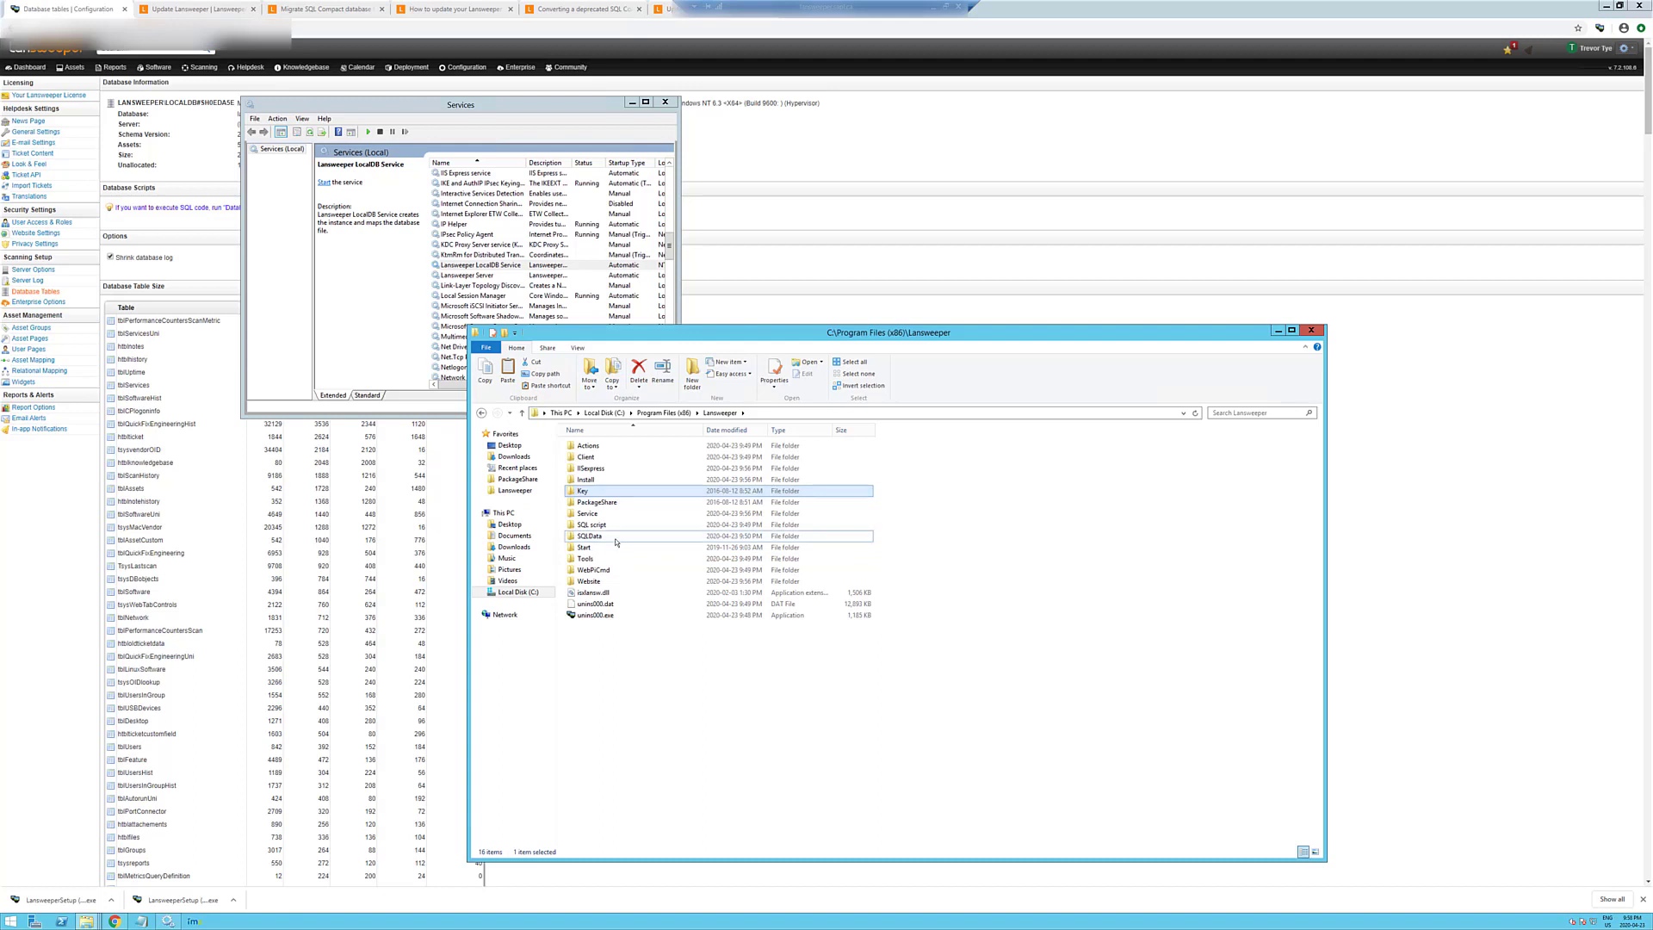
click(589, 535)
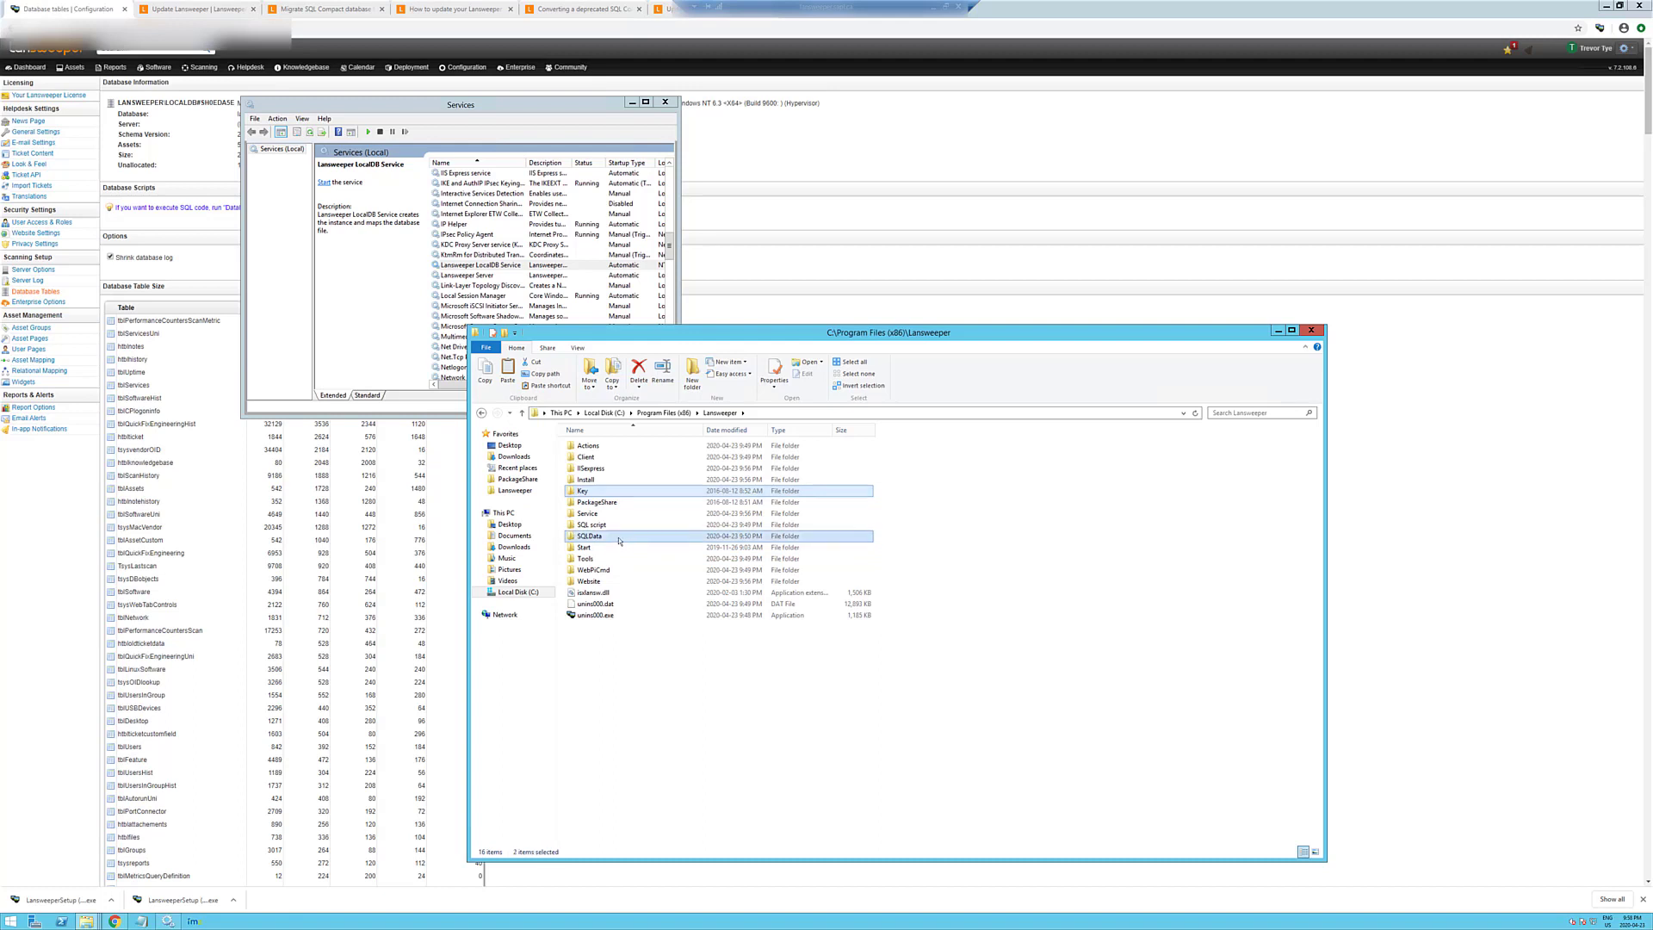
double_click(588, 535)
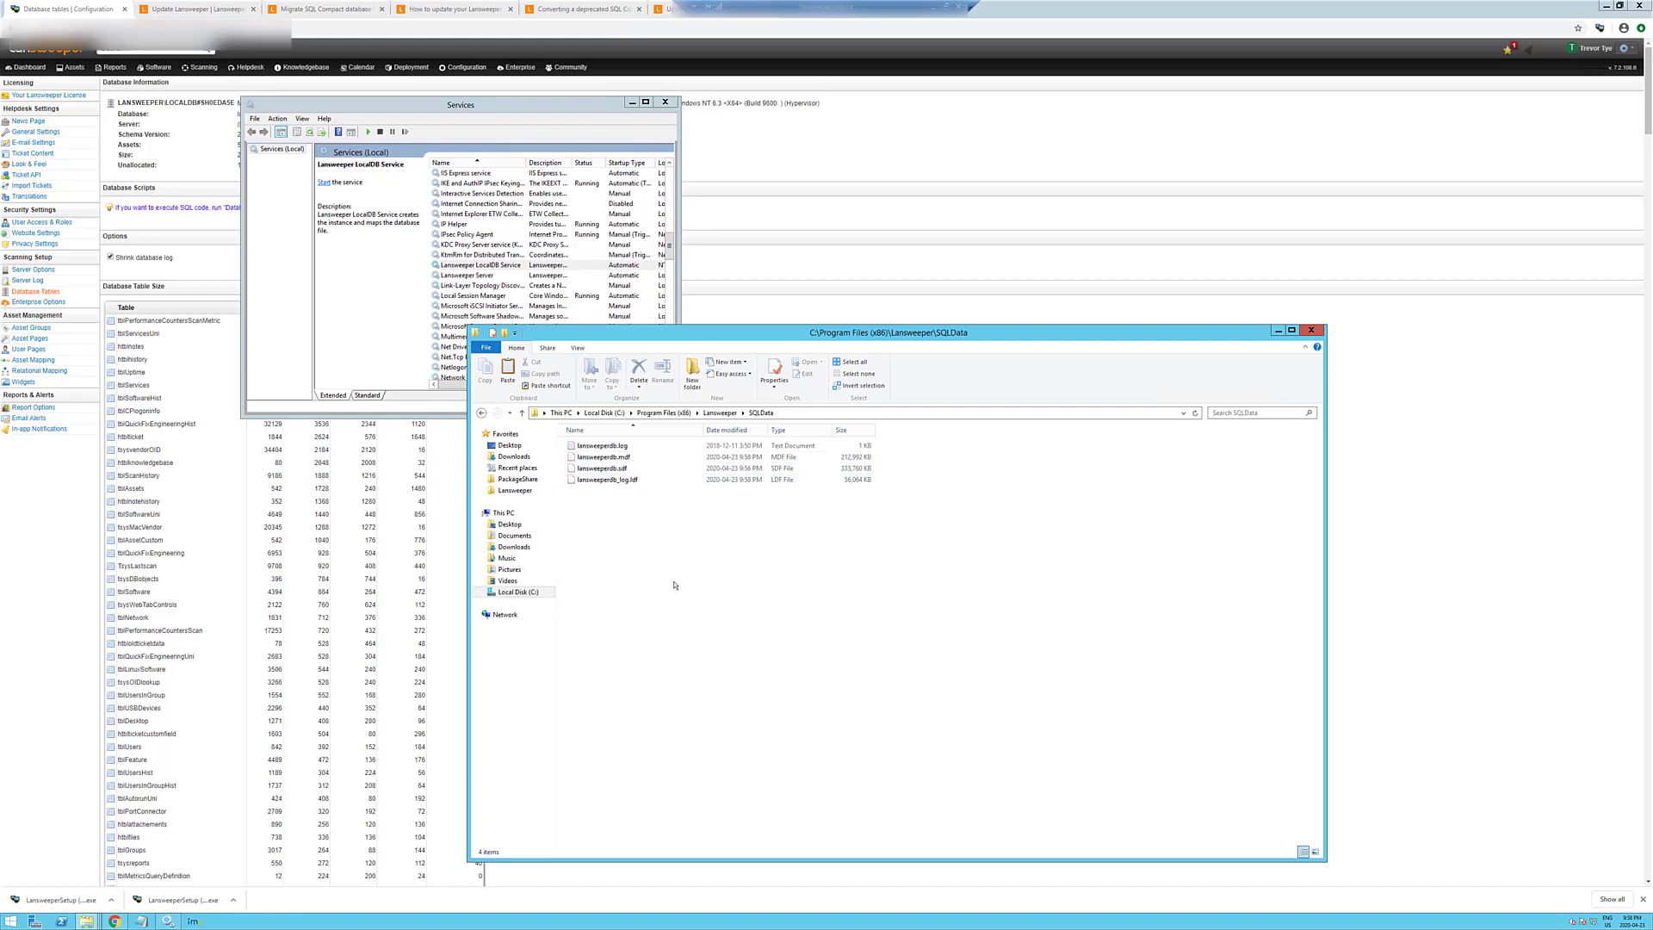
mouse_move(604, 479)
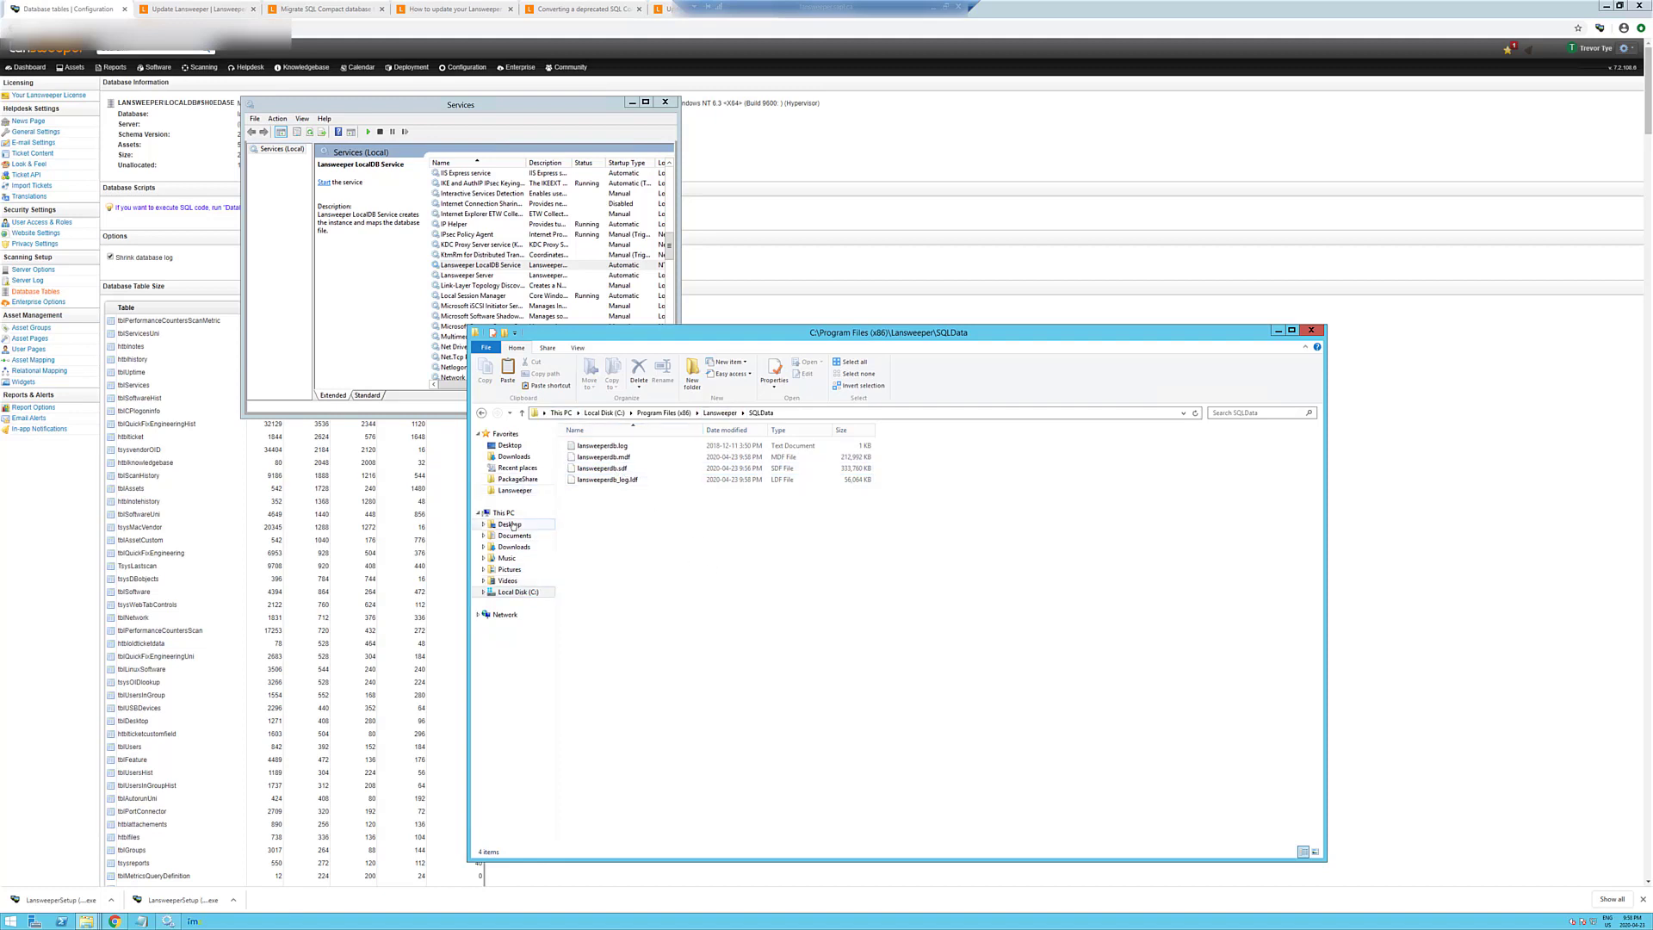
Go back to Documents and pick the 'upgrade to 8013014' folder.
click(516, 535)
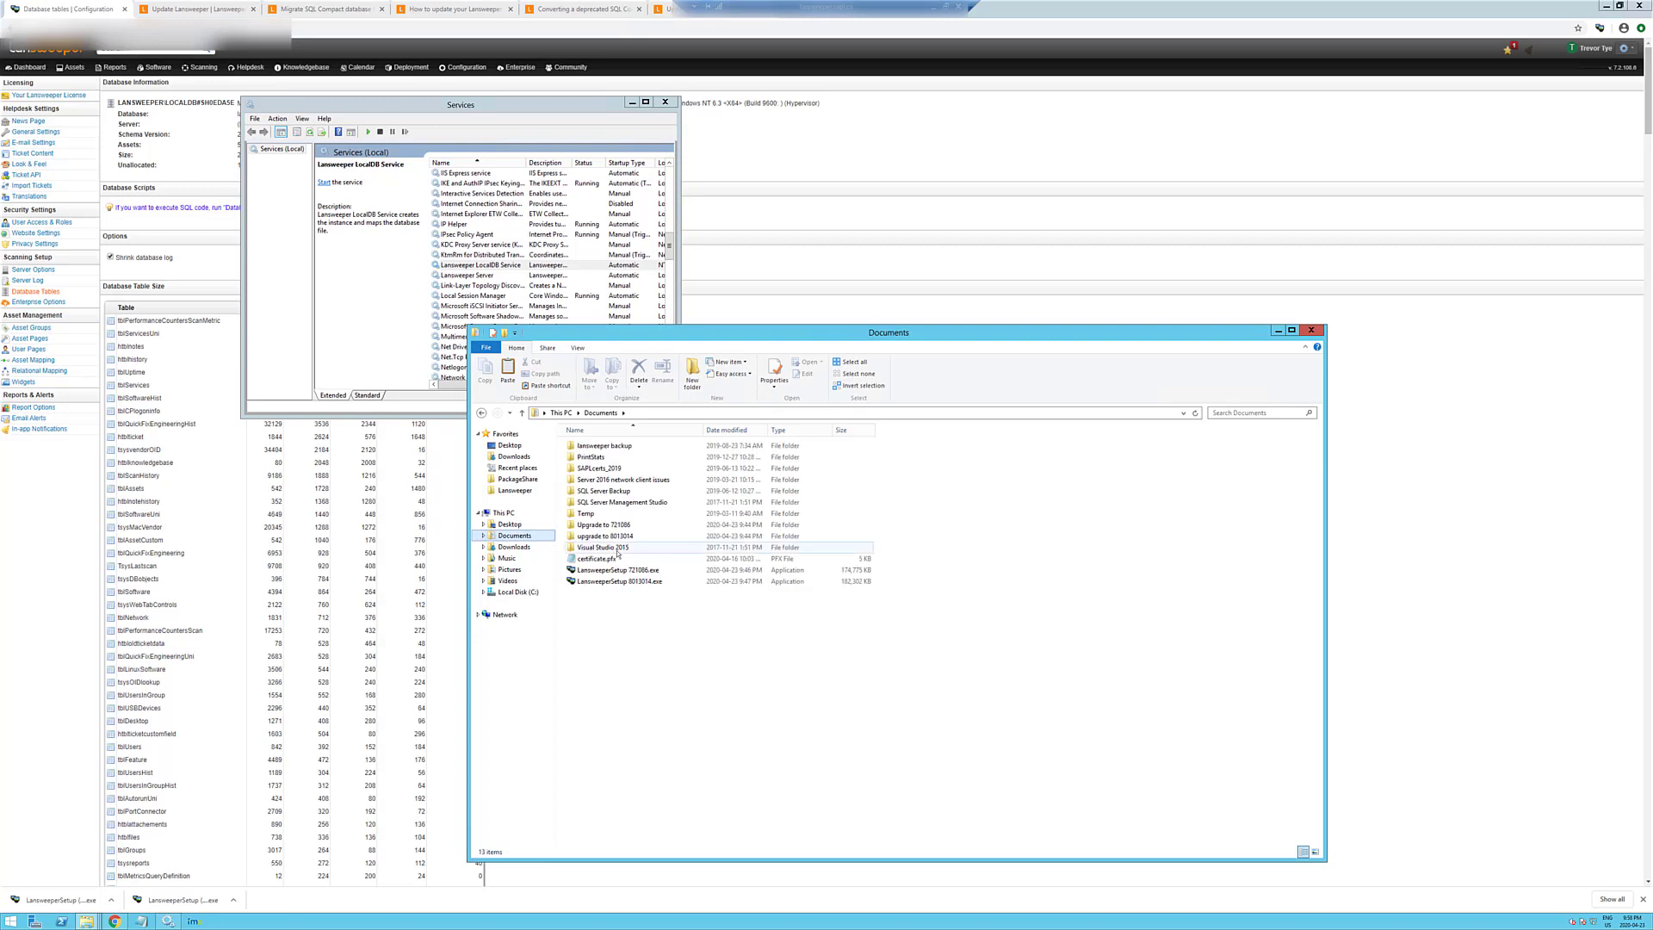
click(604, 535)
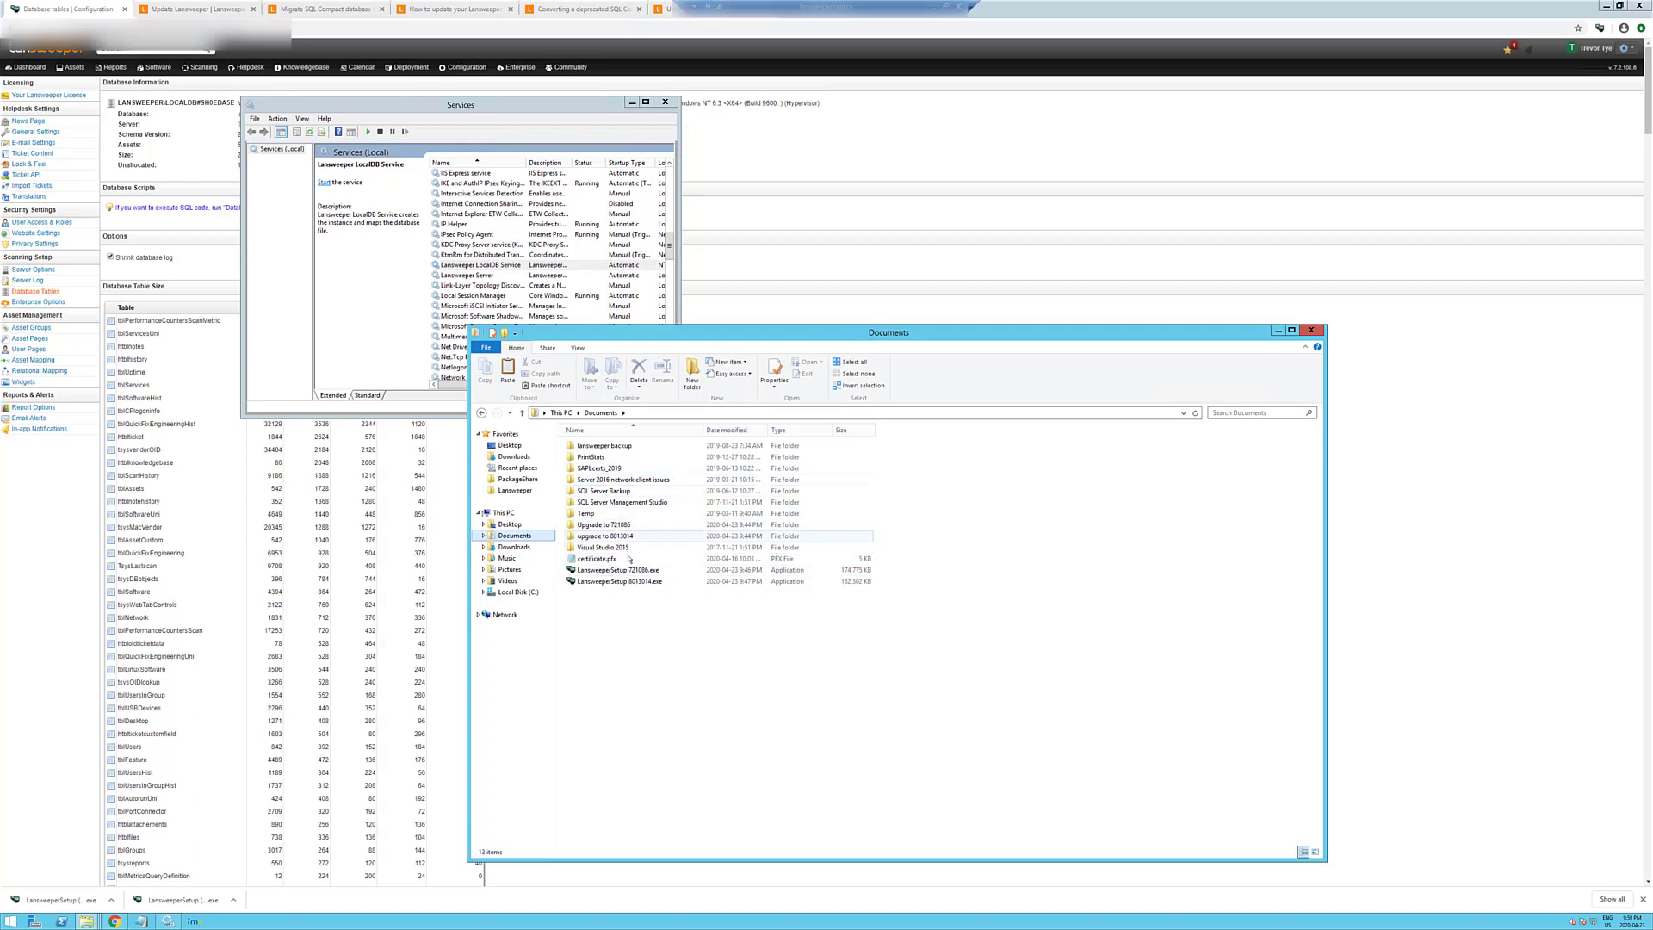
click(617, 535)
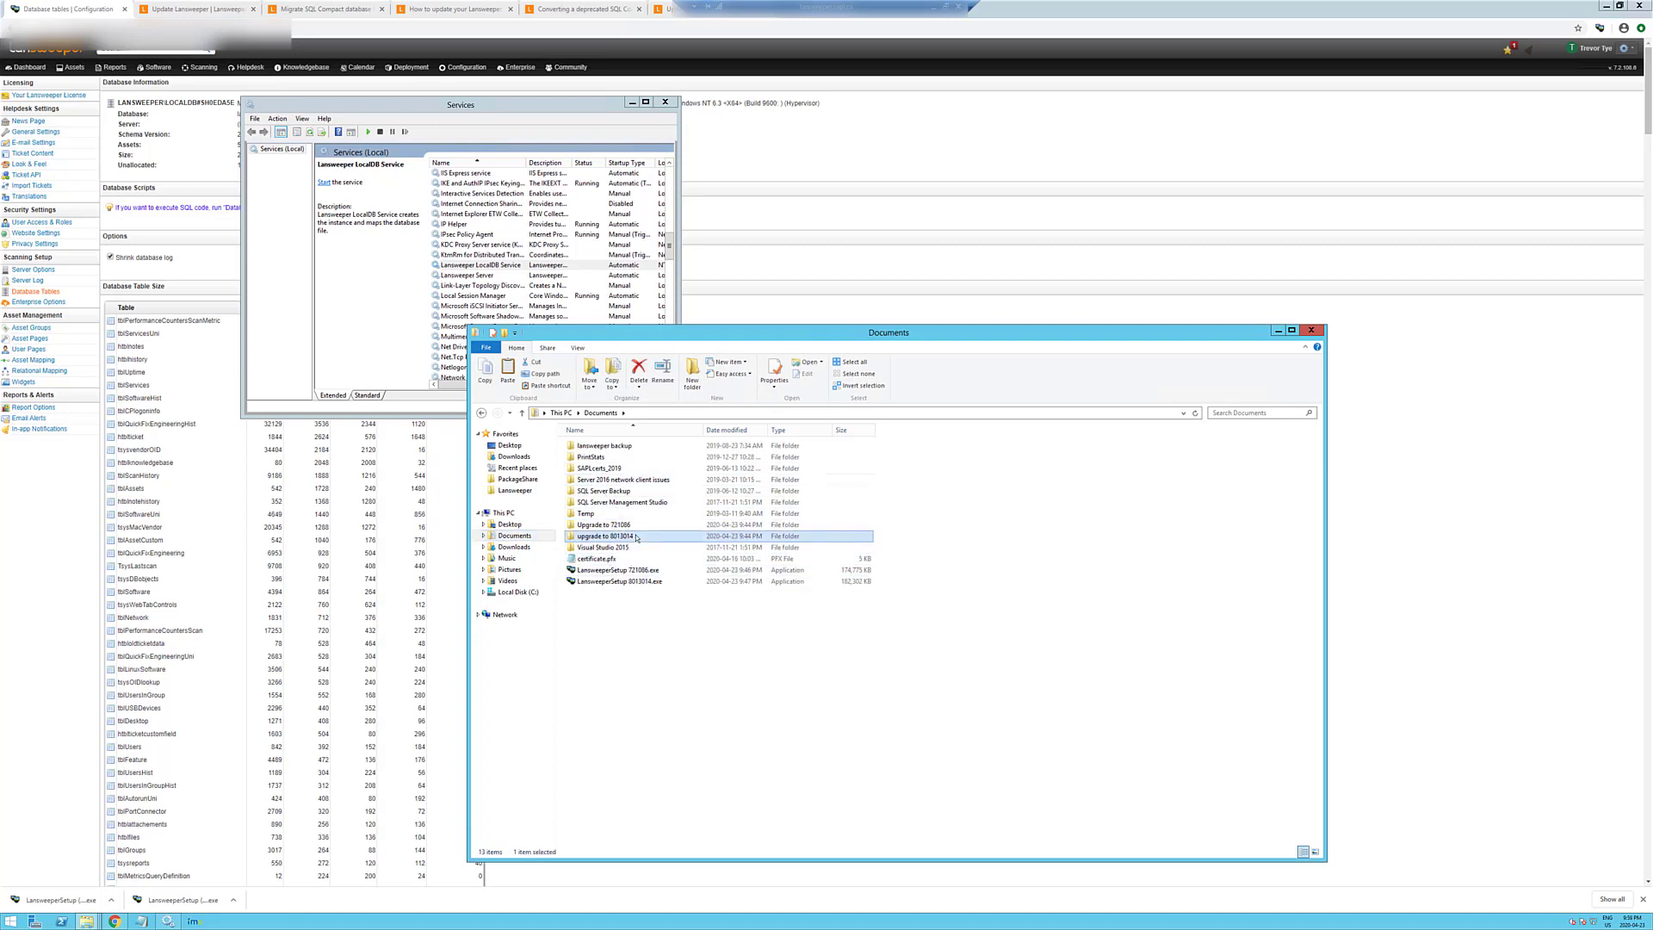
Copy the SQLData backup into 'upgrade to 8013014', then pick the LansweeperSetup 8013014 installer in Documents.
double_click(606, 536)
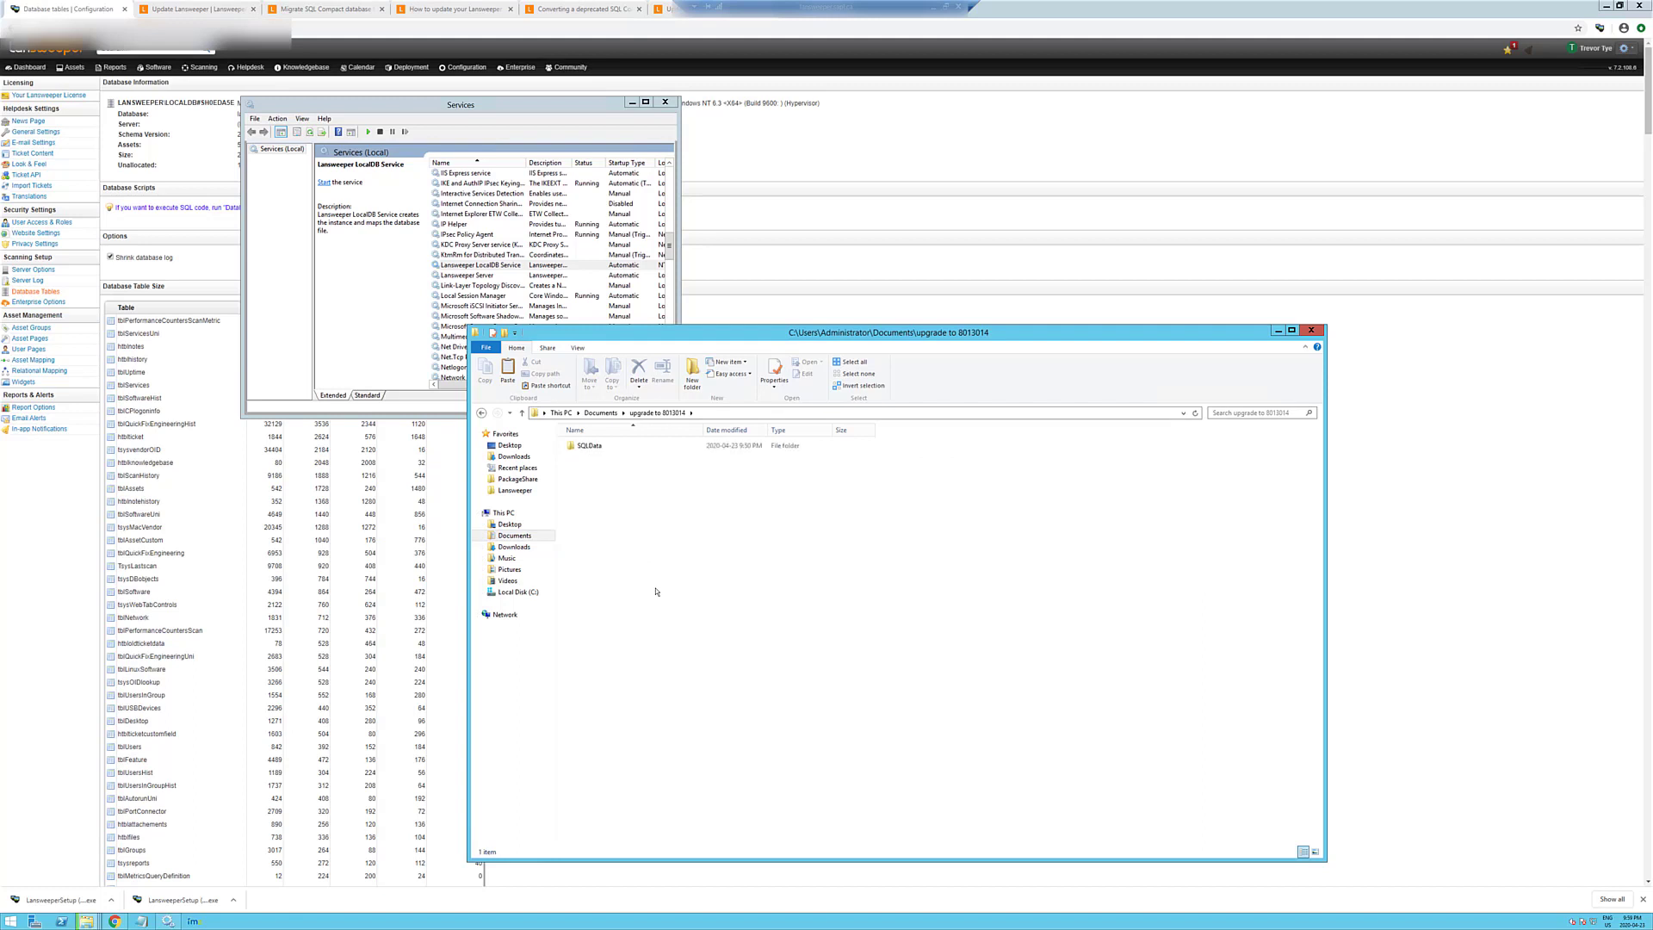
mouse_move(661, 587)
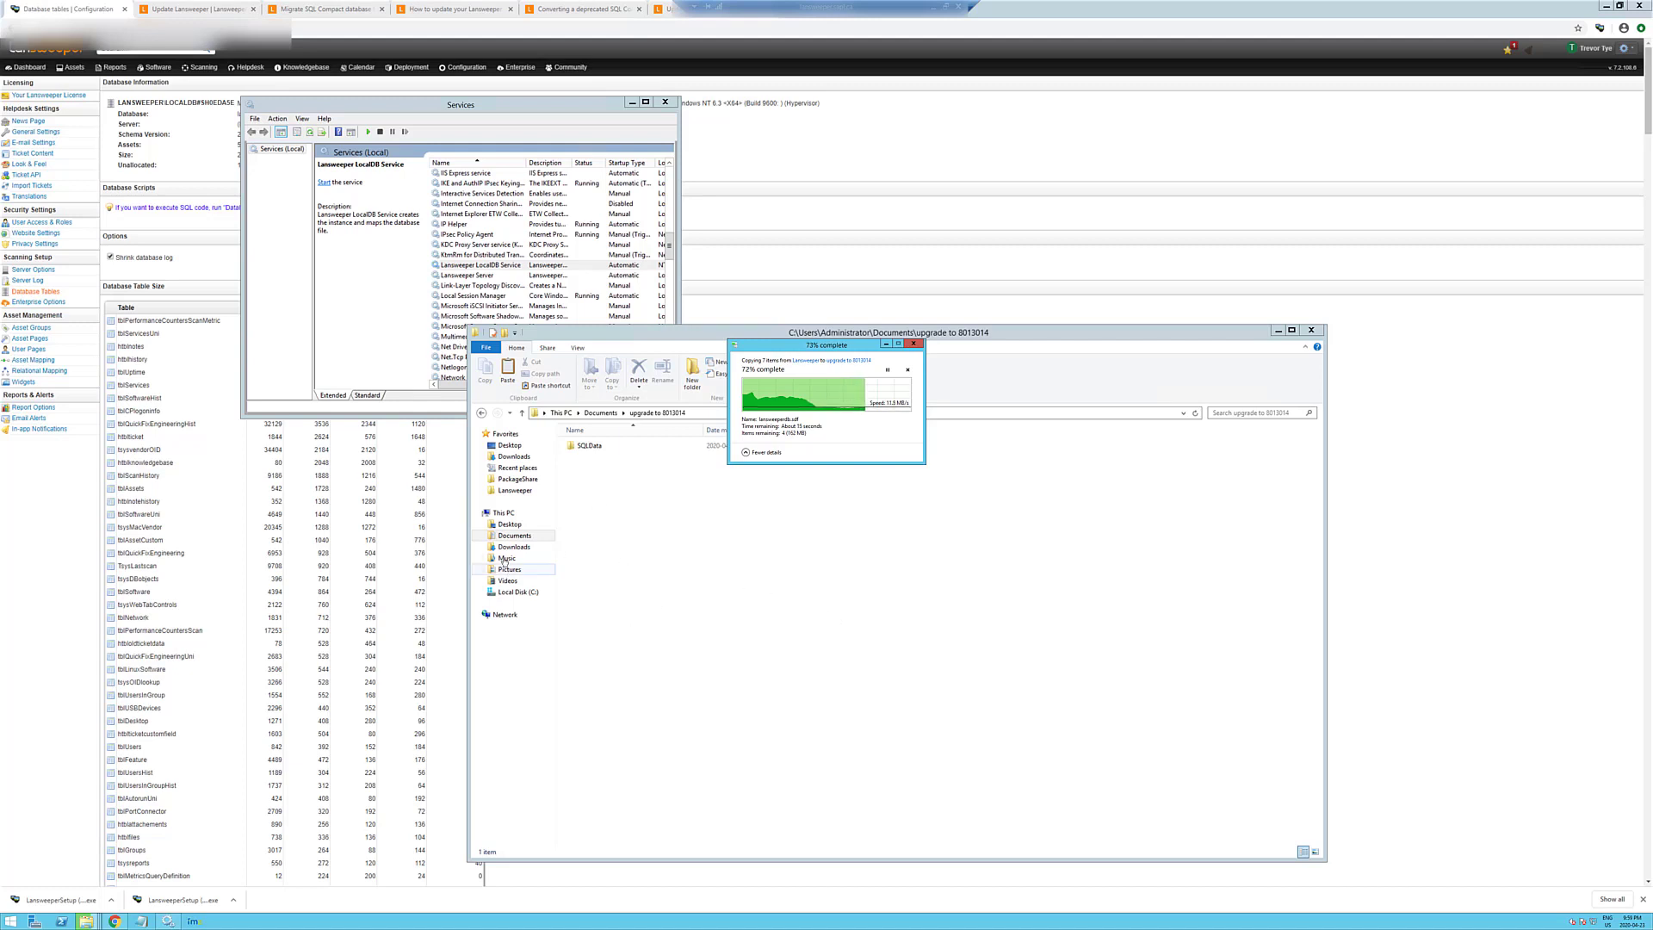
click(515, 535)
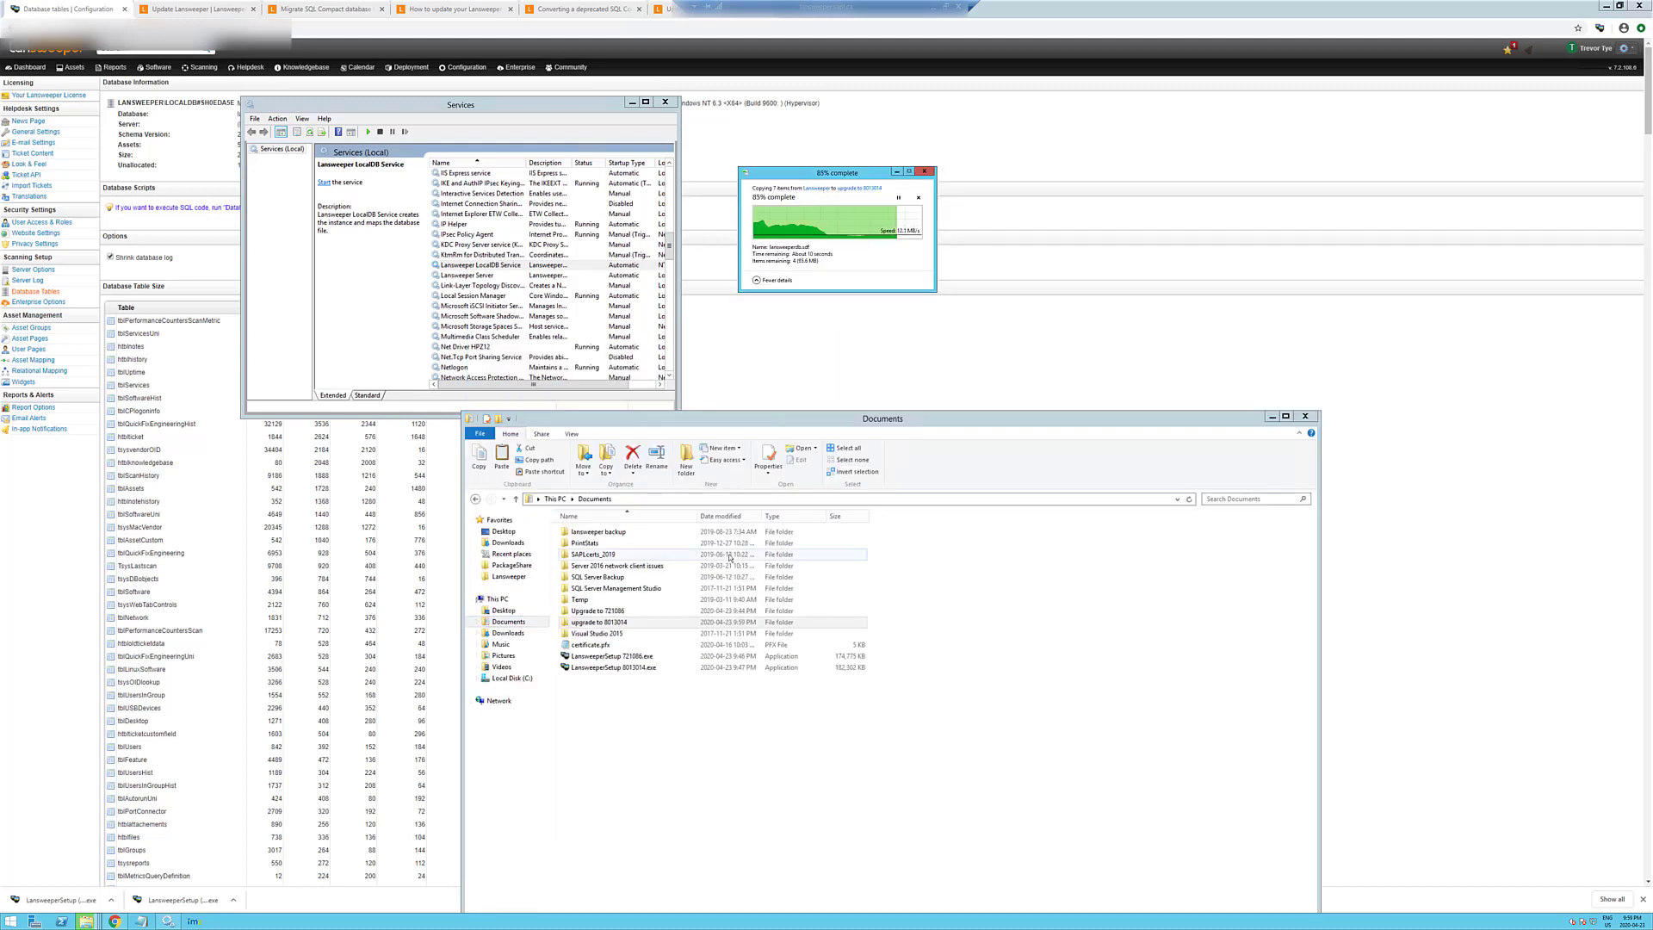
click(609, 667)
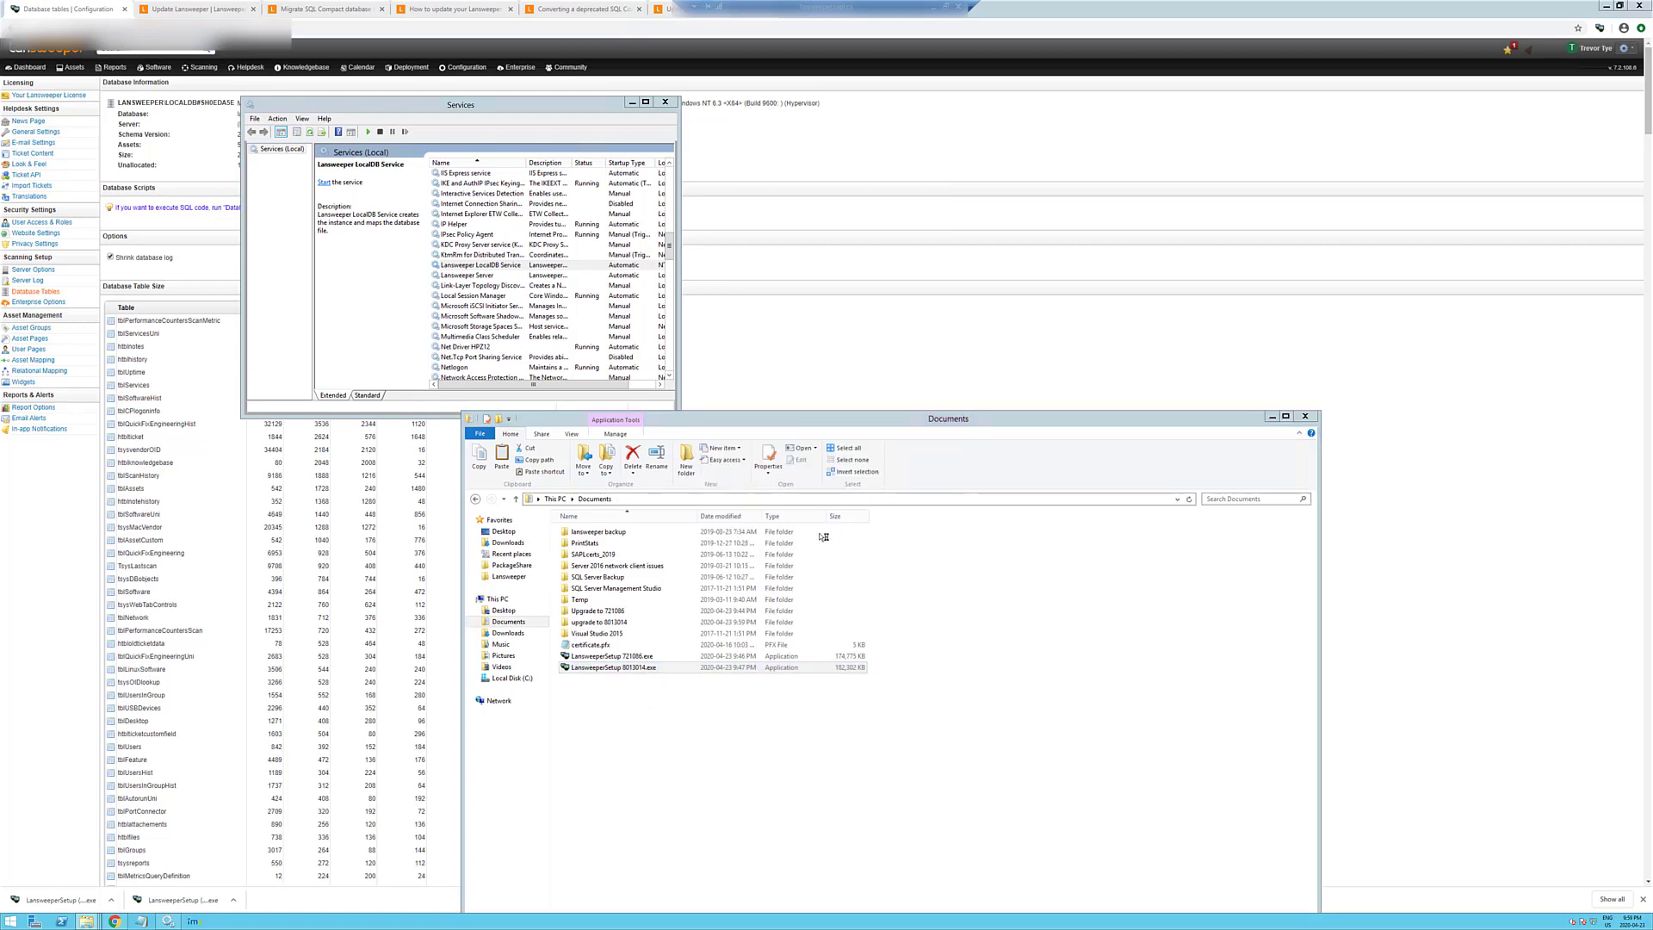
Run LansweeperSetup 8013014 and move past the welcome screen to the license agreement.
double_click(611, 667)
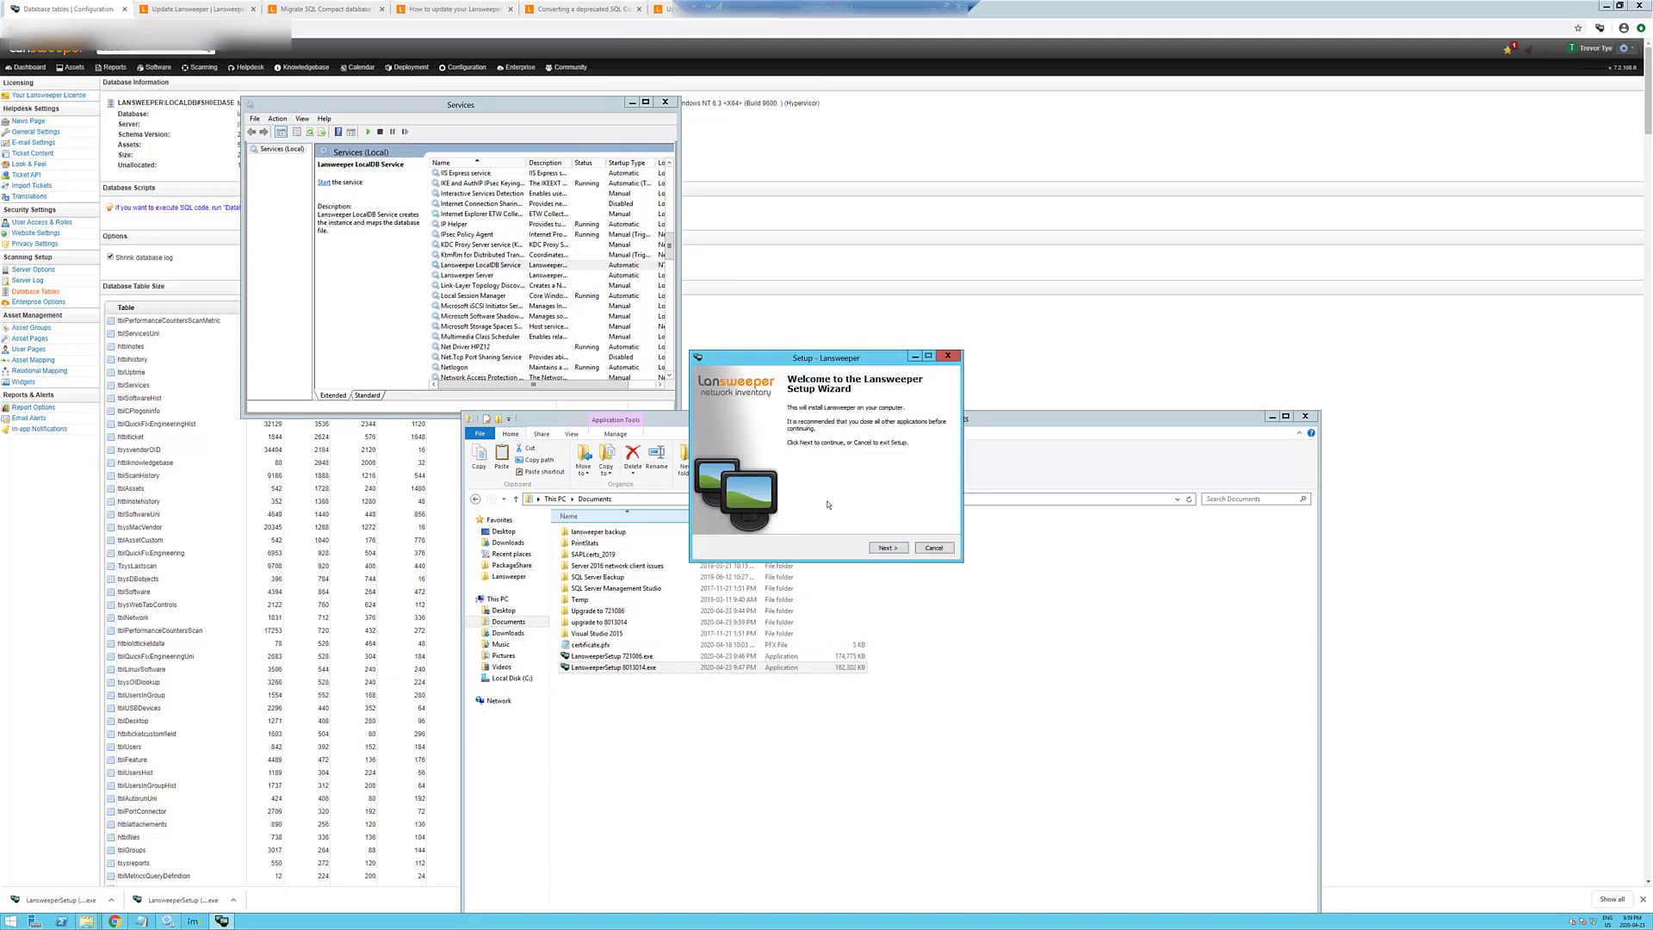
click(887, 547)
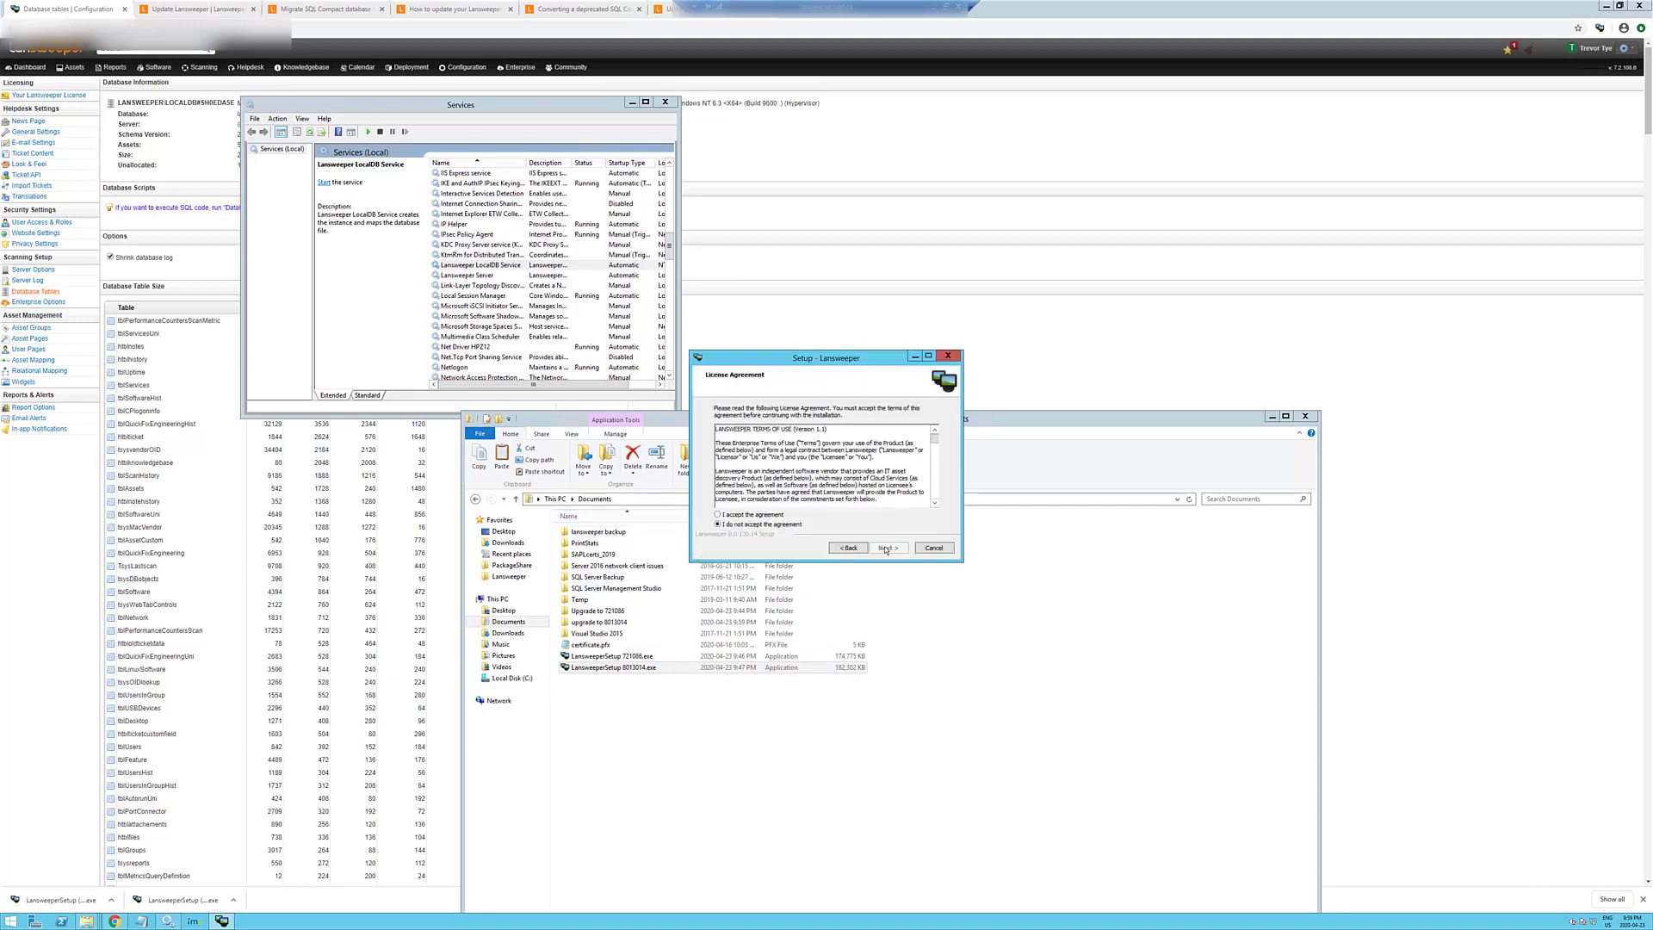
click(887, 547)
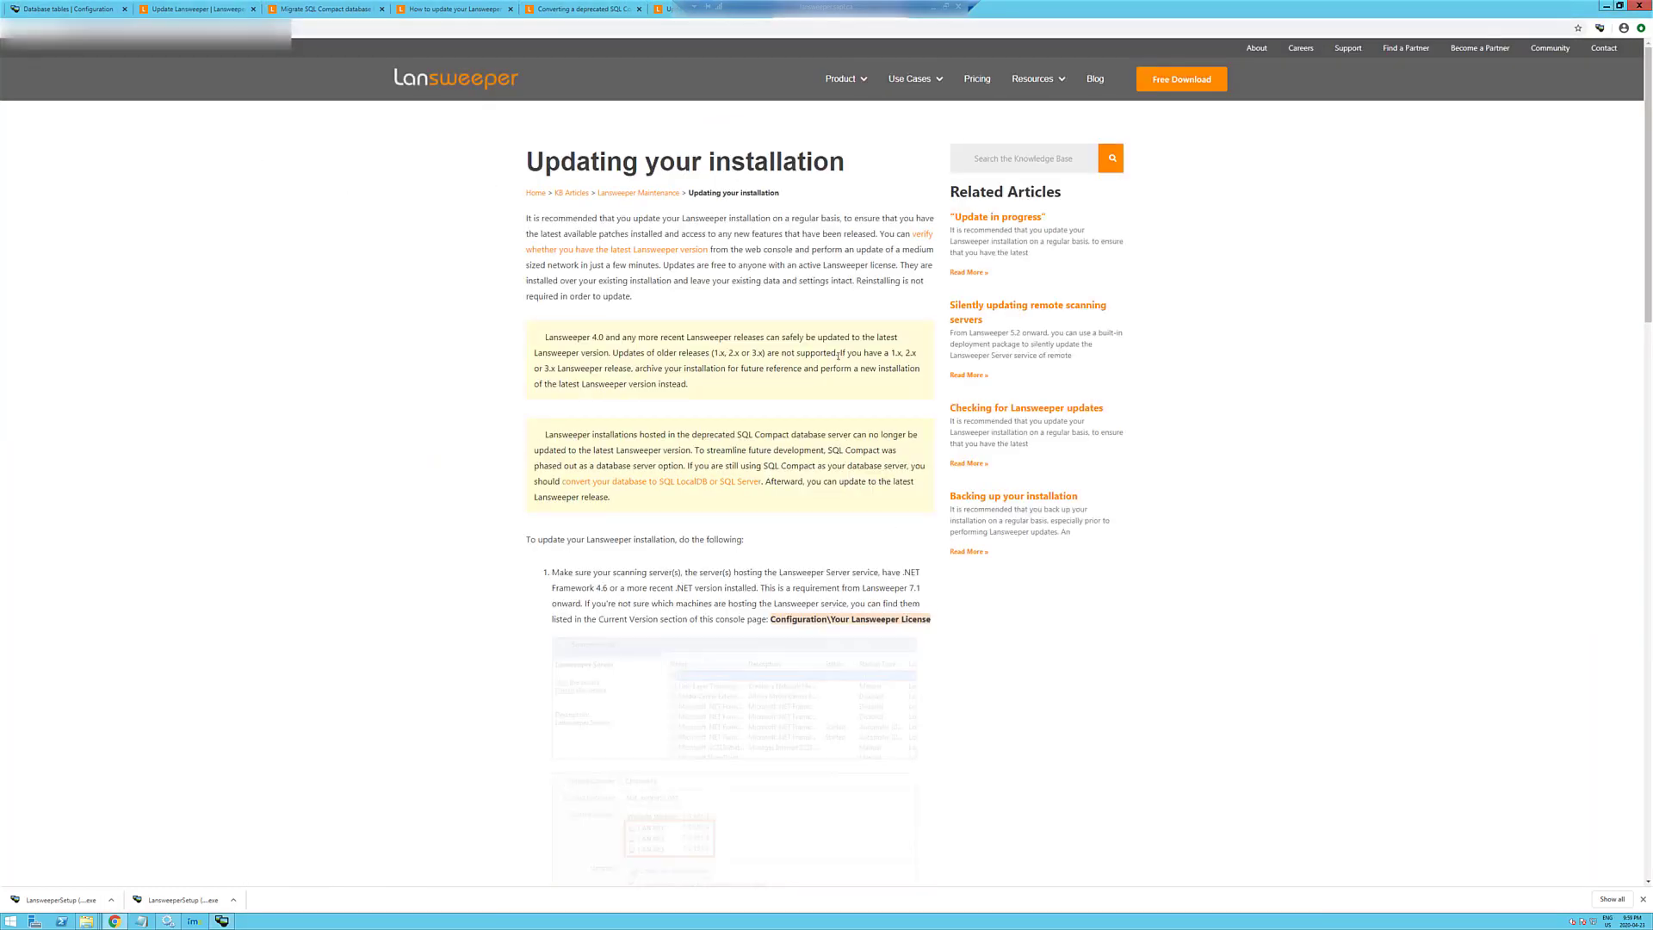
Scroll through the 'Updating your installation' article to its final steps.
scroll(down, 3)
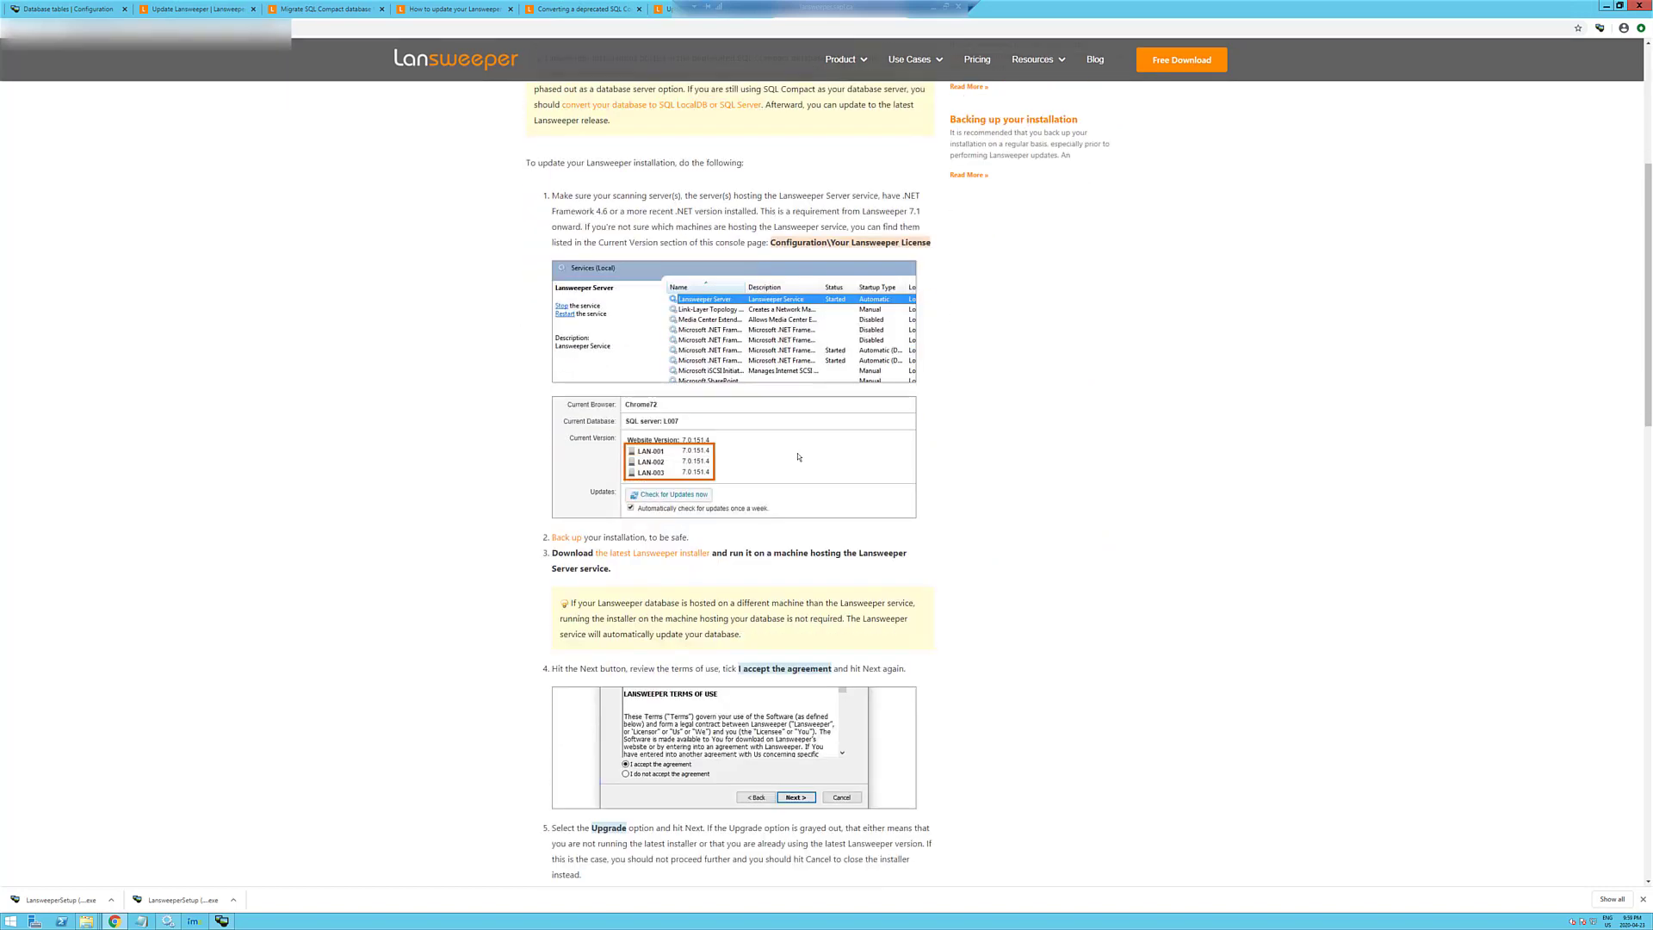
scroll(down, 3)
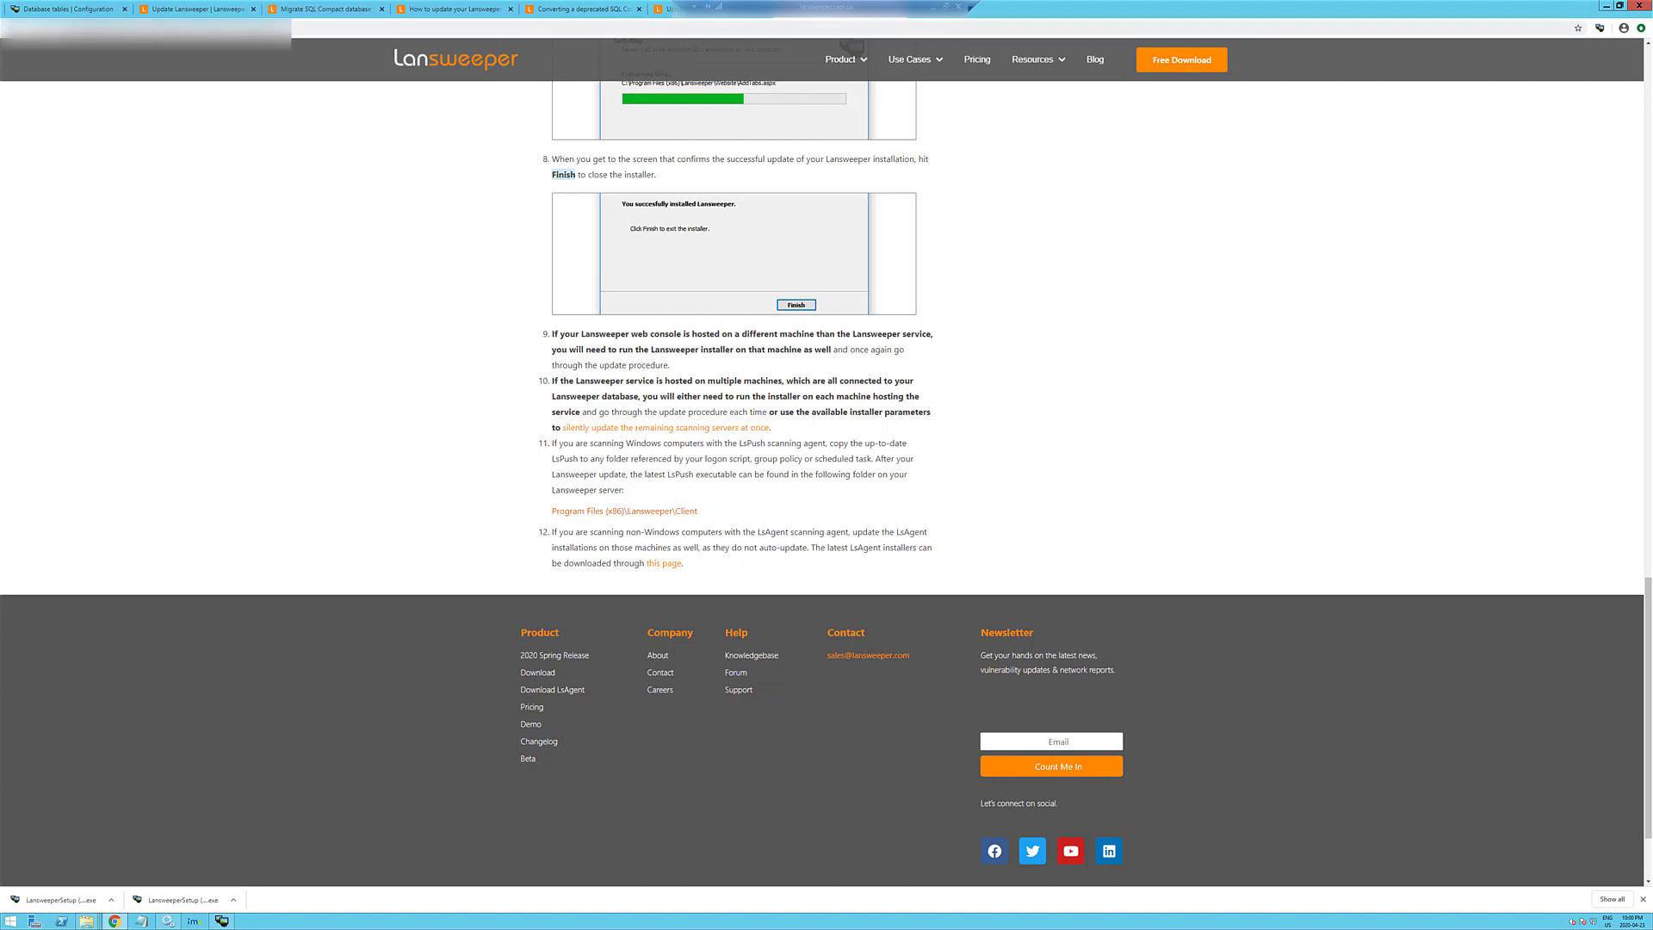
mouse_move(454, 9)
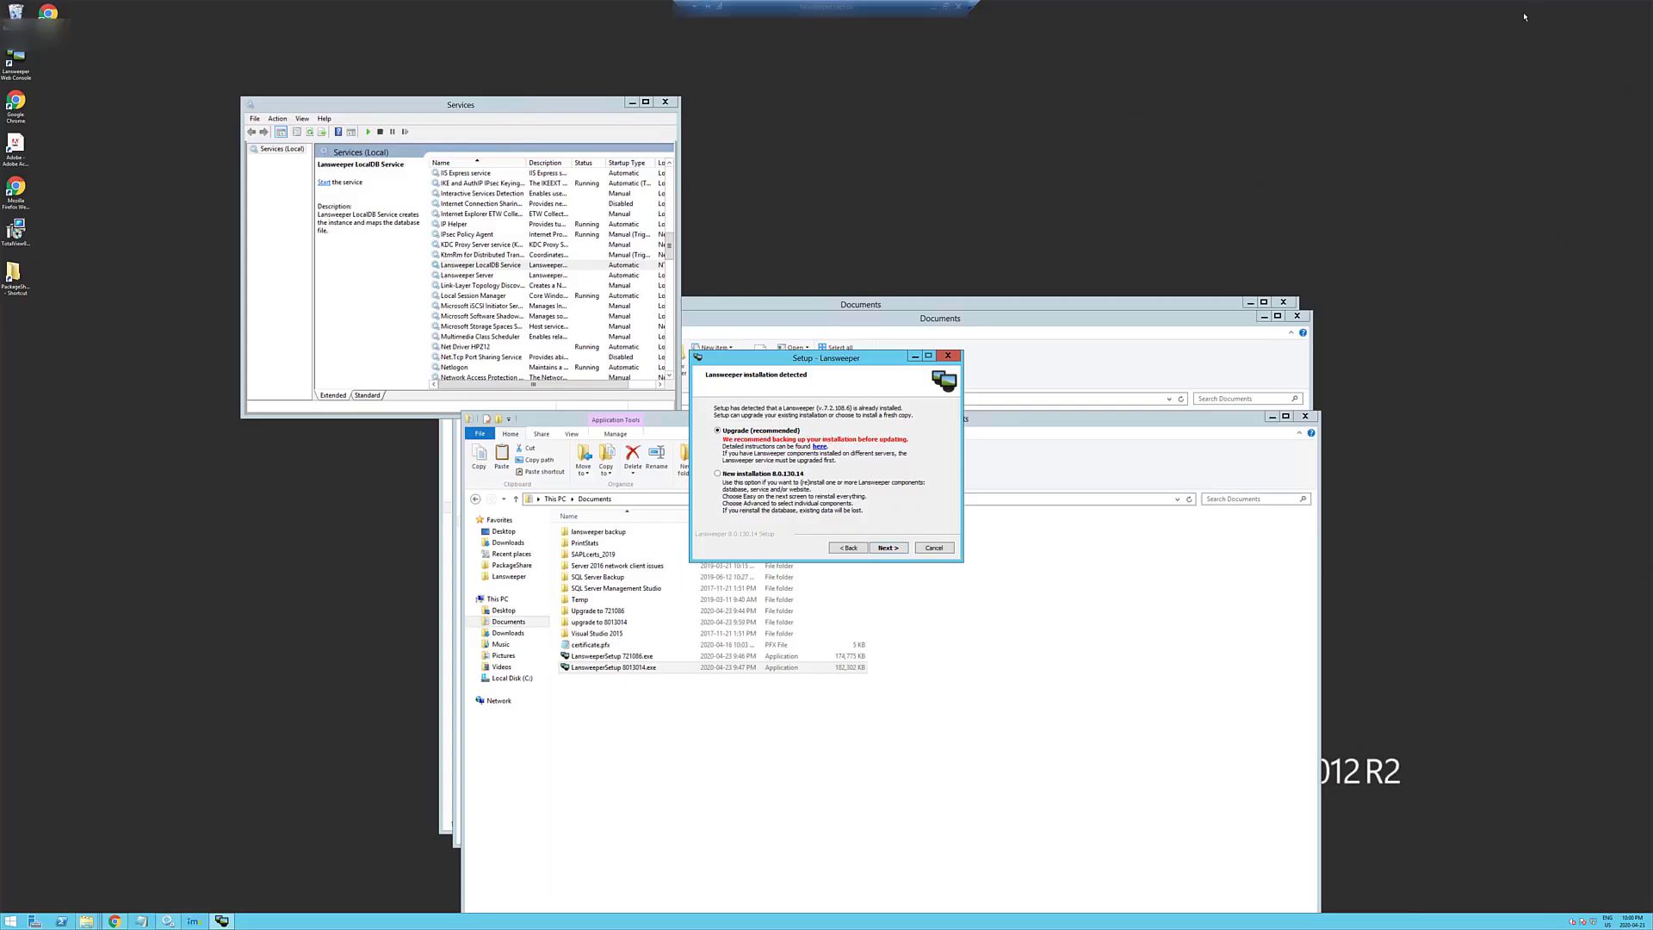
Upgrade the existing installation's service and website to 8.0.130.14.
click(886, 547)
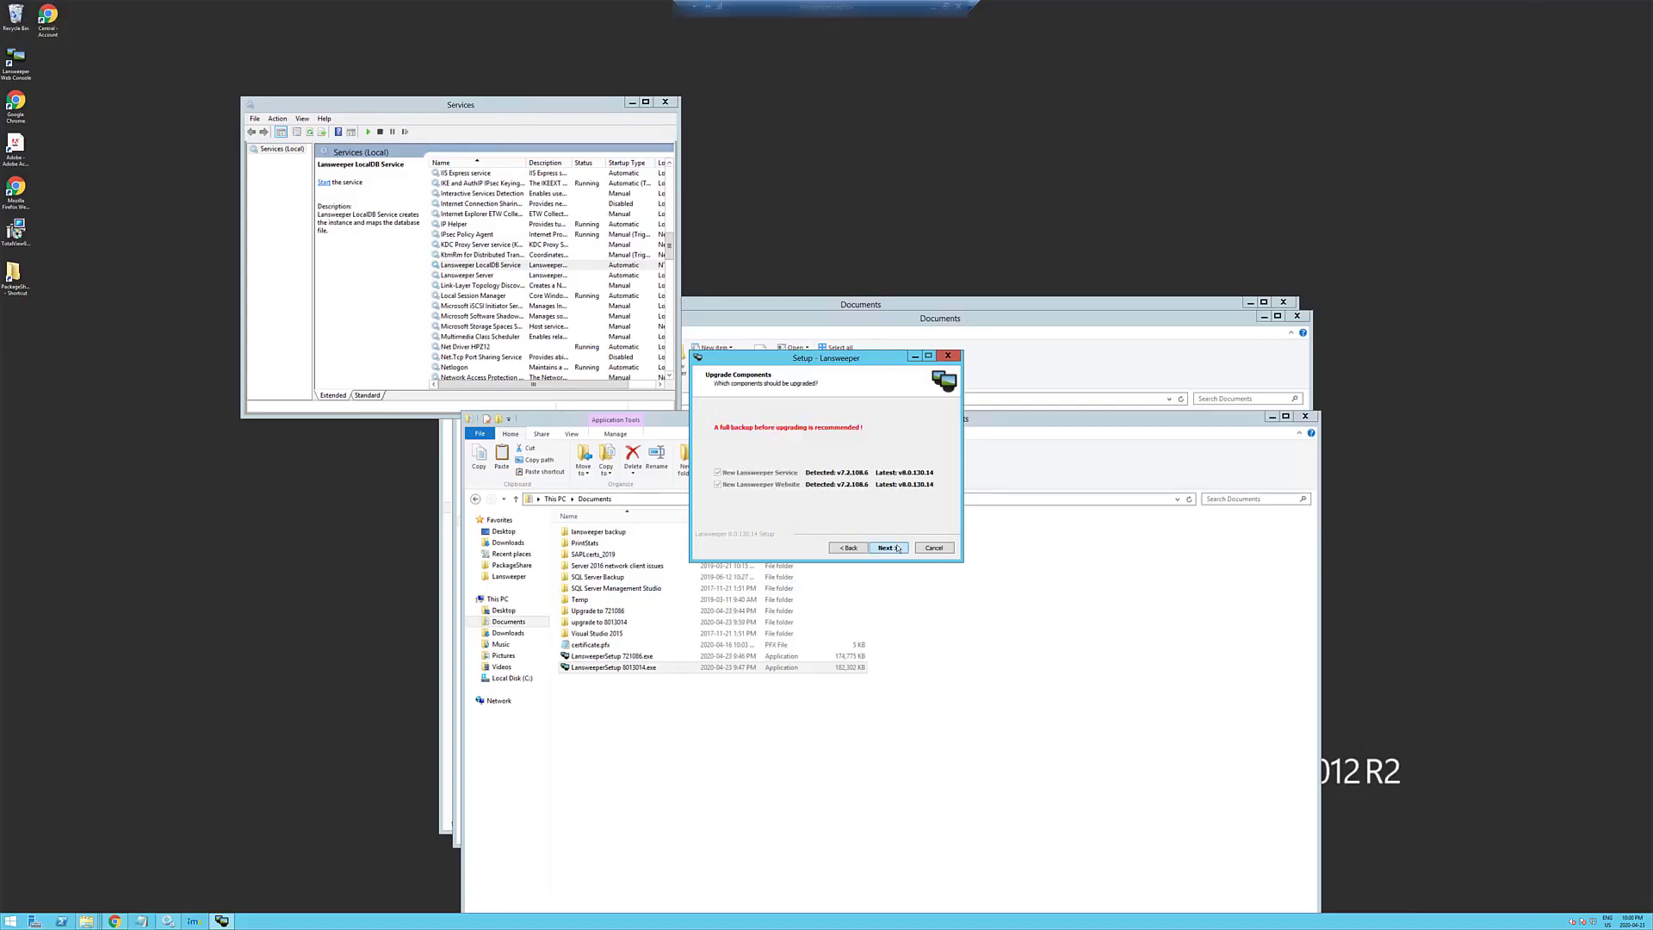
click(887, 547)
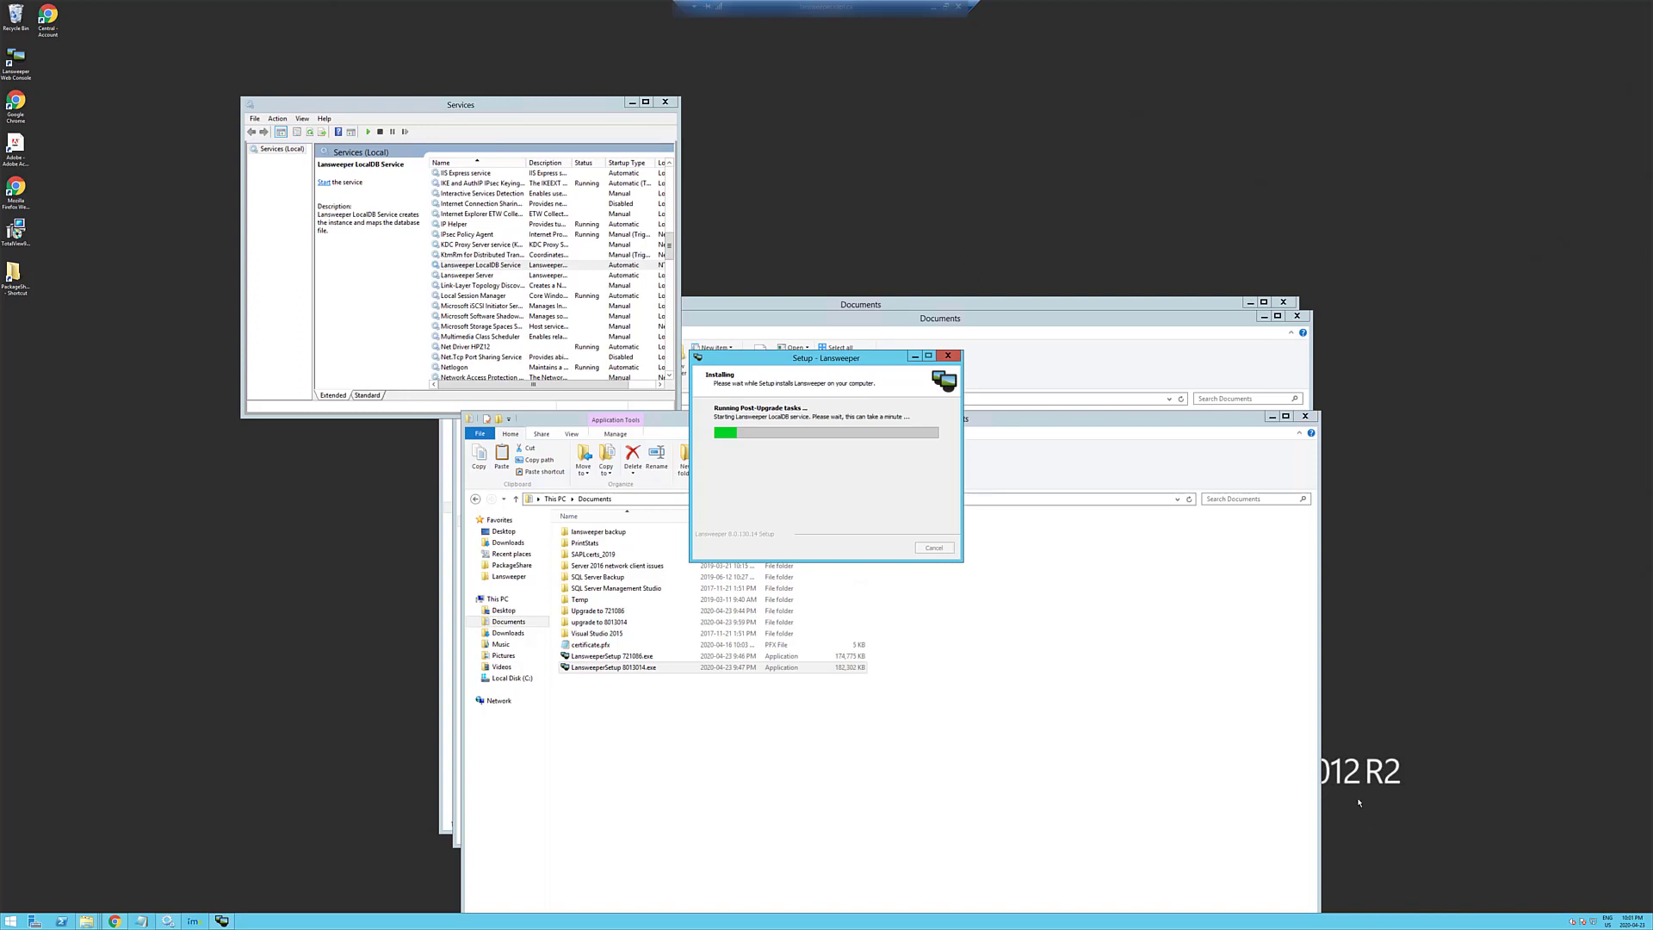
Check the CPU graph under Task Manager's Performance view, then return to the browser.
click(248, 921)
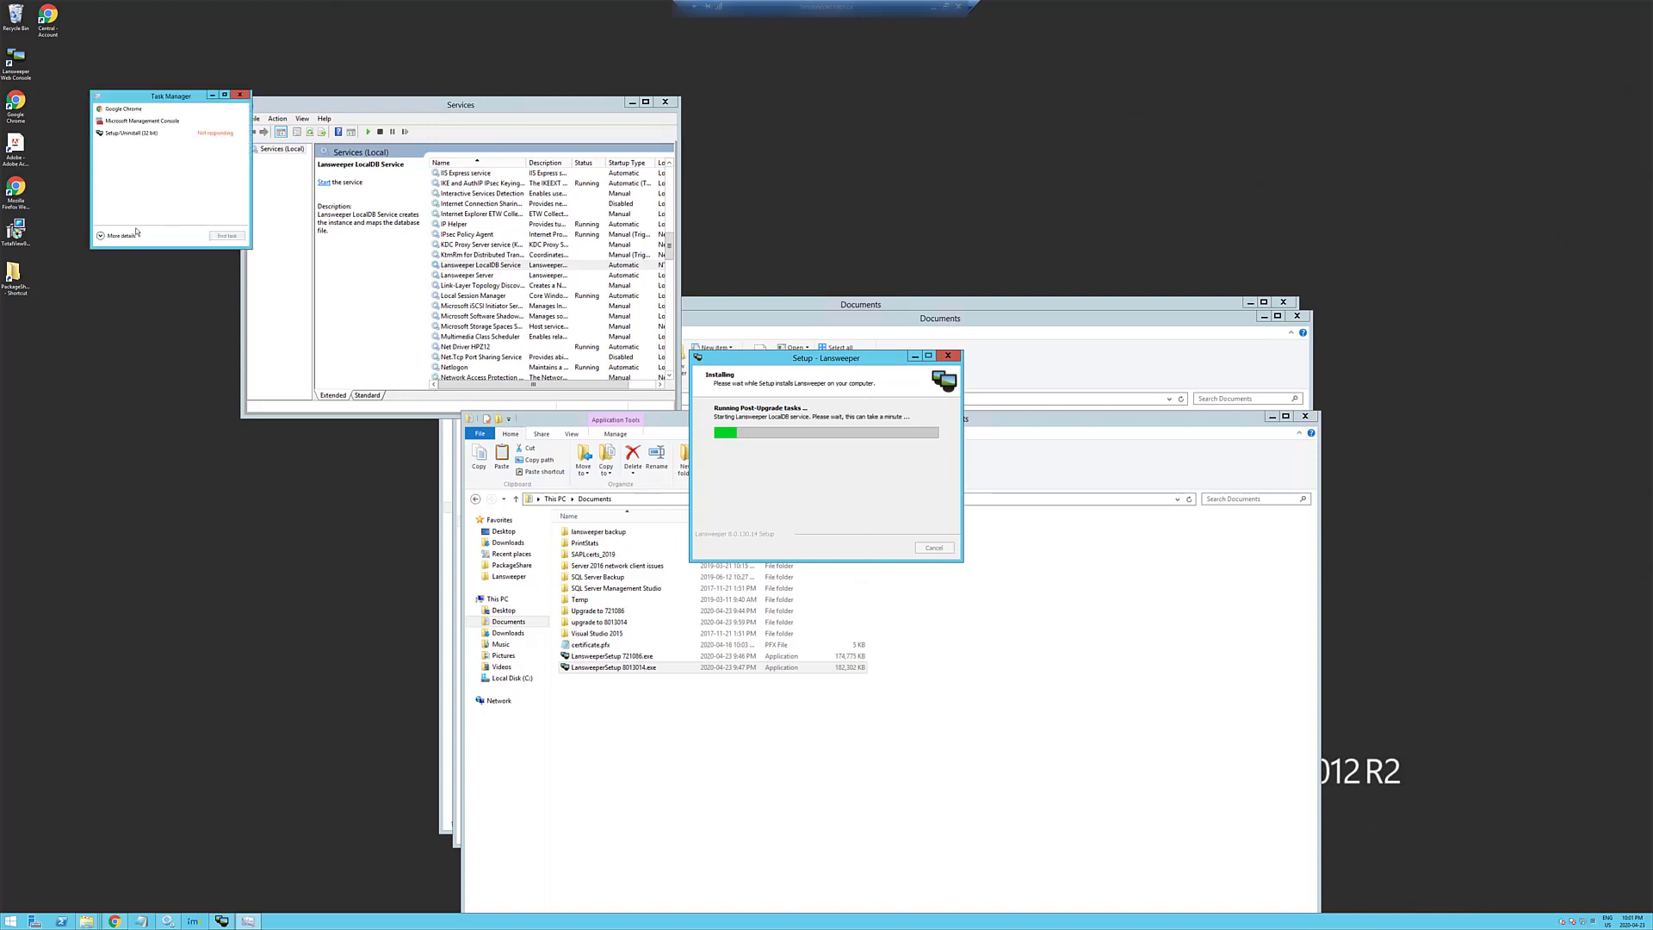
click(119, 235)
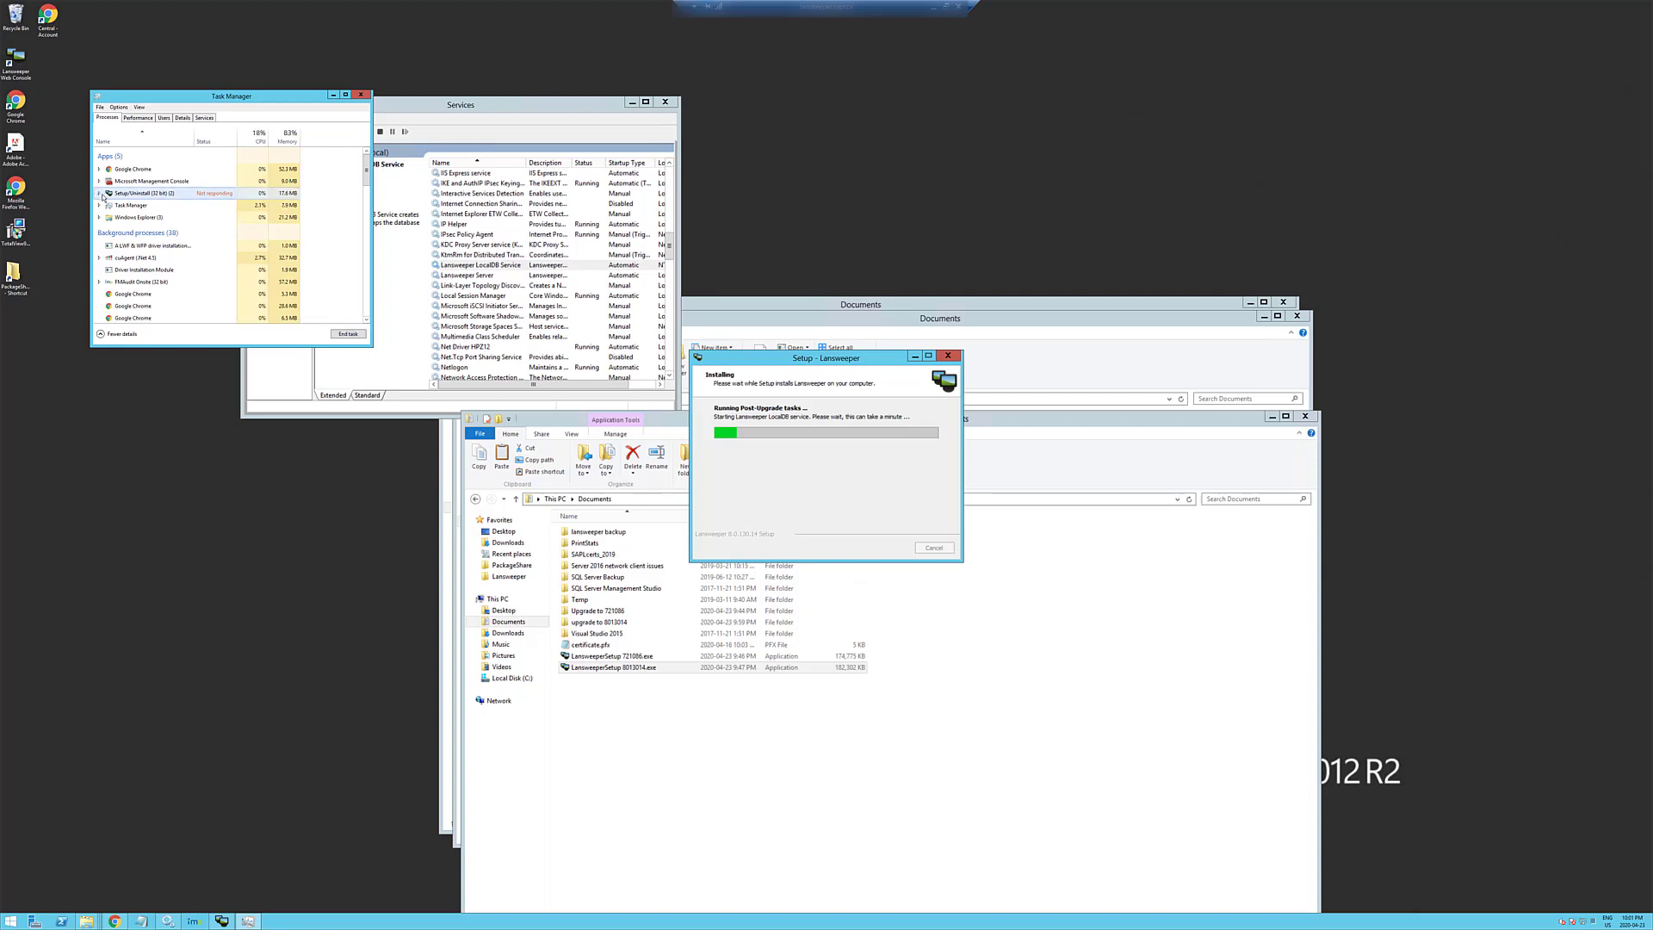
click(138, 117)
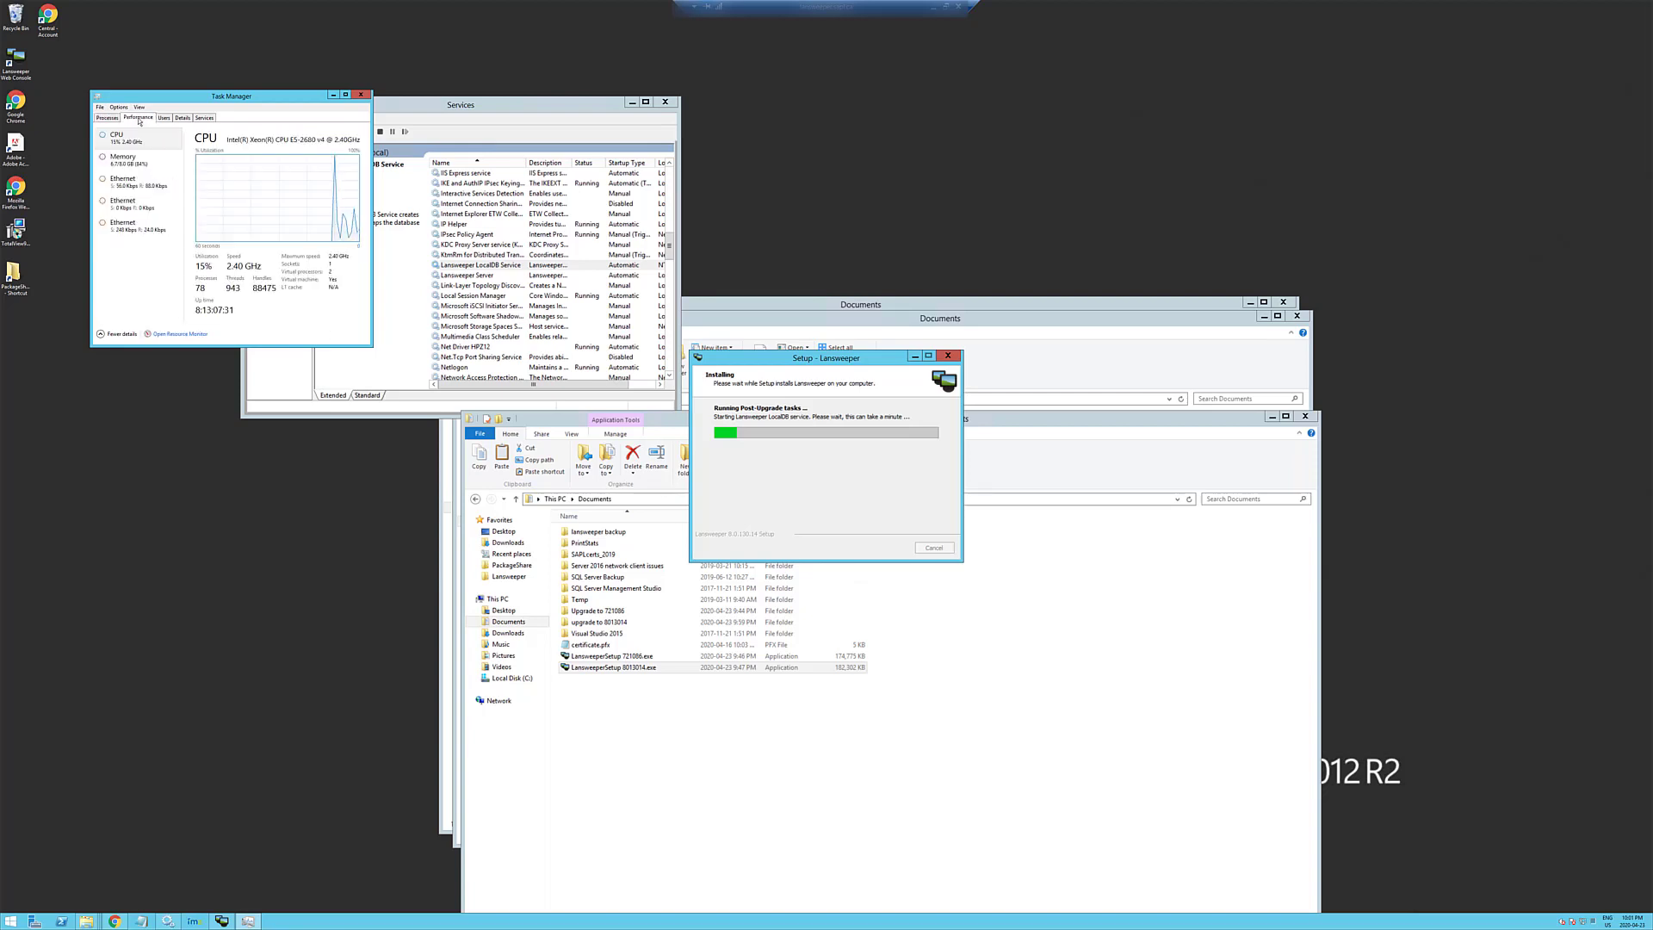
mouse_move(277, 216)
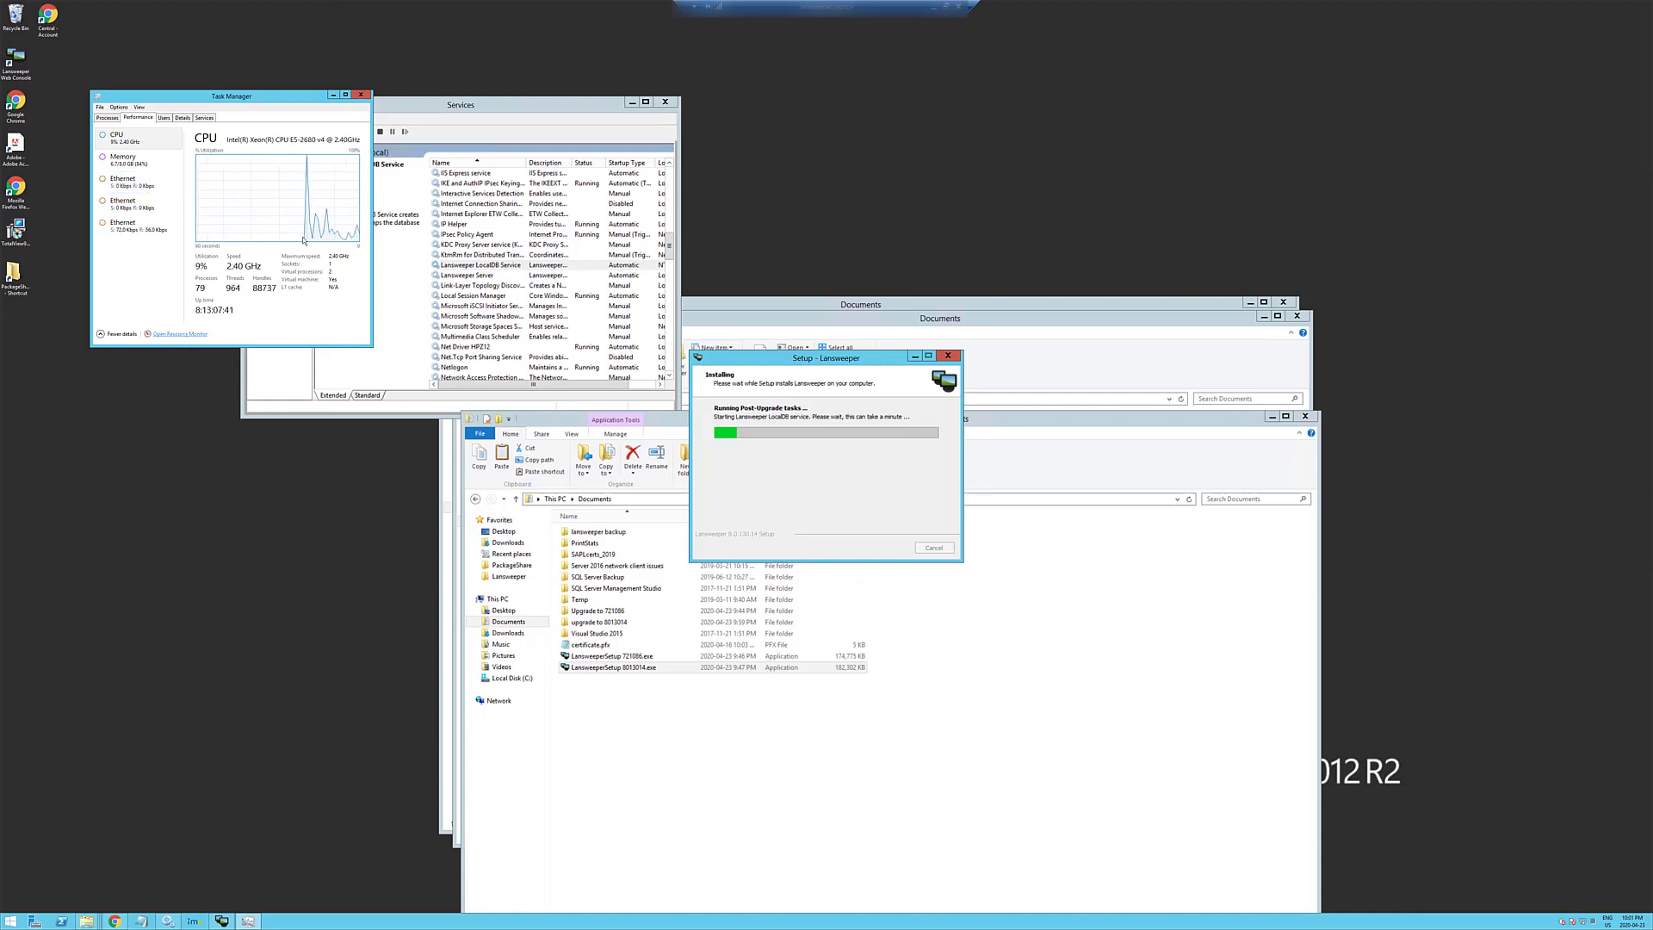
click(179, 334)
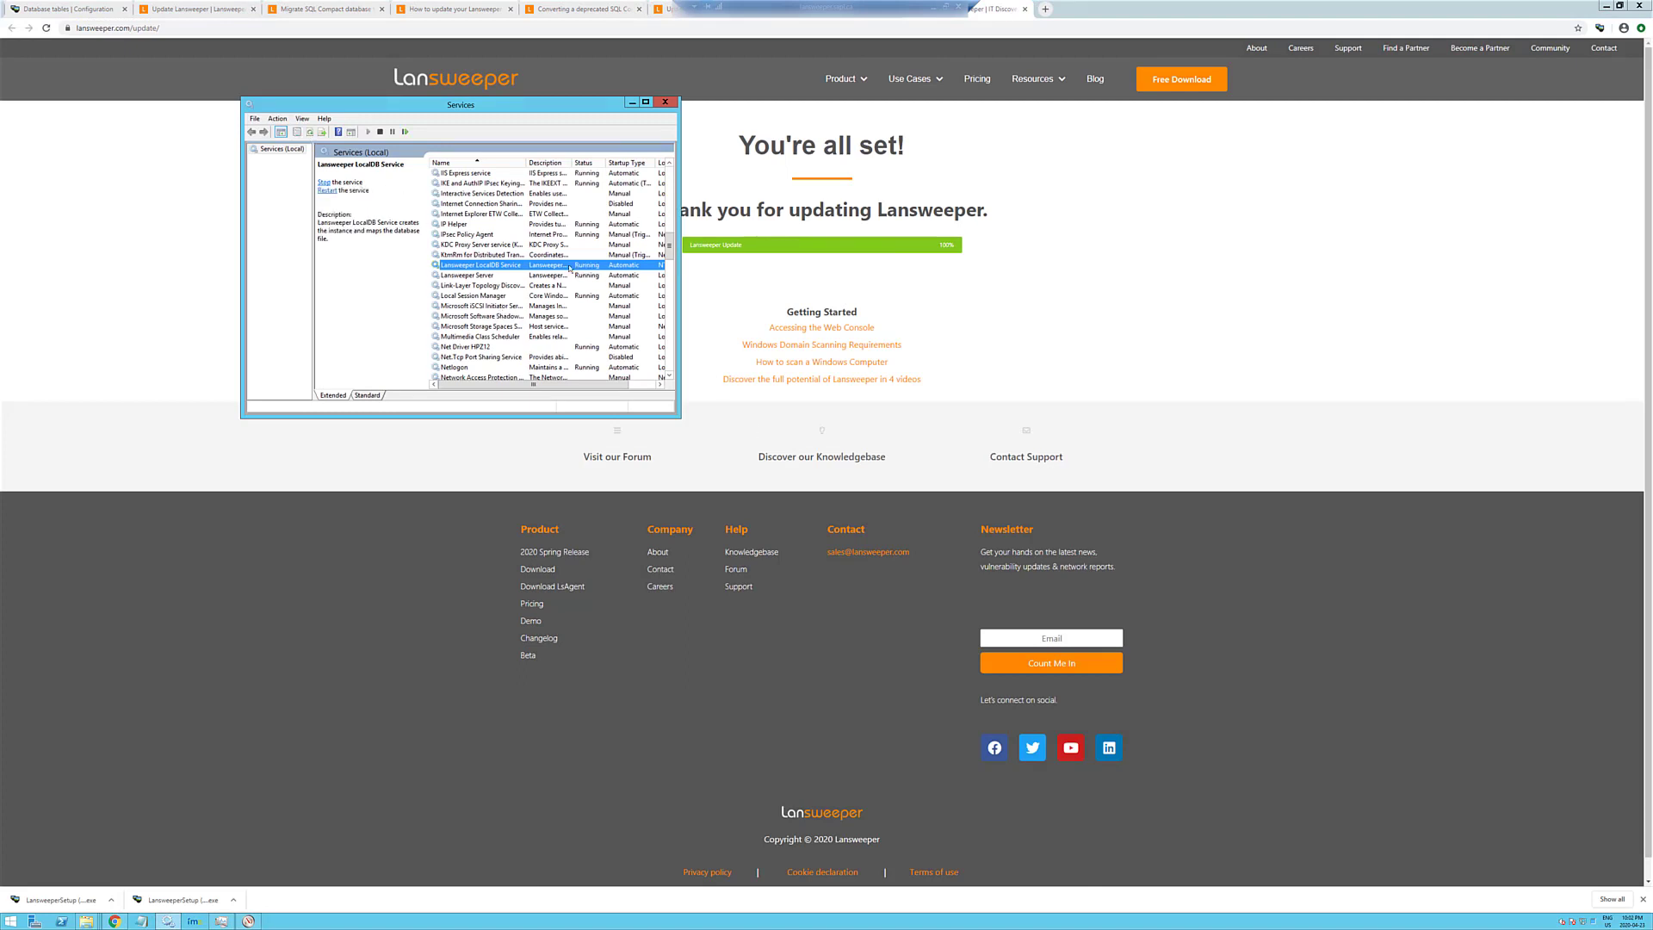
Log in to the Lansweeper web console with the password after switching back to its tab.
scroll(up, 3)
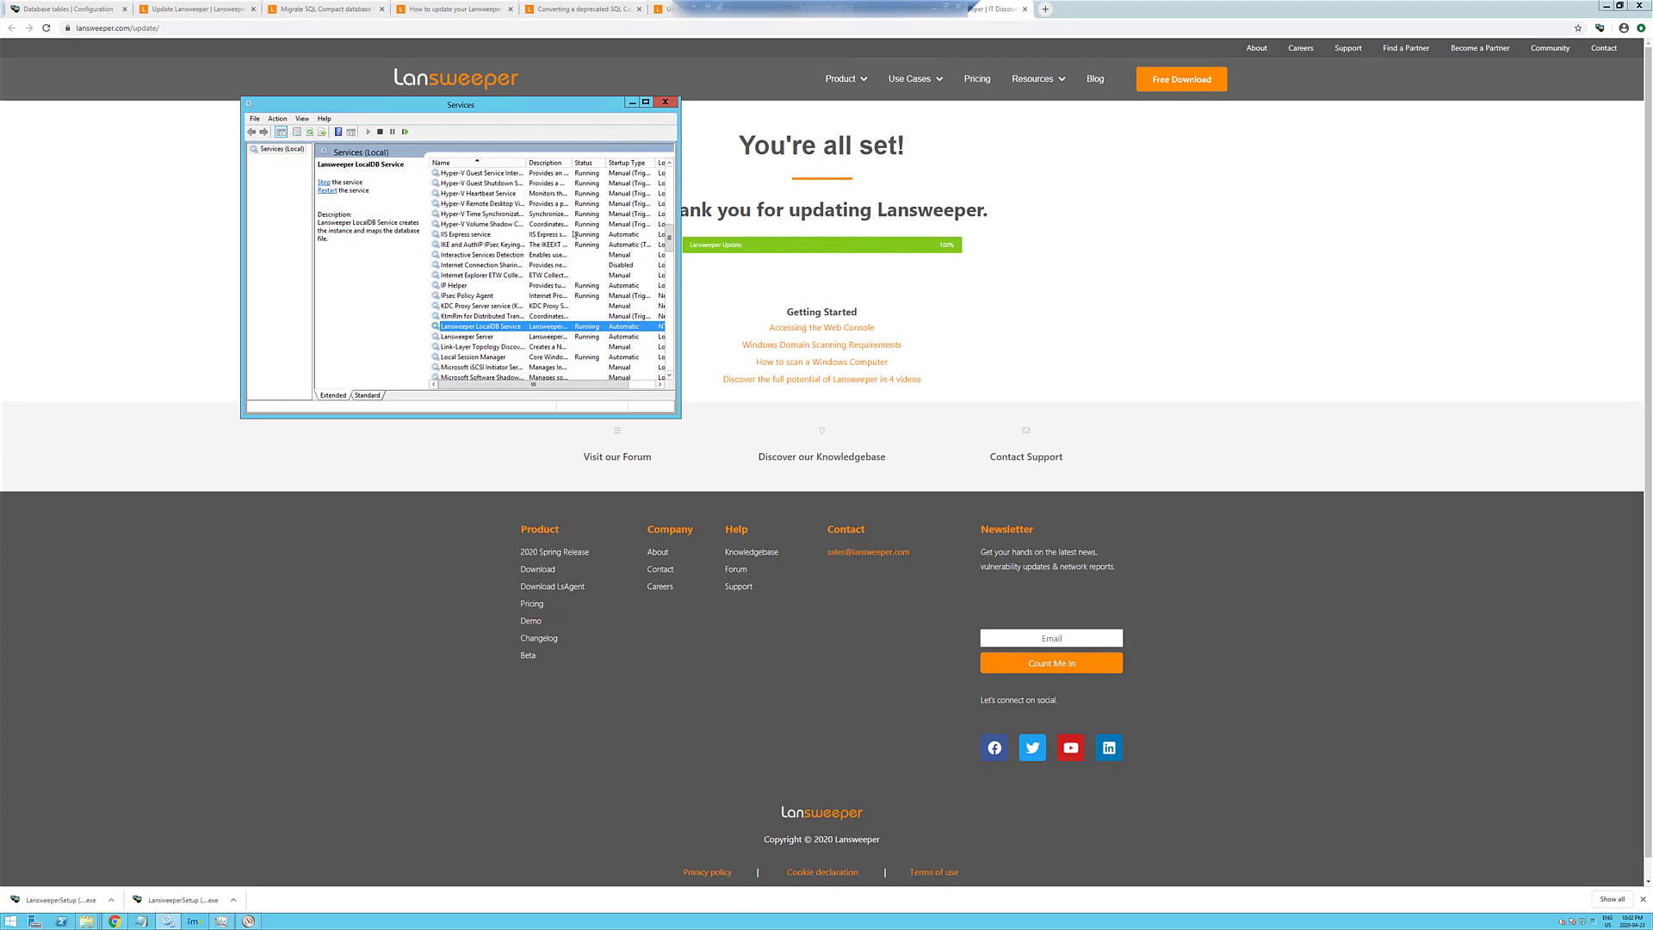
mouse_move(285, 385)
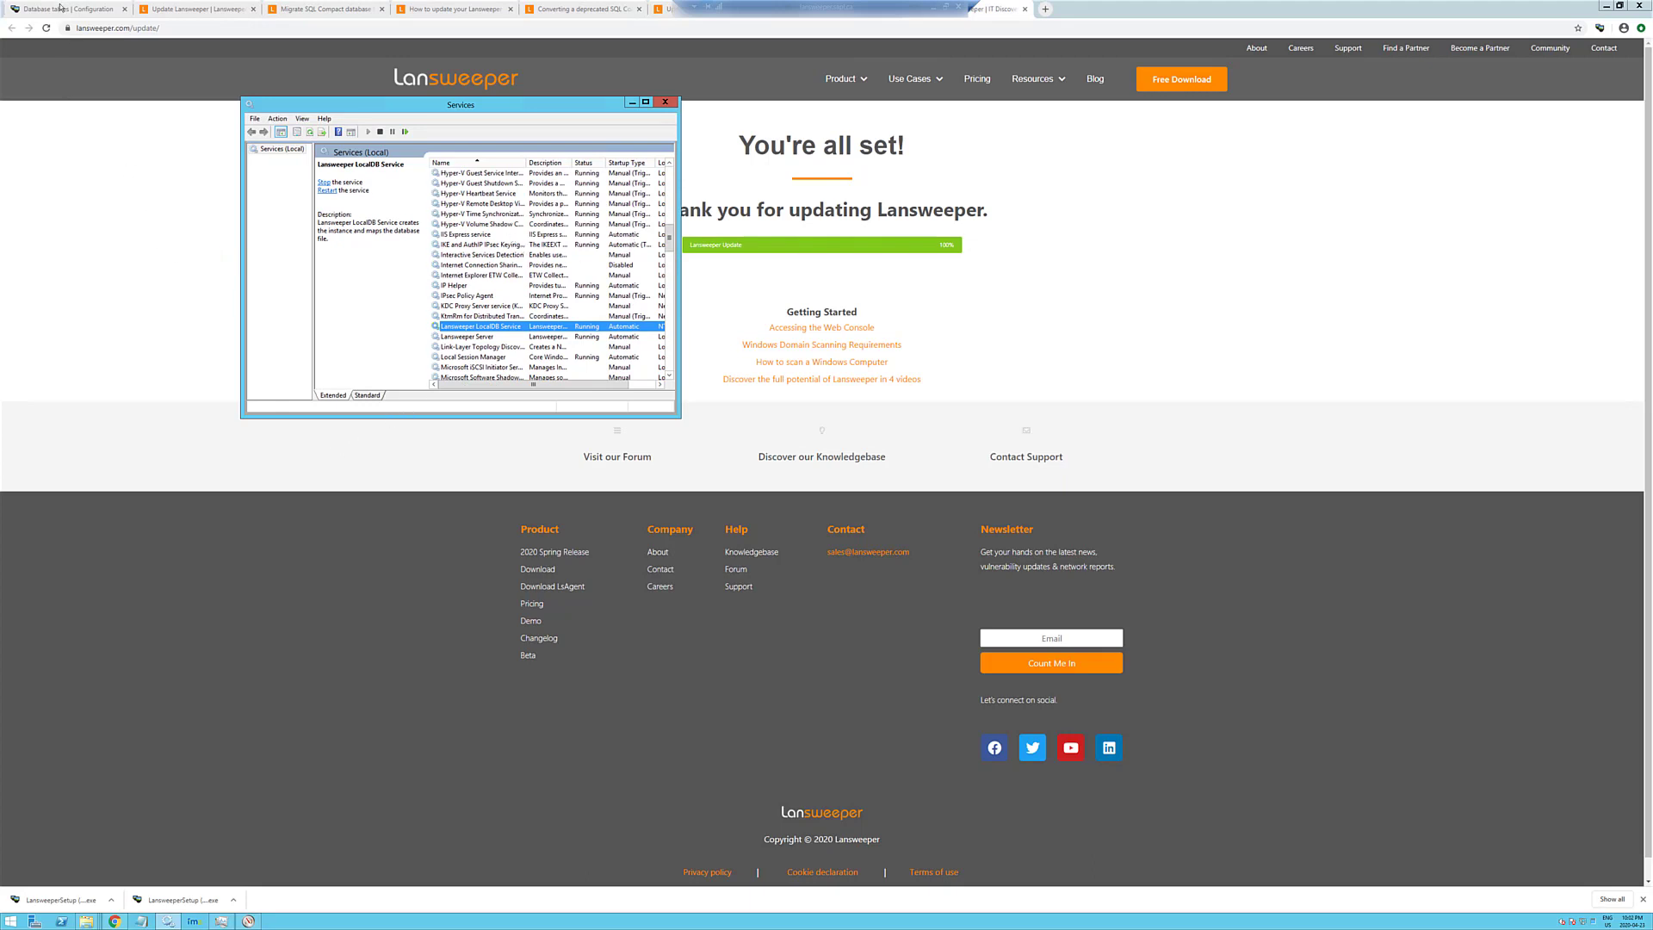
click(69, 9)
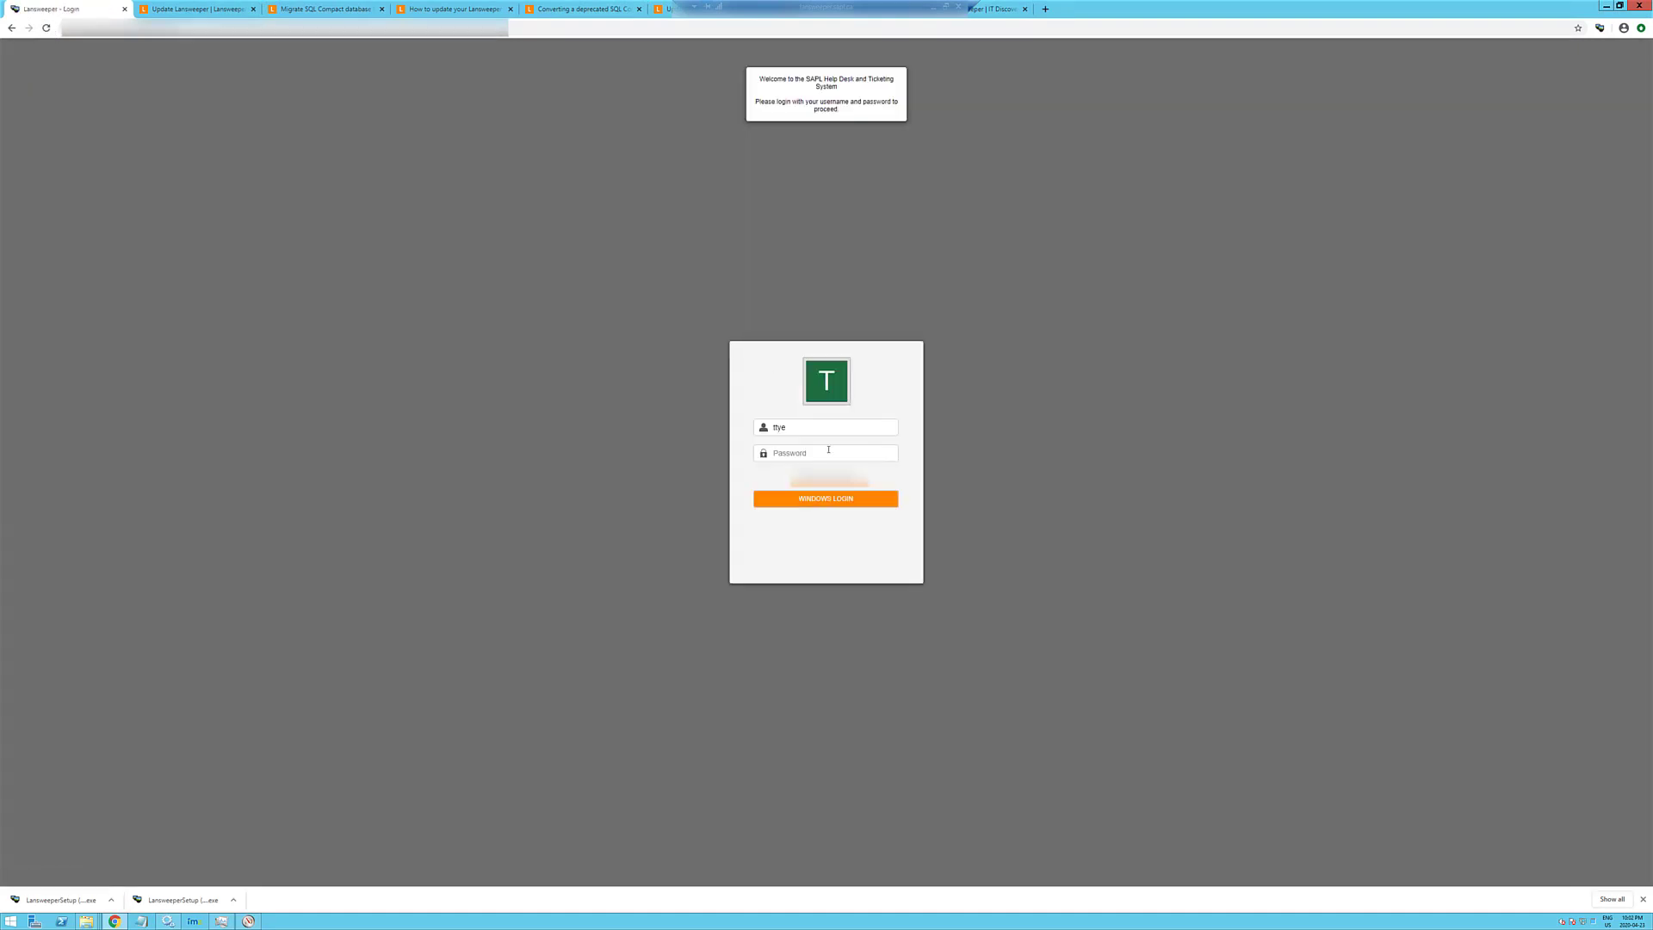
click(825, 451)
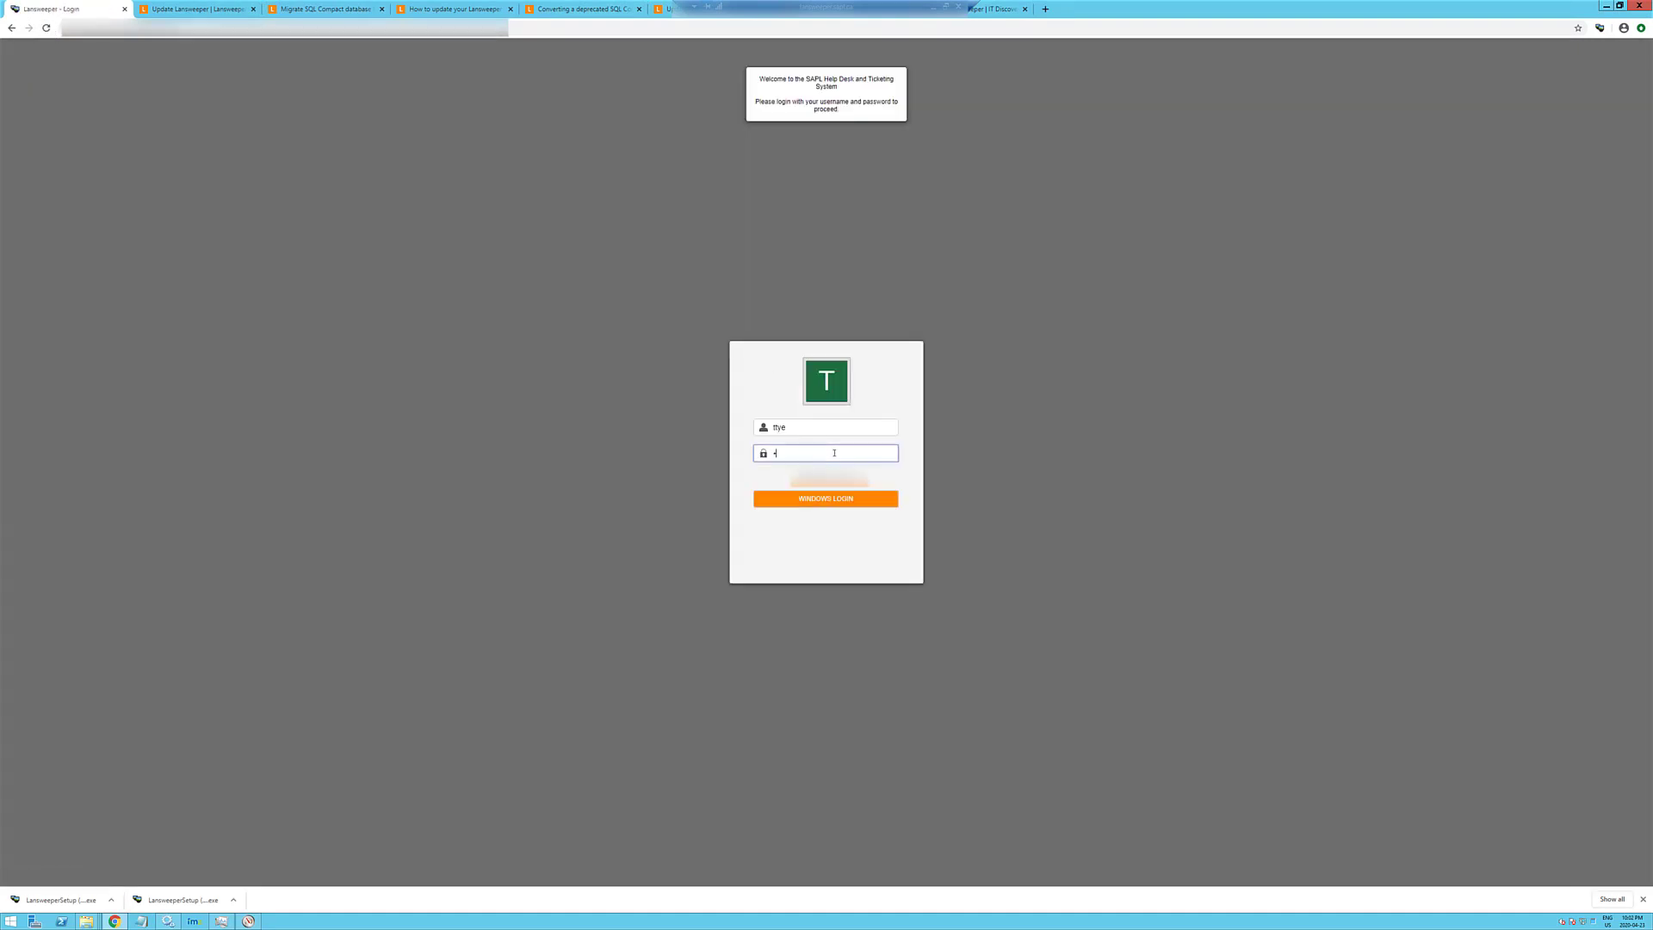
text(password)
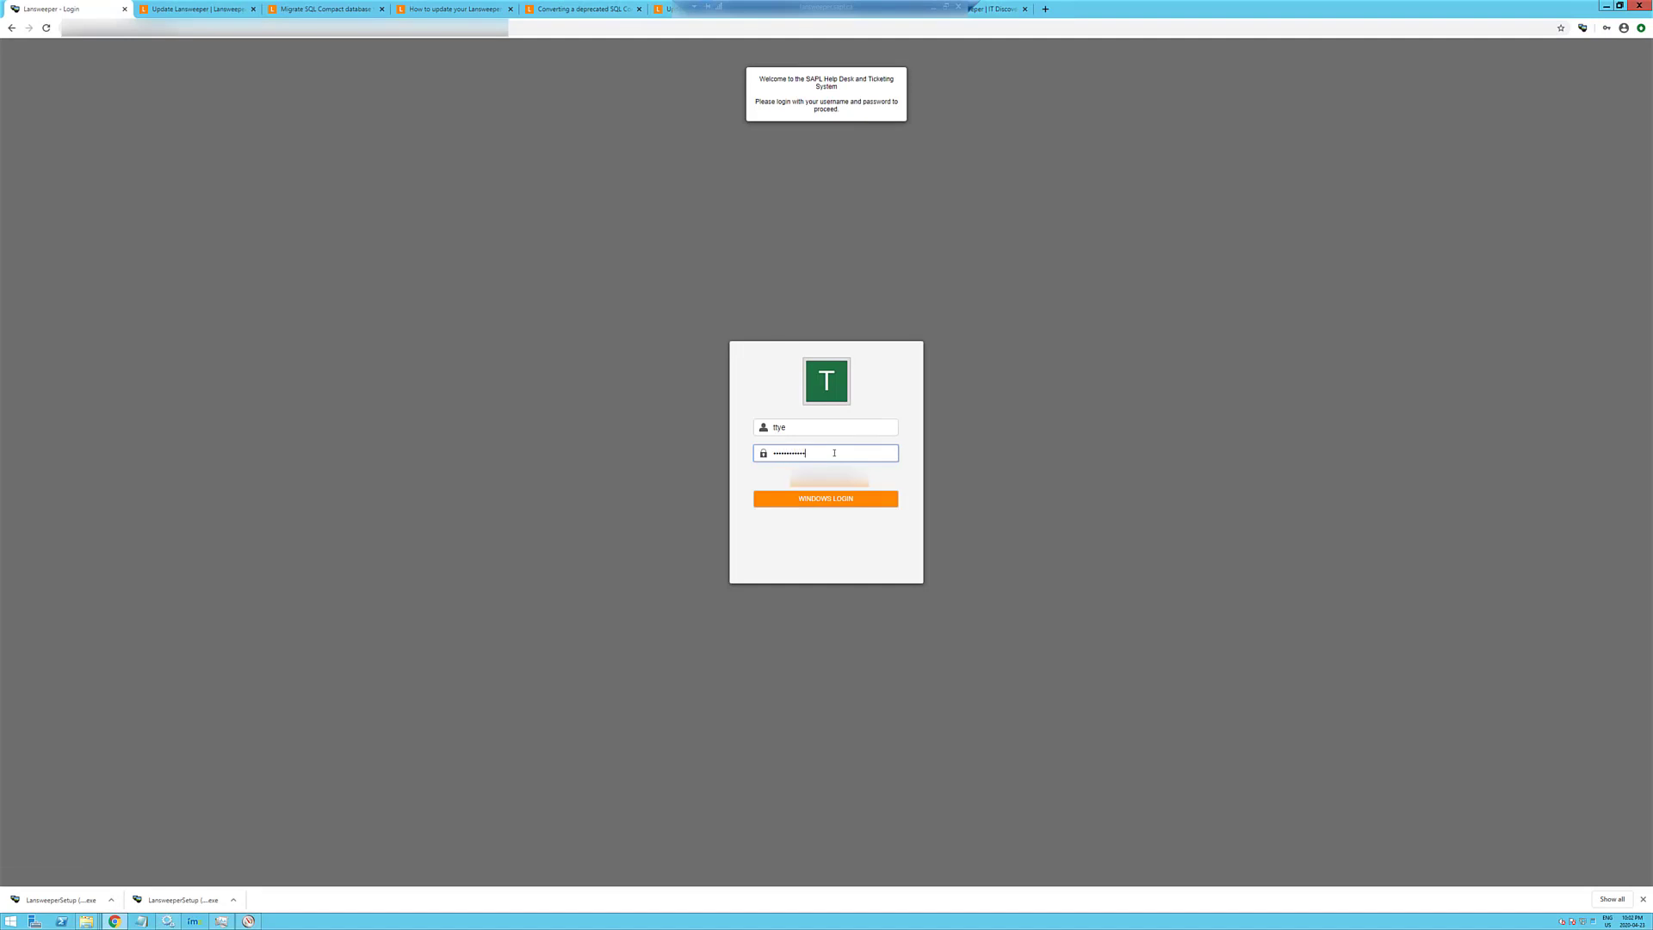
click(825, 483)
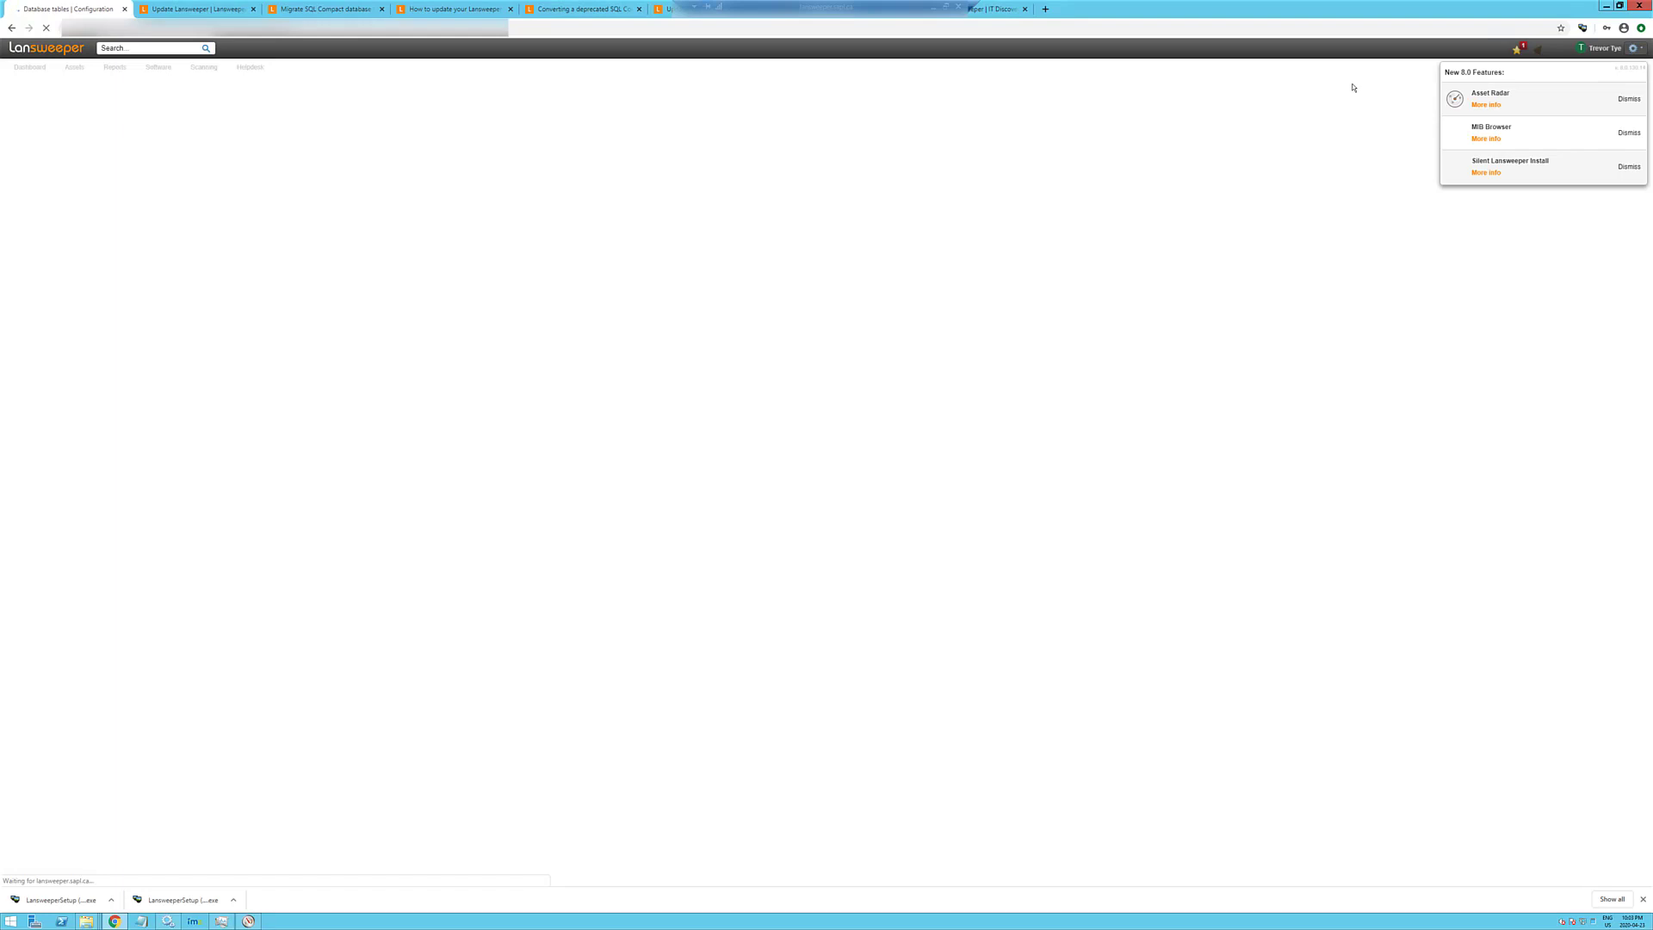
mouse_move(1580, 64)
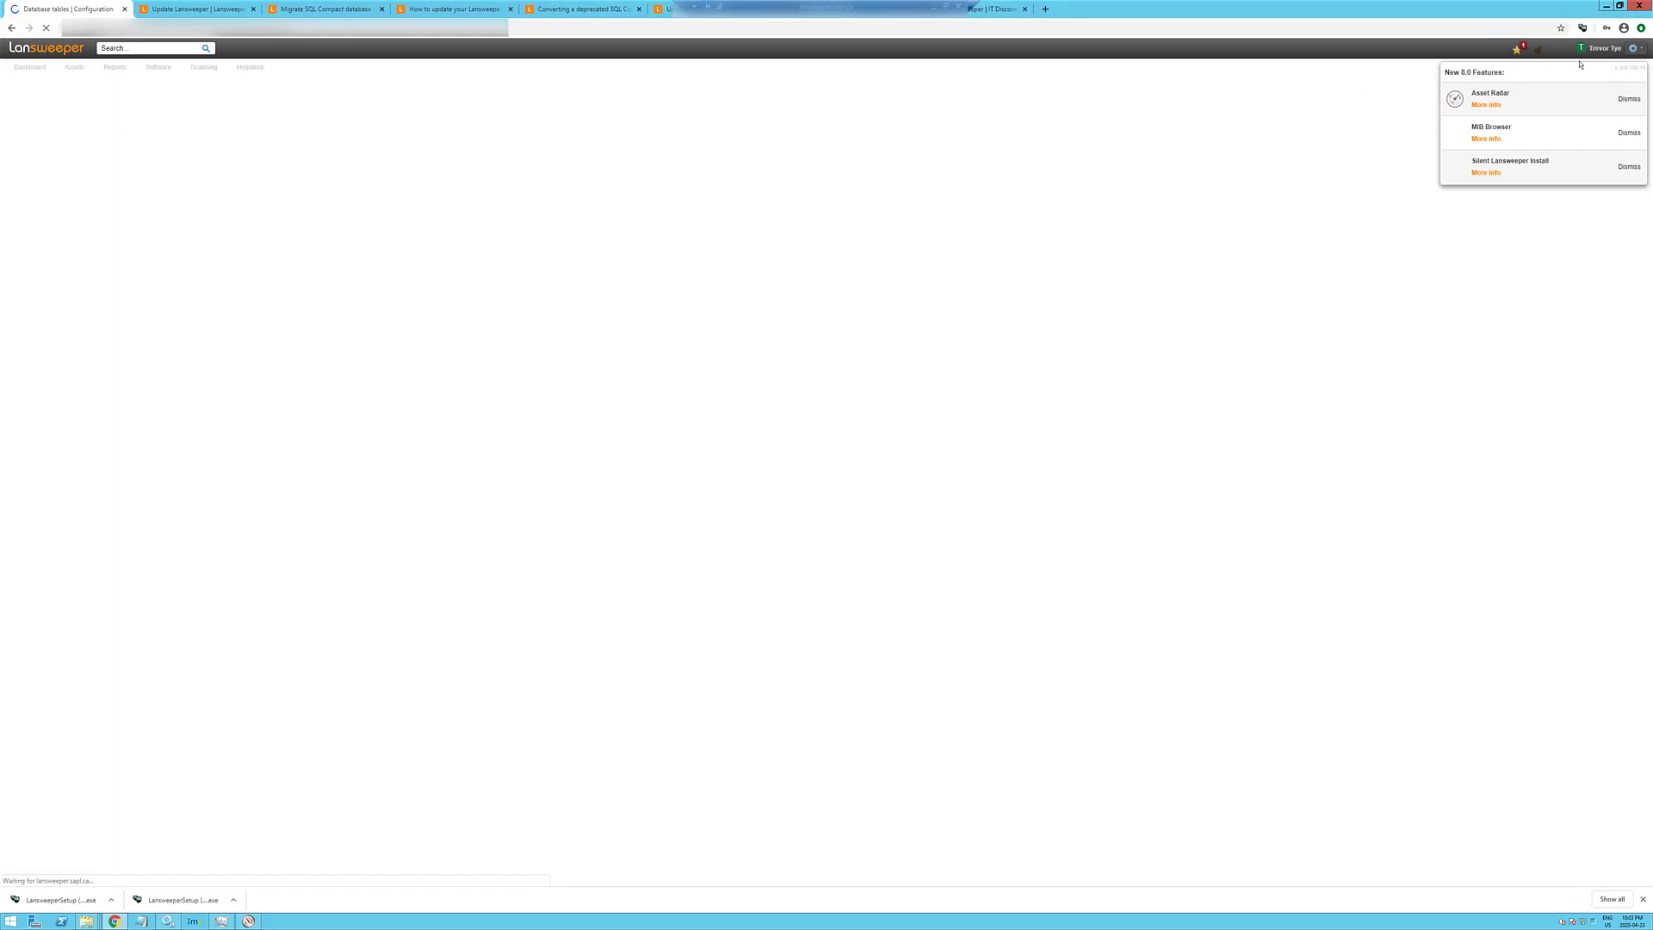
mouse_move(1045, 196)
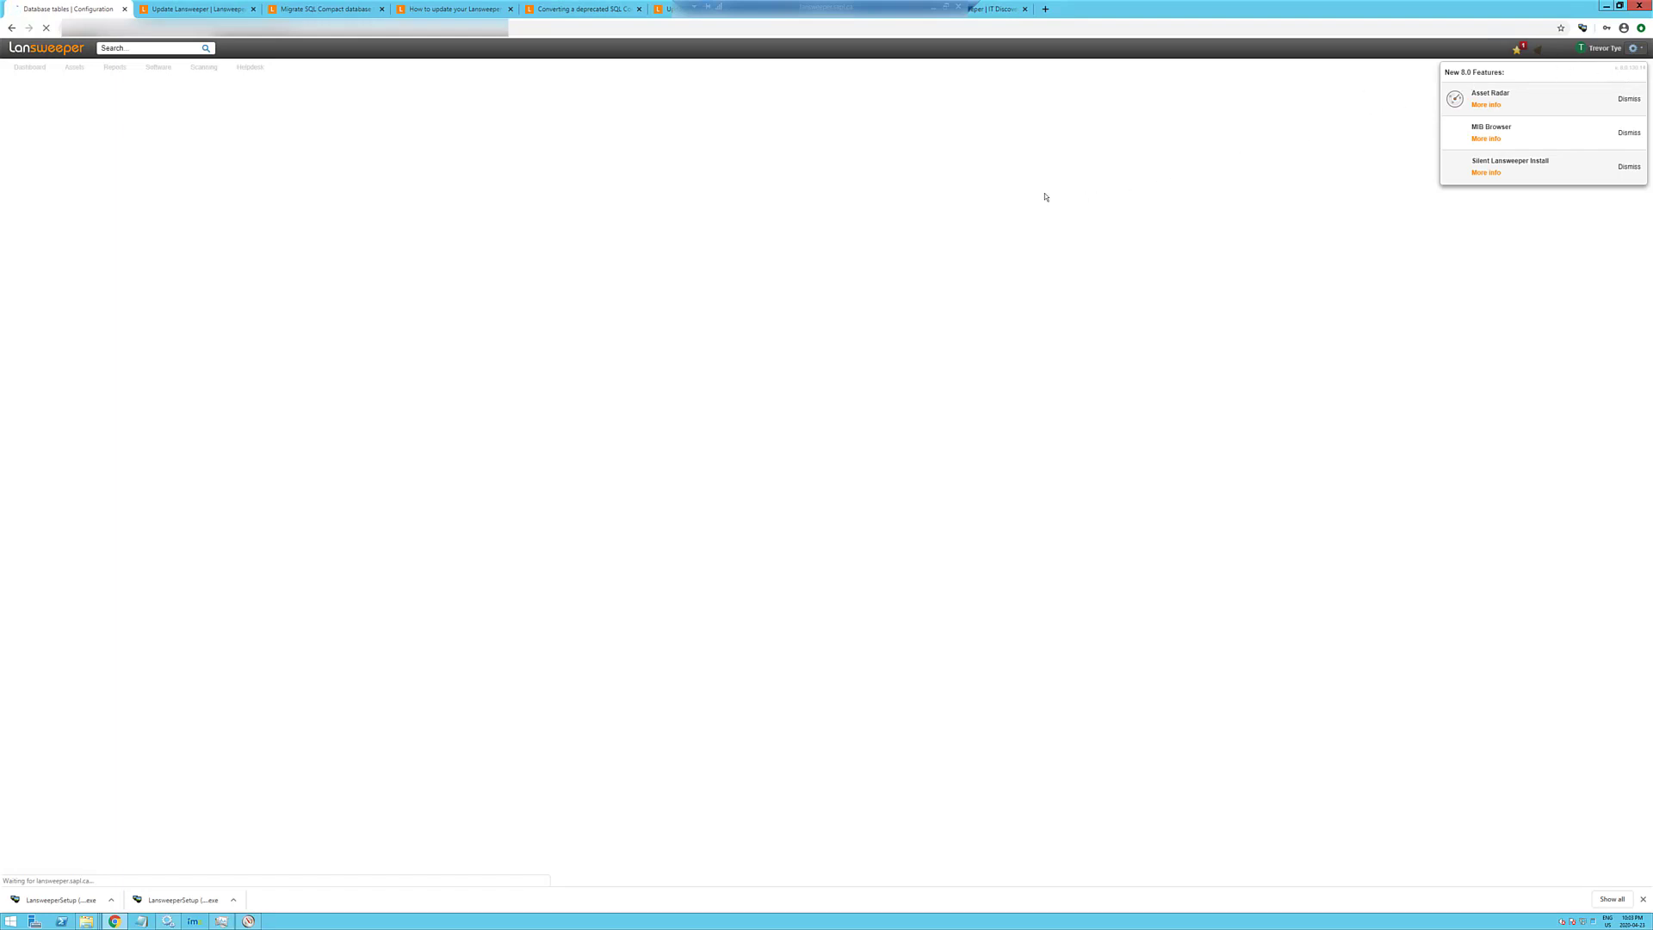
mouse_move(548, 248)
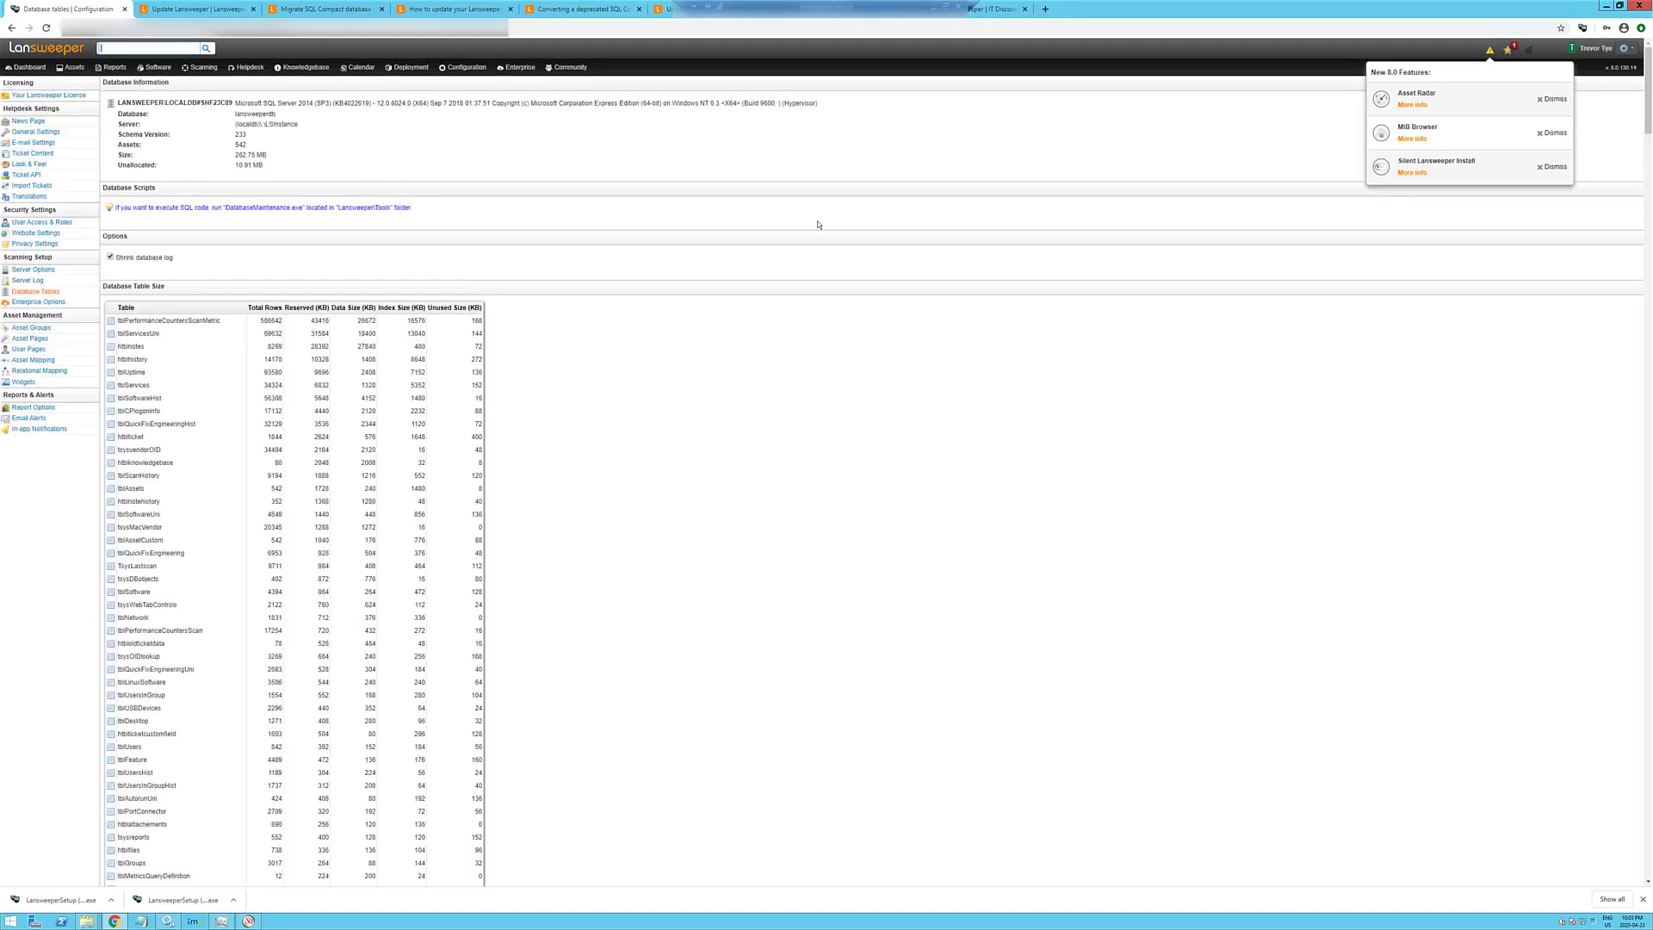
mouse_move(699, 207)
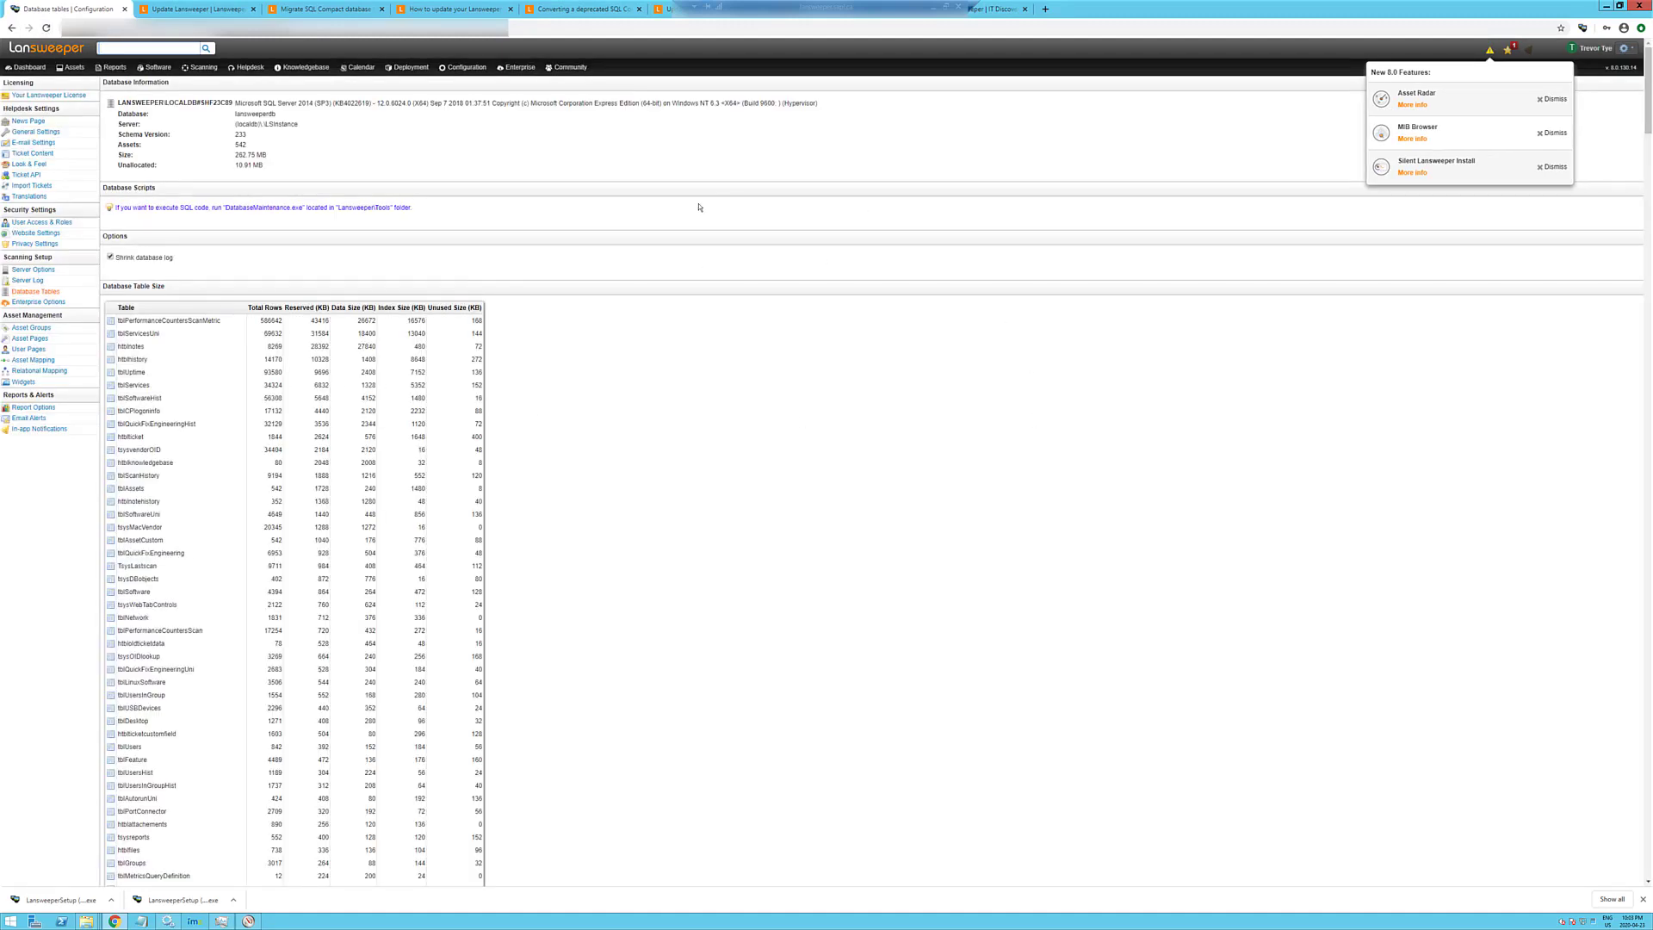
mouse_move(371, 173)
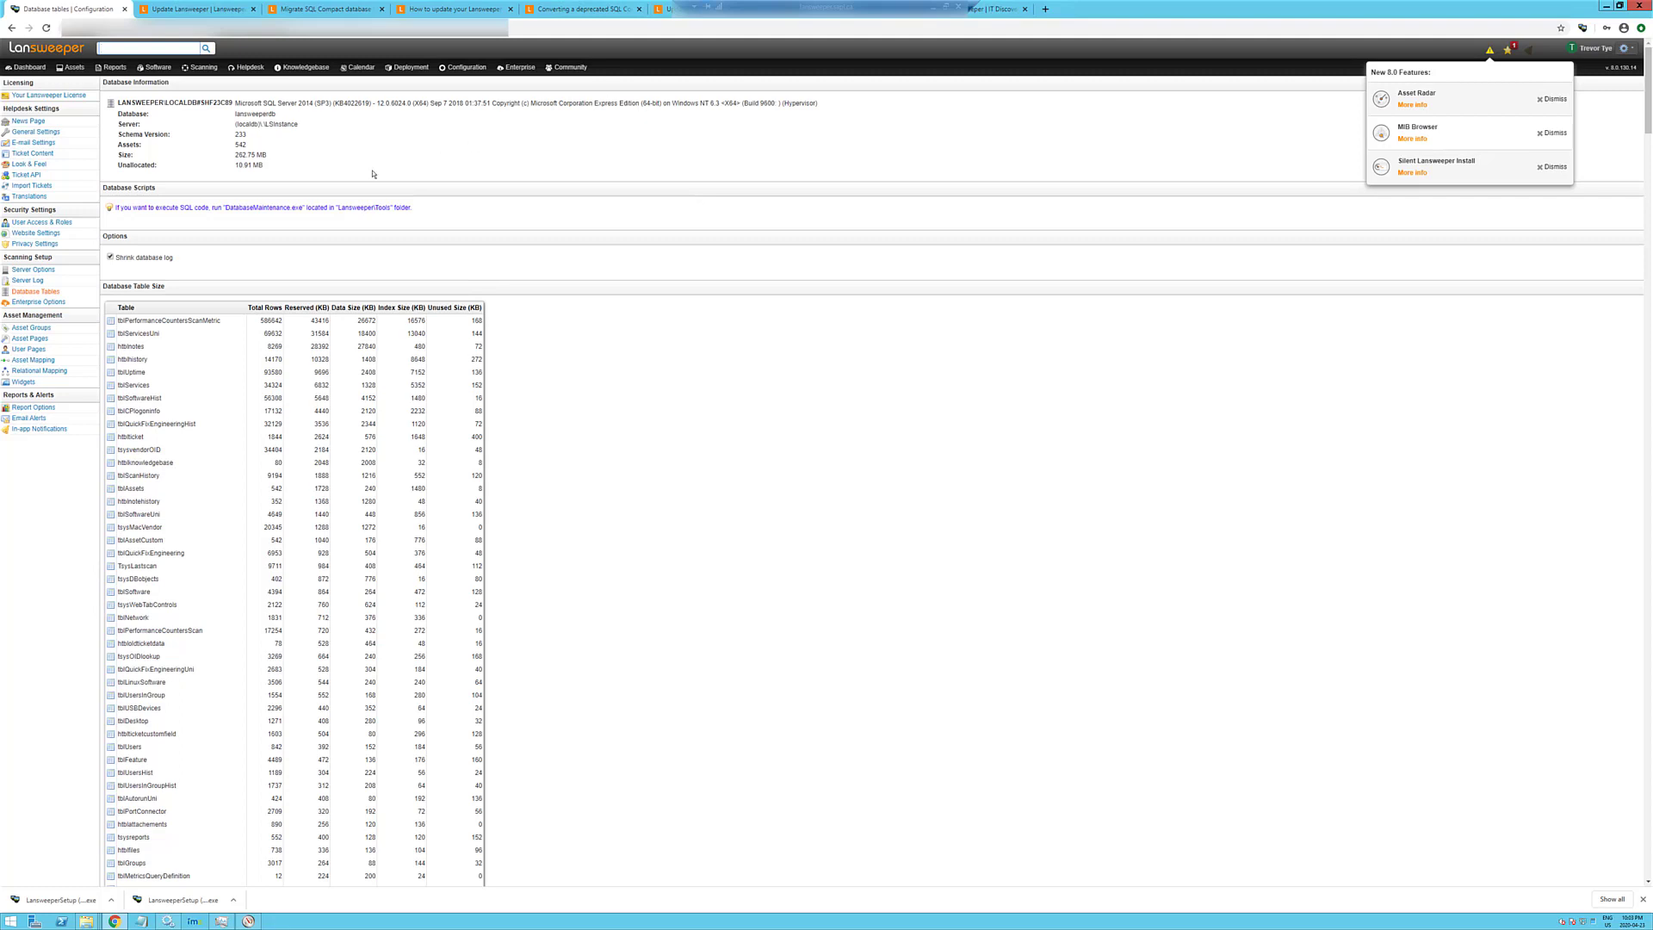
mouse_move(569, 240)
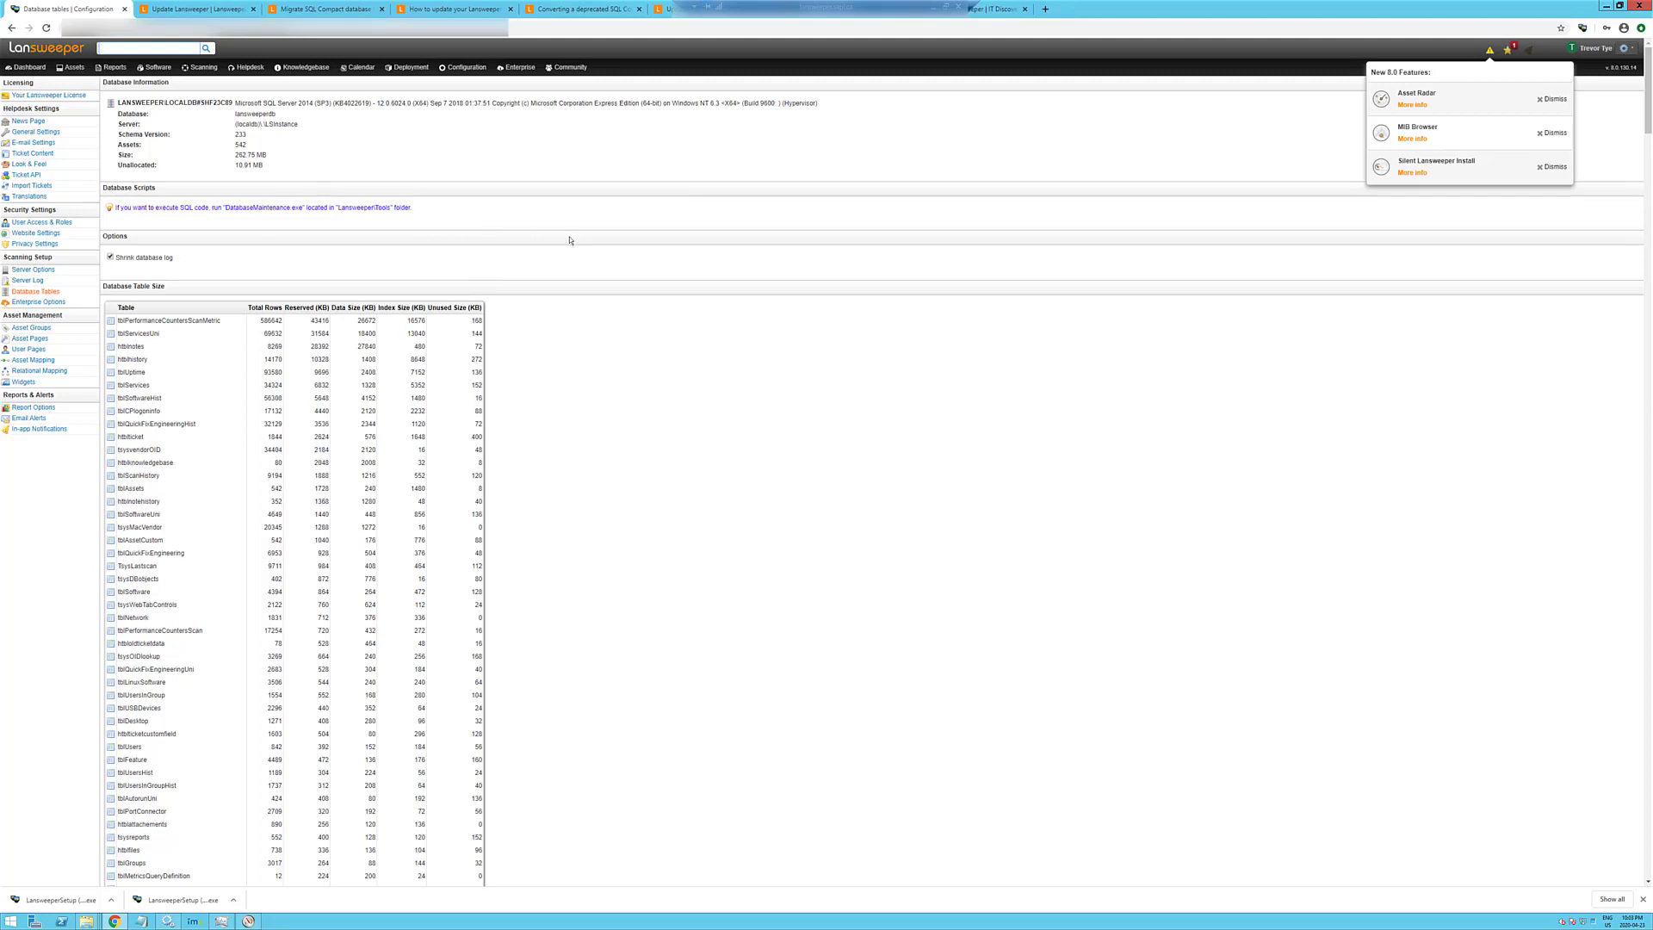
Go through Server Options to Your Lansweeper License, showing version 8.0.130.14.
scroll(down, 3)
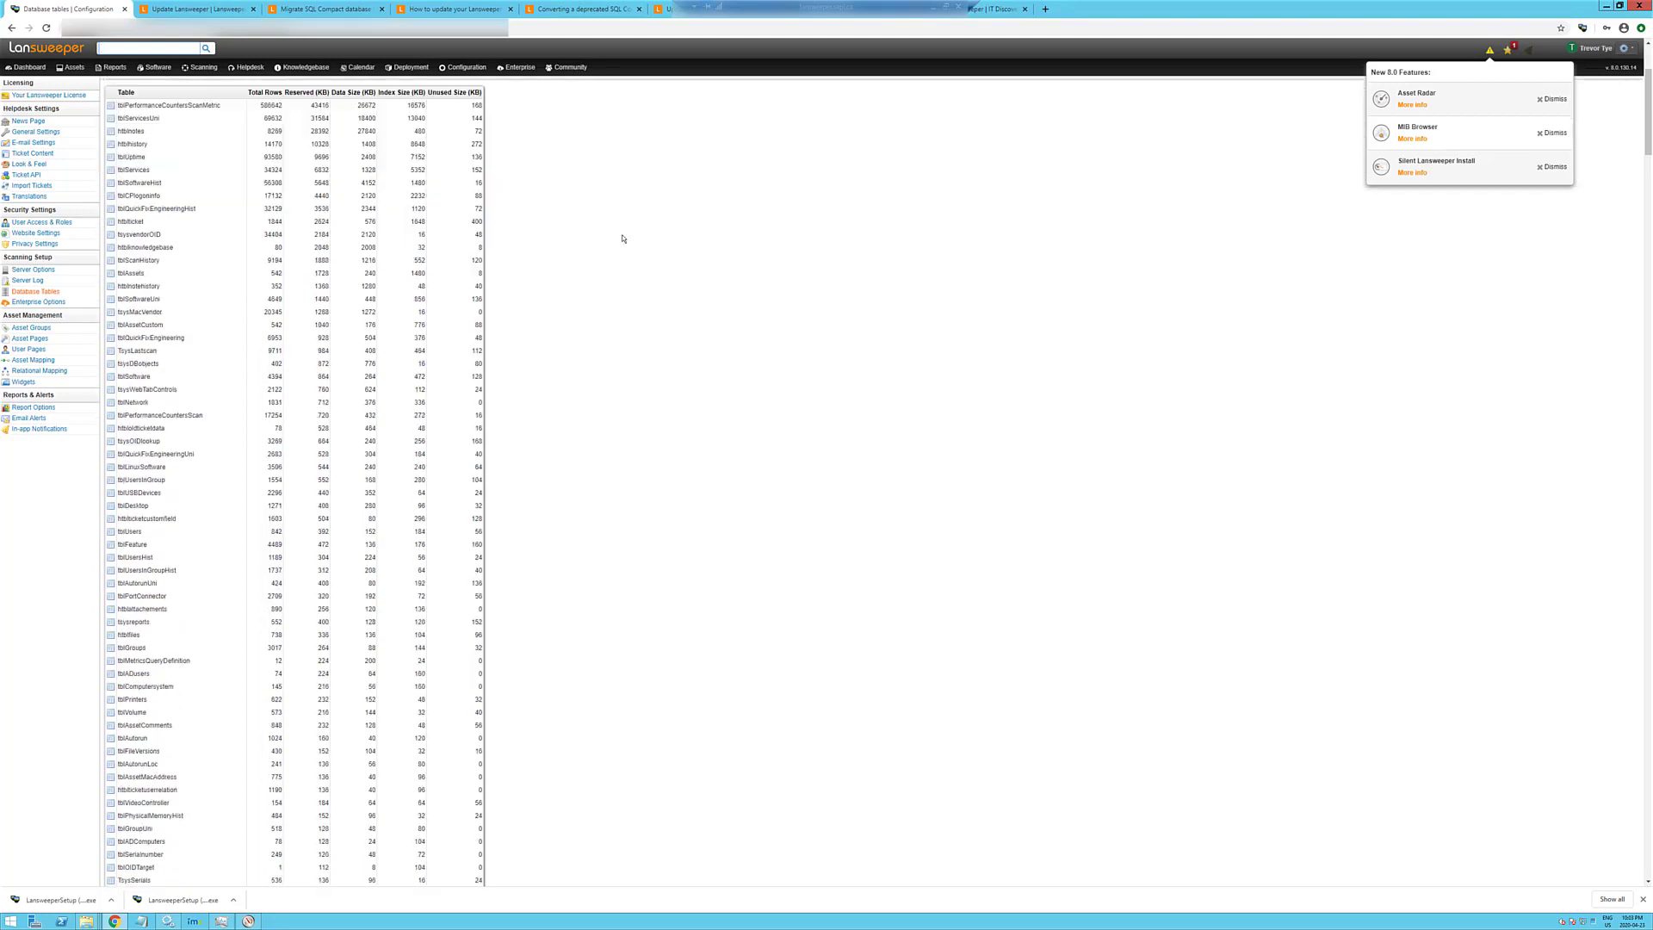
scroll(down, 3)
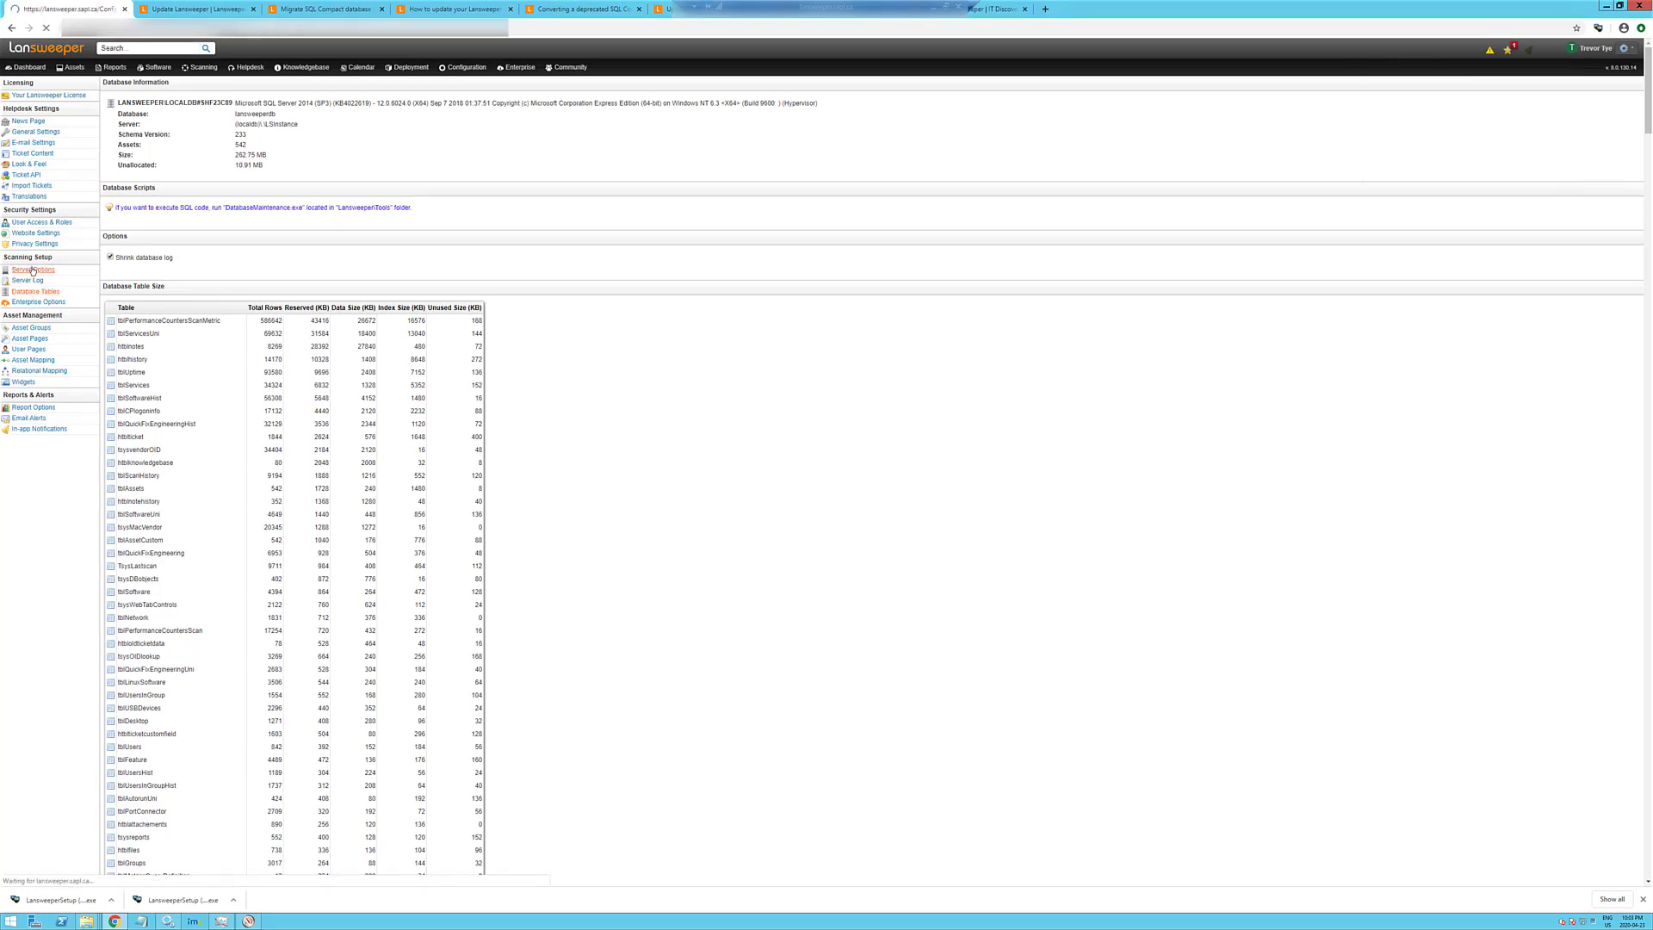
click(31, 269)
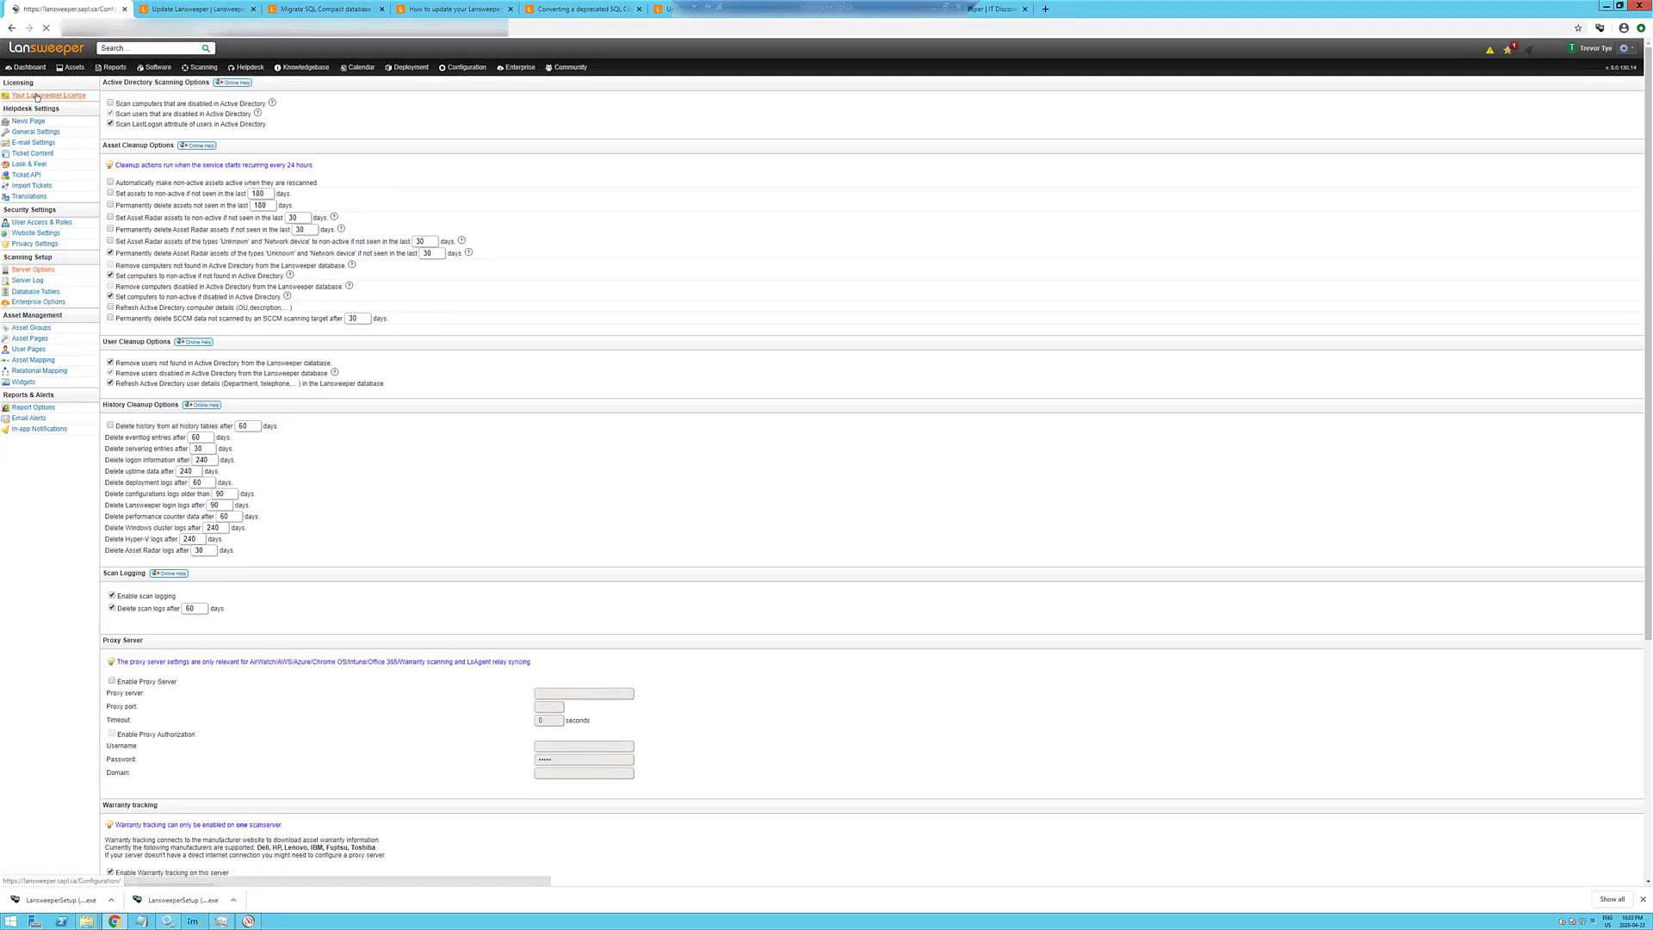
click(47, 95)
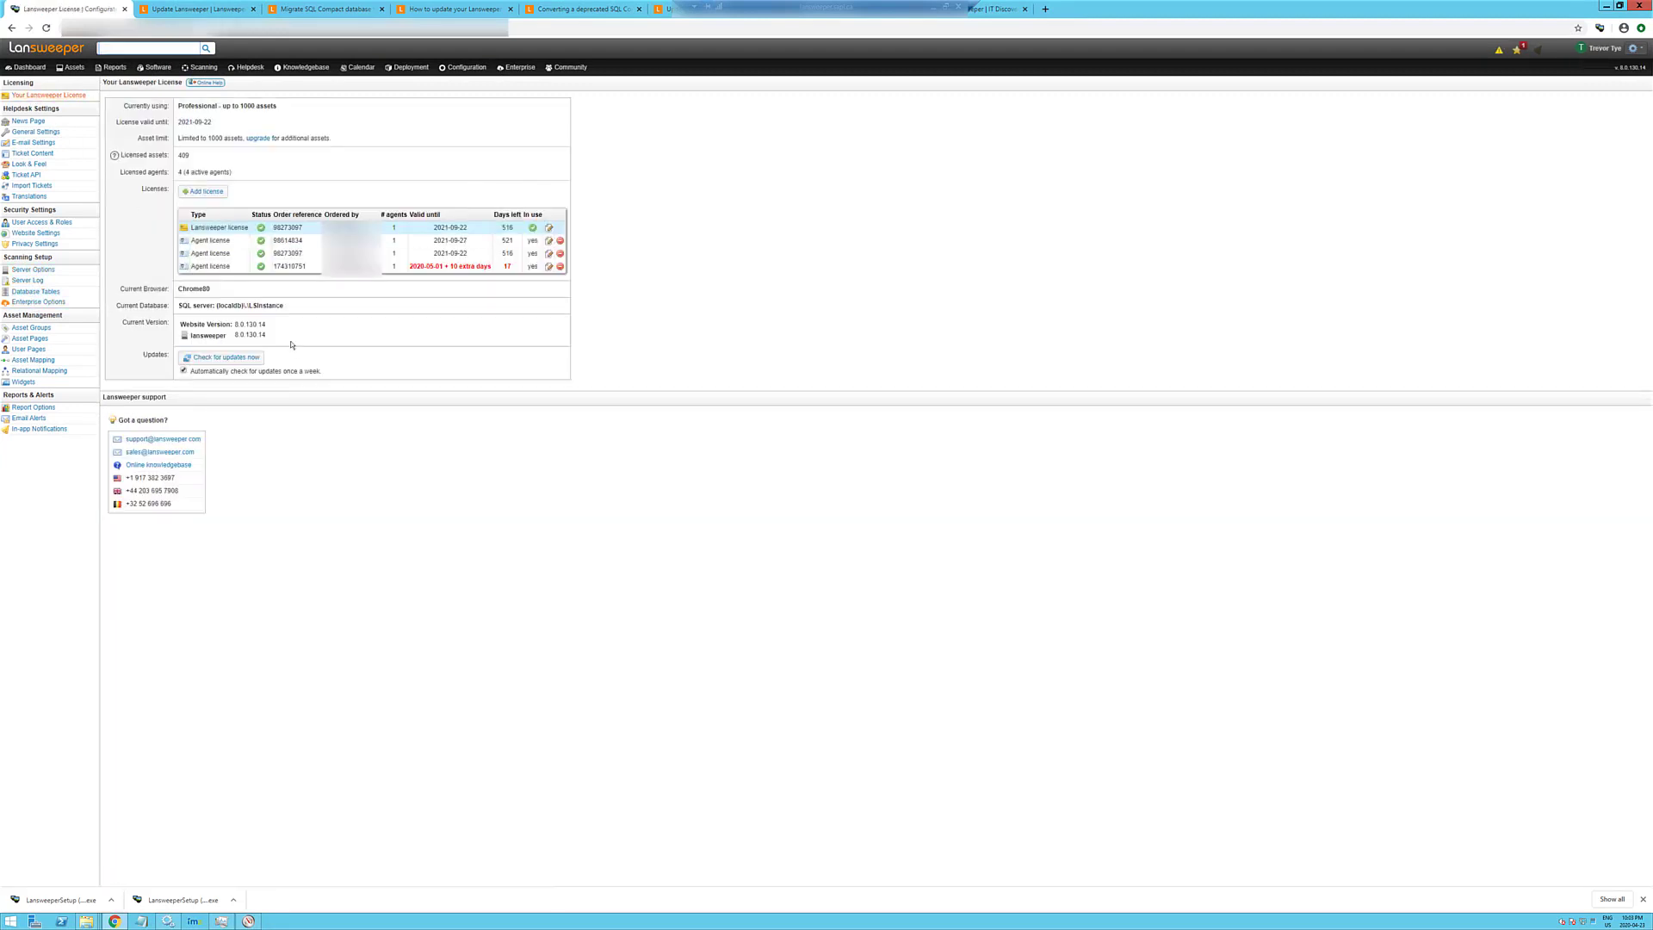
mouse_move(409, 375)
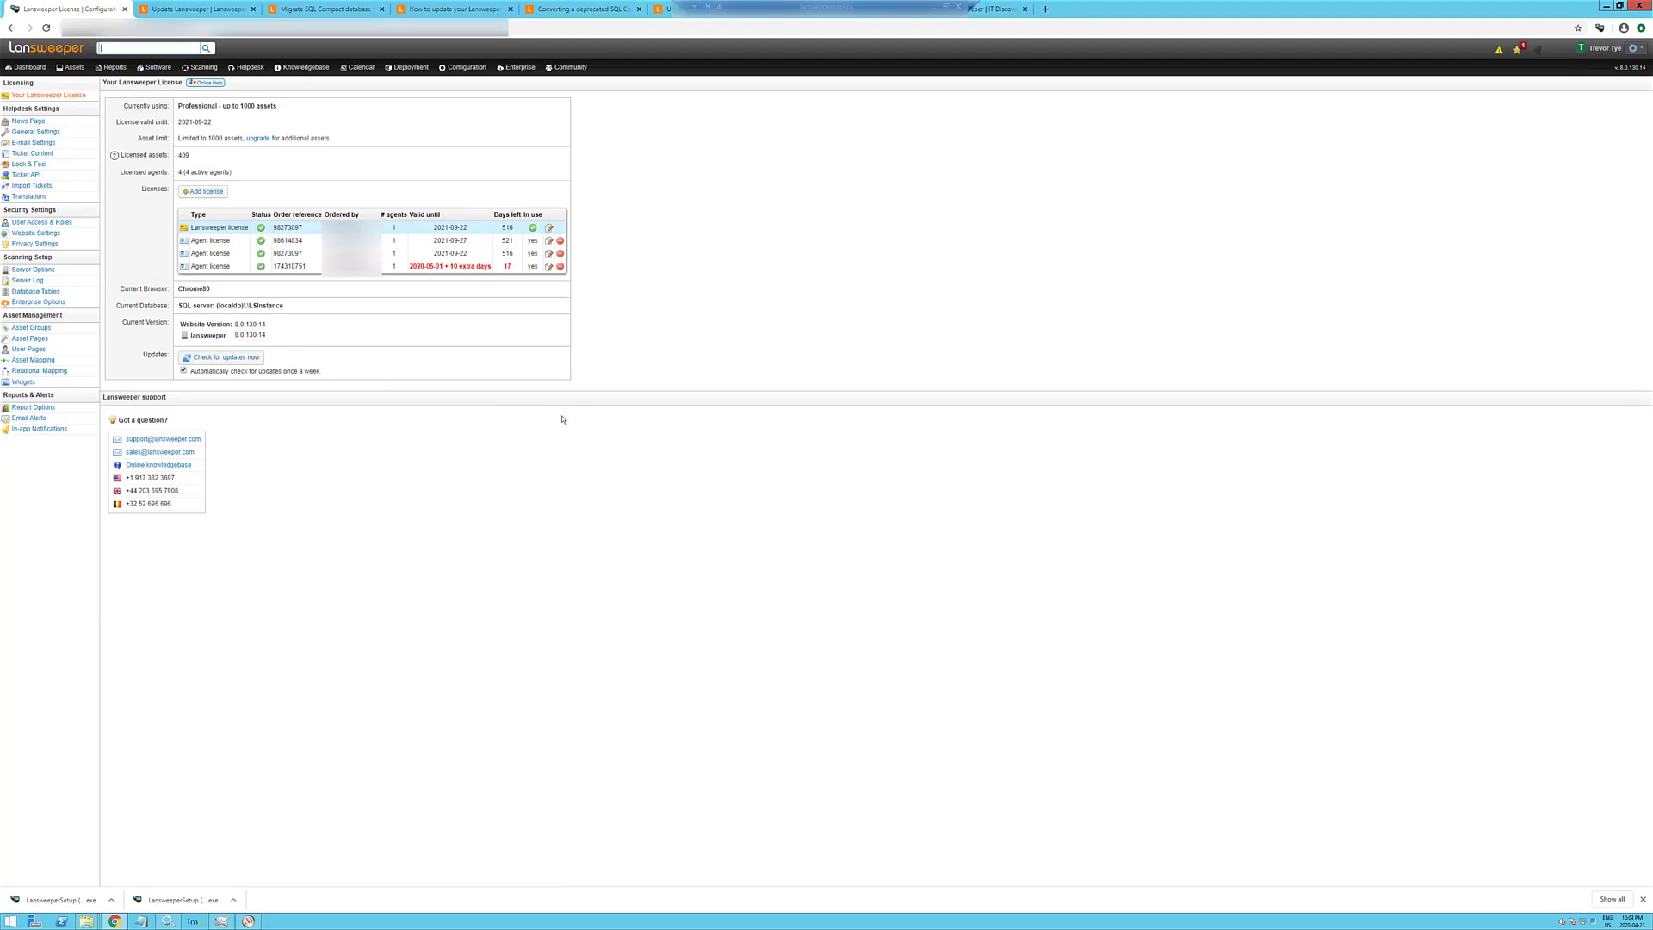
mouse_move(564, 396)
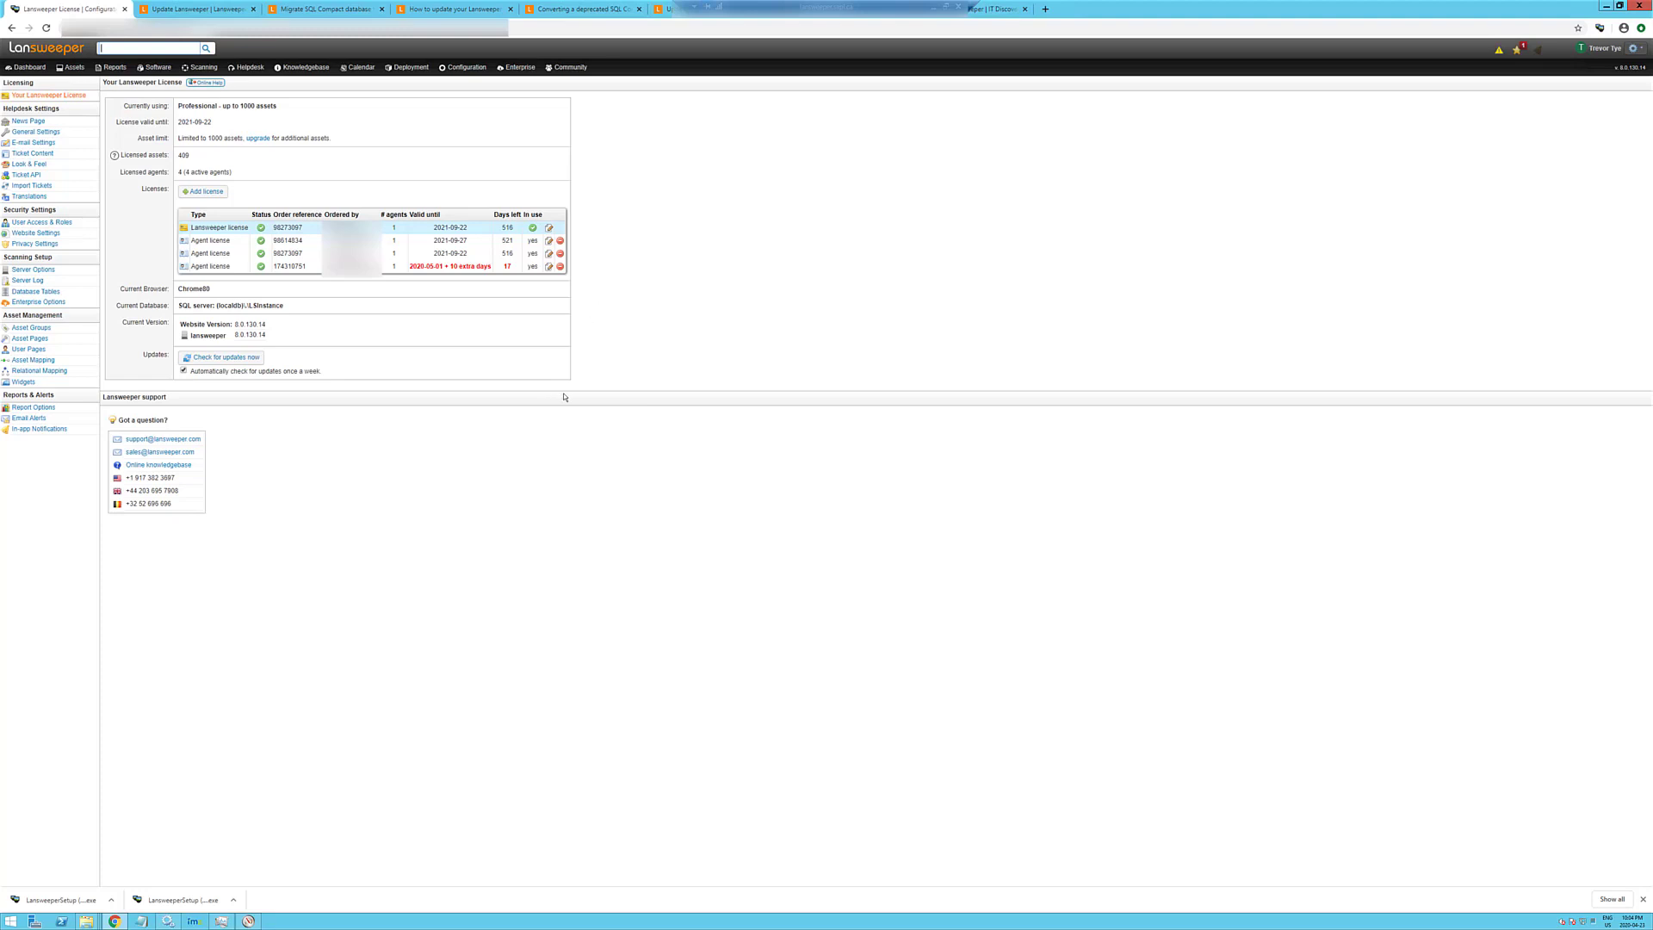
mouse_move(882, 318)
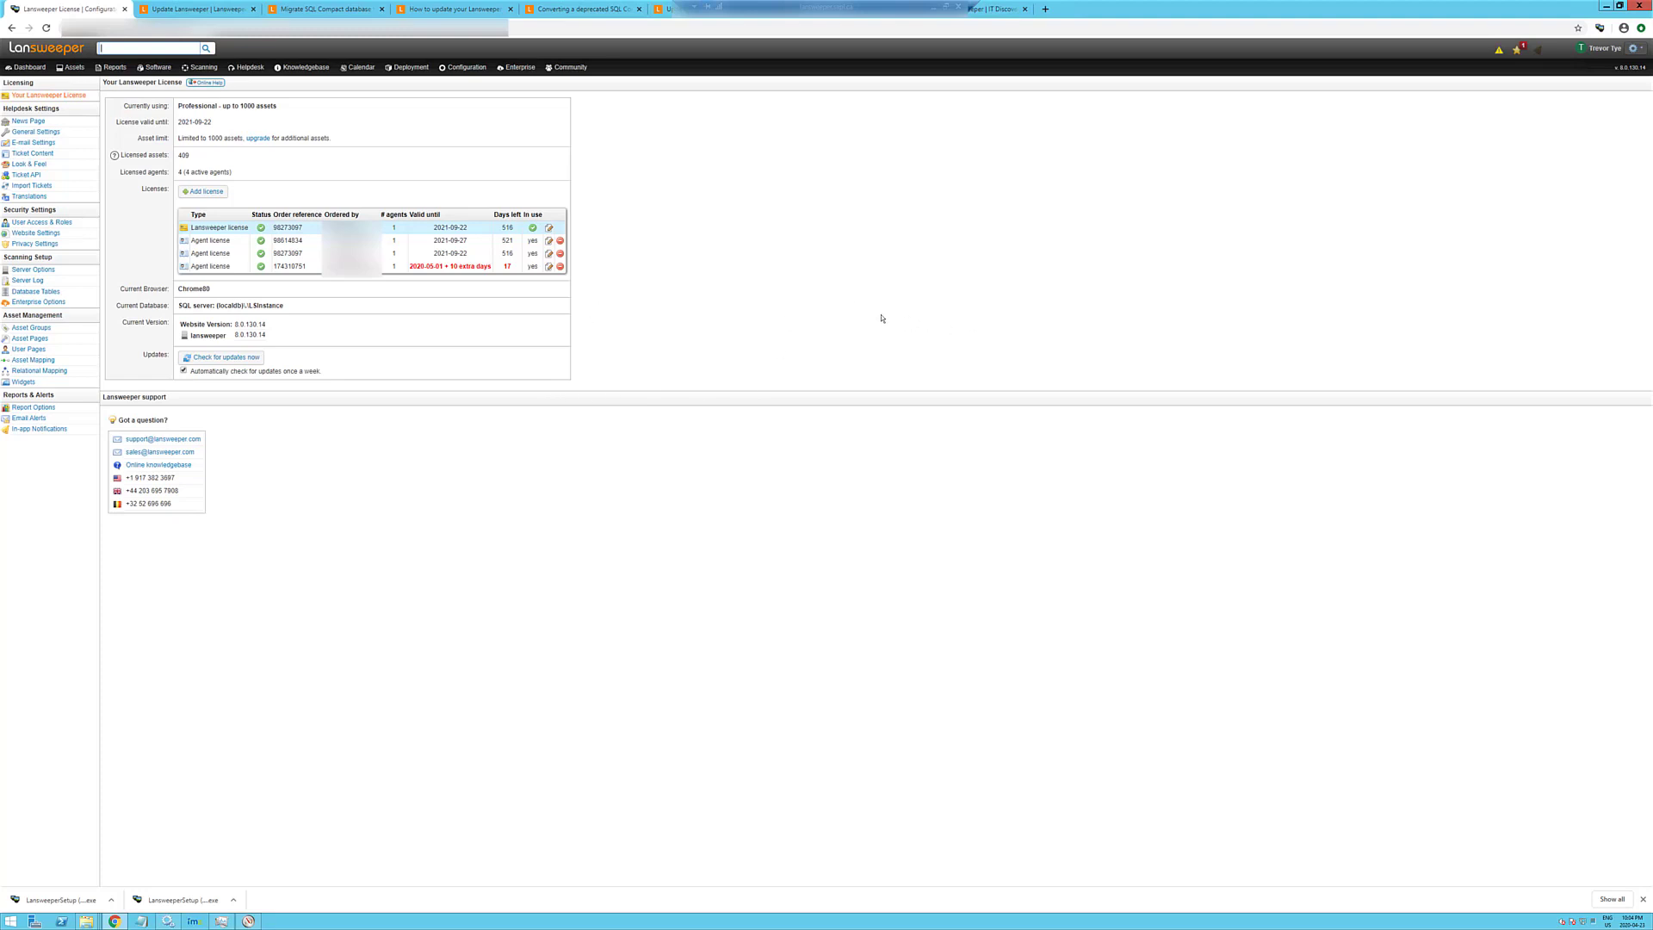
mouse_move(1154, 384)
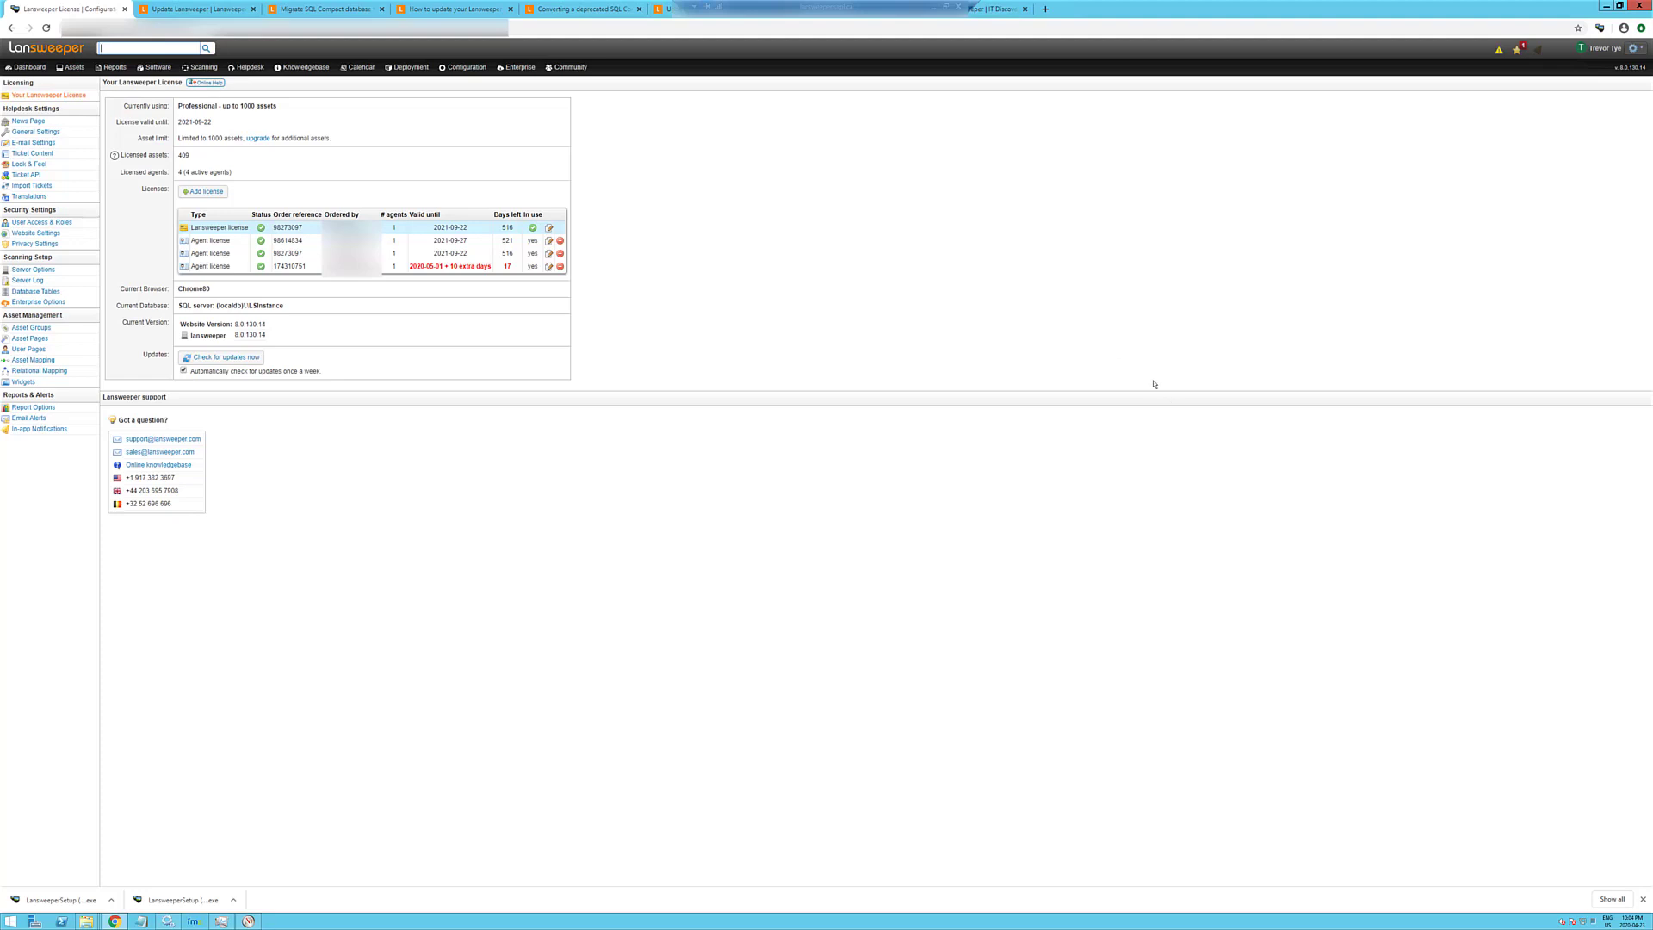
mouse_move(1438, 348)
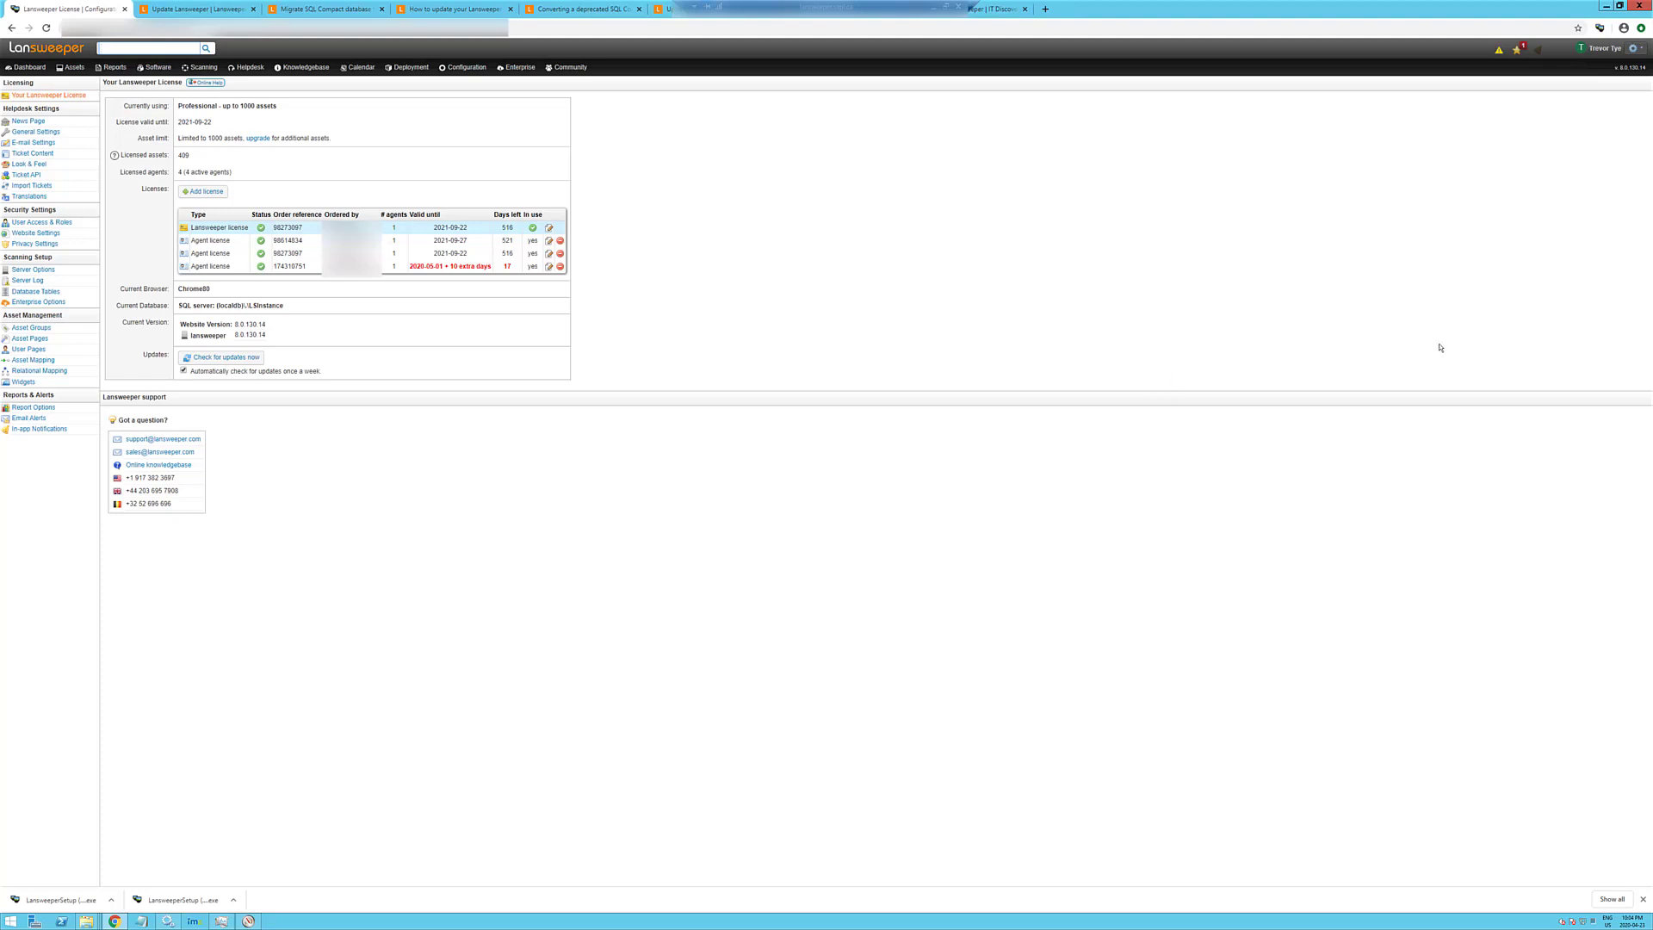
mouse_move(1406, 348)
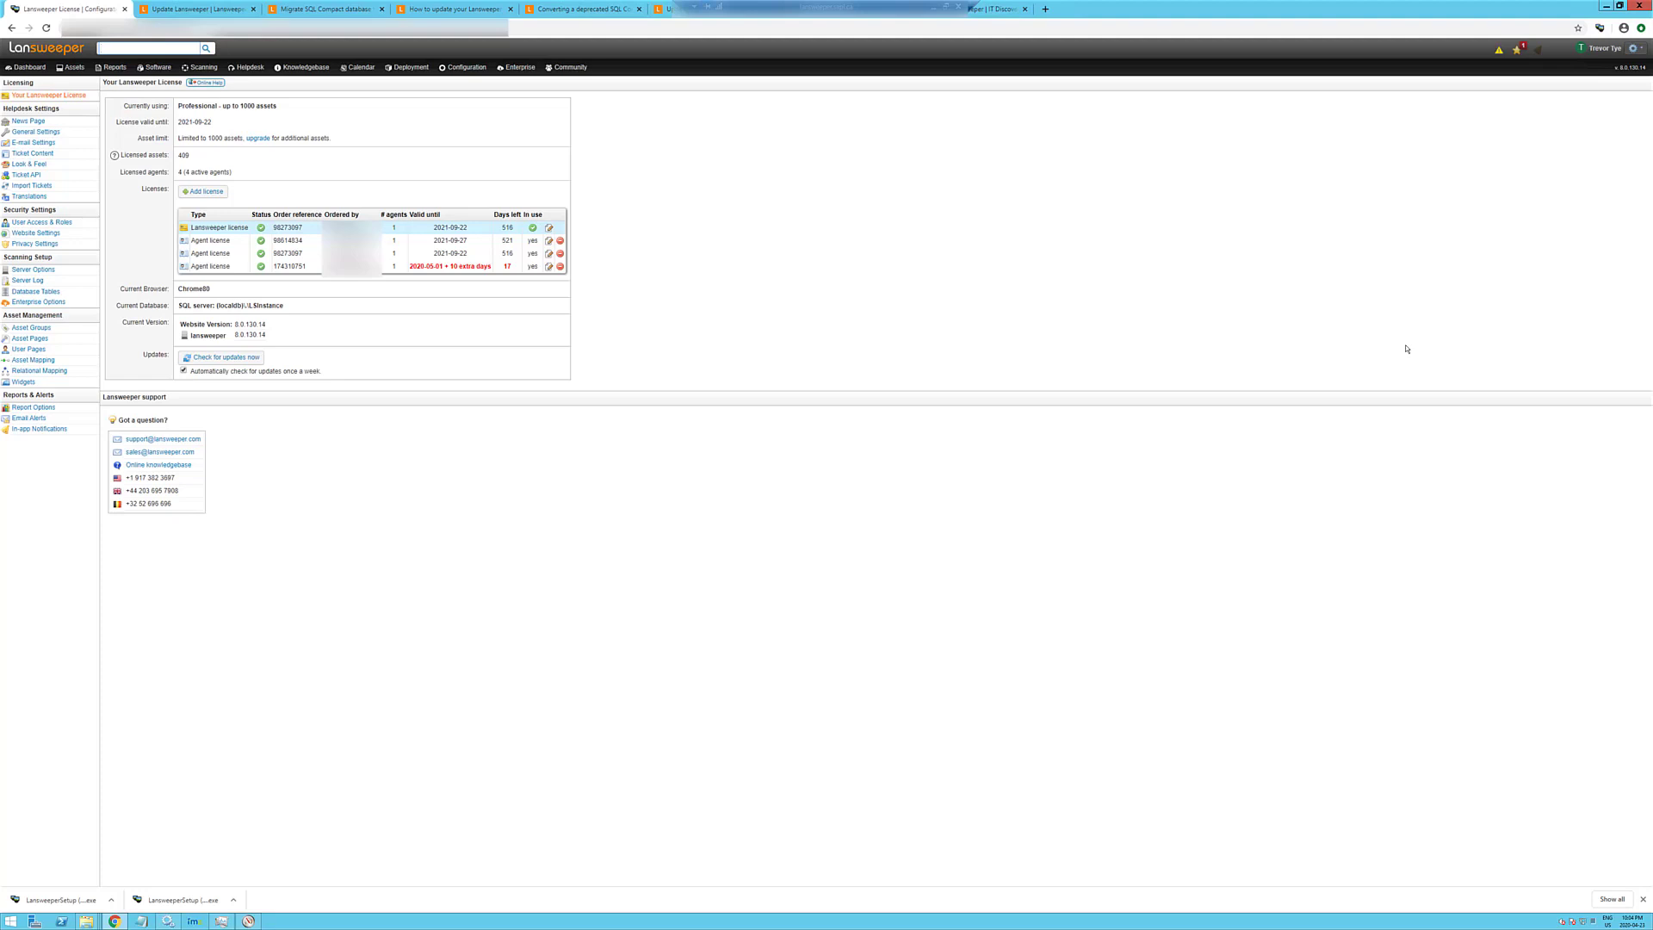
mouse_move(849, 487)
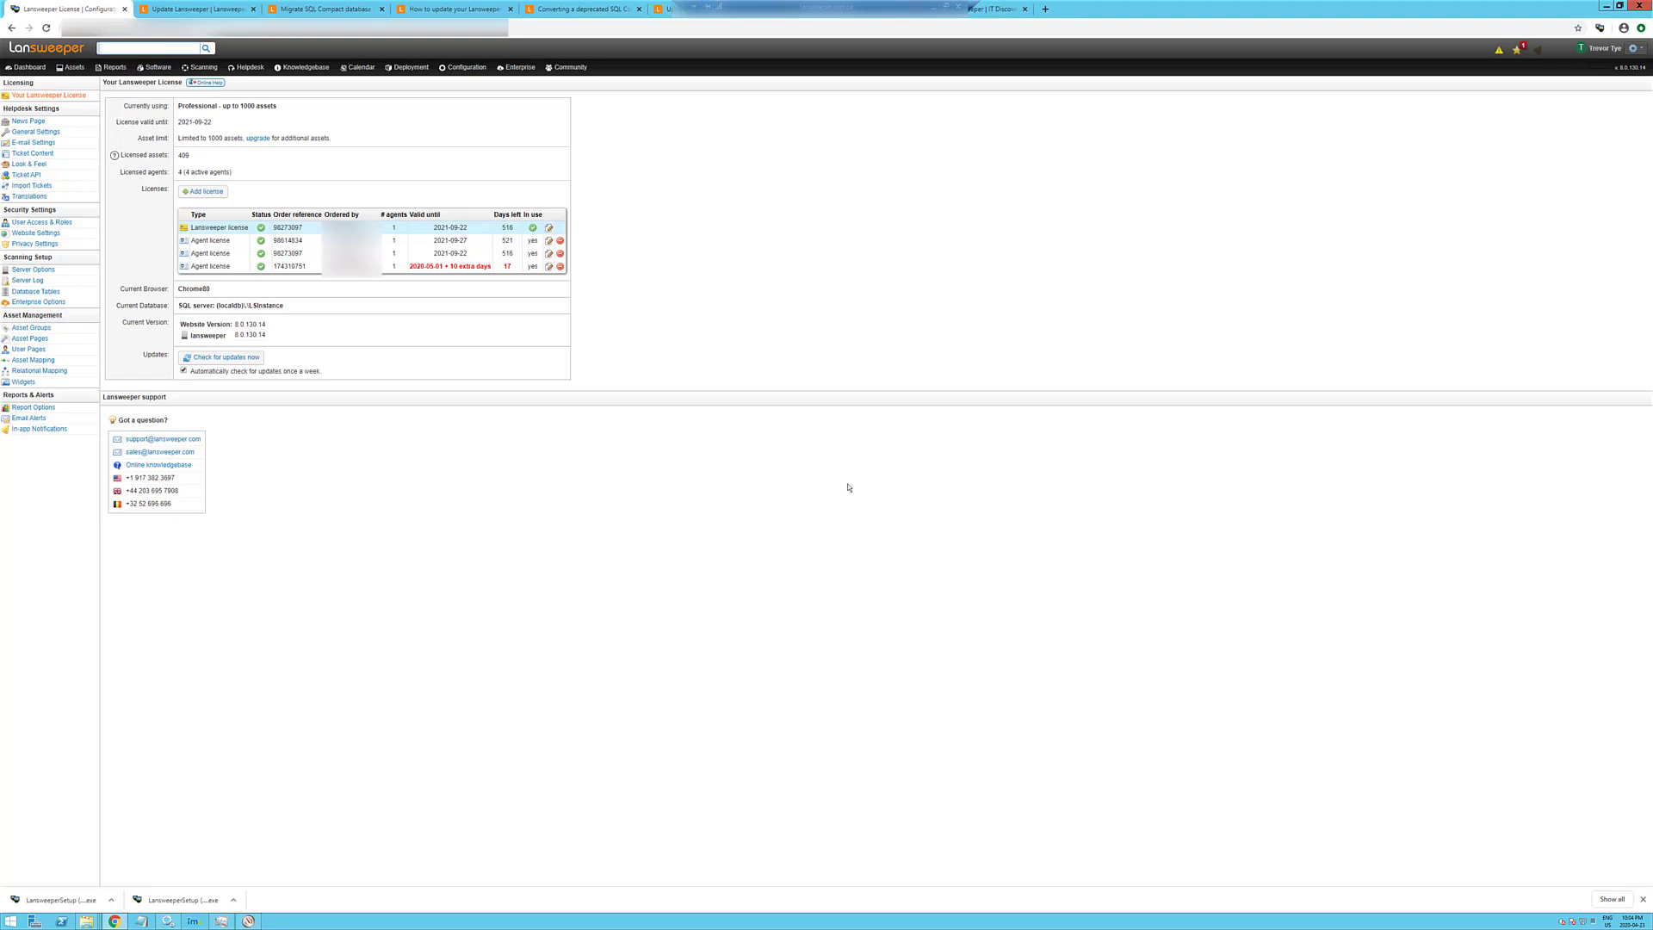
mouse_move(1130, 465)
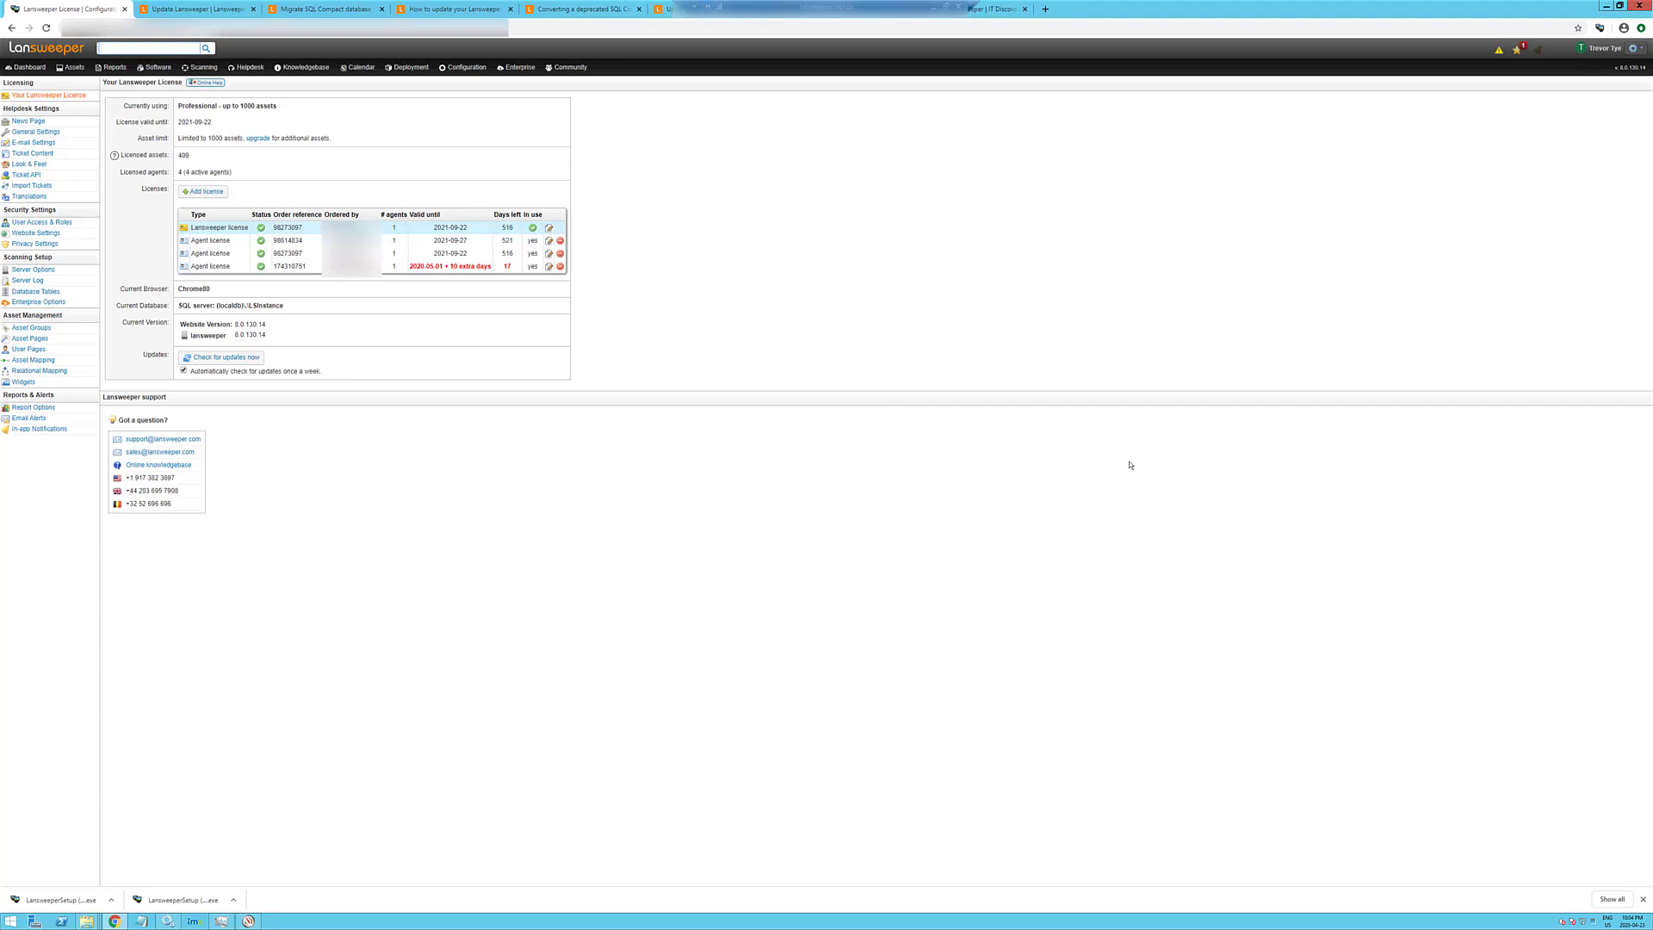